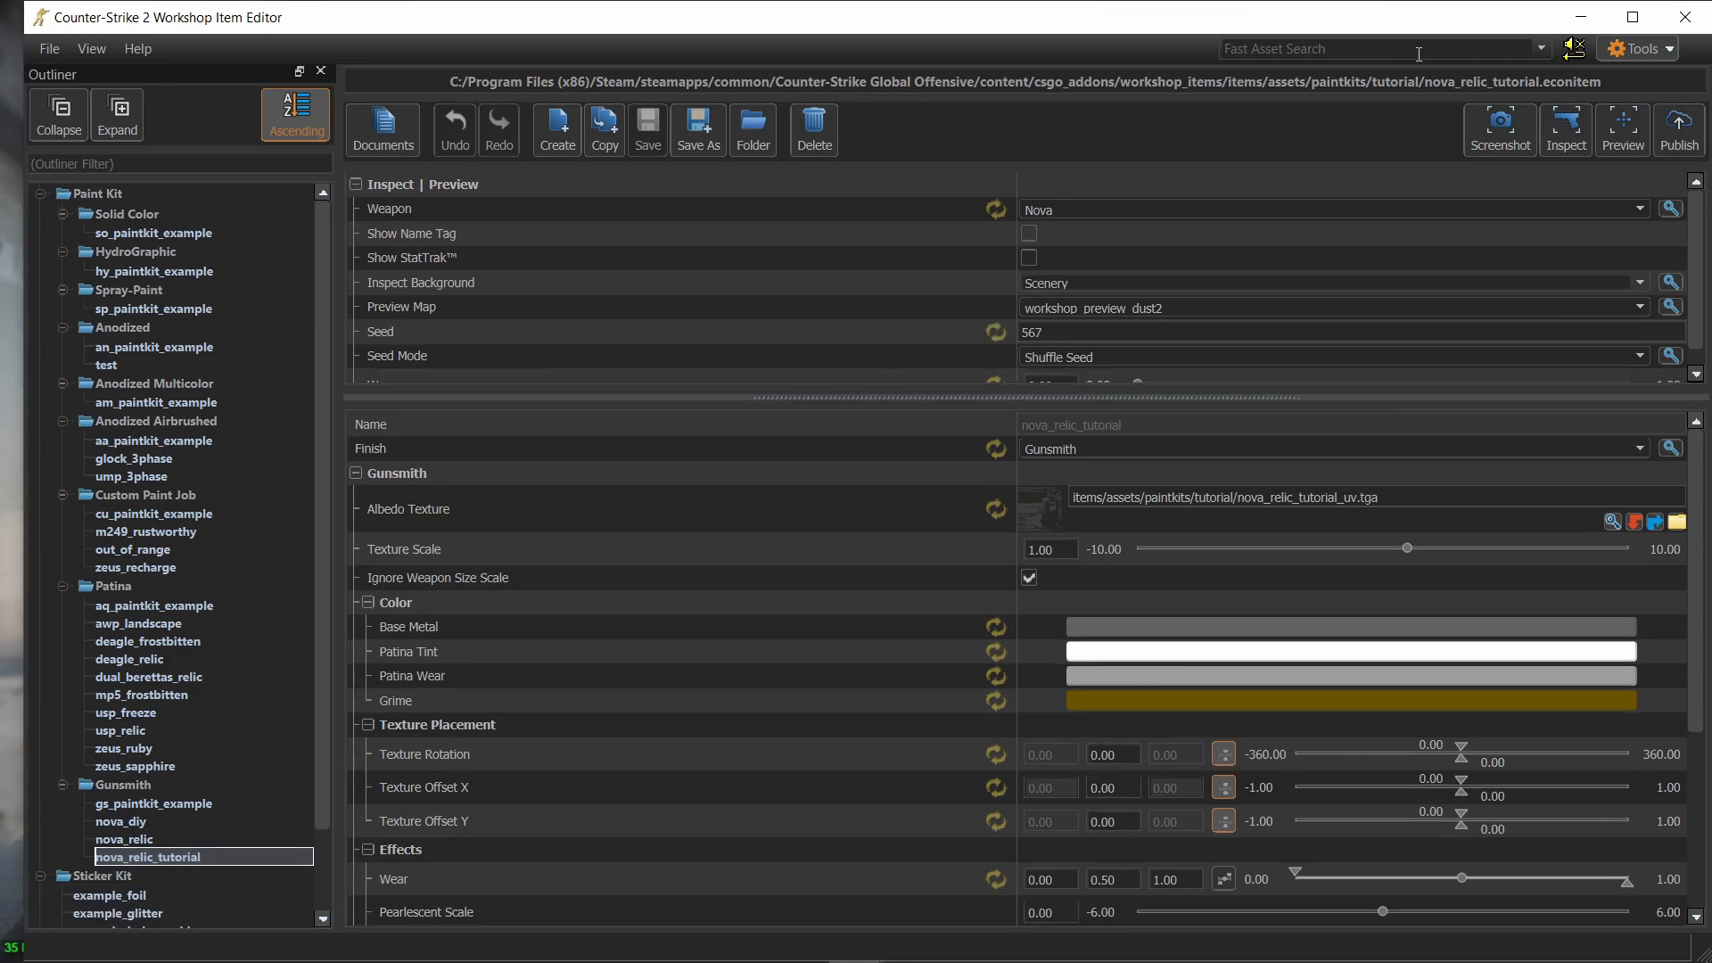
{"action": "mouse_move", "coordinate": [1399, 184]}
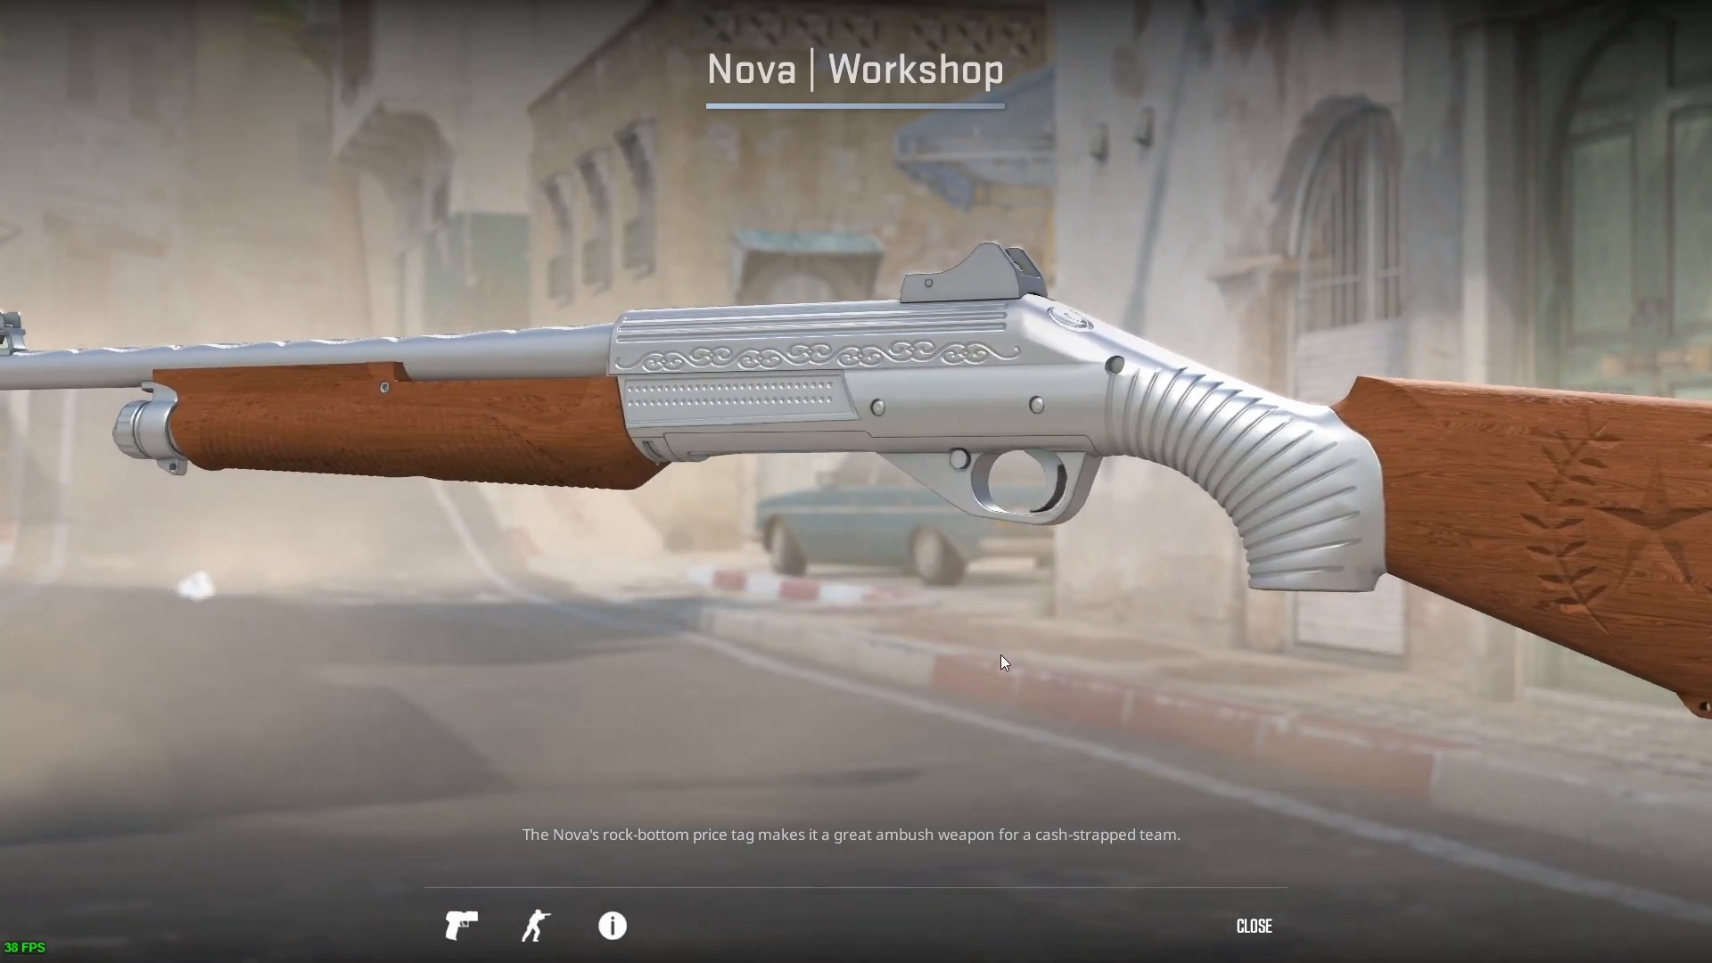
- Capture two F12 screenshots of the Nova inspect view
{"action": "key", "text": "F12"}
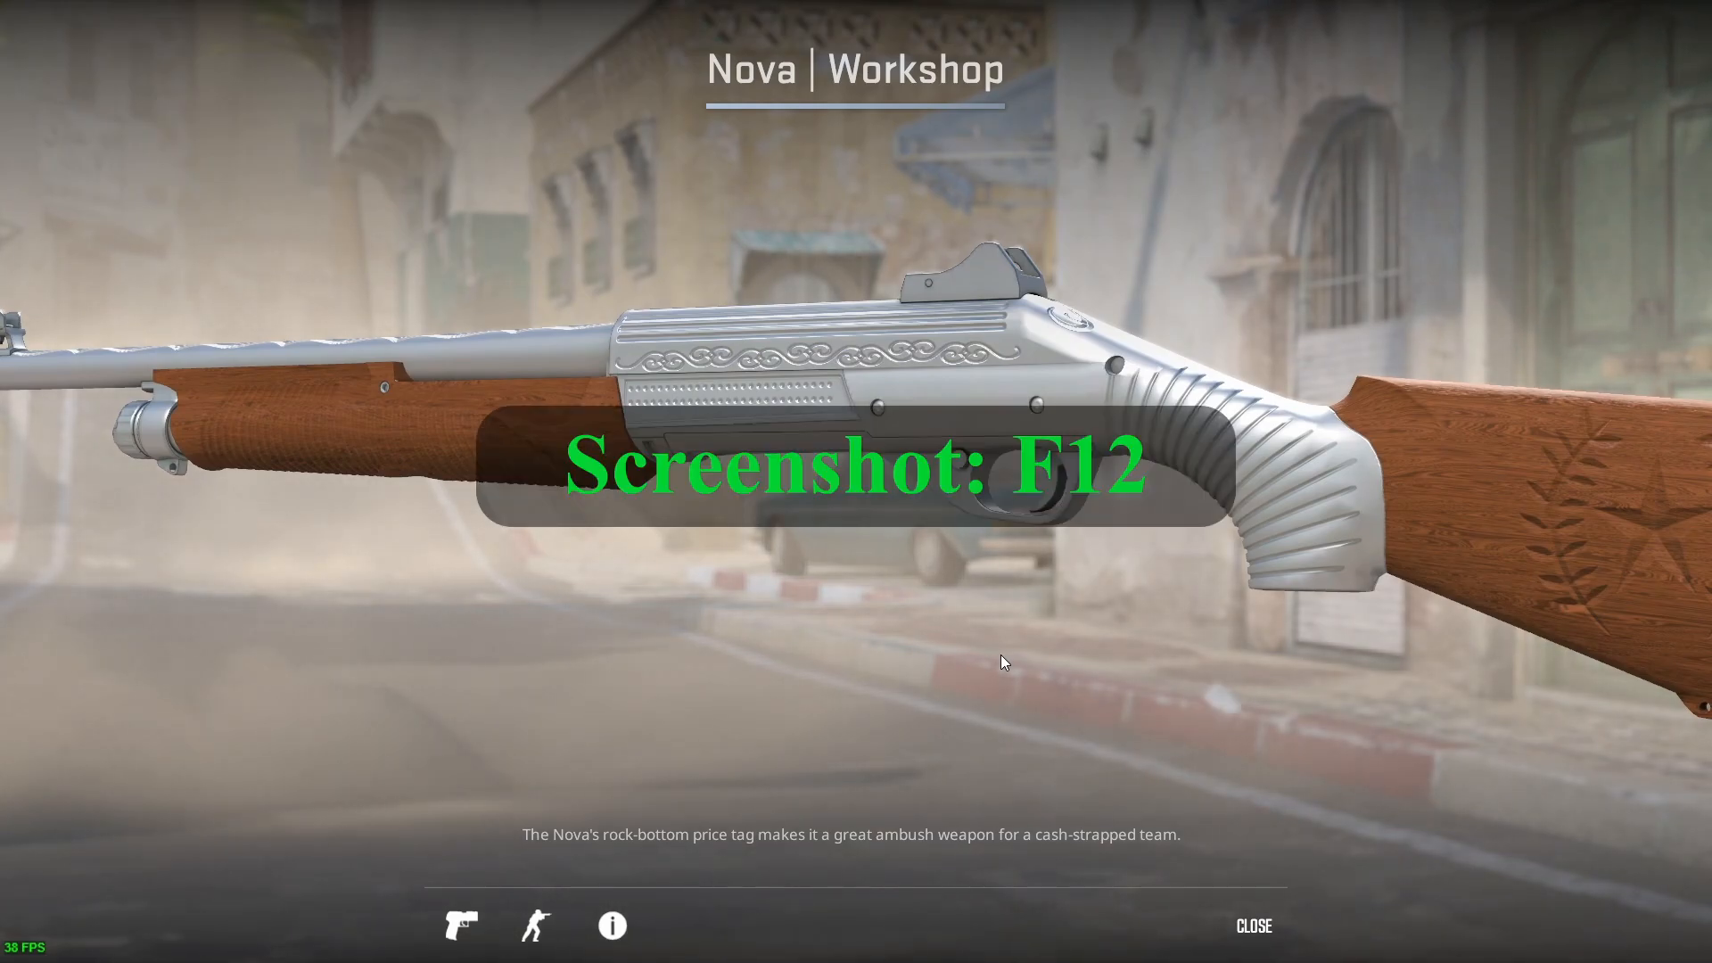
{"action": "key", "text": "F12"}
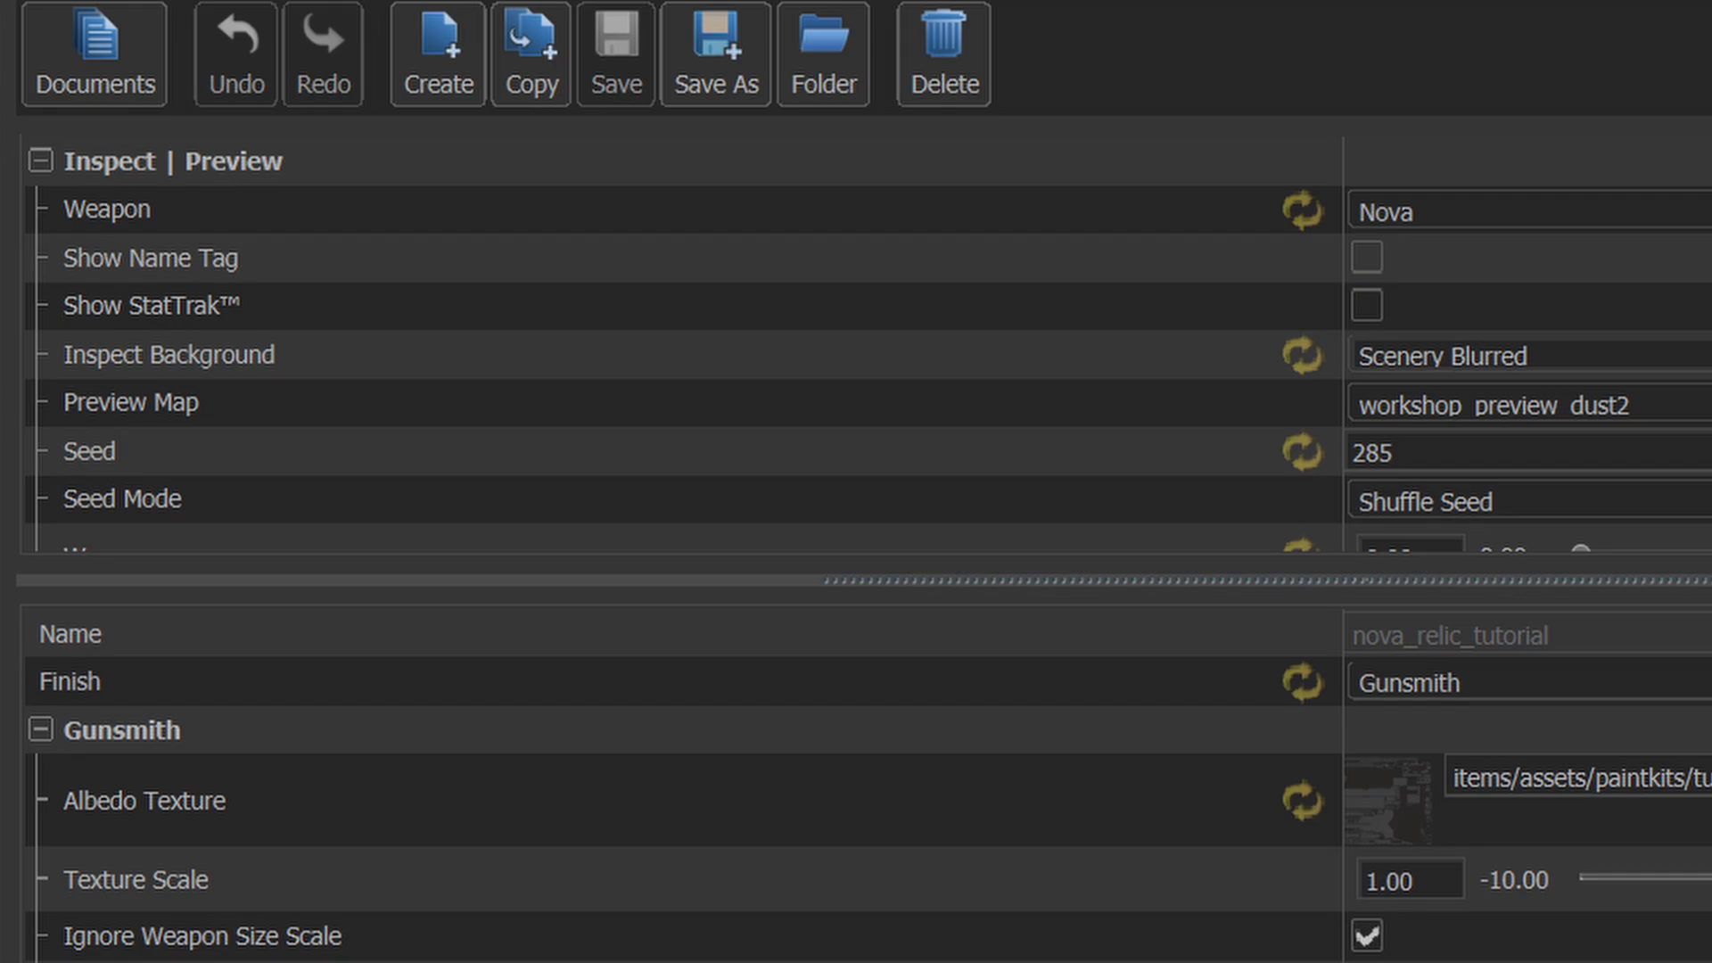
- Set the inspect background to Green and keep workshop_preview_dust2 as the preview map
{"action": "left_click", "coordinate": [1467, 356]}
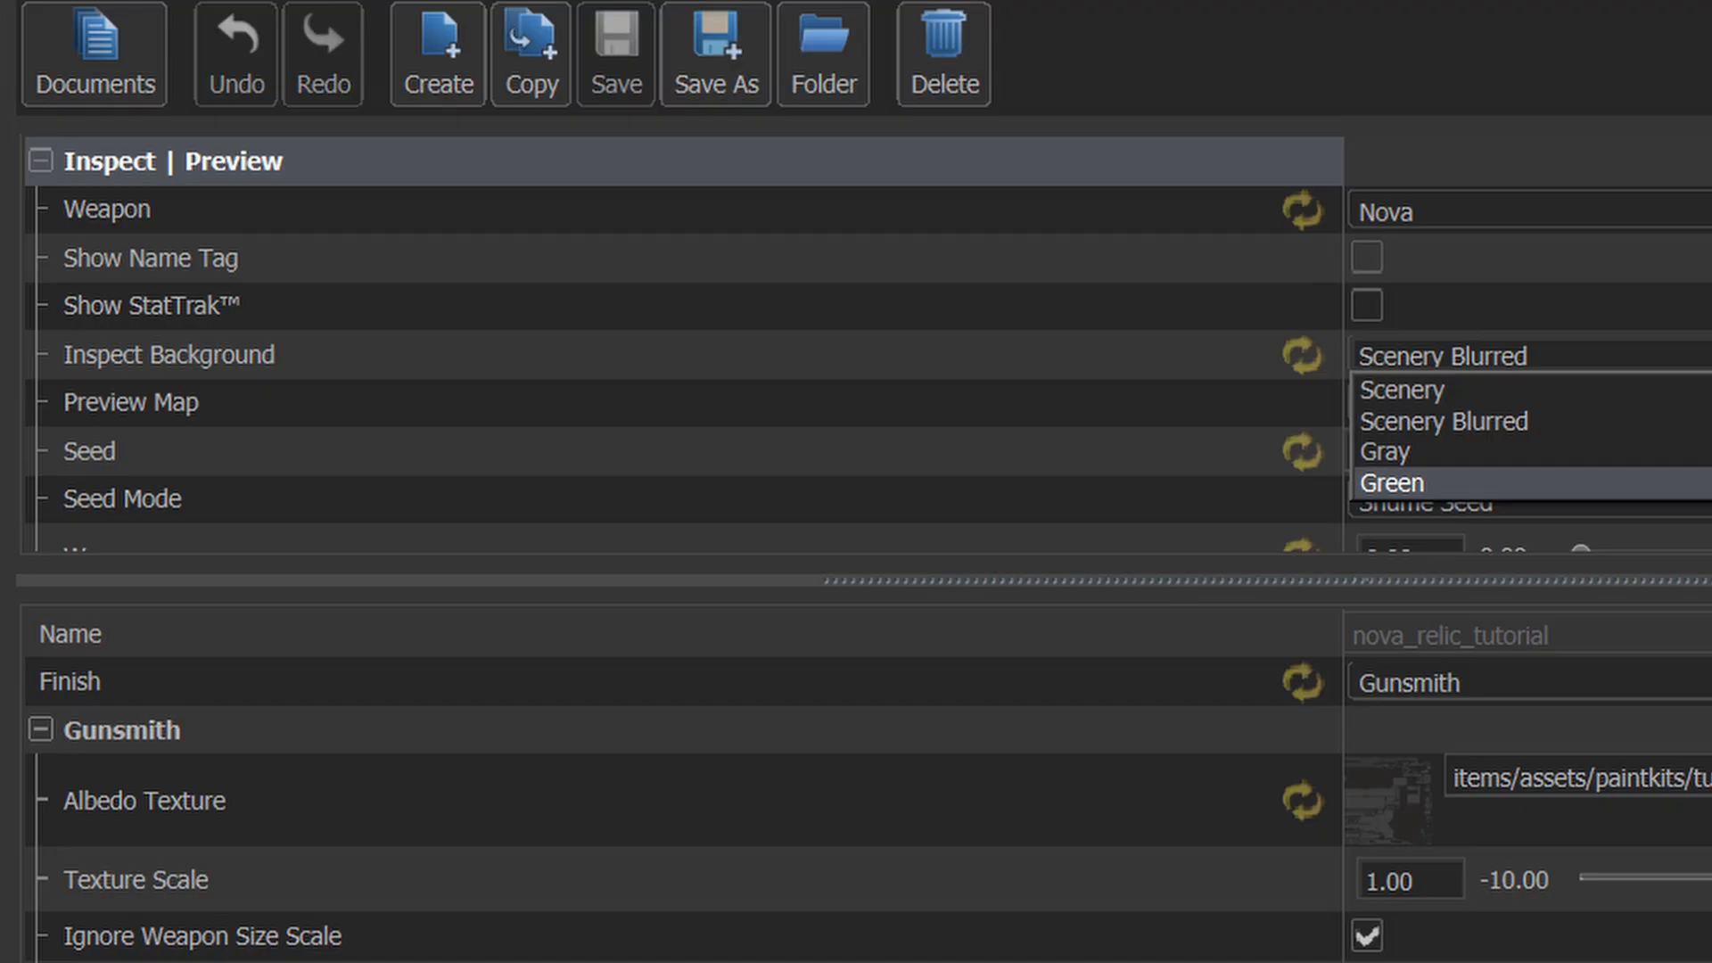
{"action": "left_click", "coordinate": [1389, 482]}
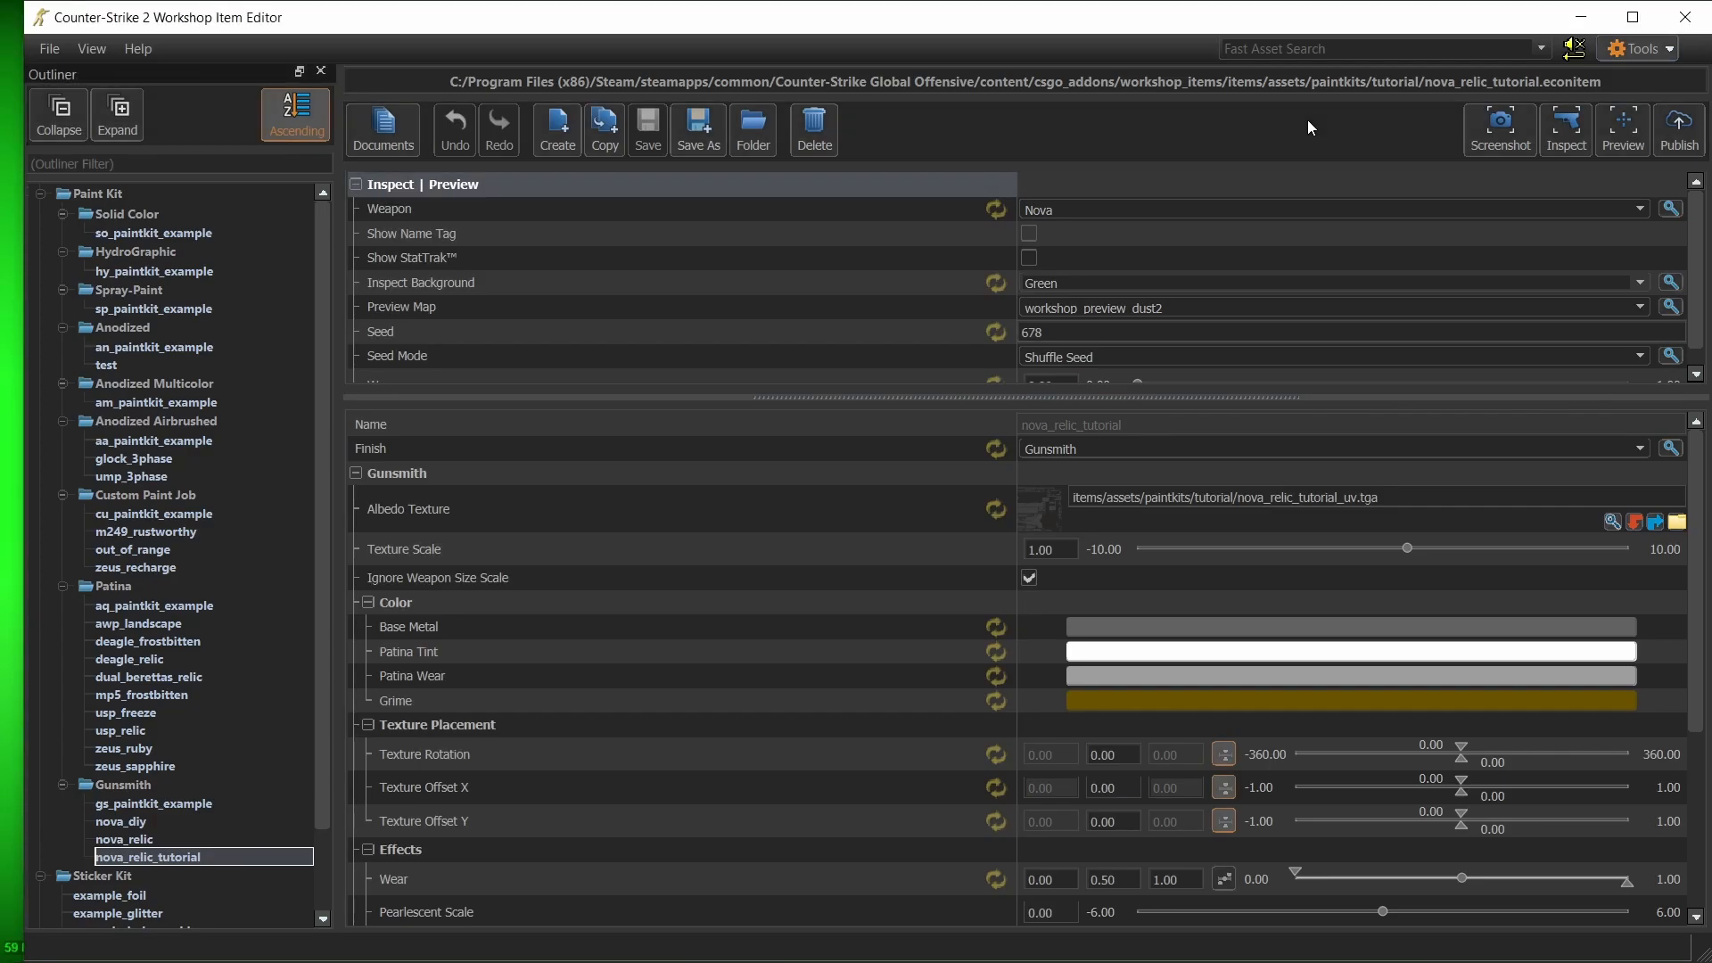
{"action": "mouse_move", "coordinate": [1636, 312]}
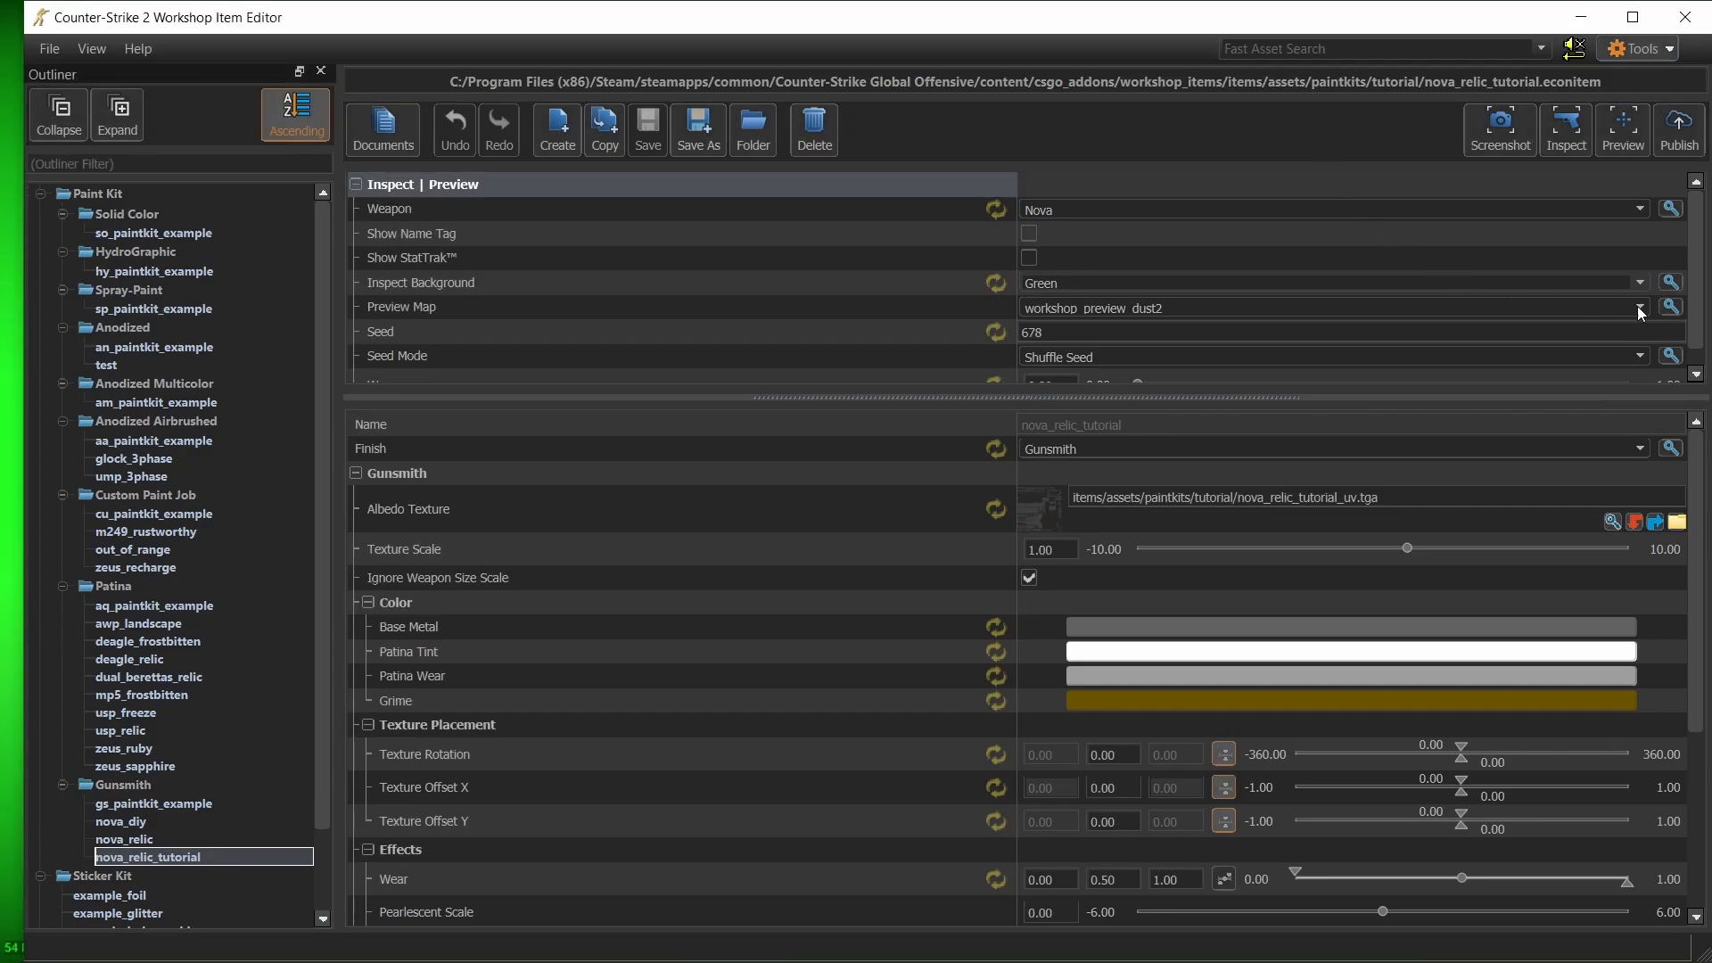
{"action": "left_click", "coordinate": [1638, 306]}
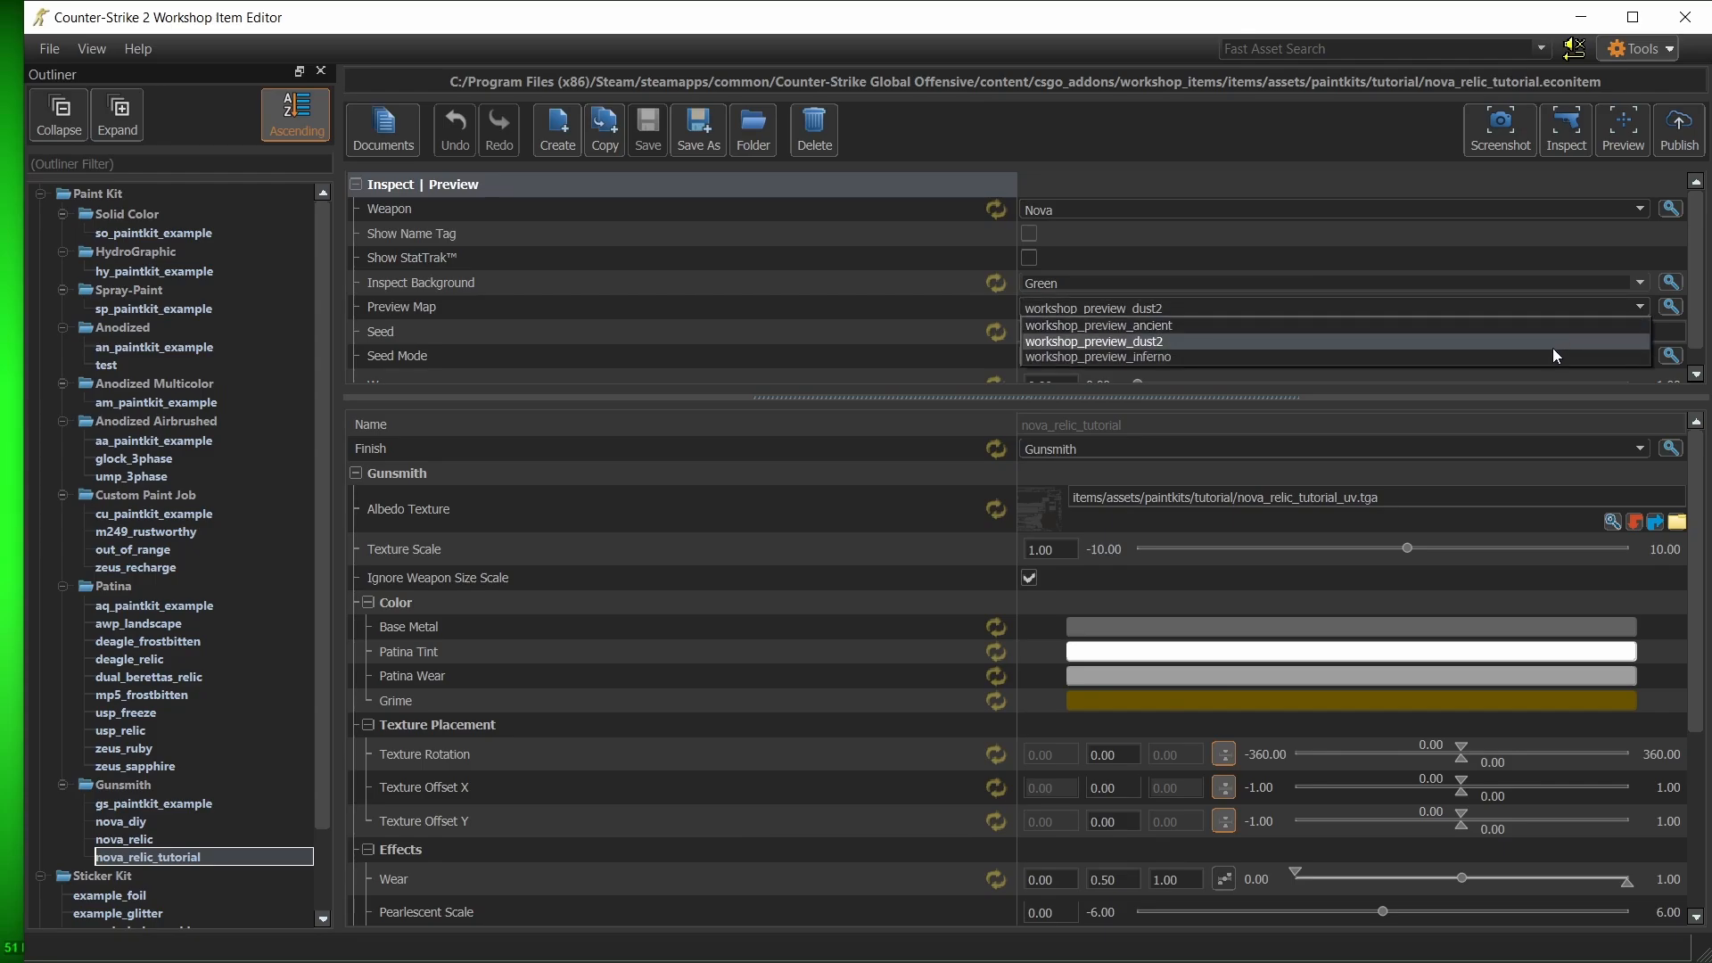
{"action": "mouse_move", "coordinate": [1534, 346]}
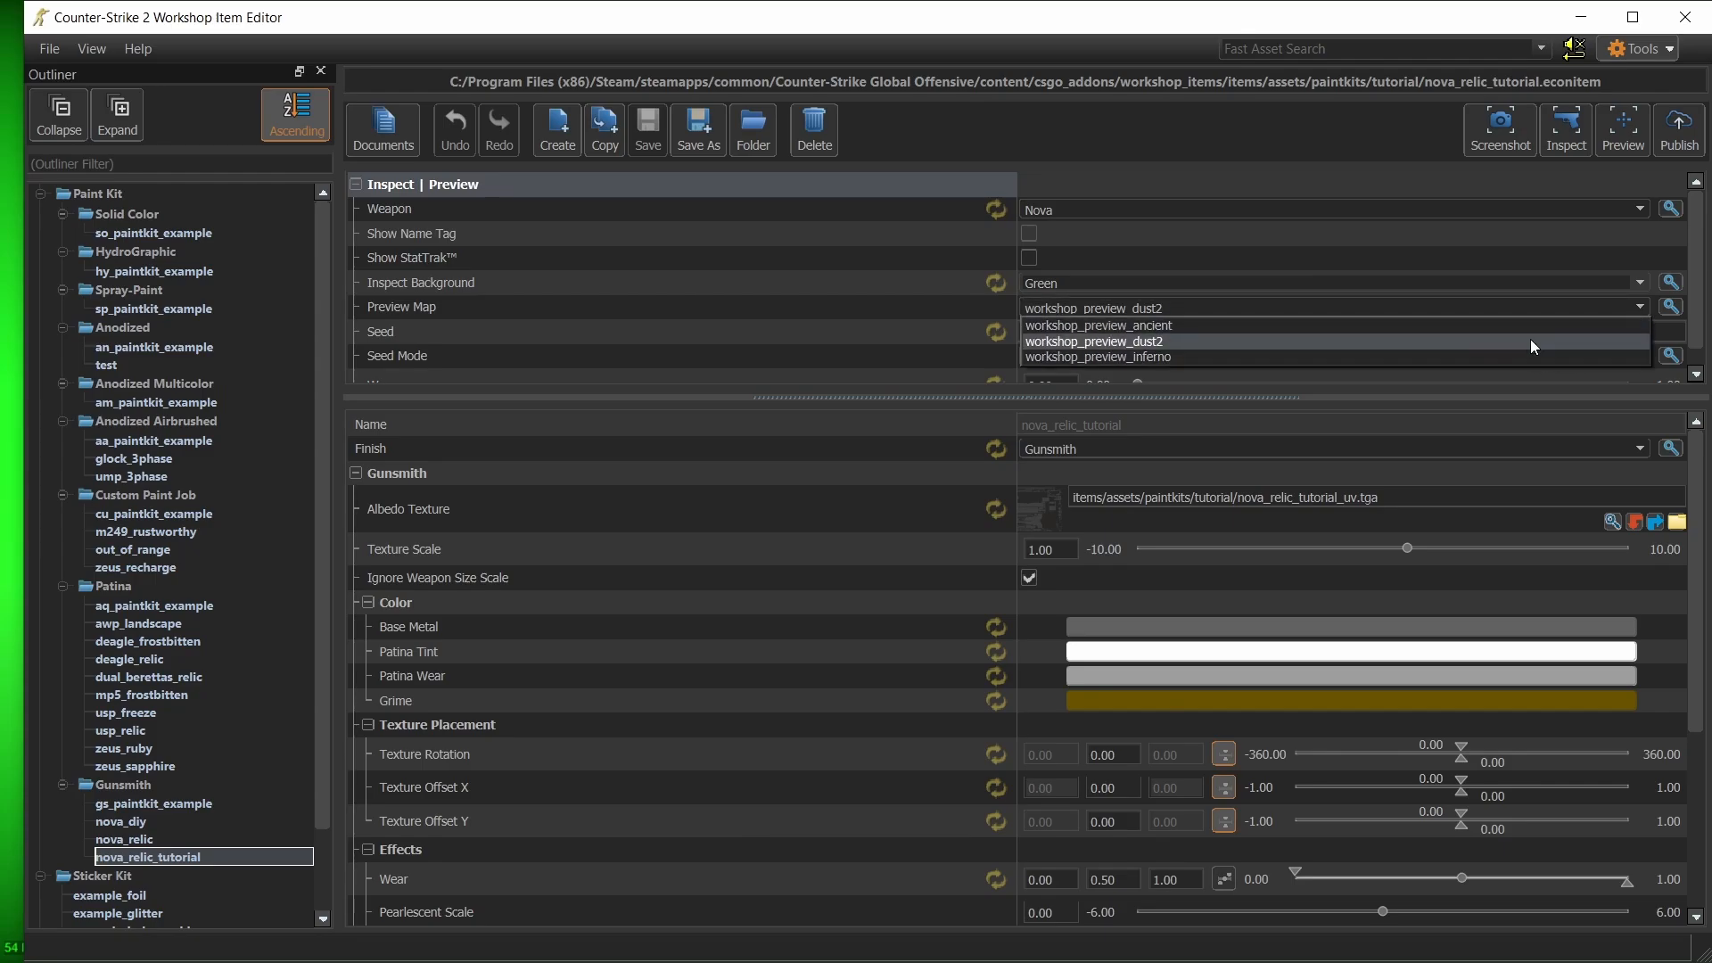
{"action": "left_click", "coordinate": [1622, 124]}
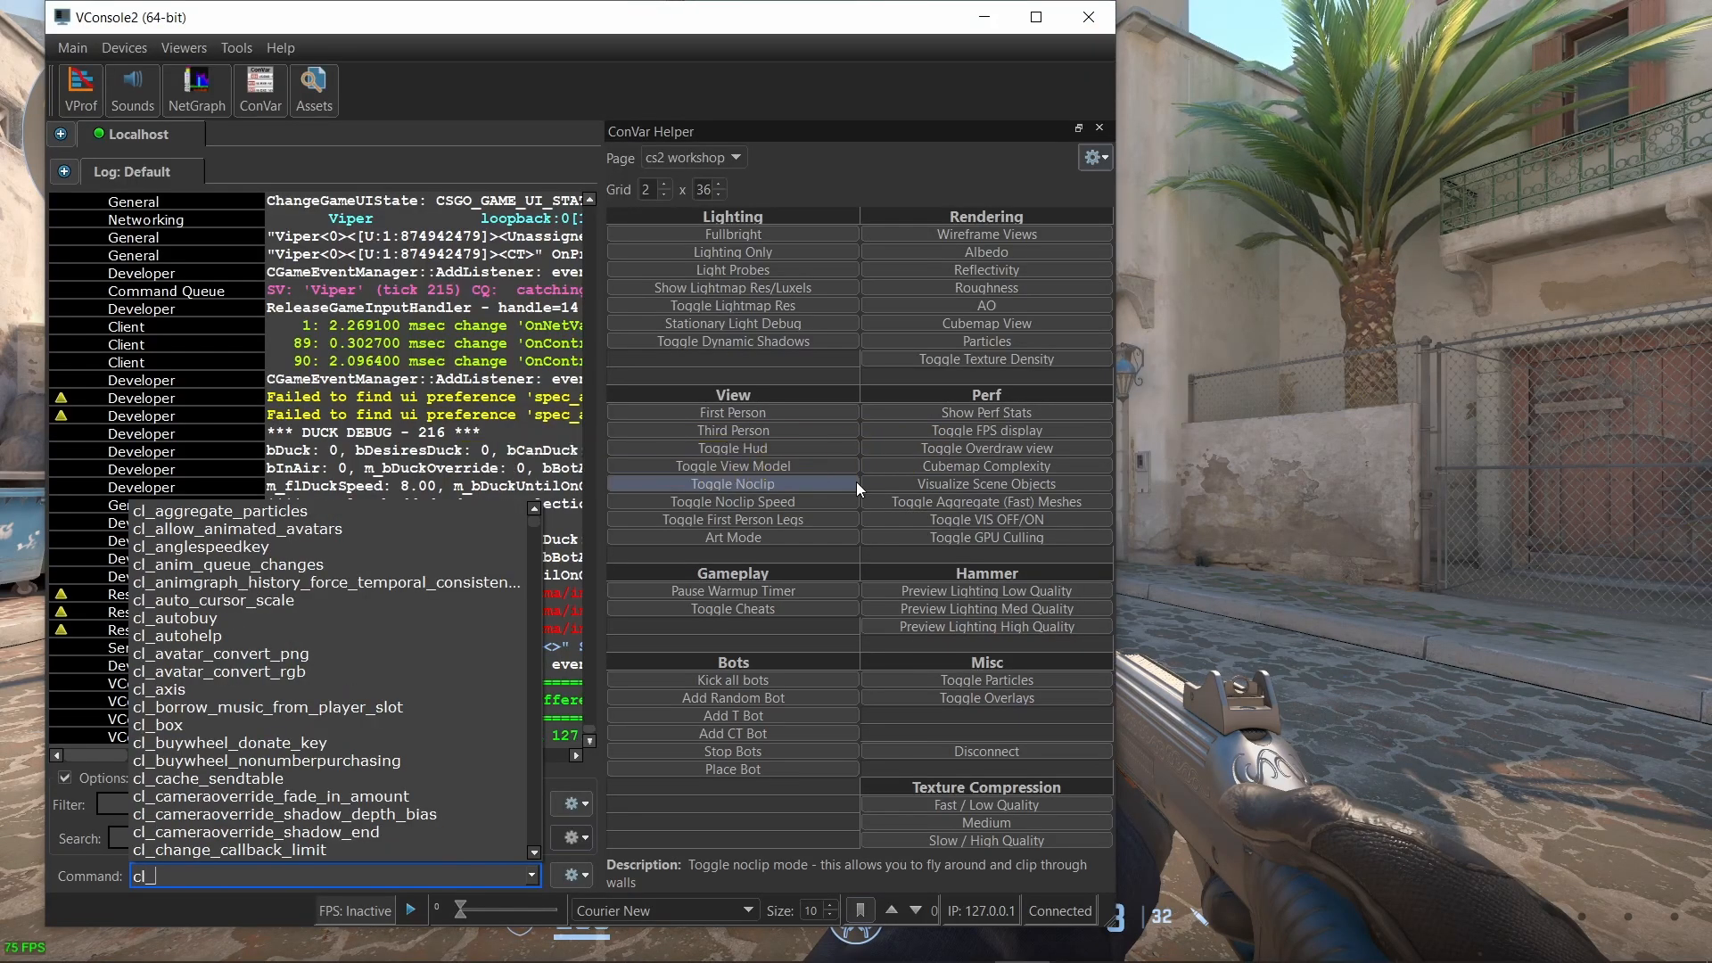
- Run cl_drawhud 0 in VConsole2 to hide the in-game HUD
{"action": "type", "text": "cl_drawhud 0"}
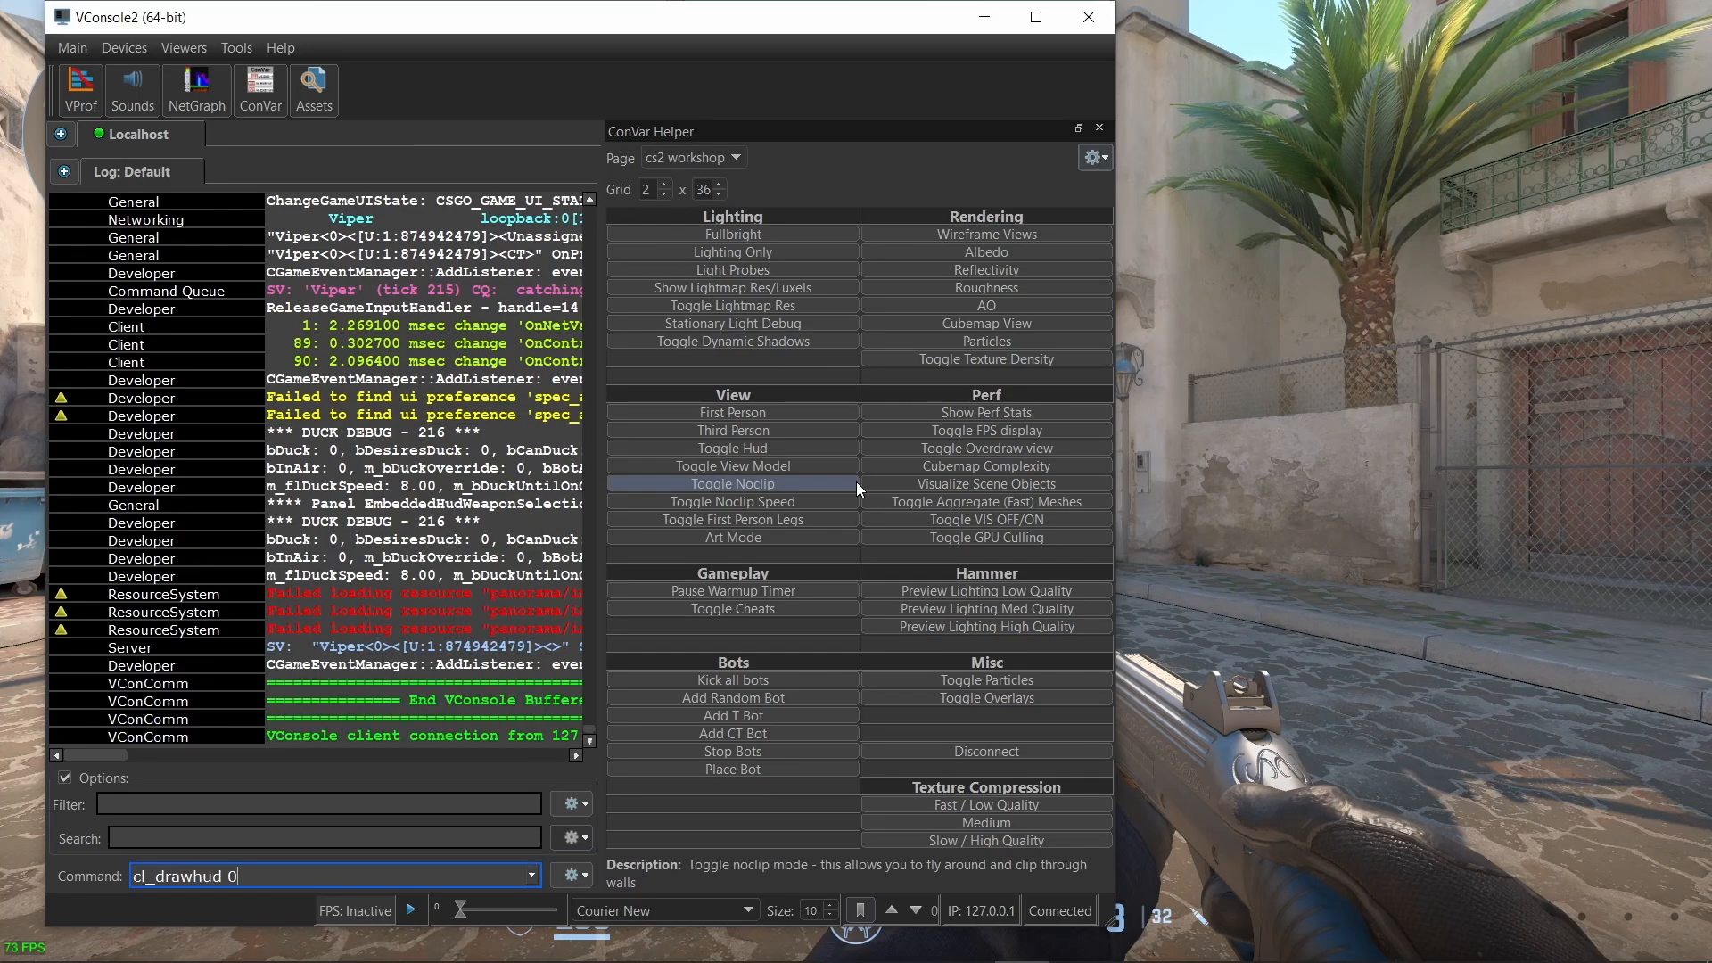
{"action": "key", "text": "enter"}
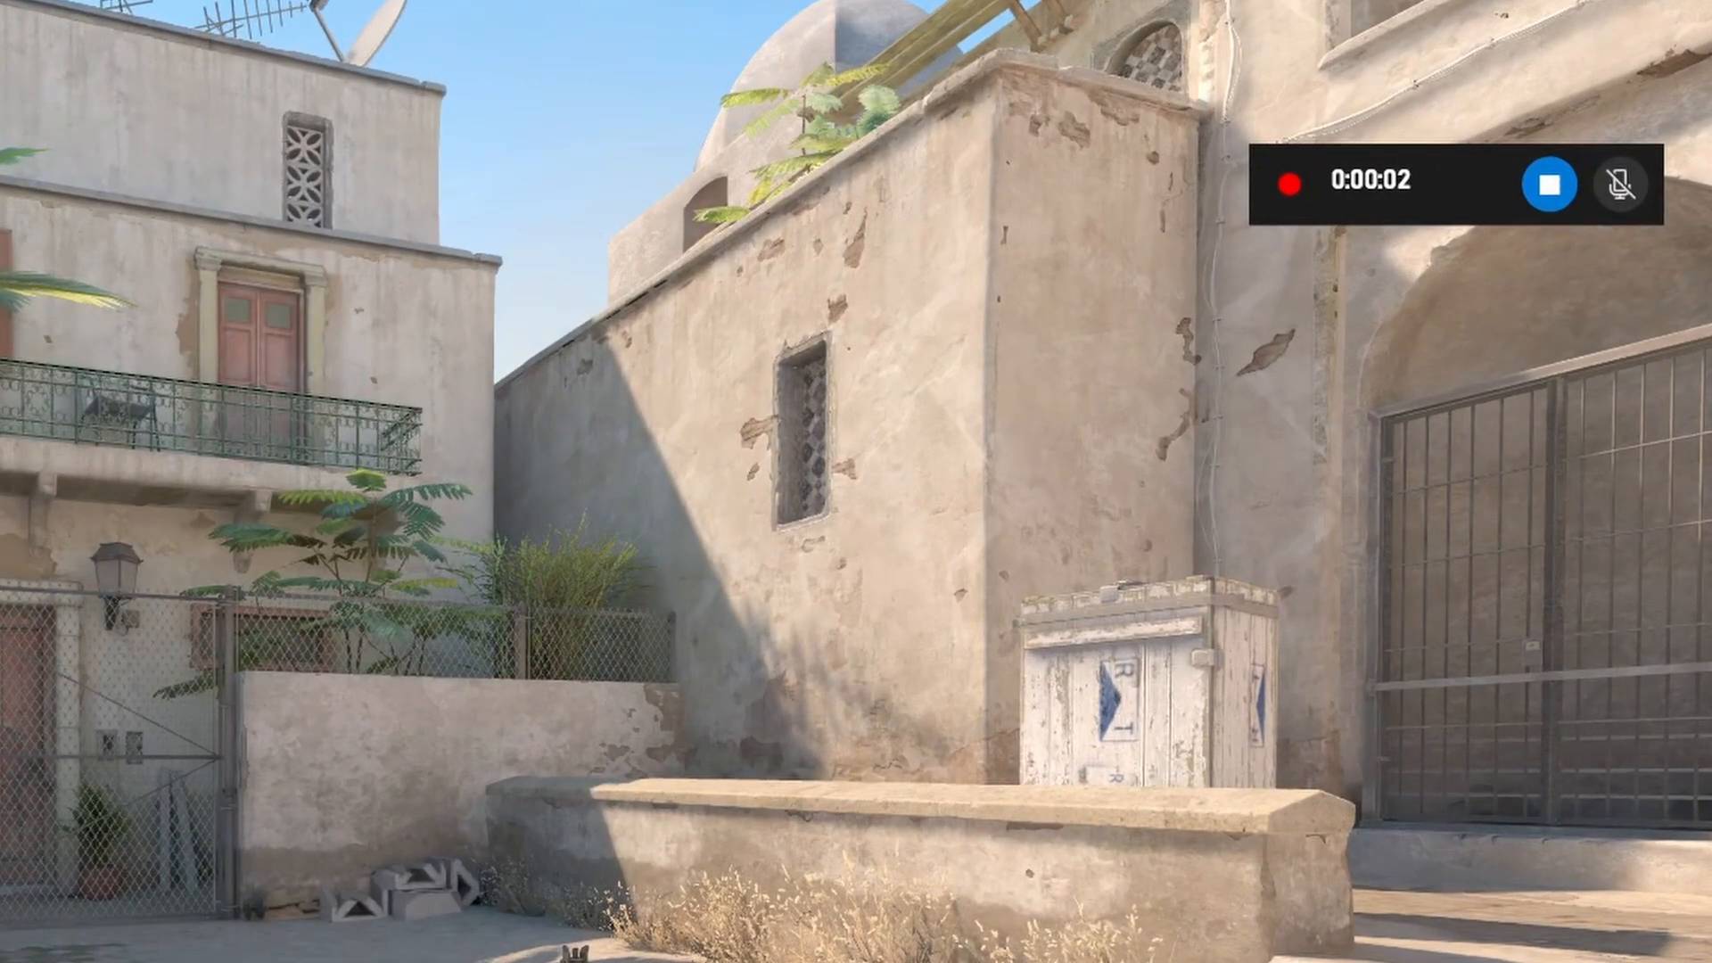
- Record a short Game Bar clip of the Nova in hand and dismiss the notification
{"action": "key", "text": "Win+Alt+R"}
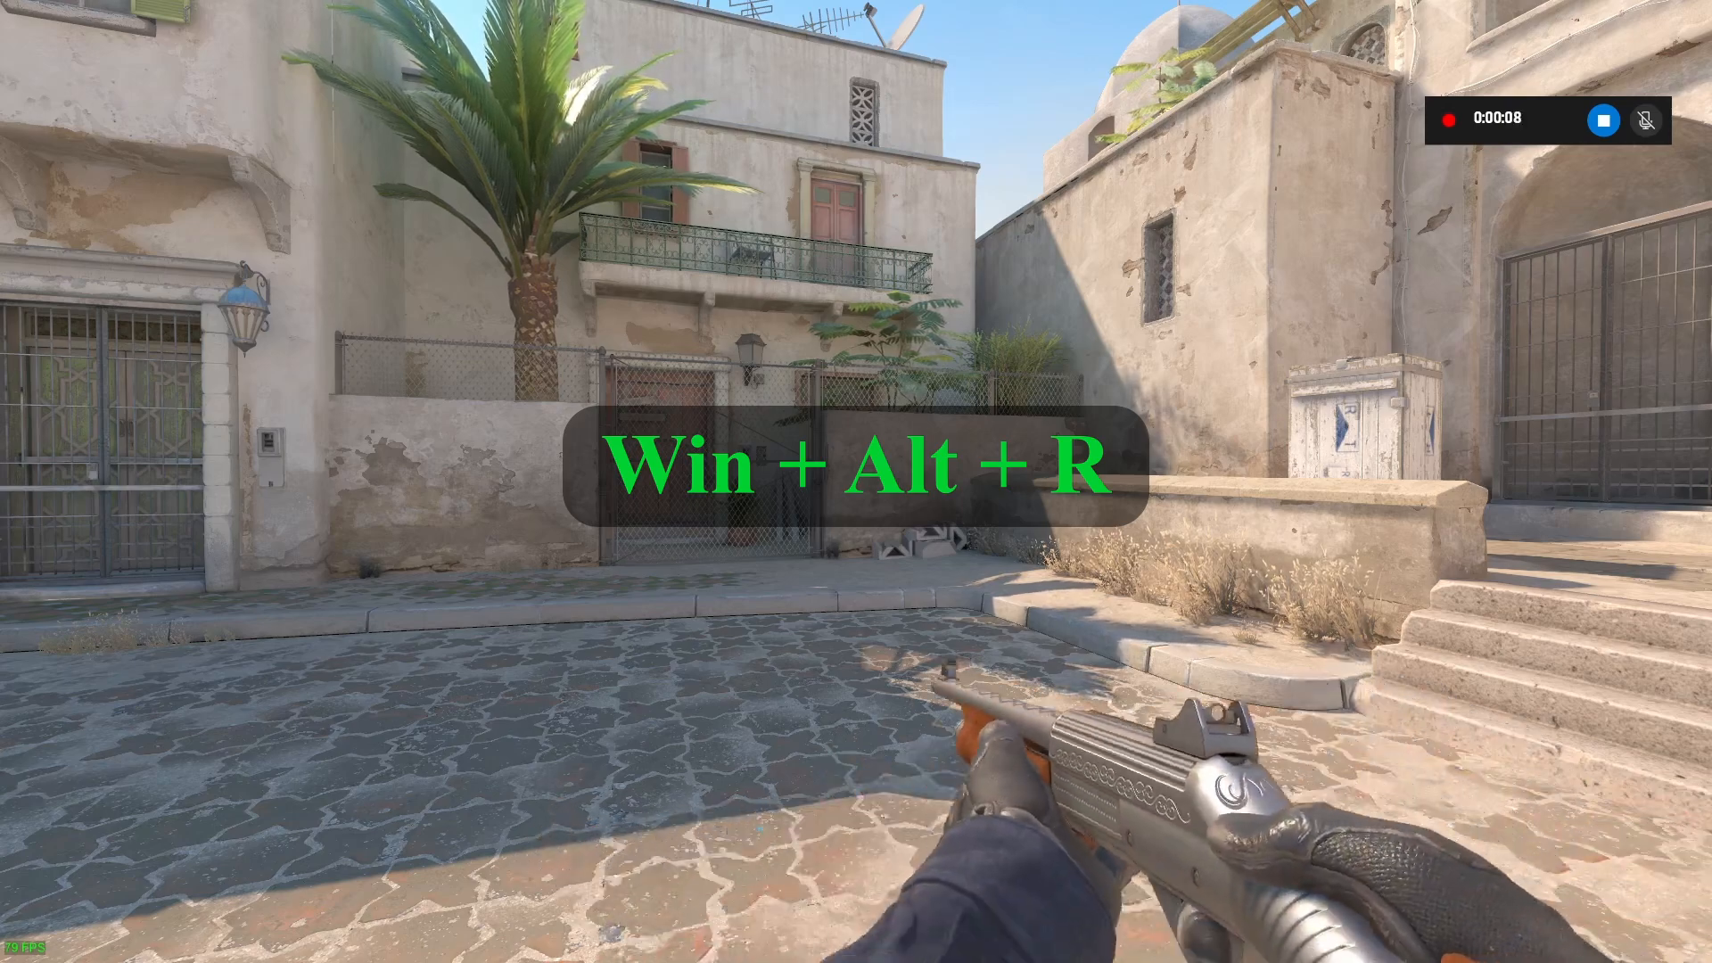
{"action": "key", "text": "Win+Alt+R"}
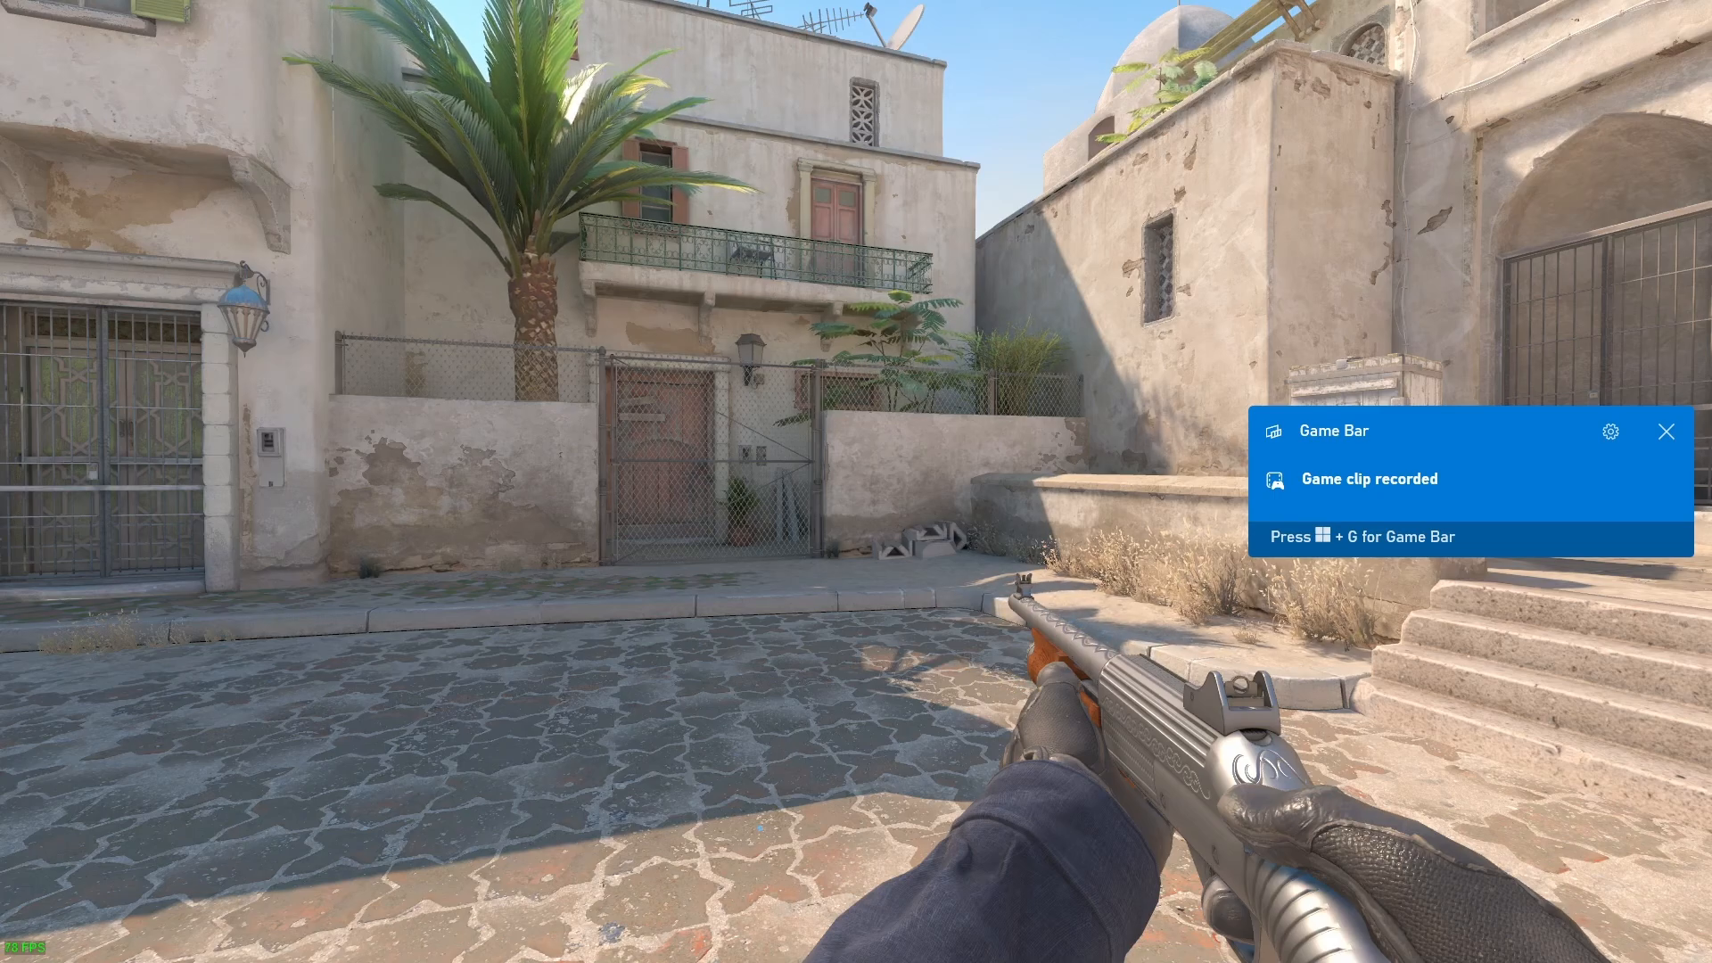
{"action": "left_click", "coordinate": [1667, 432]}
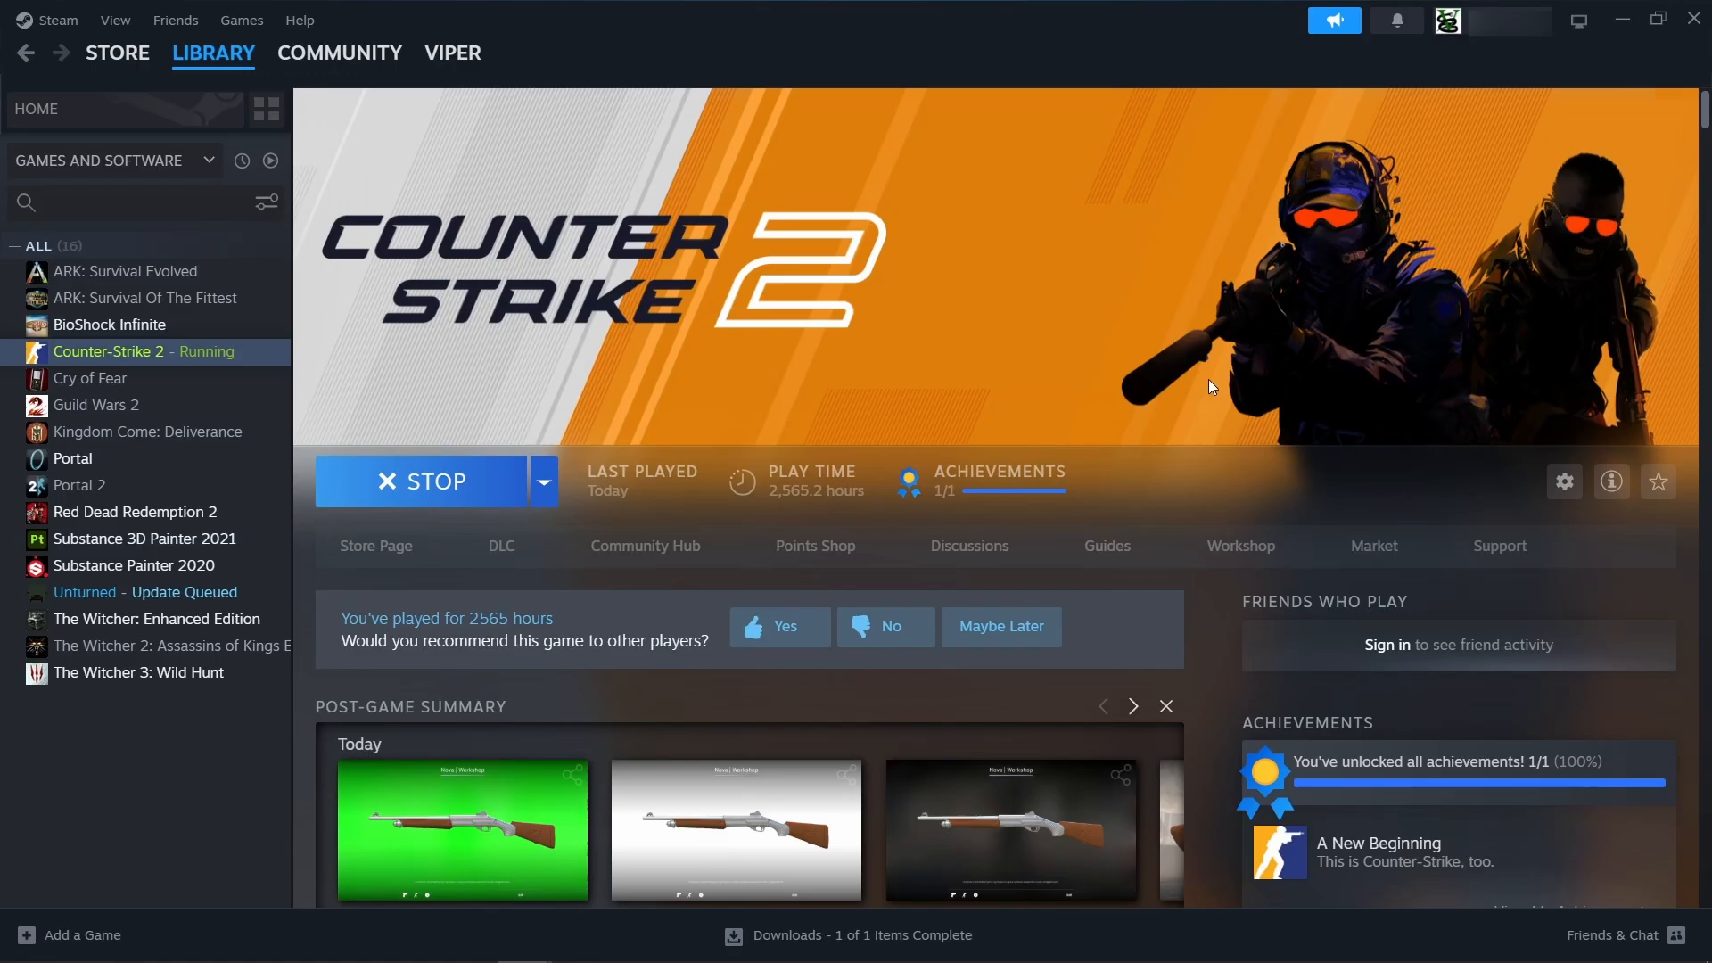
- Reach Steam's Screenshot Manager and show the CS2 screenshots folder on disk
{"action": "scroll", "scroll_direction": "down", "scroll_amount": 3}
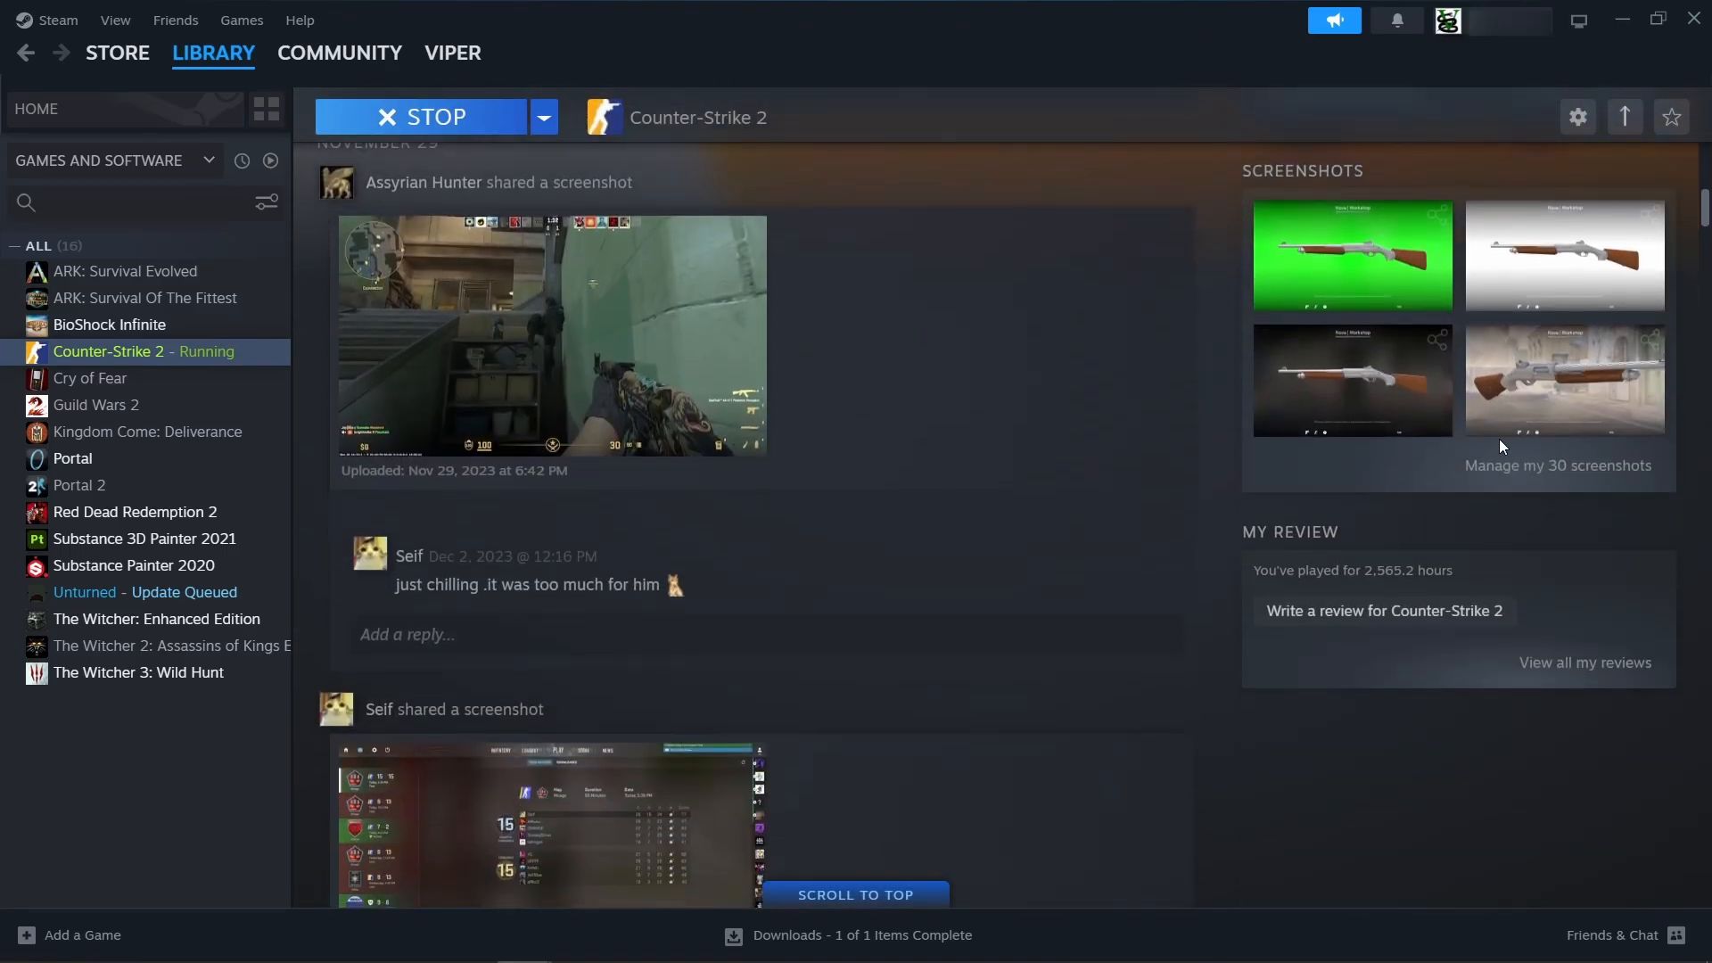
{"action": "left_click", "coordinate": [1557, 465]}
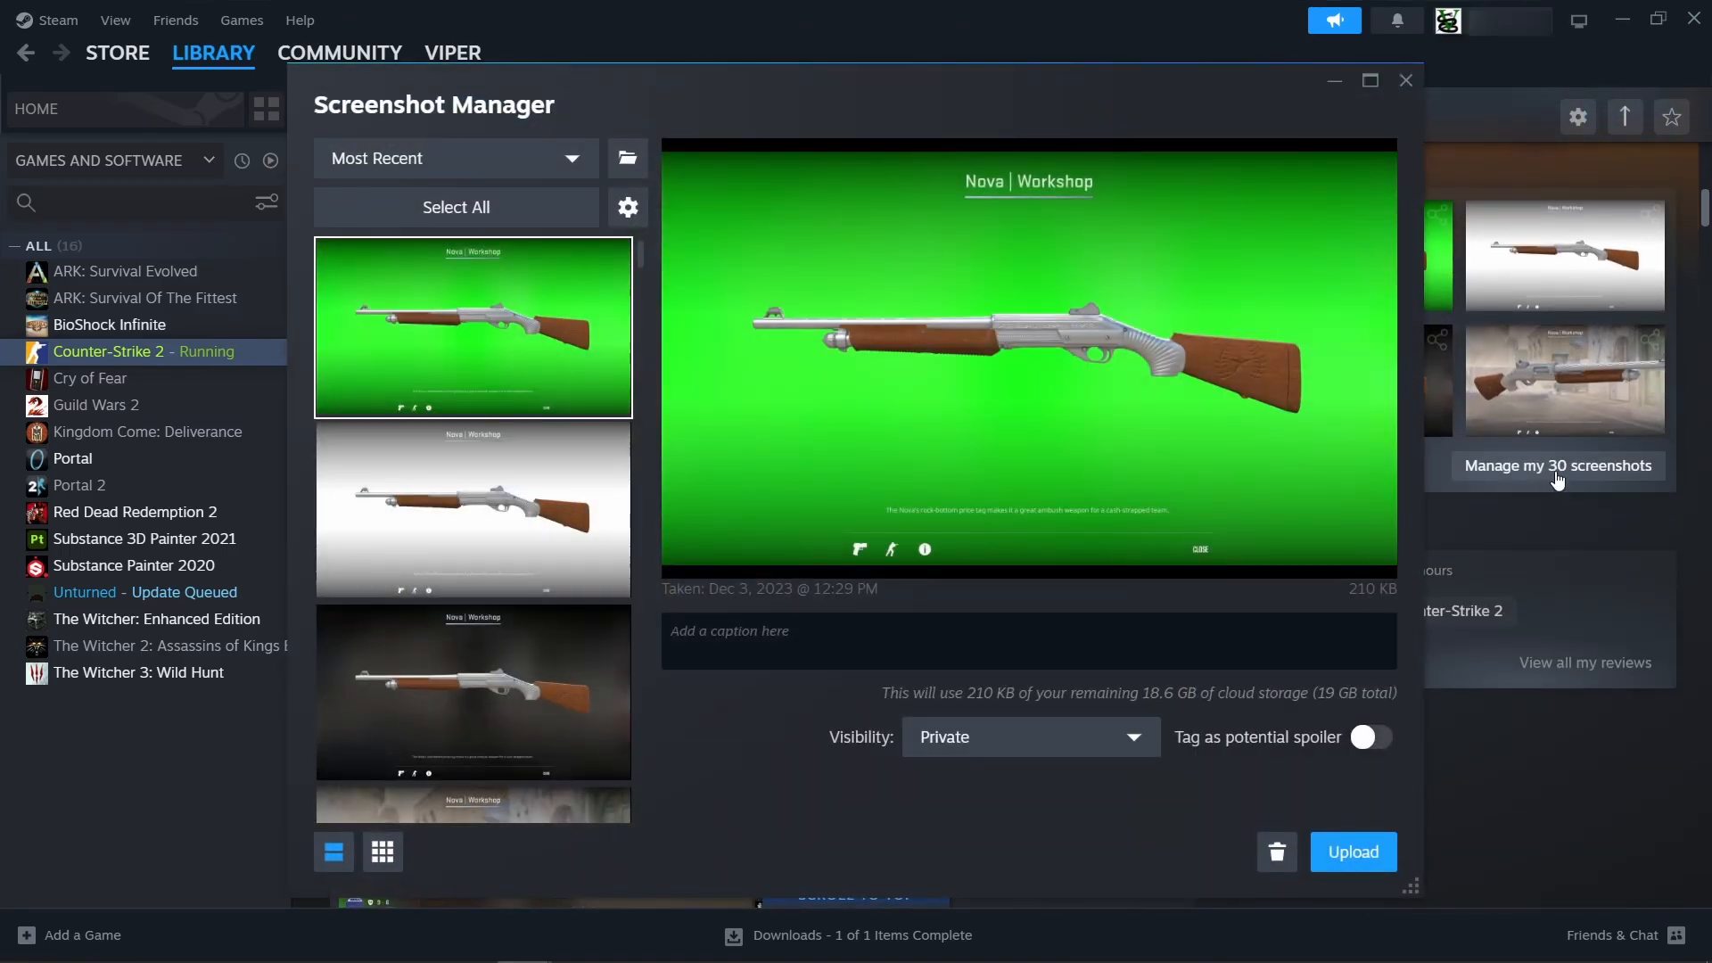
{"action": "left_click", "coordinate": [627, 158]}
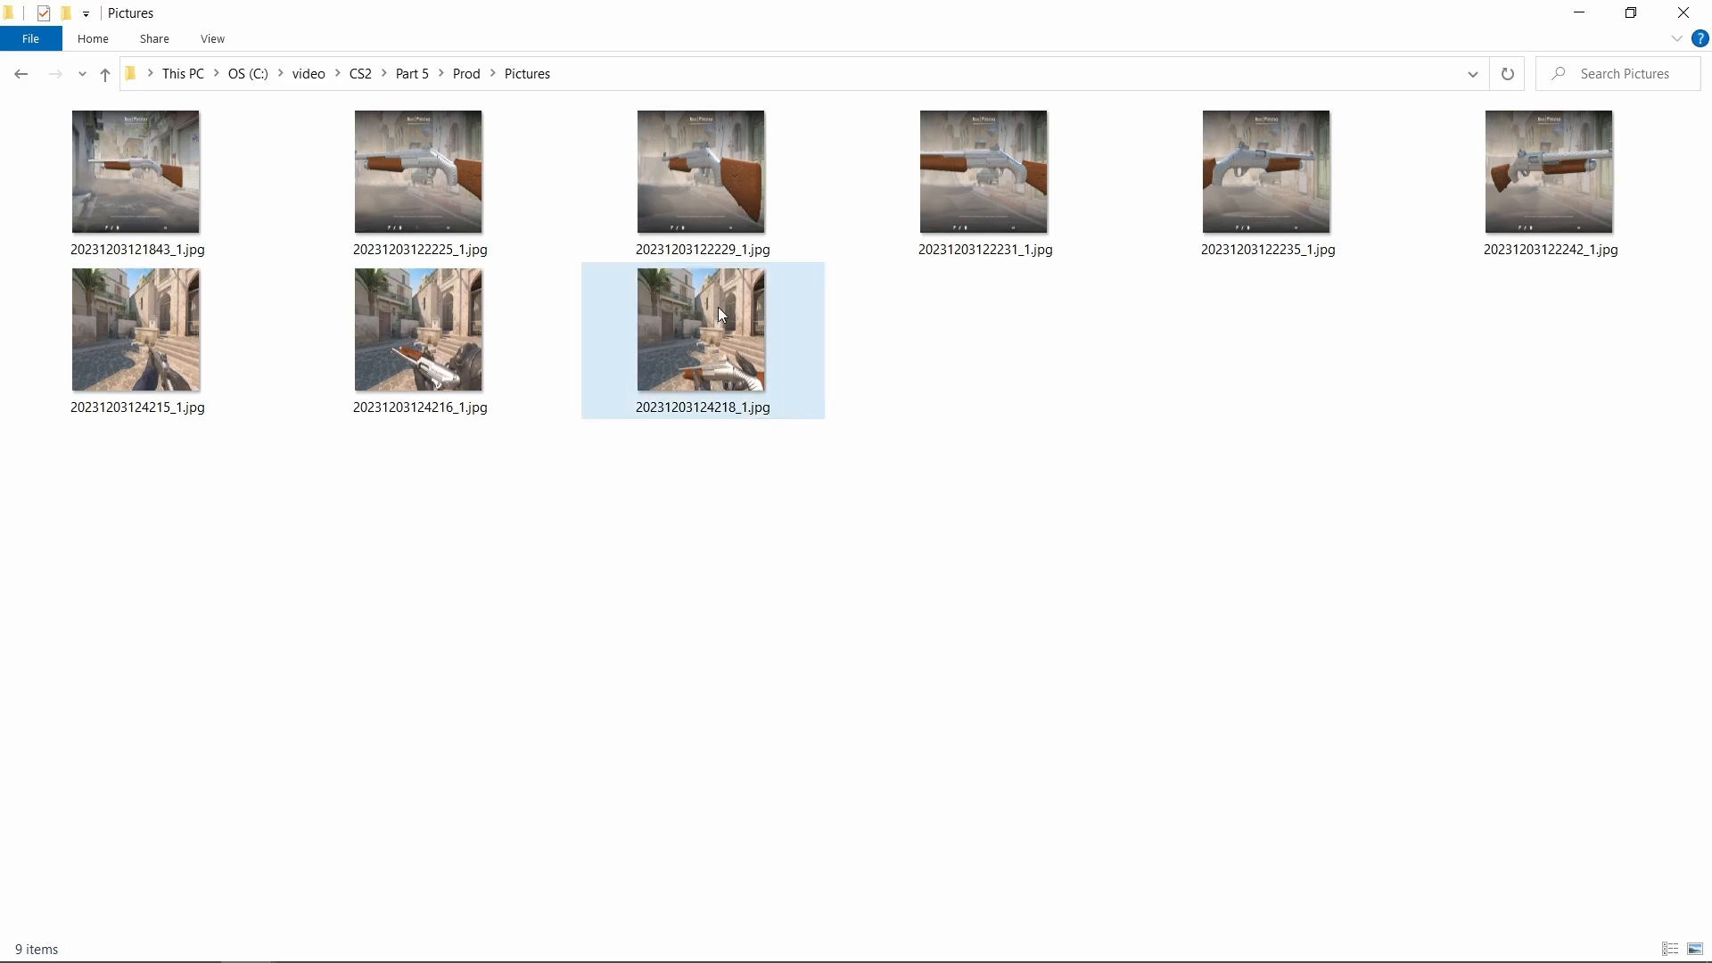
{"action": "double_click", "coordinate": [702, 329]}
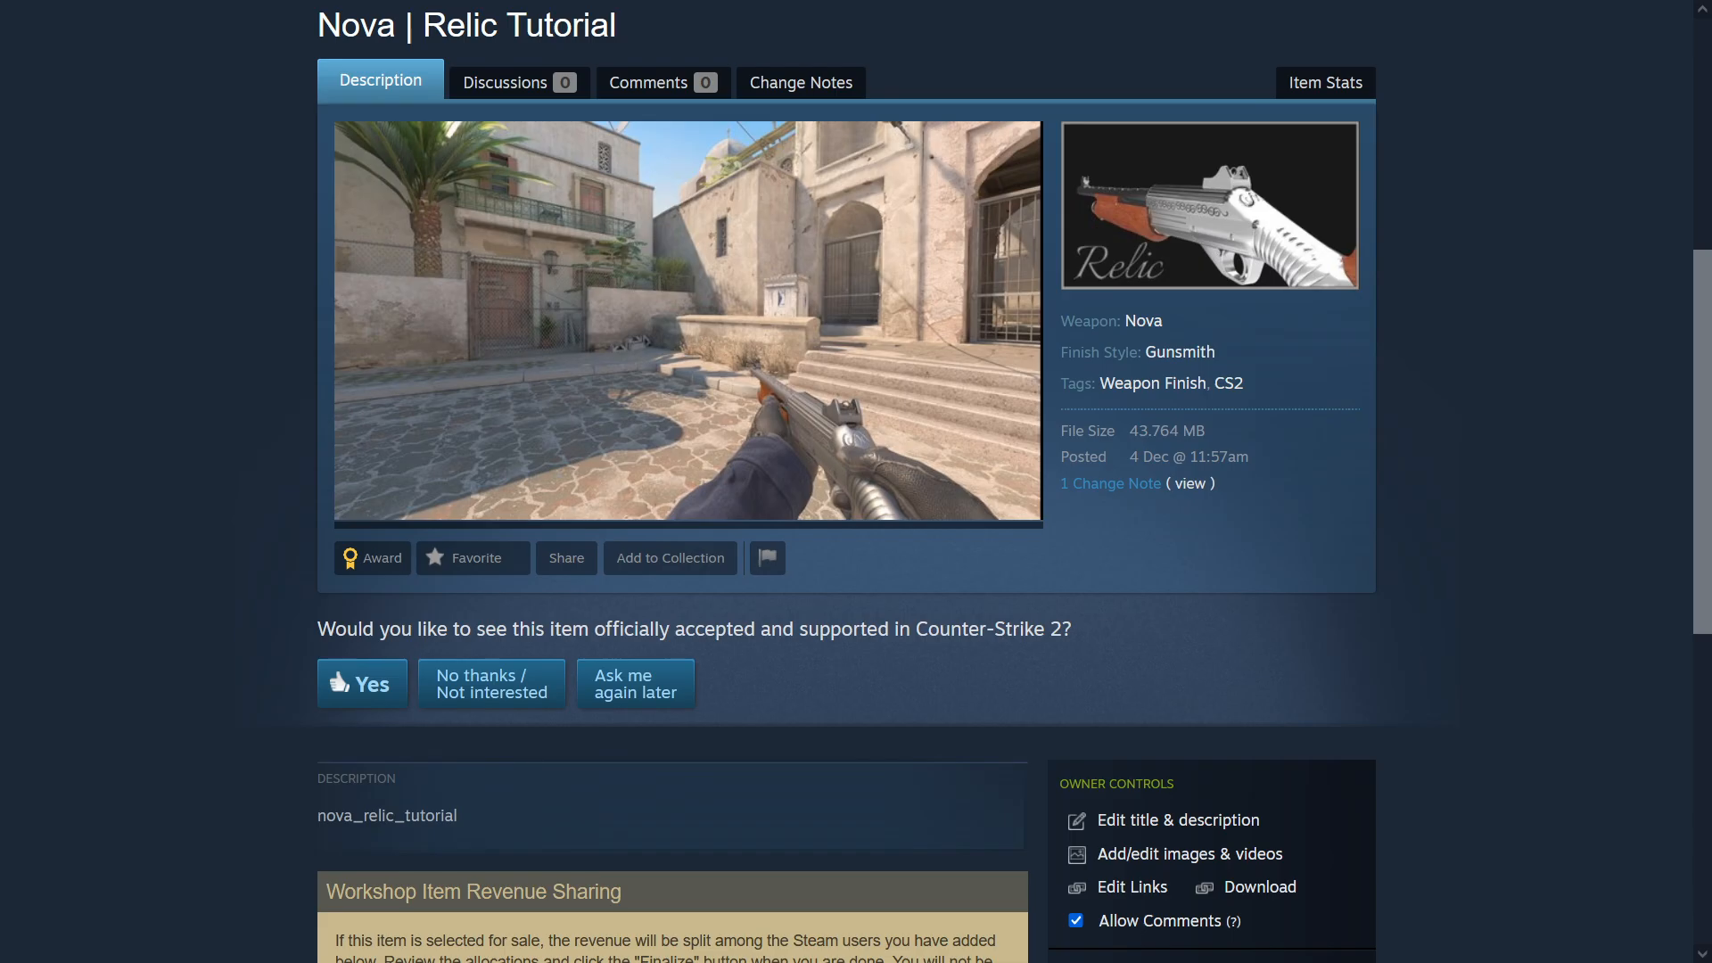
{"action": "left_click", "coordinate": [676, 312]}
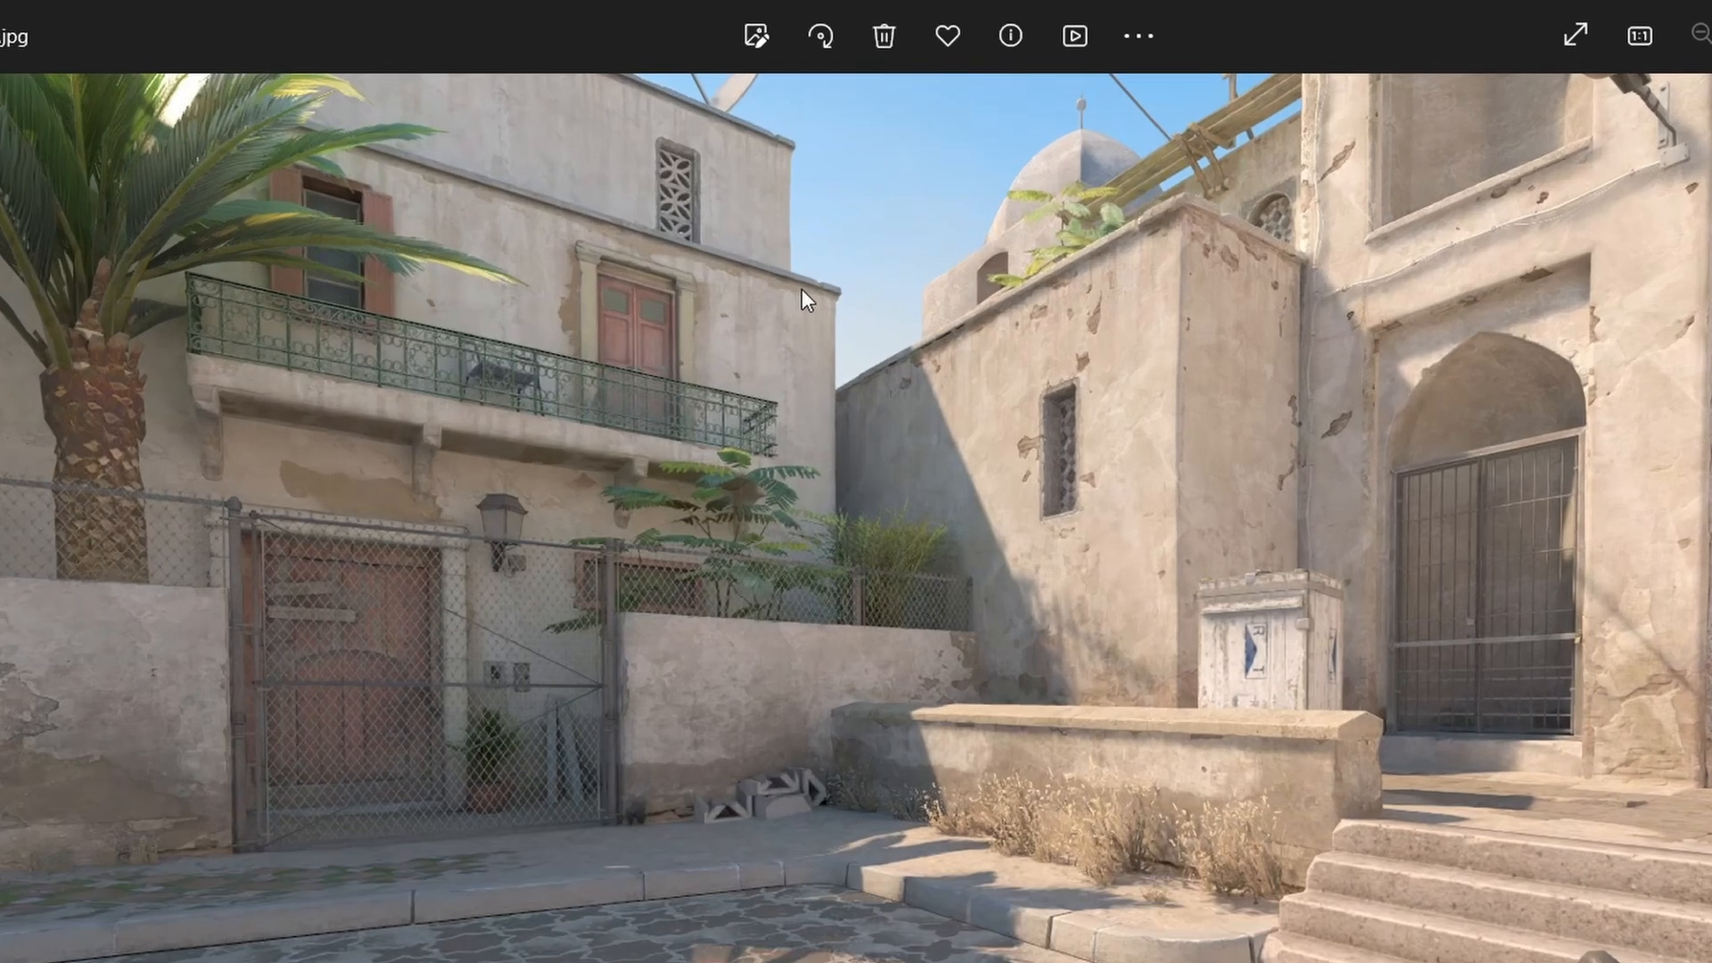
- Crop the screenshot to a close view of the Nova and save it as a copy
{"action": "left_click", "coordinate": [757, 35]}
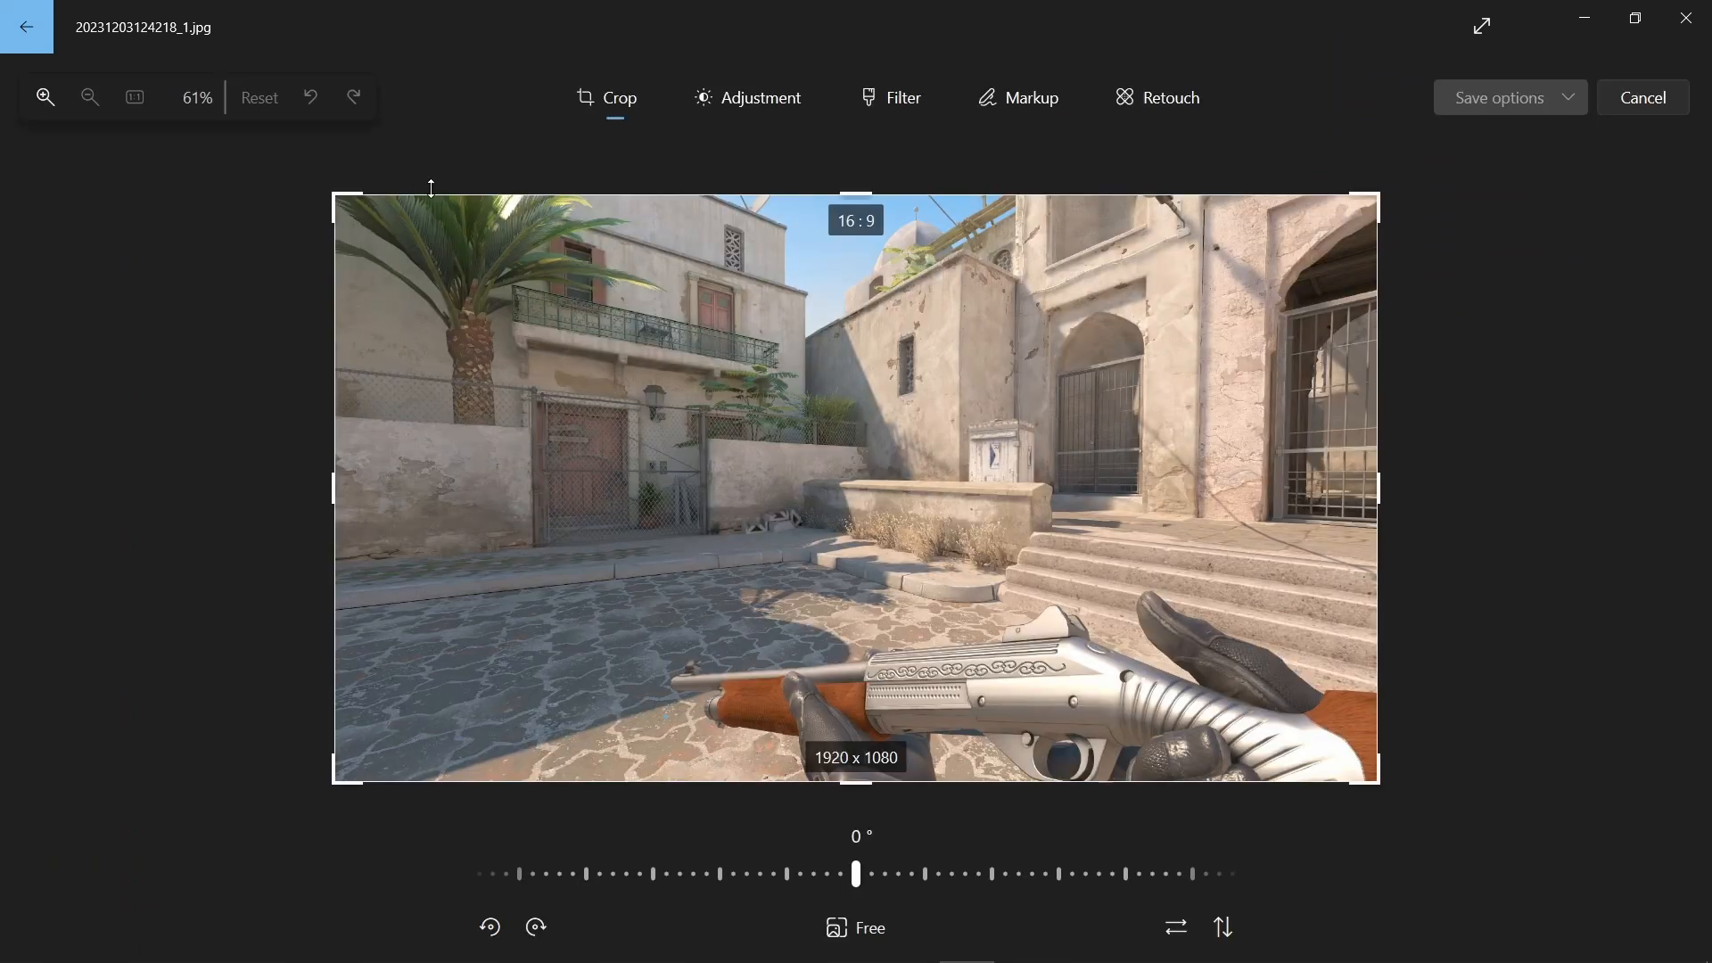
{"action": "left_click_drag", "start_coordinate": [338, 203], "coordinate": [556, 365]}
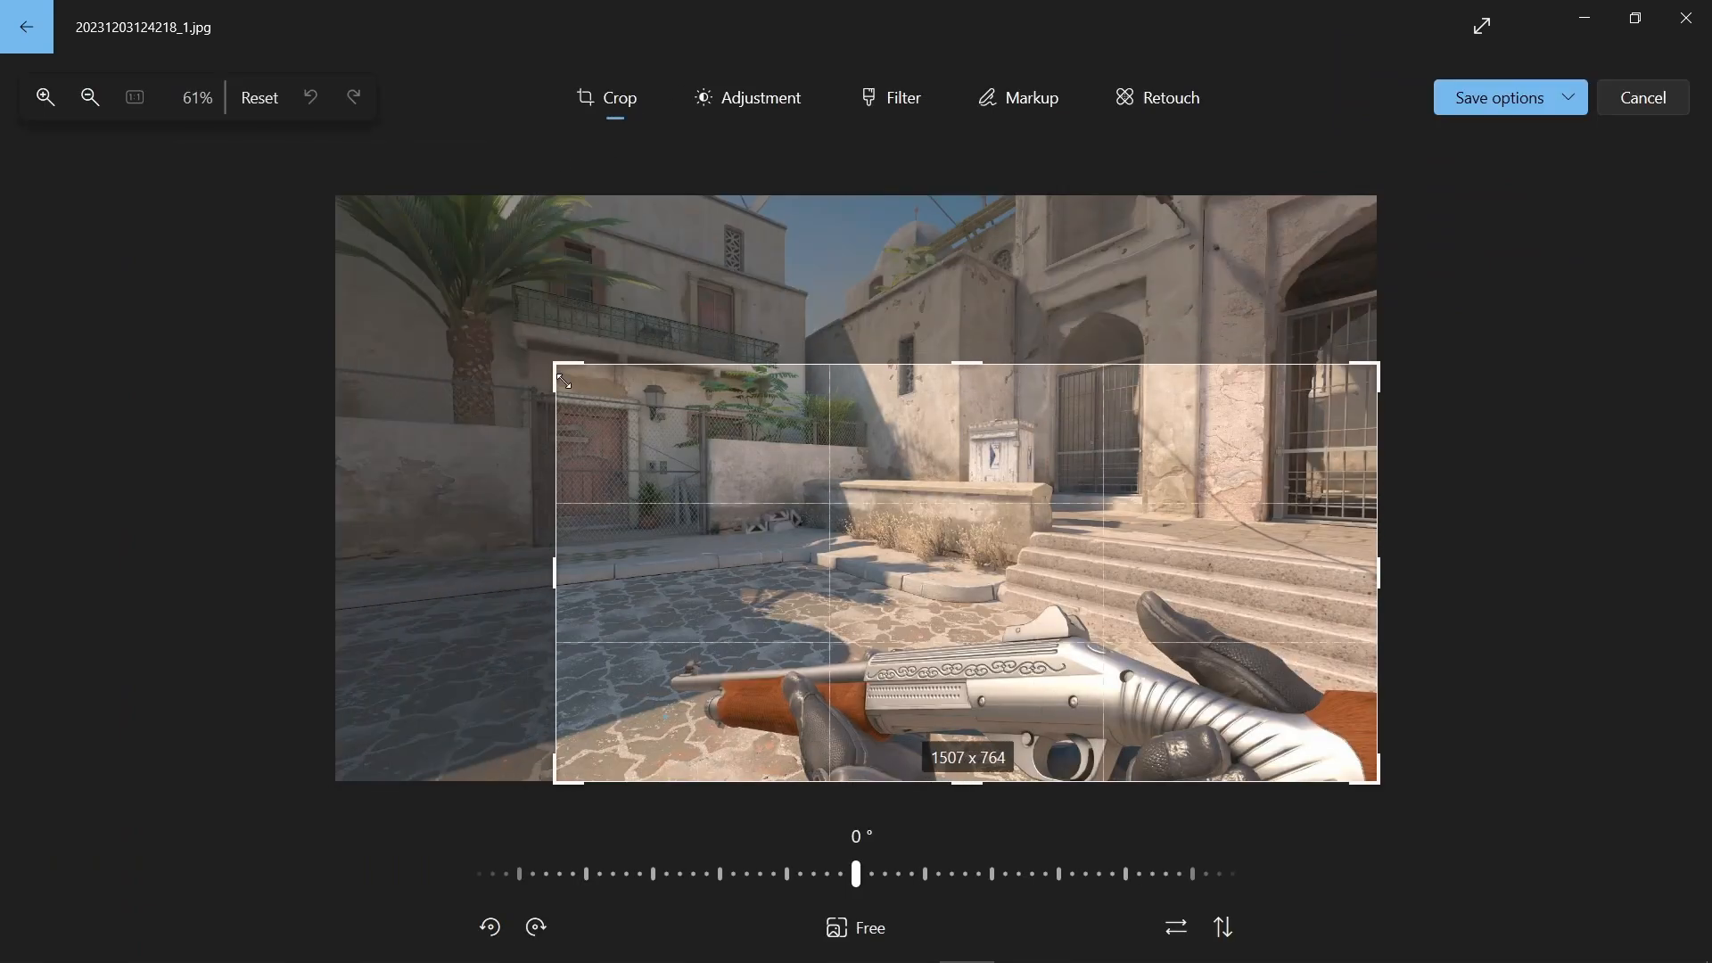
{"action": "left_click_drag", "start_coordinate": [559, 365], "coordinate": [636, 481]}
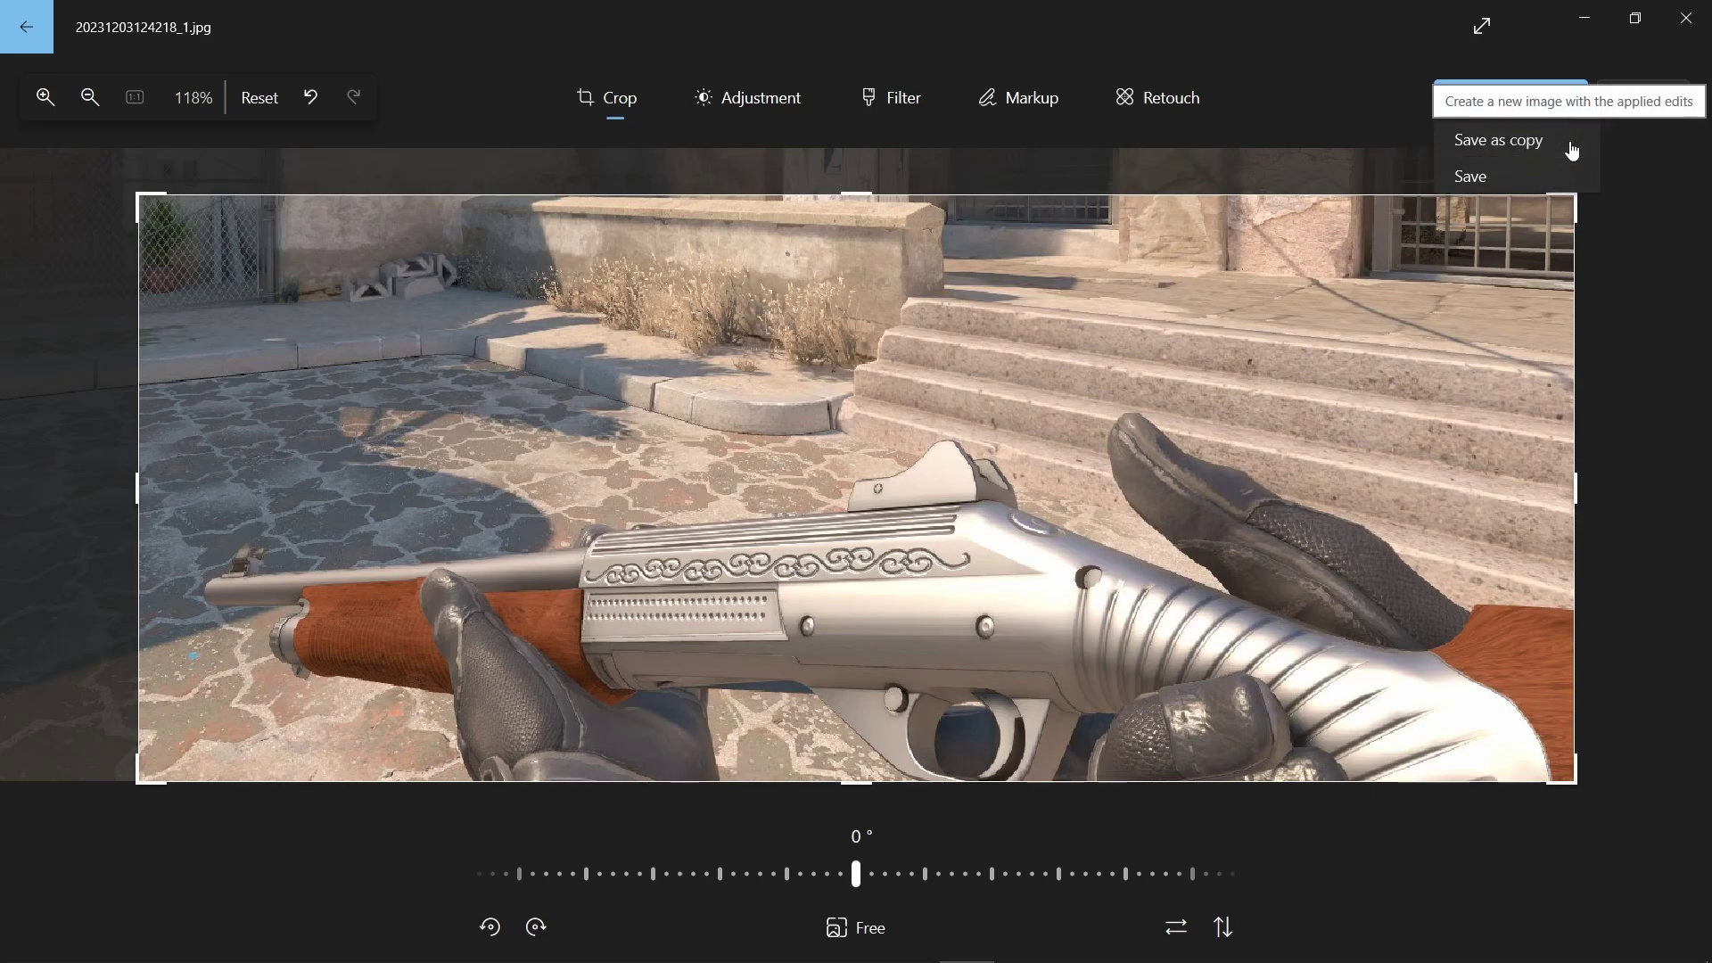
{"action": "left_click", "coordinate": [1469, 176]}
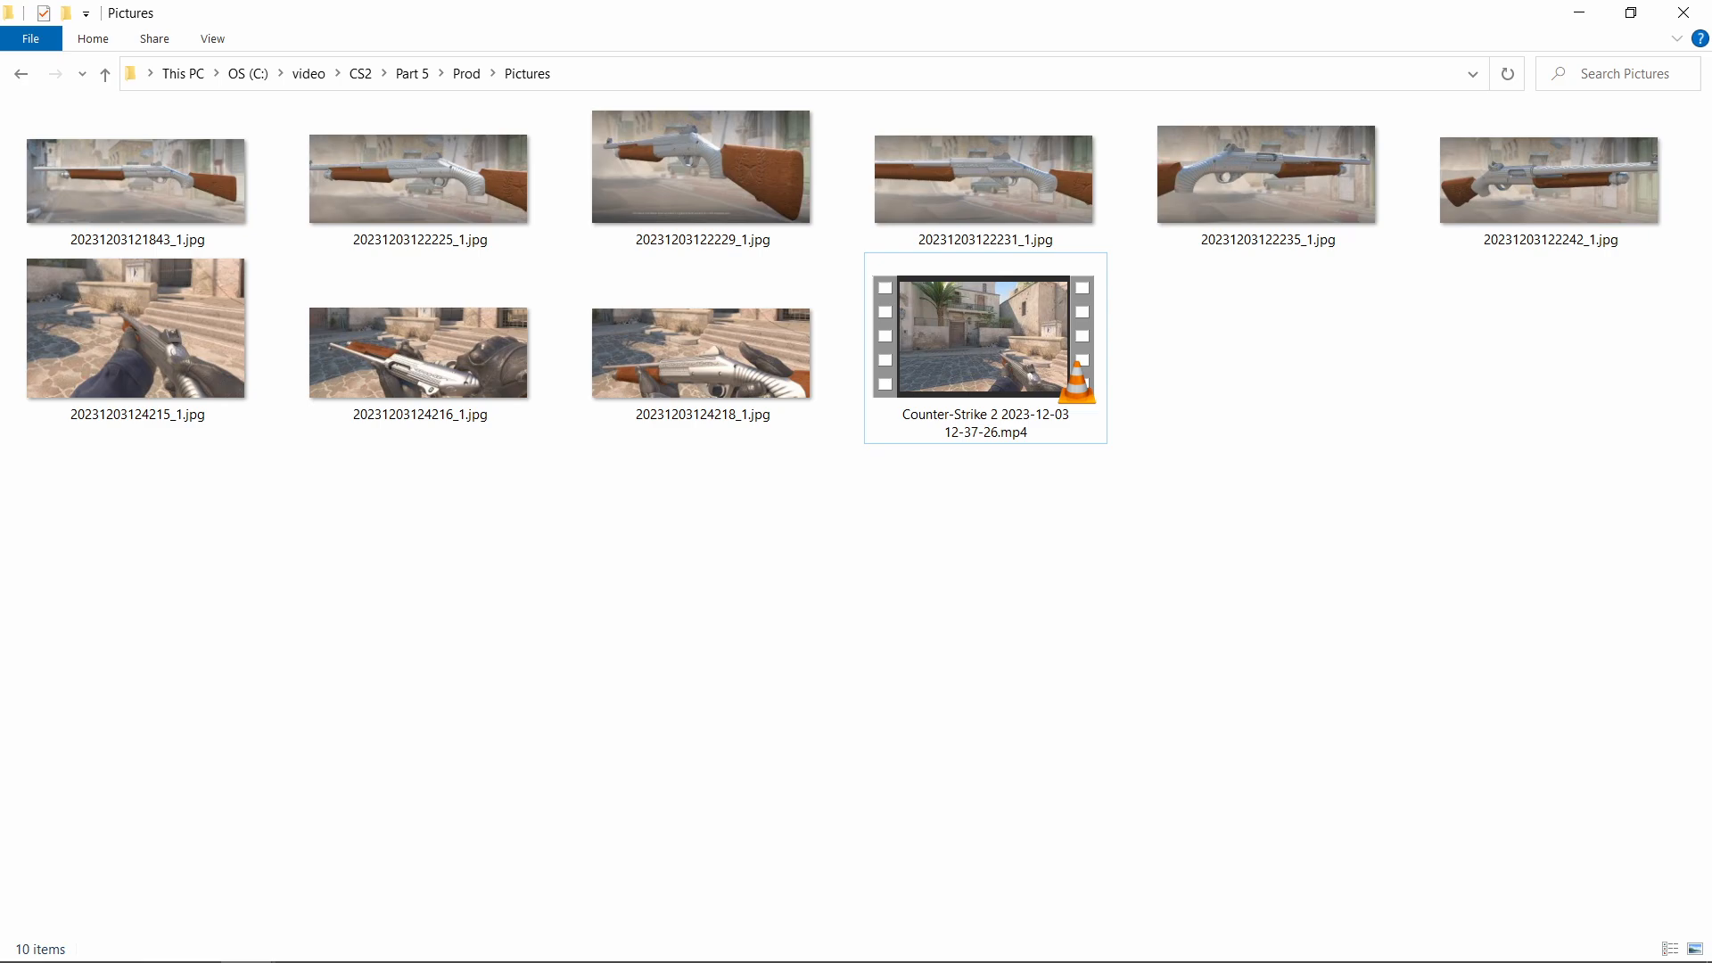
- Send the Counter-Strike 2 gameplay mp4 to Clipchamp for editing
{"action": "left_click", "coordinate": [984, 336]}
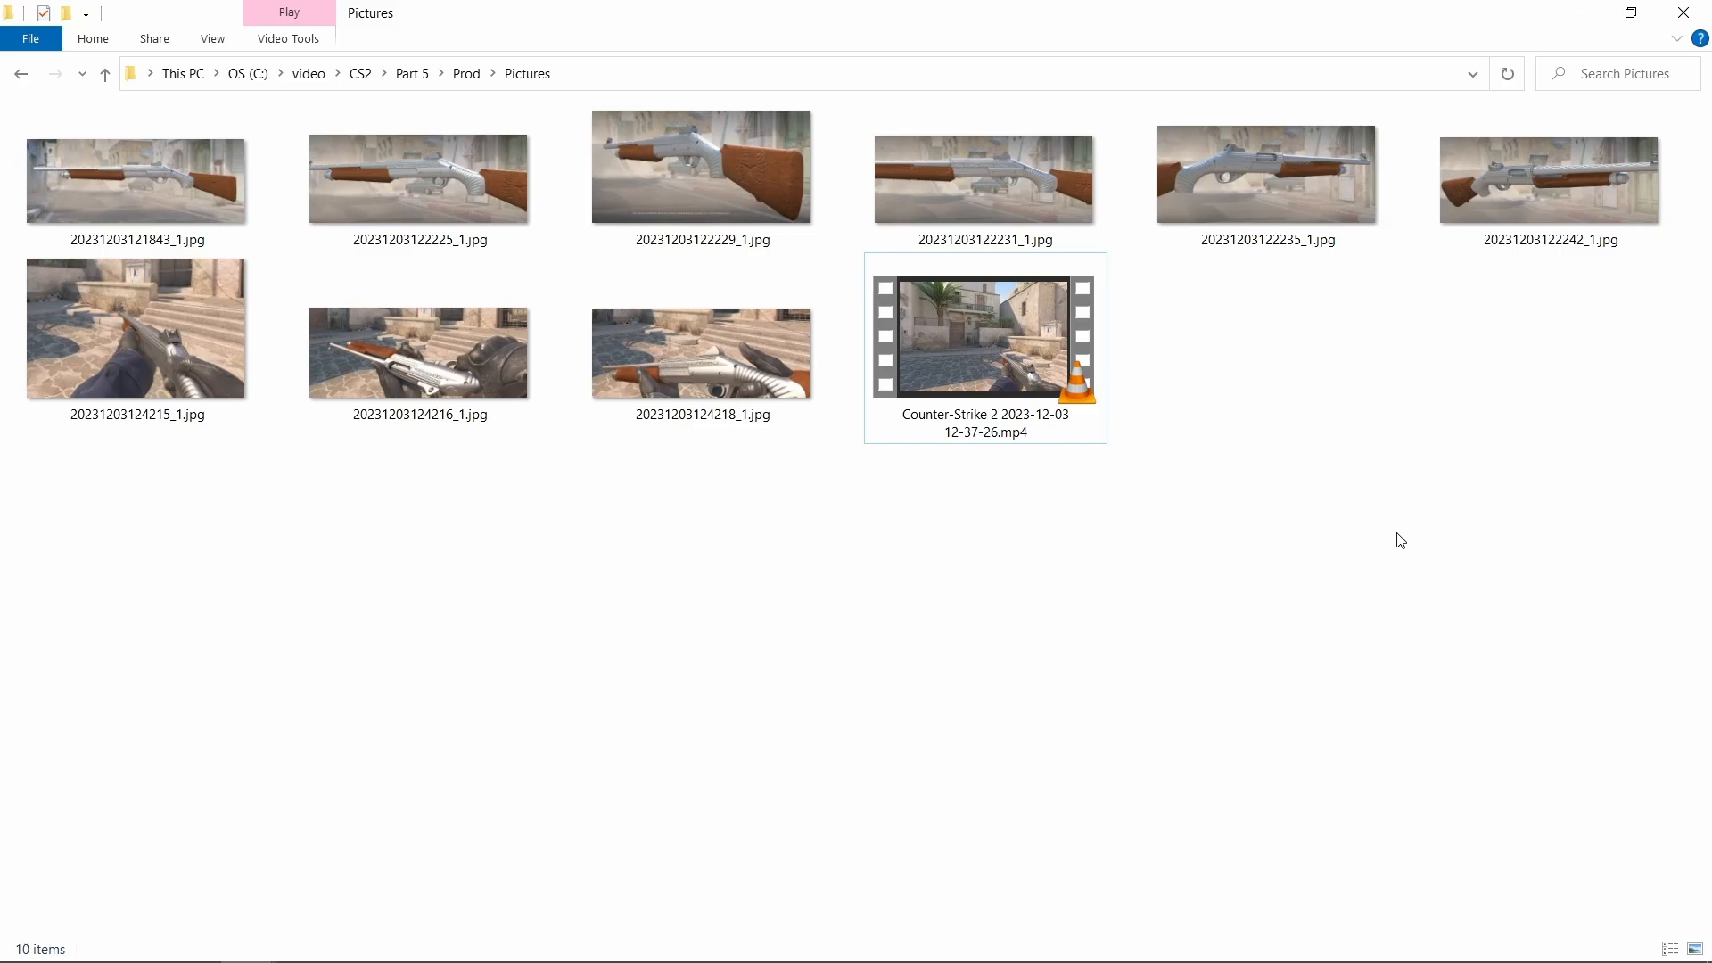
{"action": "right_click", "coordinate": [983, 343]}
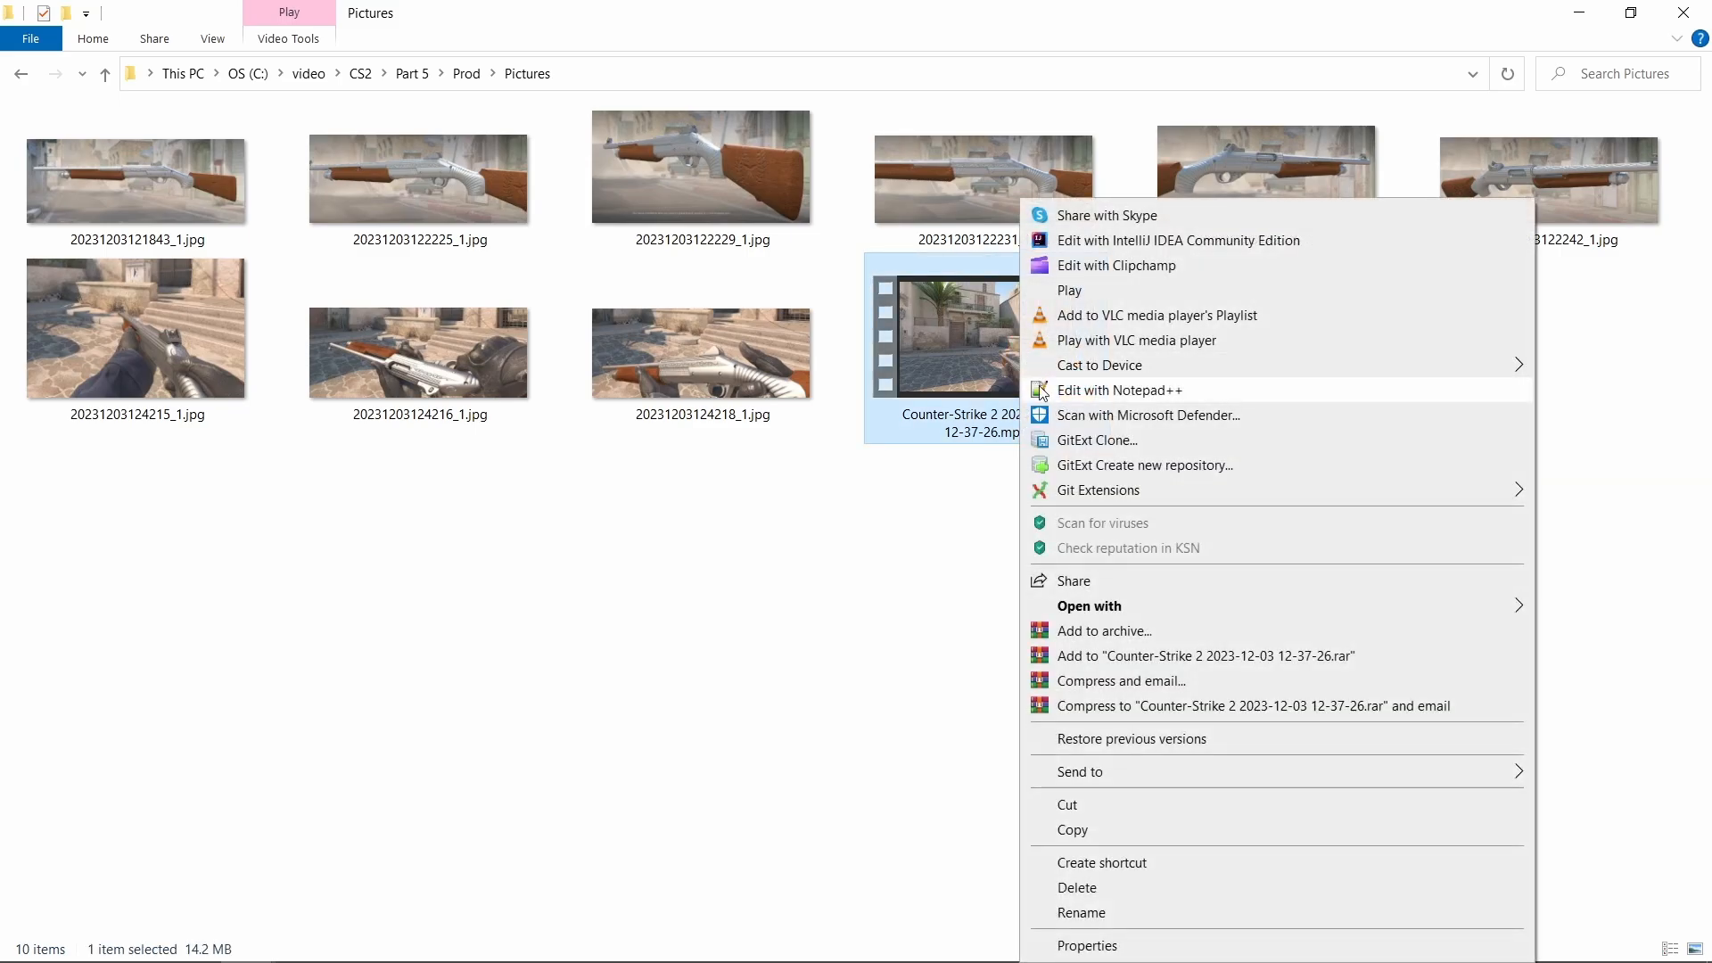
{"action": "left_click", "coordinate": [1117, 264]}
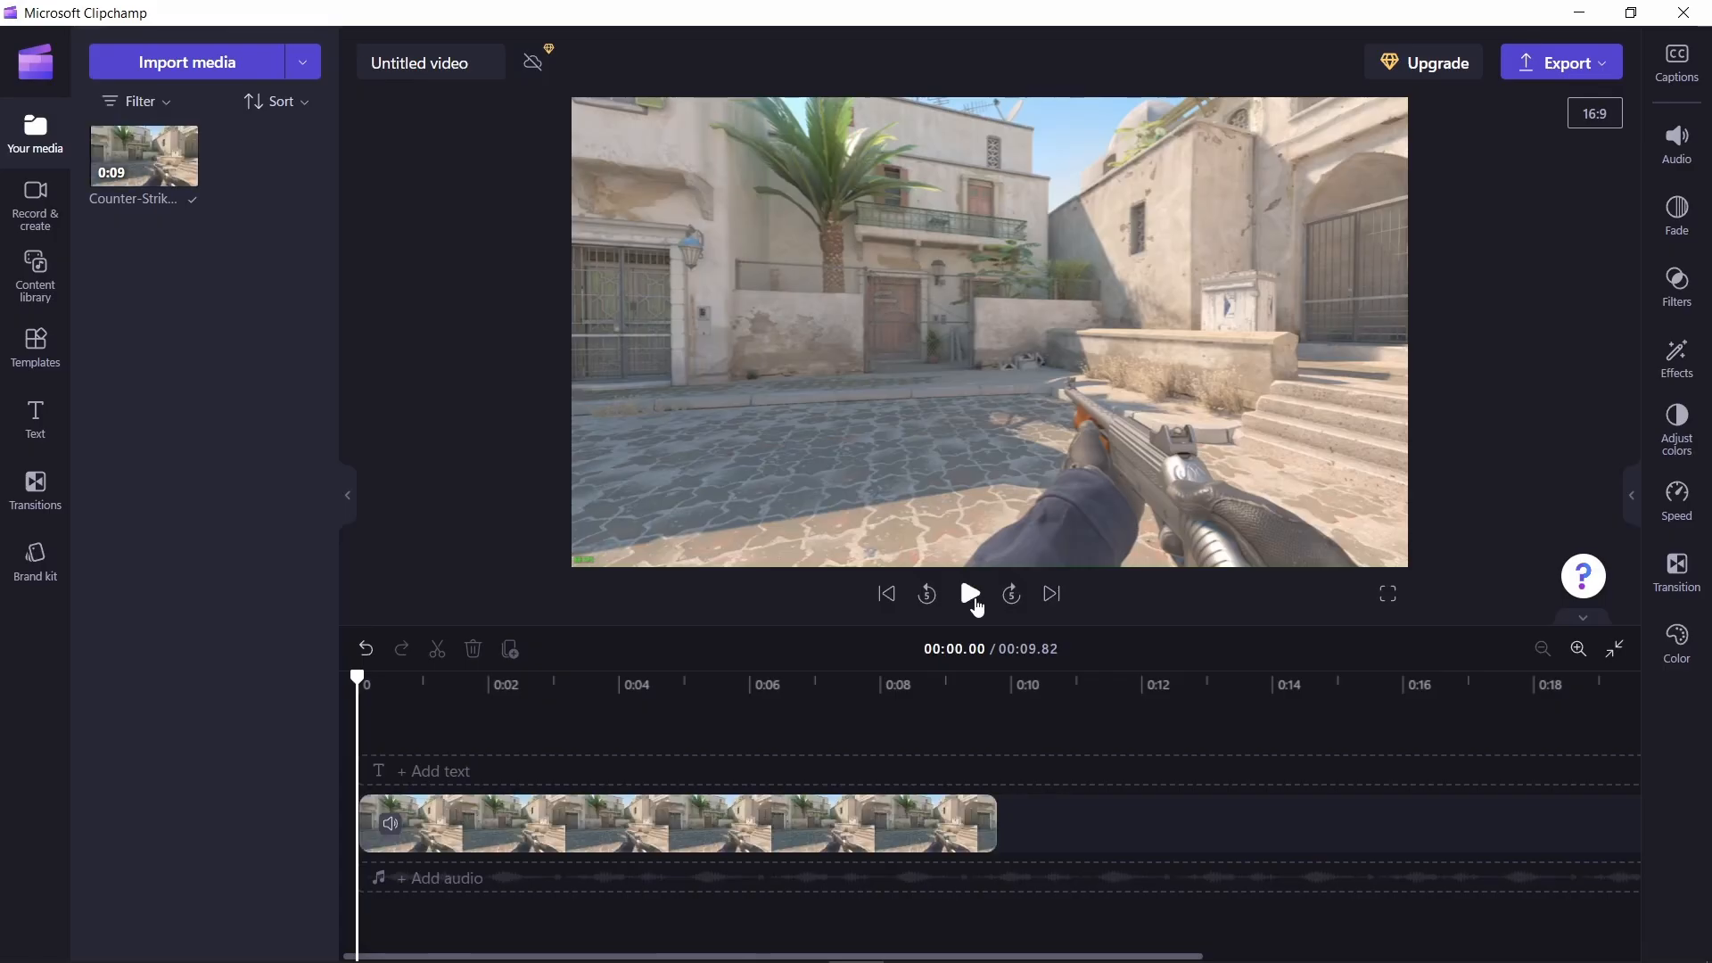
- Preview the clip, trim it and remove the empty gap before it on the timeline
{"action": "left_click", "coordinate": [969, 594]}
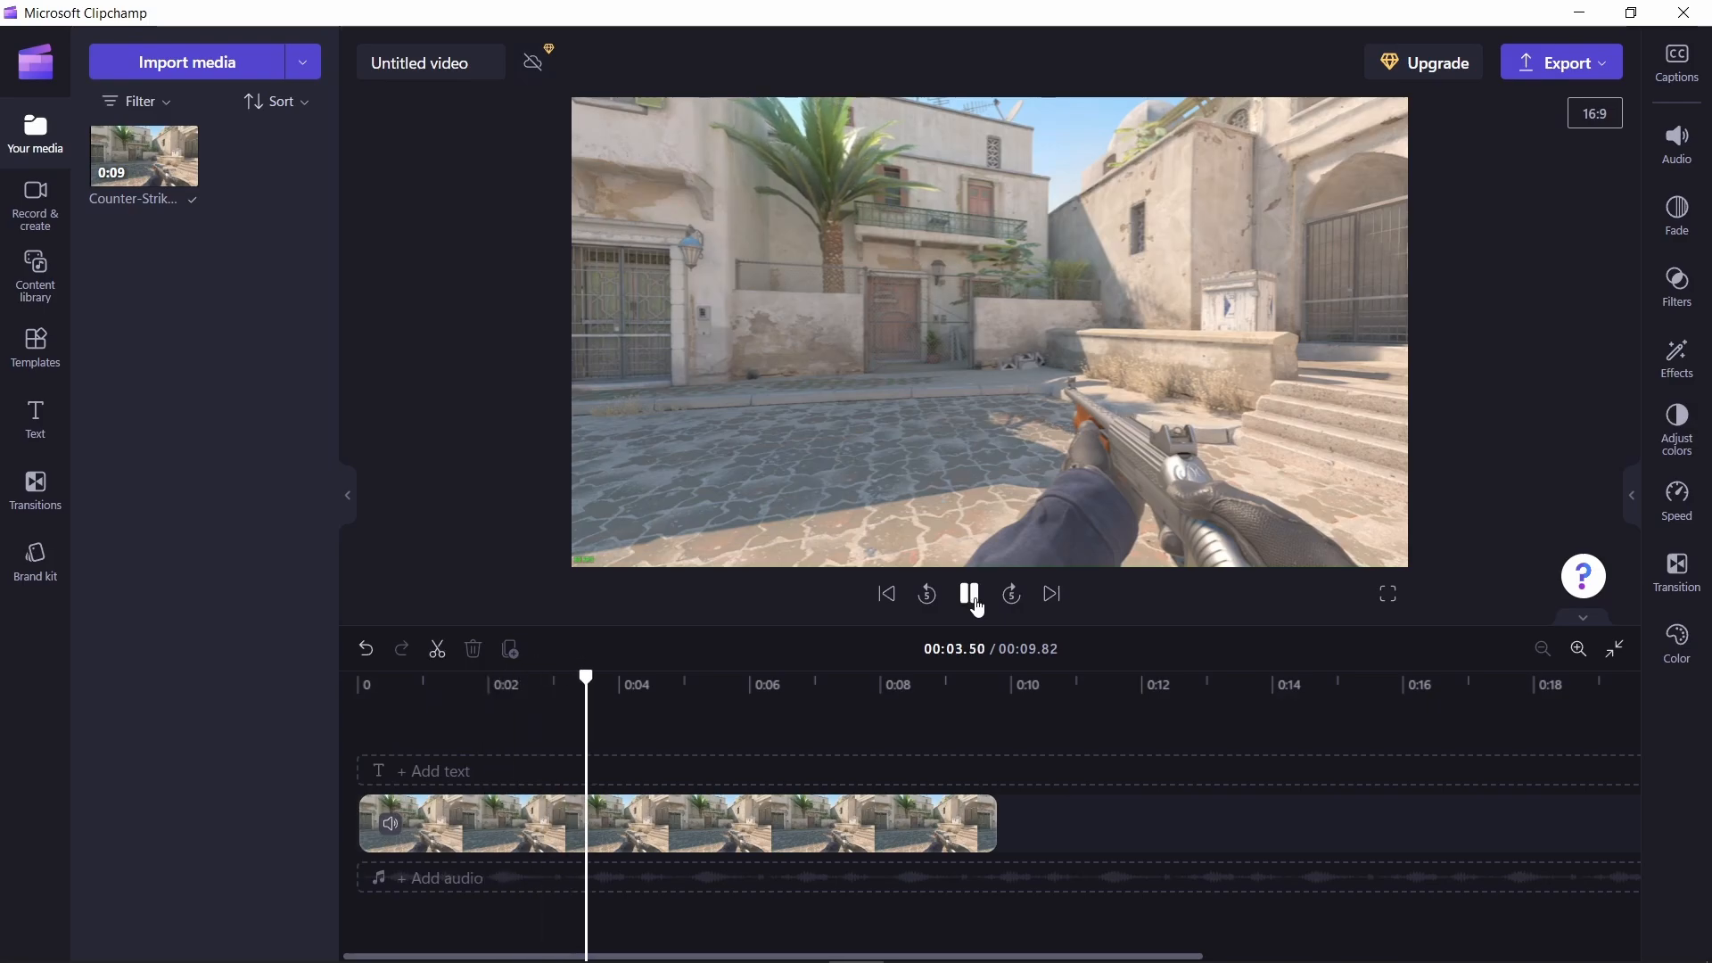
{"action": "left_click", "coordinate": [969, 593]}
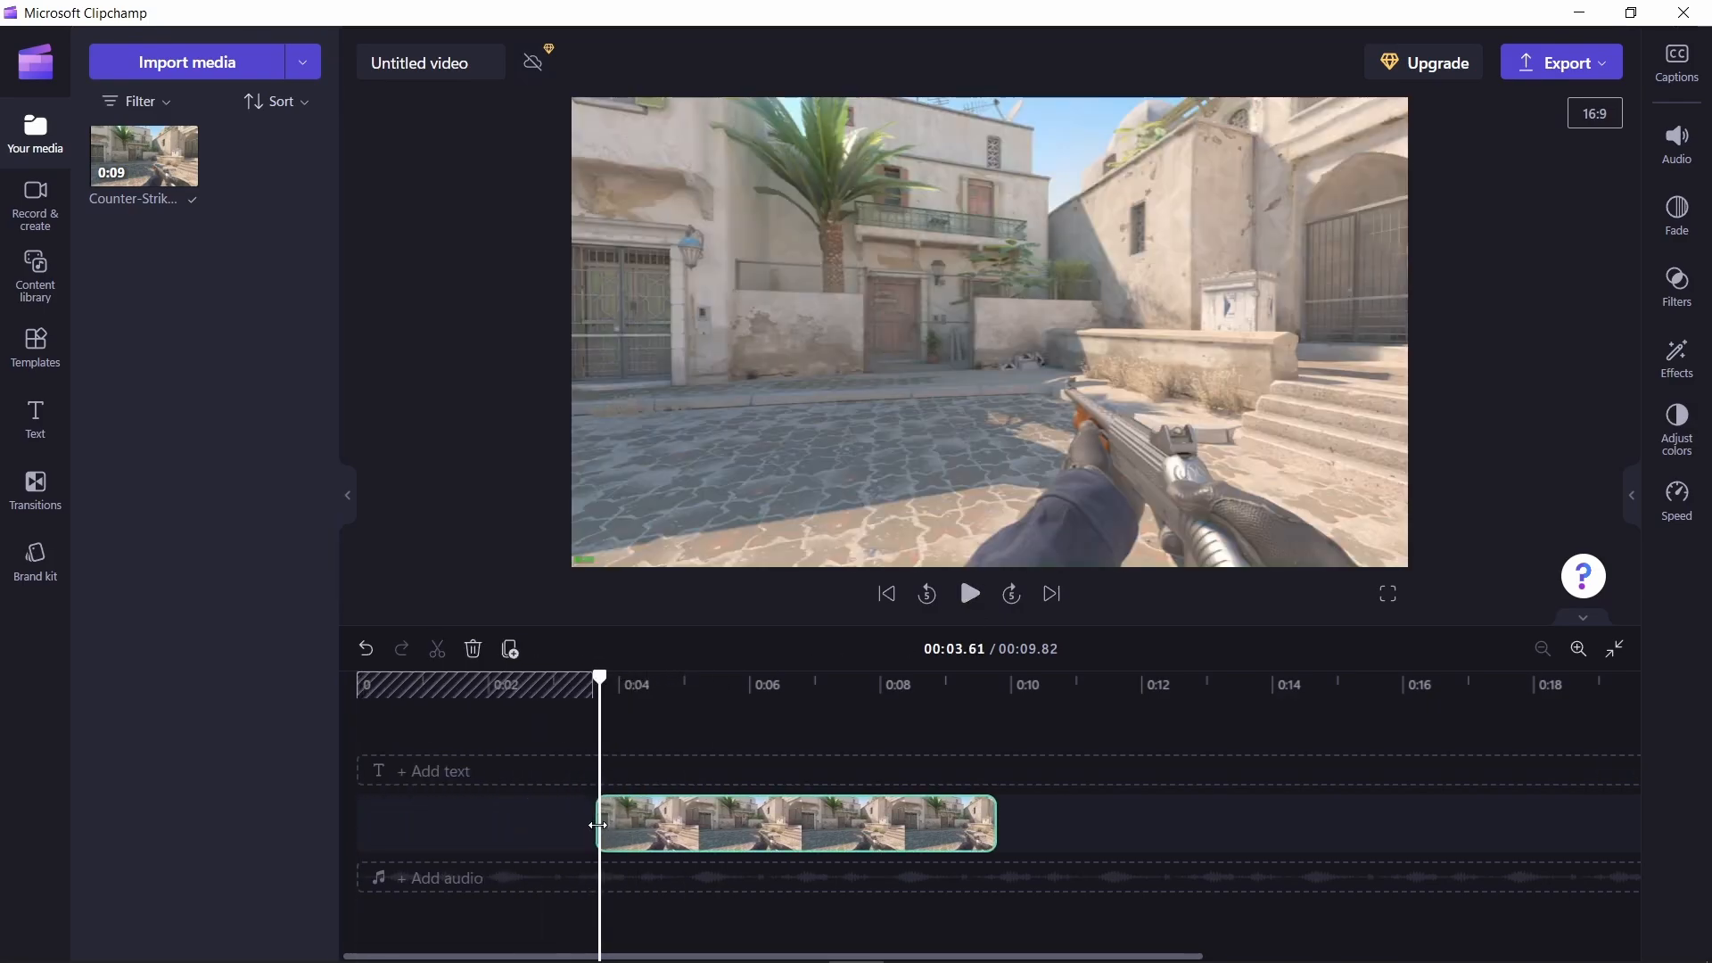
{"action": "left_click", "coordinate": [969, 594]}
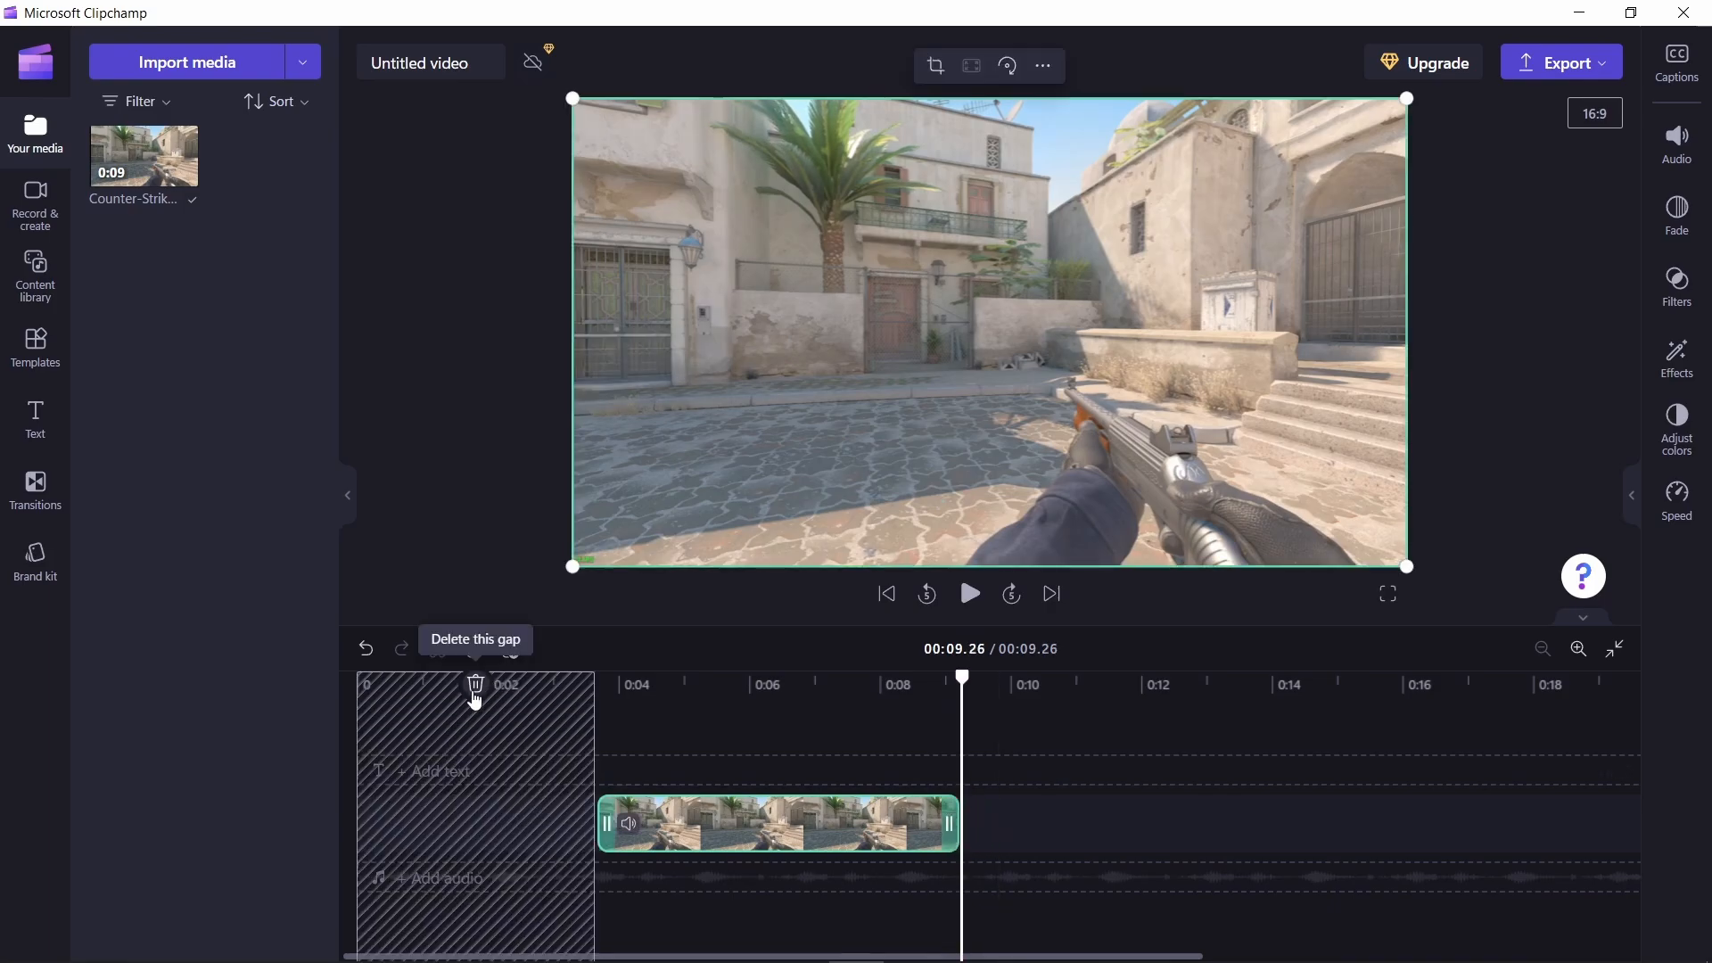
{"action": "left_click", "coordinate": [474, 685]}
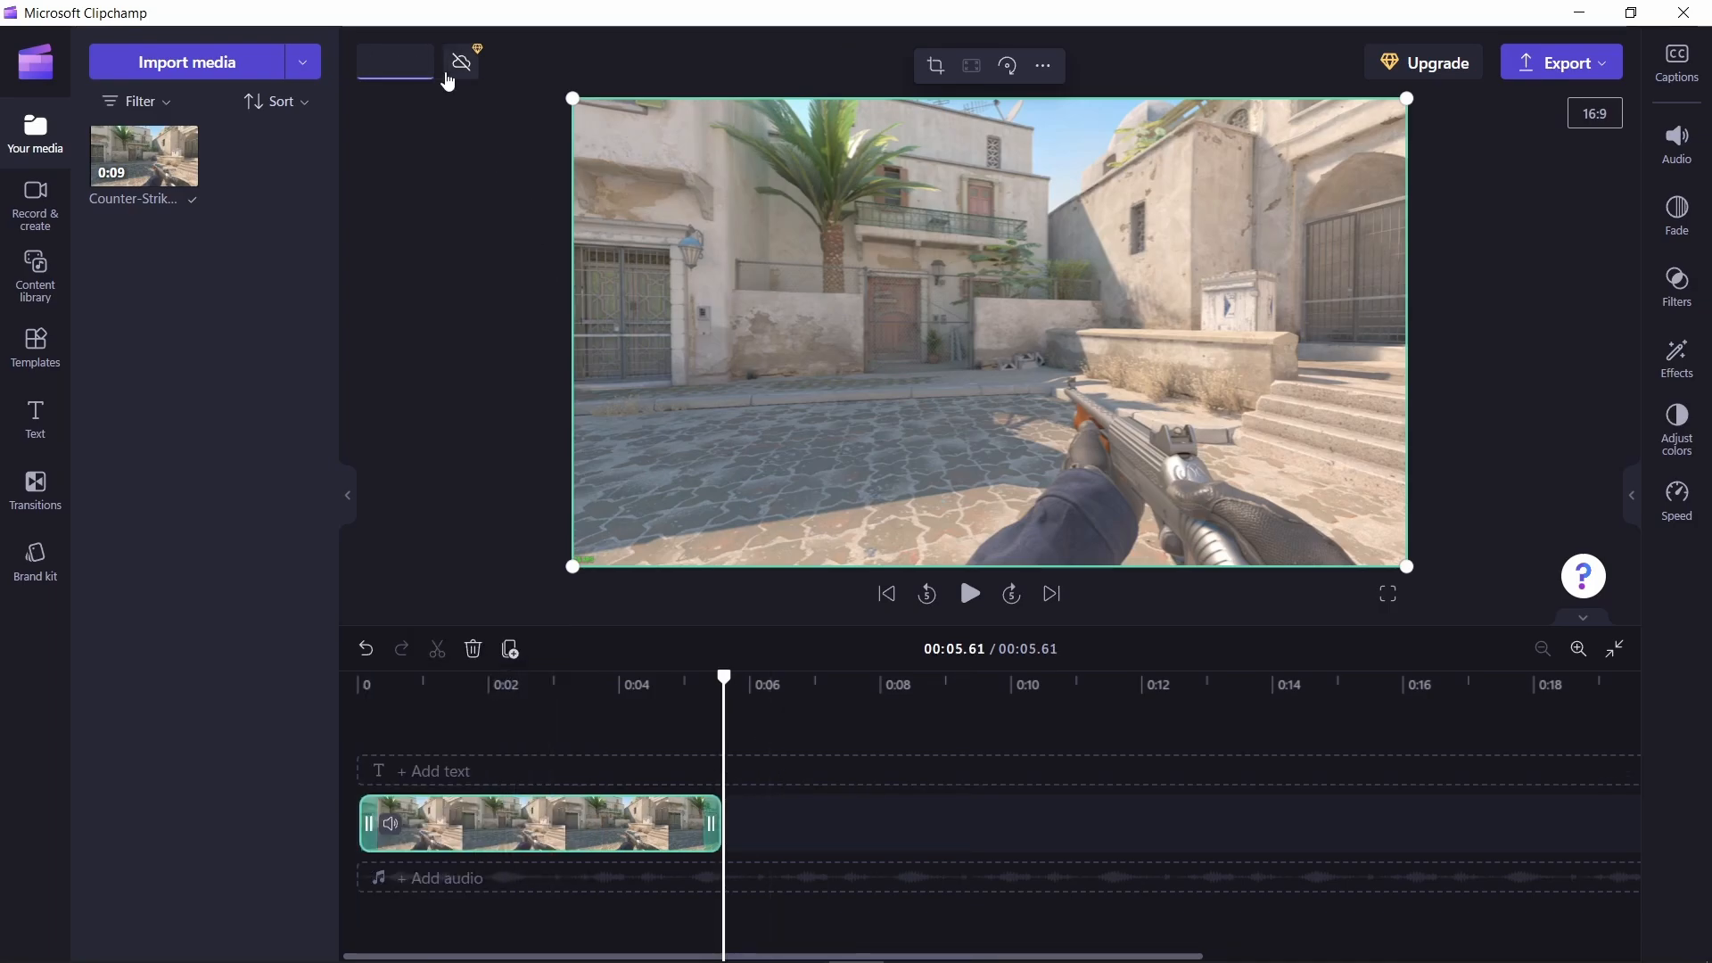
- Title the clip 'Weapon Inspection' and export it as a 1080p MP4
{"action": "type", "text": "Weapon Inspection"}
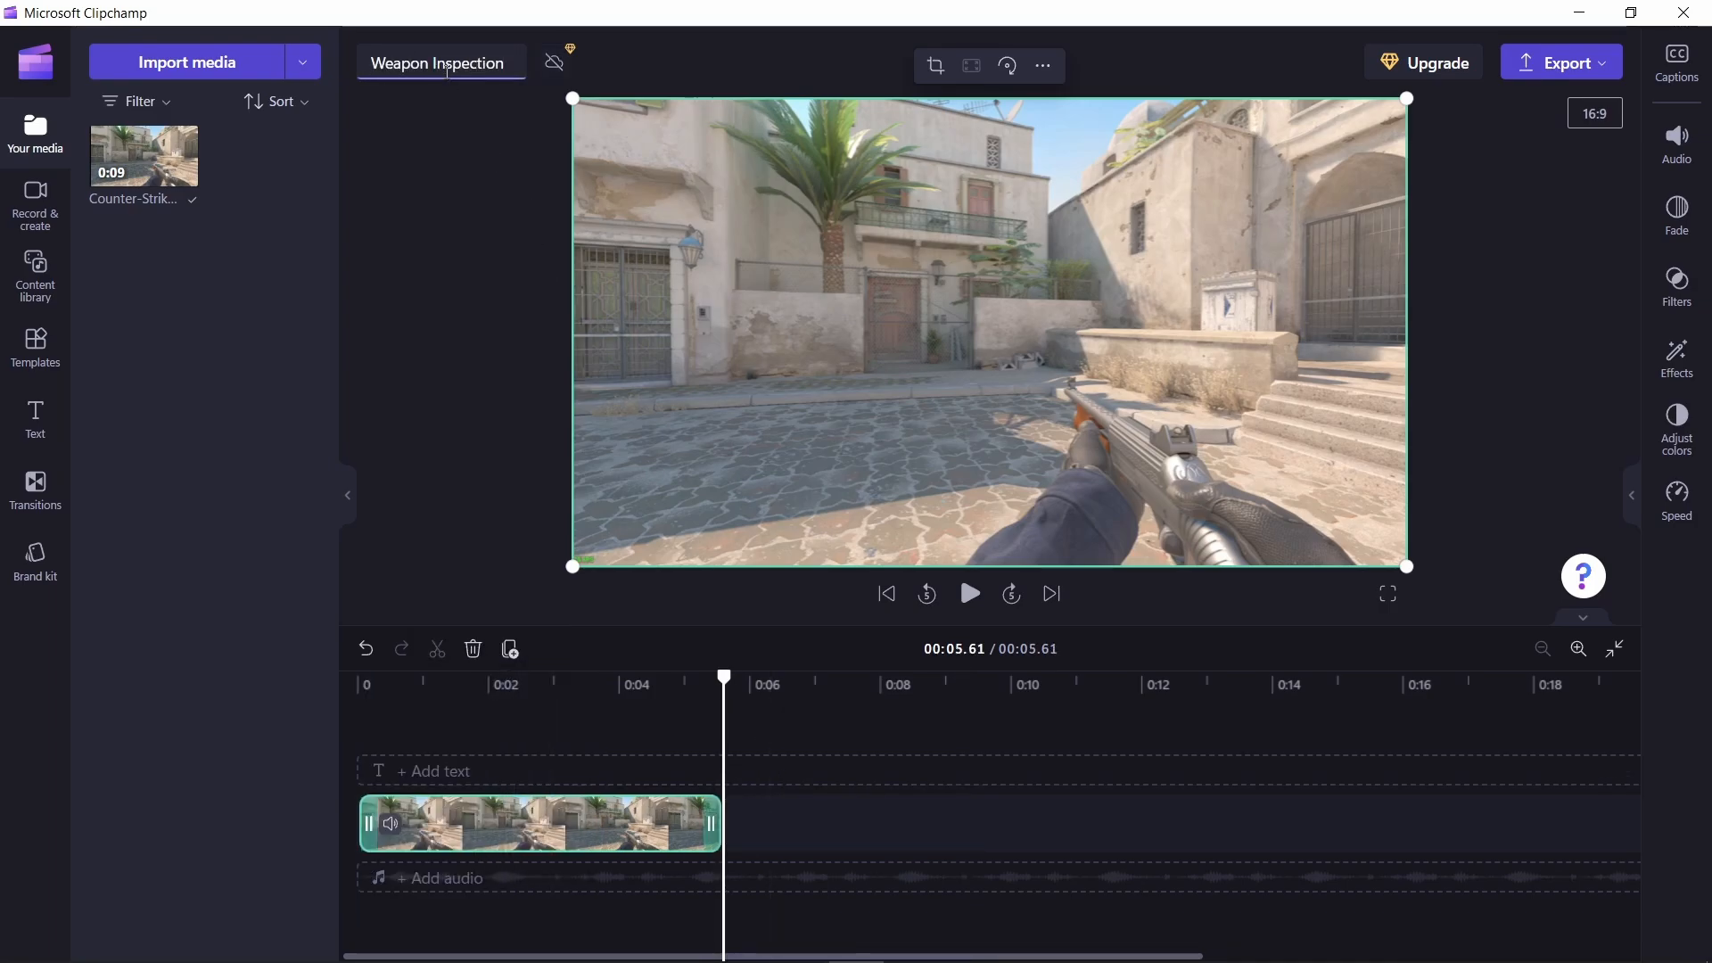
{"action": "left_click", "coordinate": [1560, 61]}
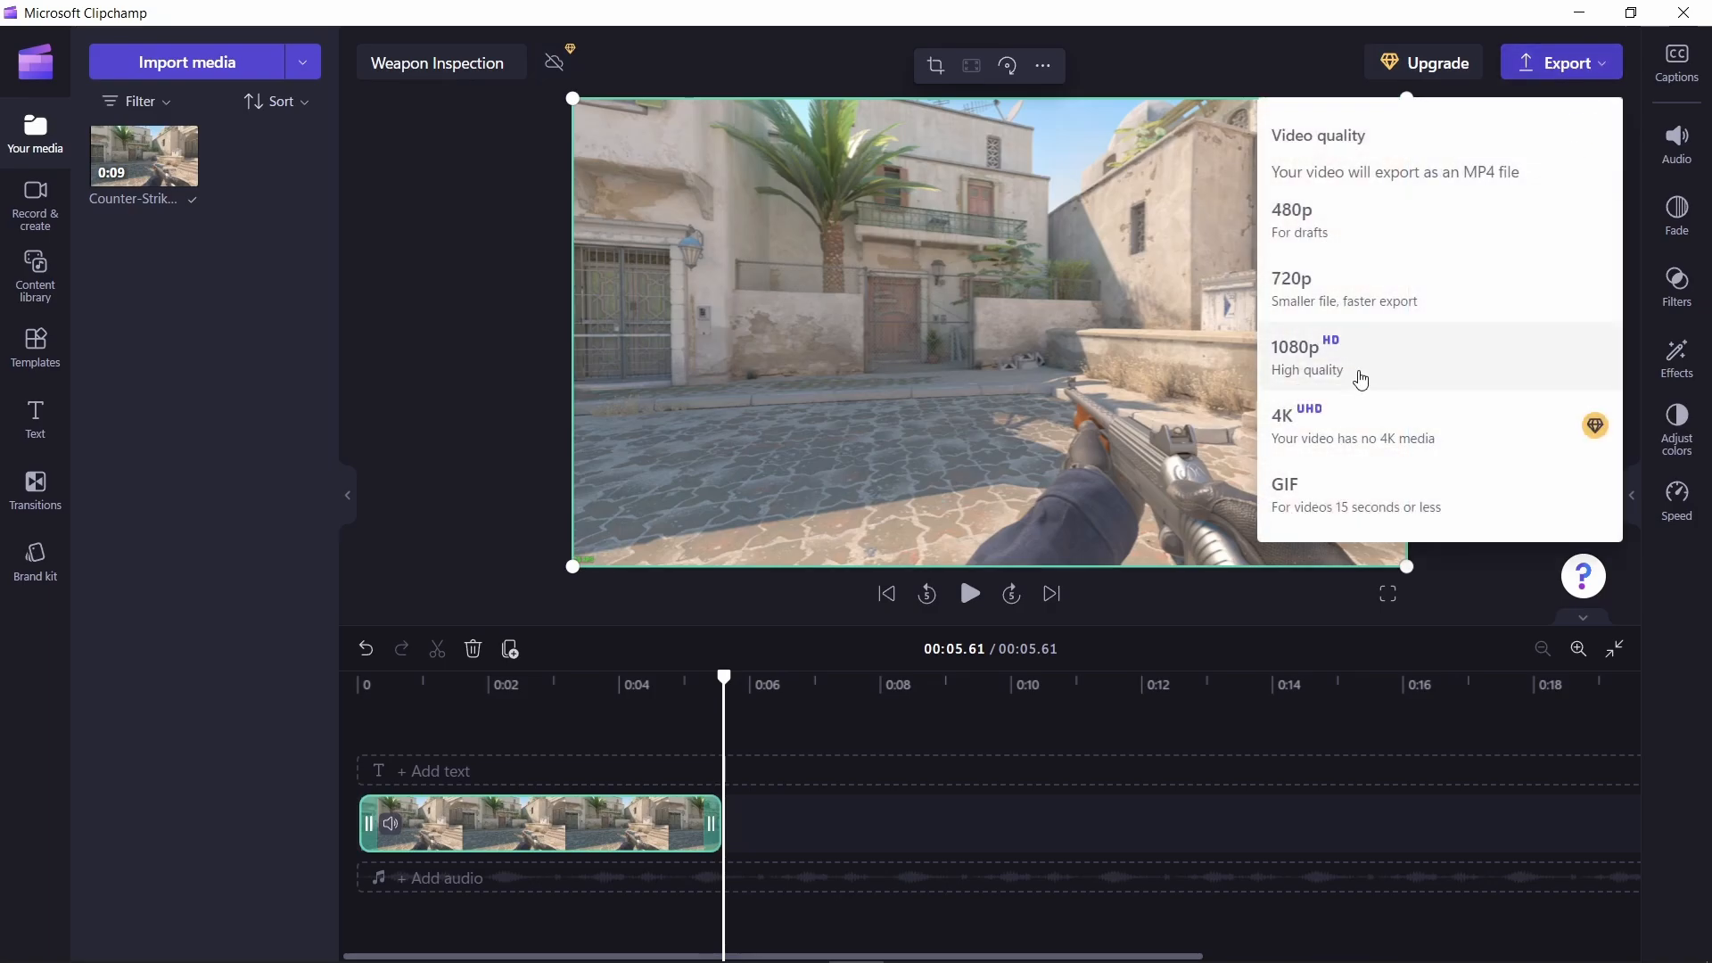
{"action": "left_click", "coordinate": [1295, 358]}
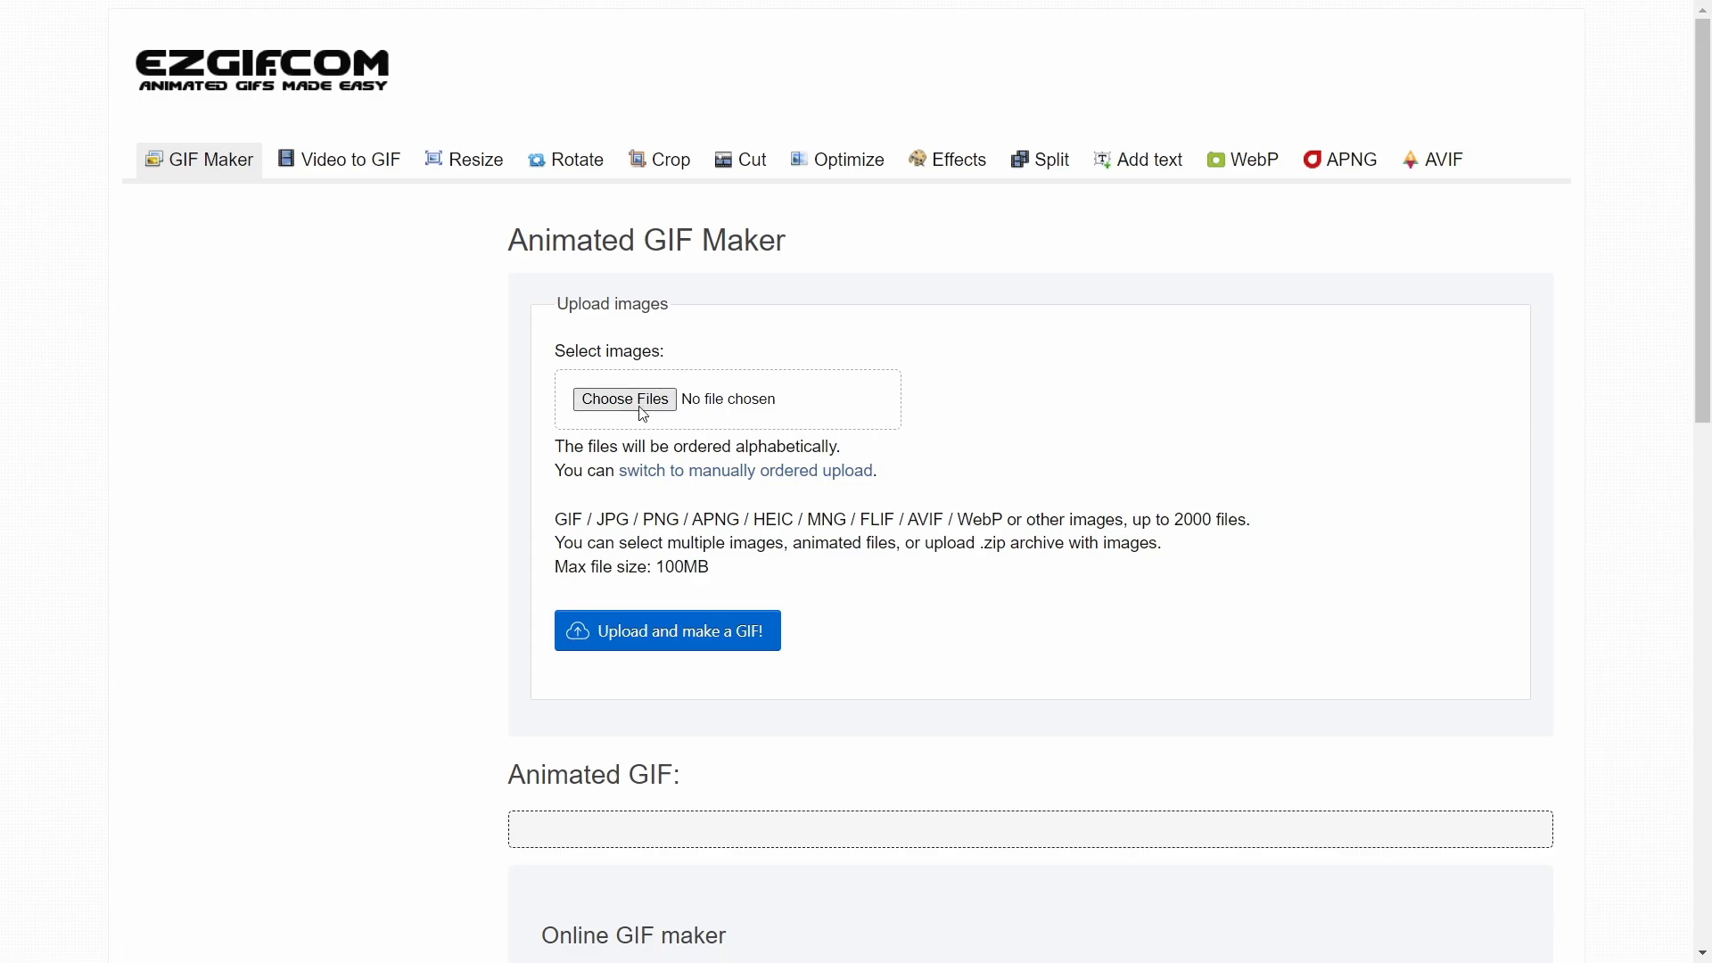
- Upload Weapon Inspection.mp4 to ezgif's Animated GIF Maker
{"action": "left_click", "coordinate": [624, 398]}
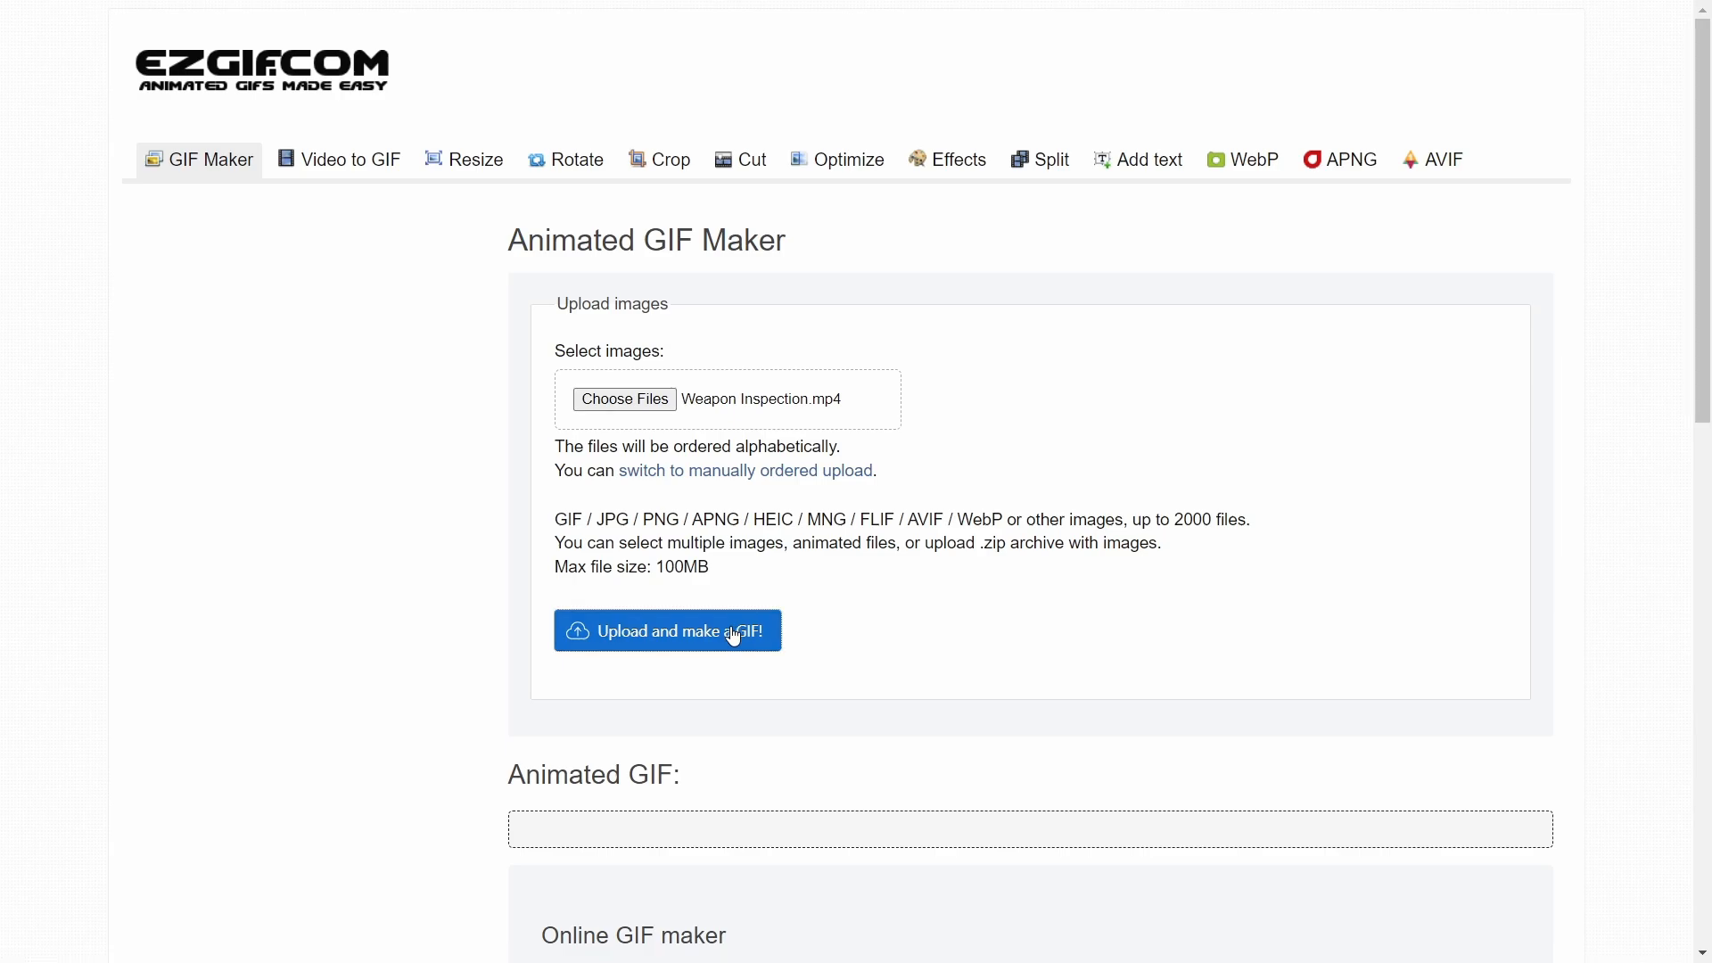
{"action": "left_click", "coordinate": [667, 630]}
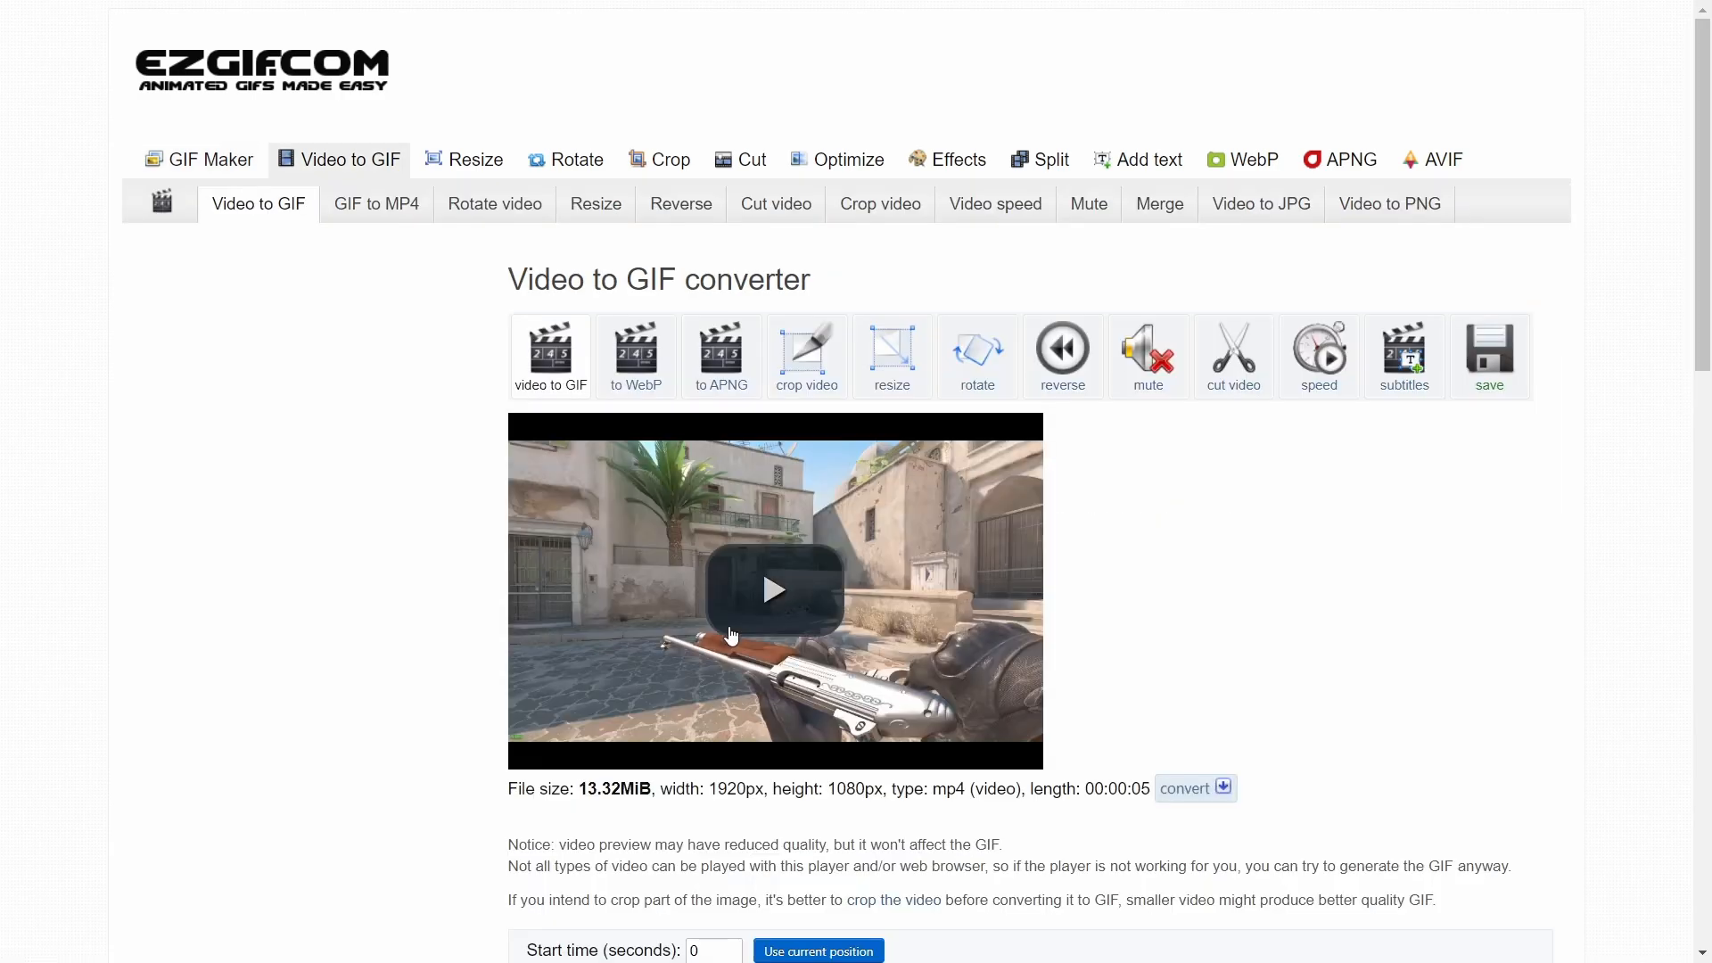
{"action": "scroll", "scroll_direction": "down", "scroll_amount": 3}
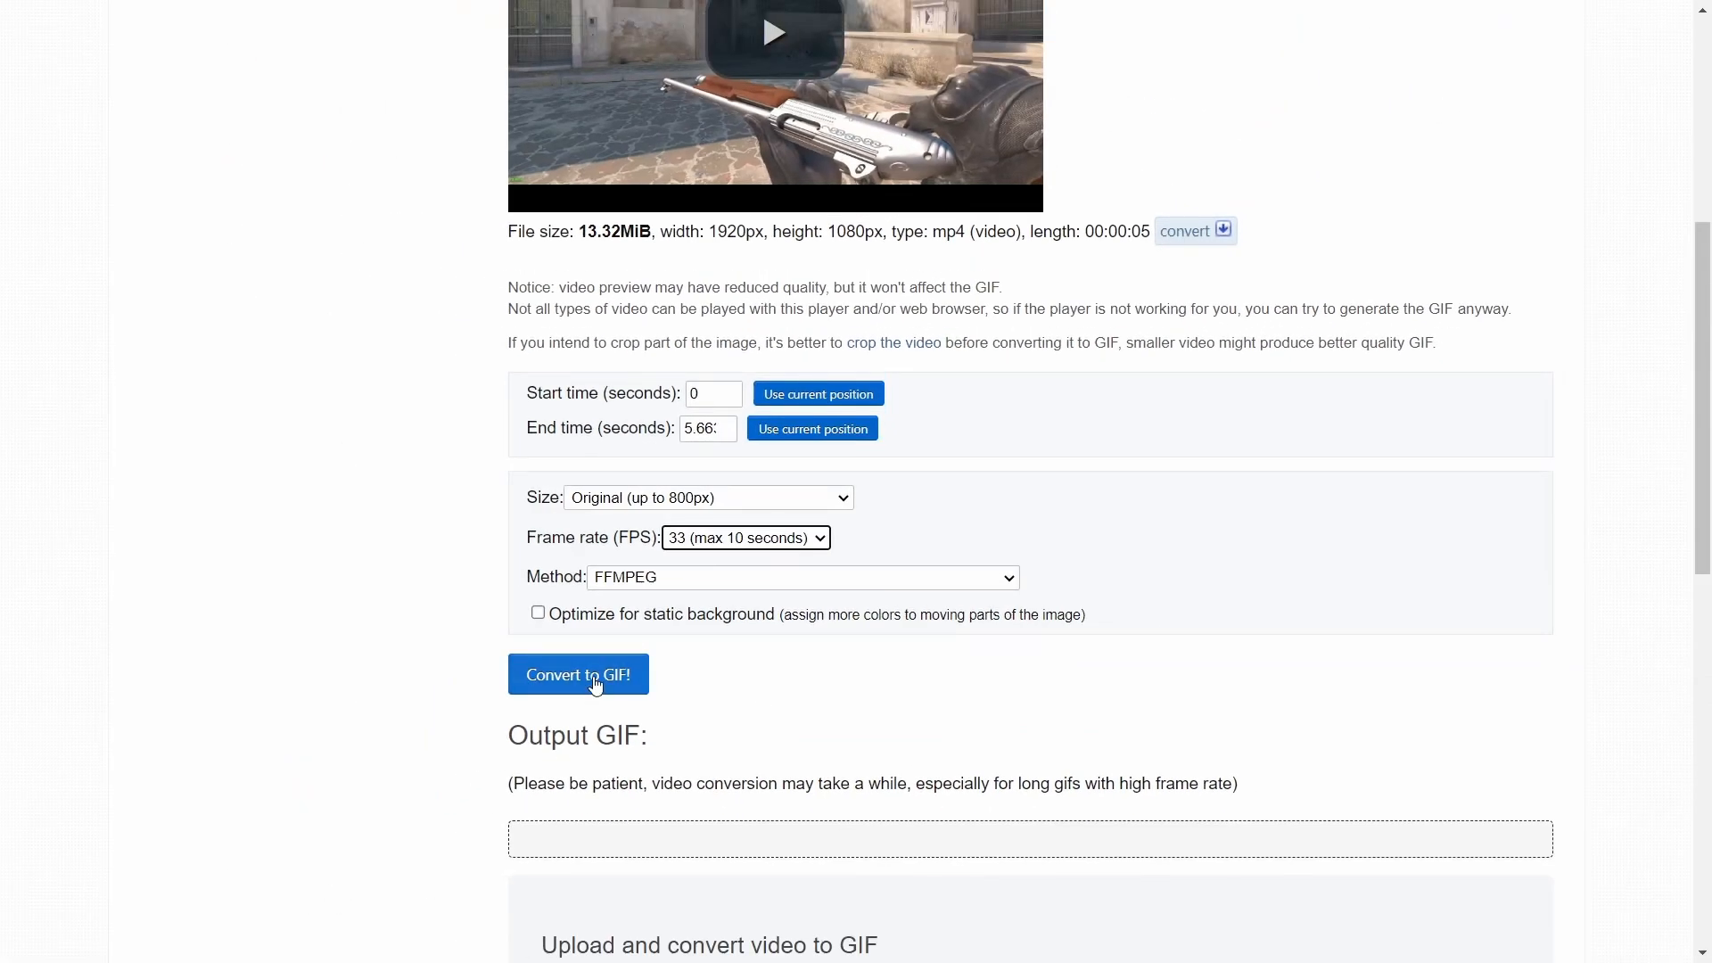
- Convert the video into an 800×450, 186-frame animated GIF and view the output options
{"action": "left_click", "coordinate": [578, 674]}
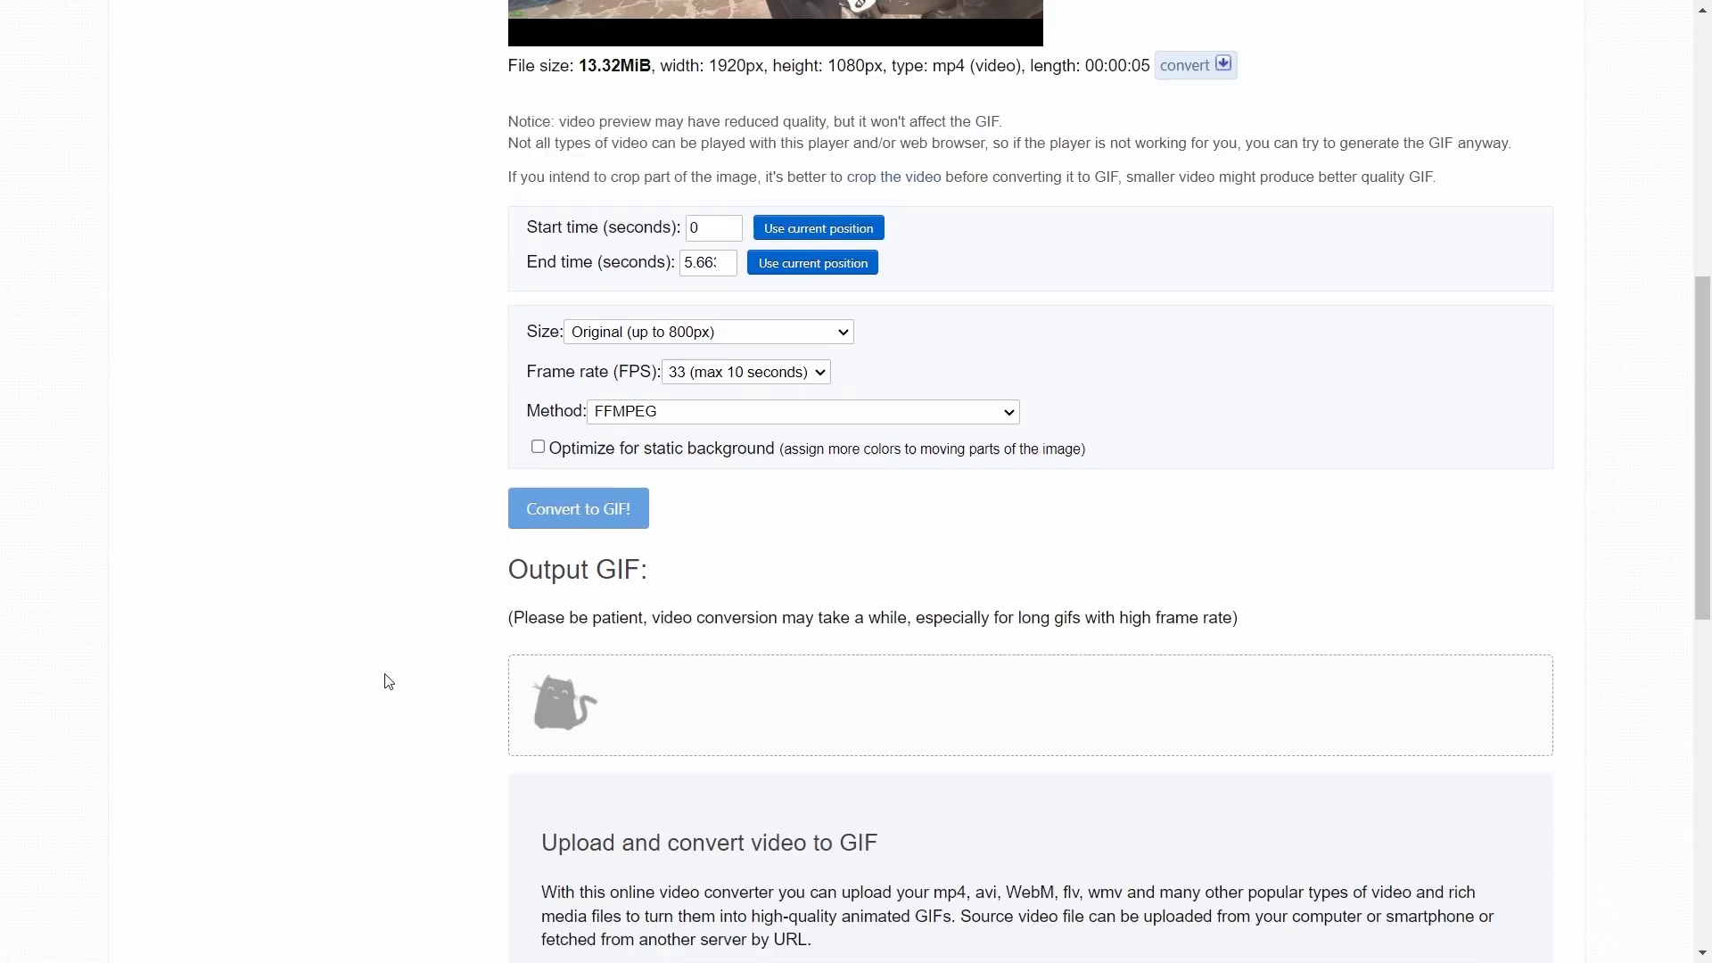
{"action": "left_click", "coordinate": [578, 508]}
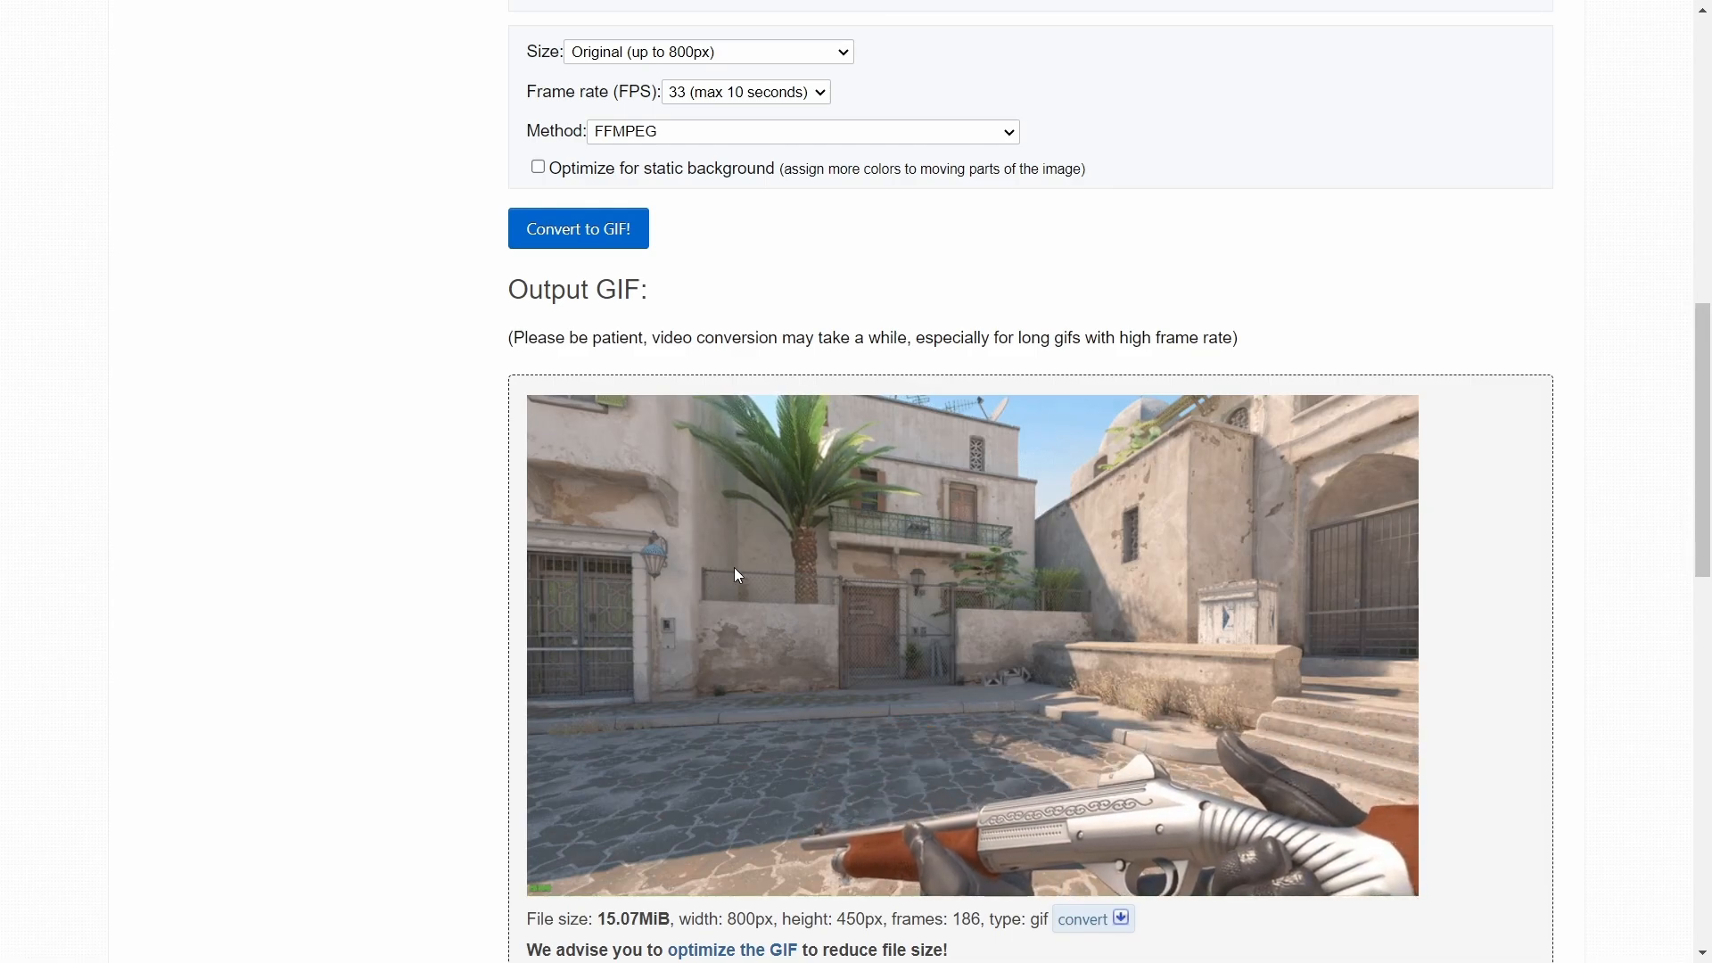
{"action": "right_click", "coordinate": [753, 565]}
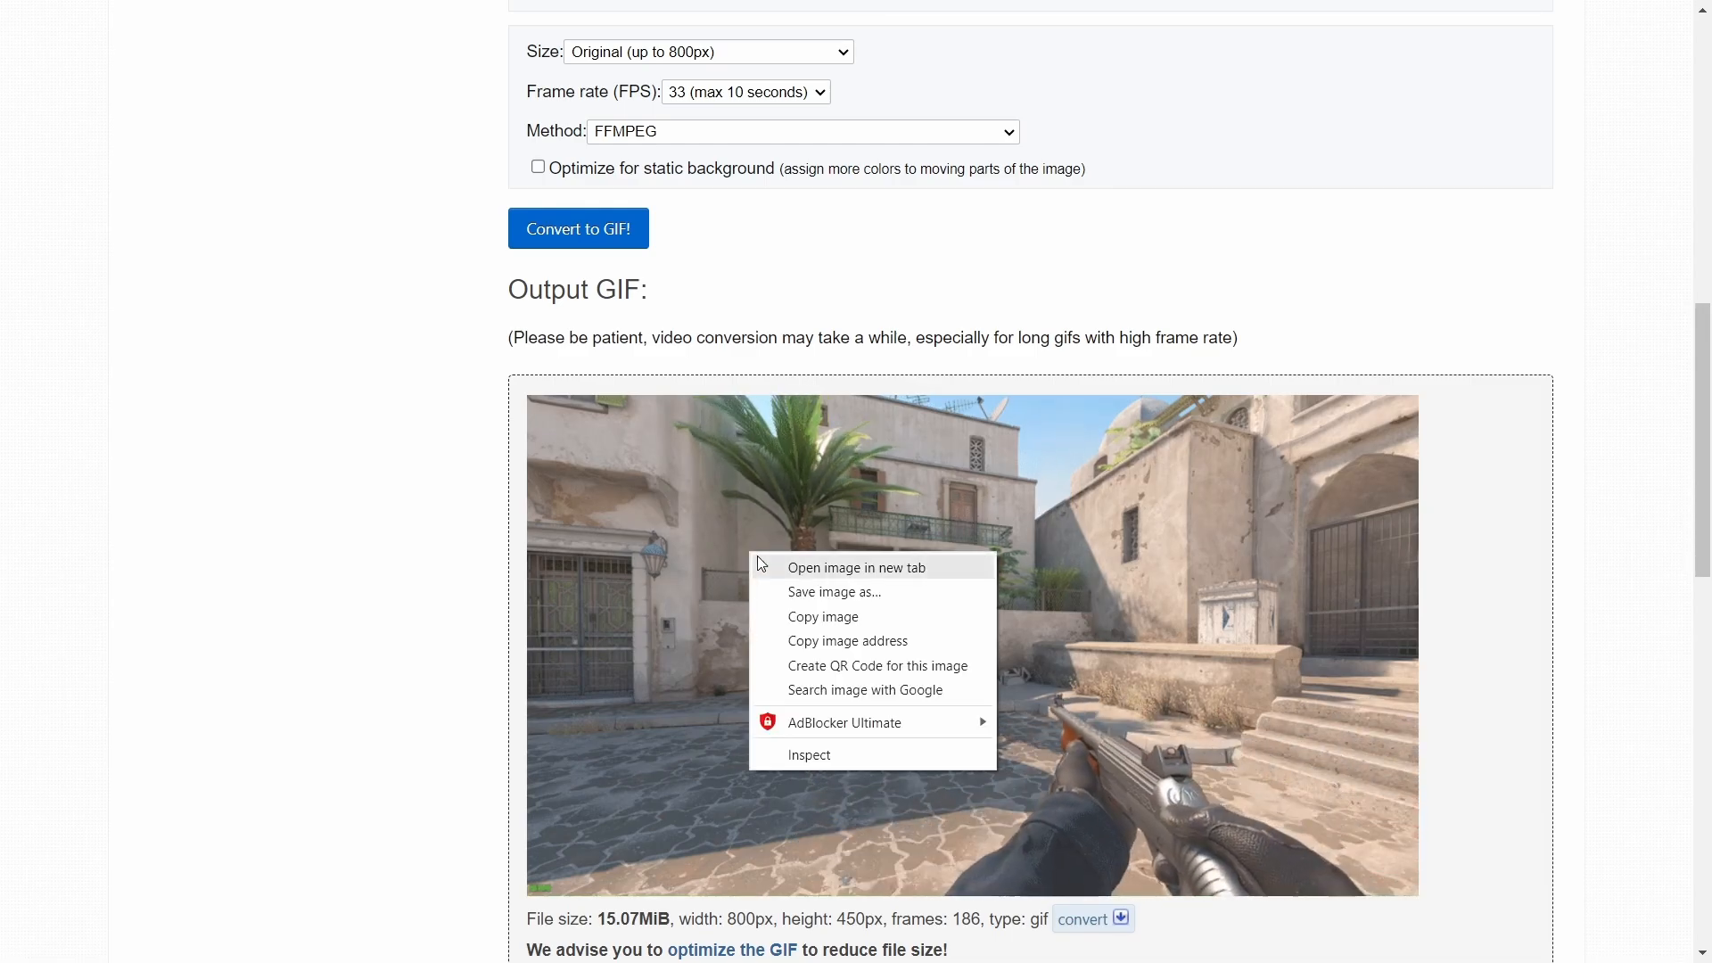
{"action": "mouse_move", "coordinate": [835, 599]}
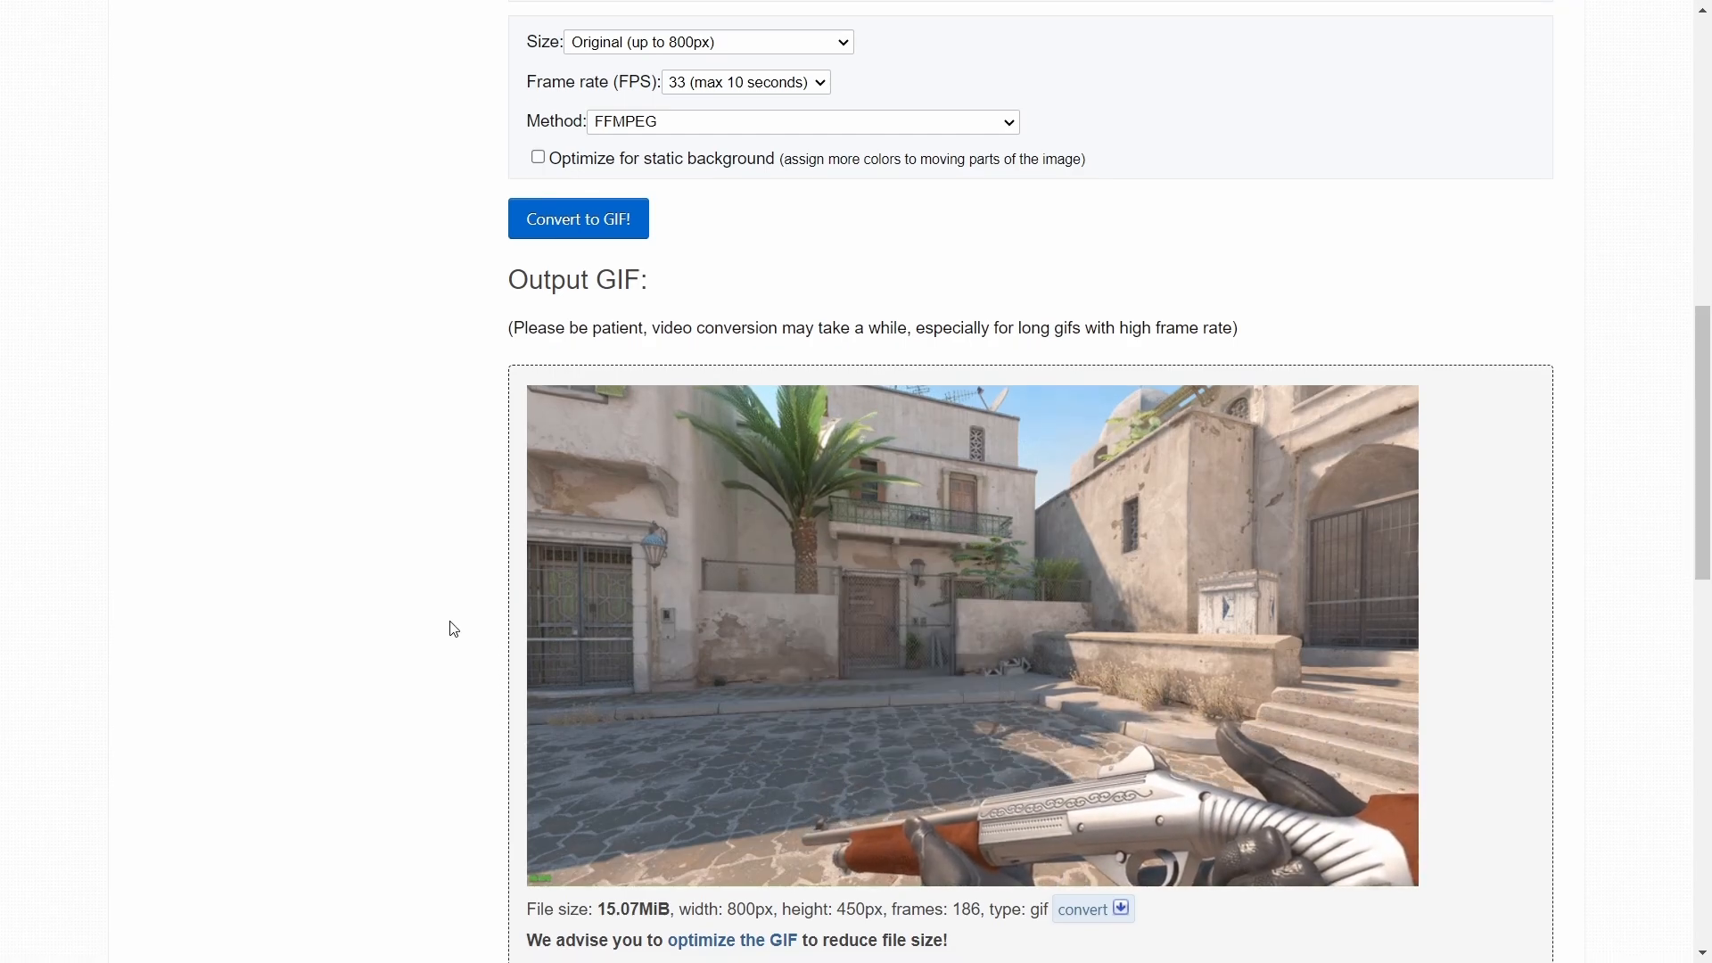
{"action": "scroll", "scroll_direction": "down", "scroll_amount": 3}
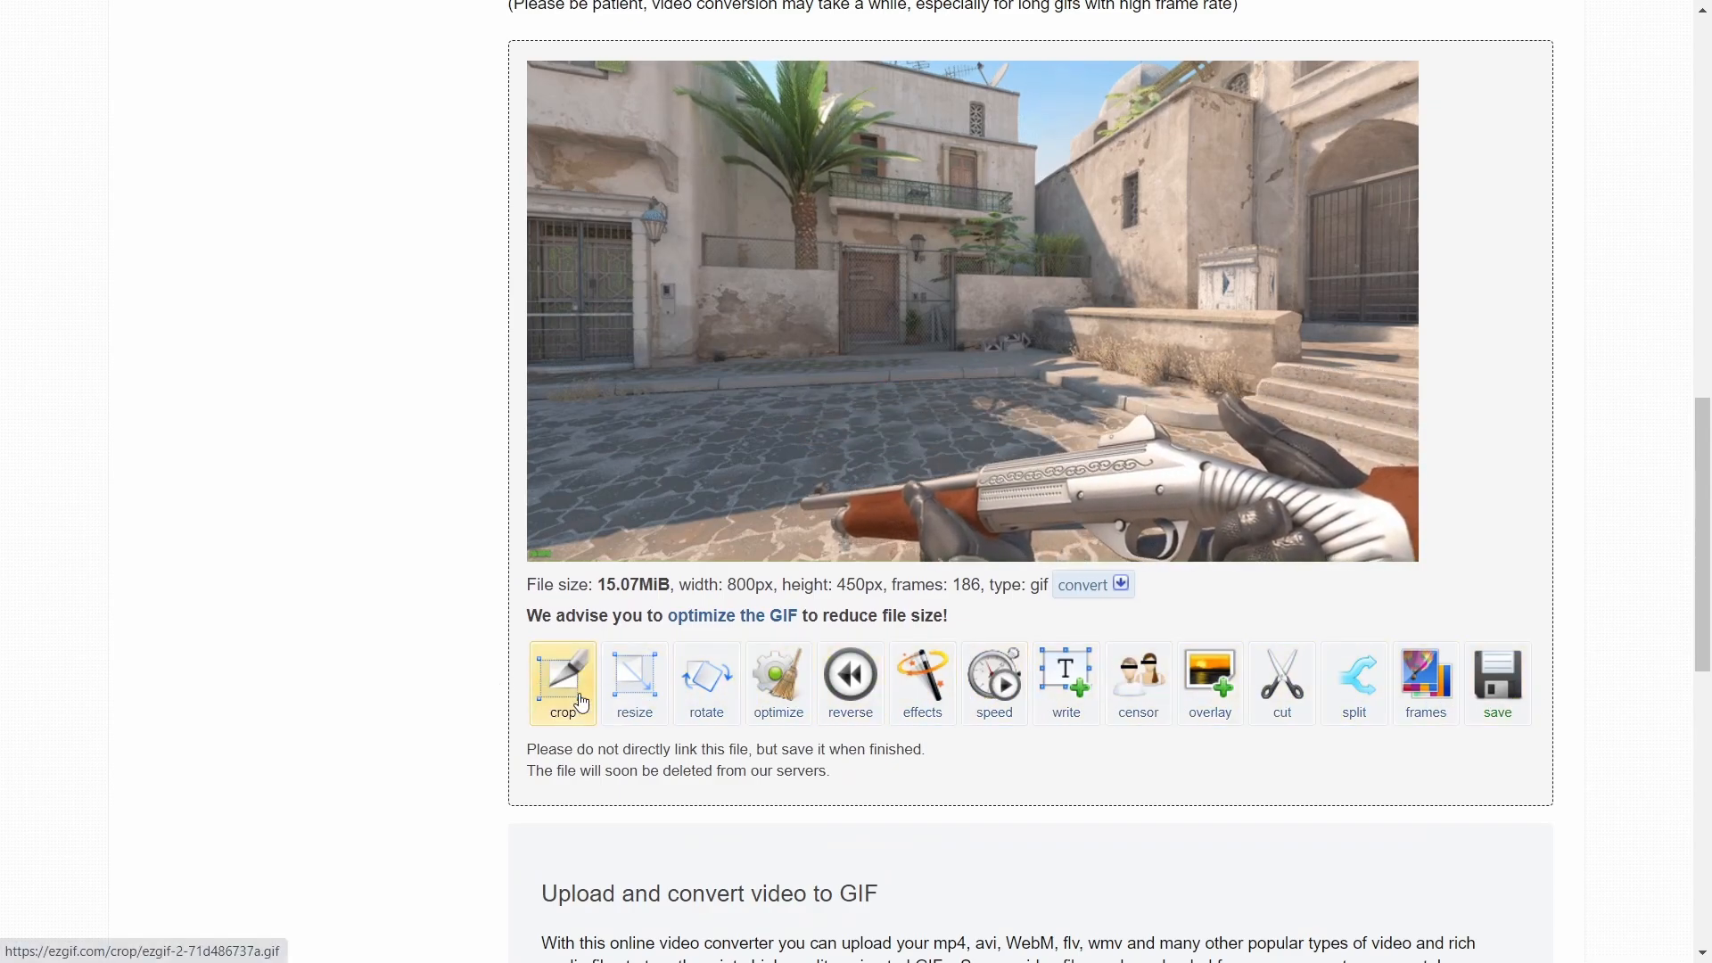
{"action": "mouse_move", "coordinate": [557, 696]}
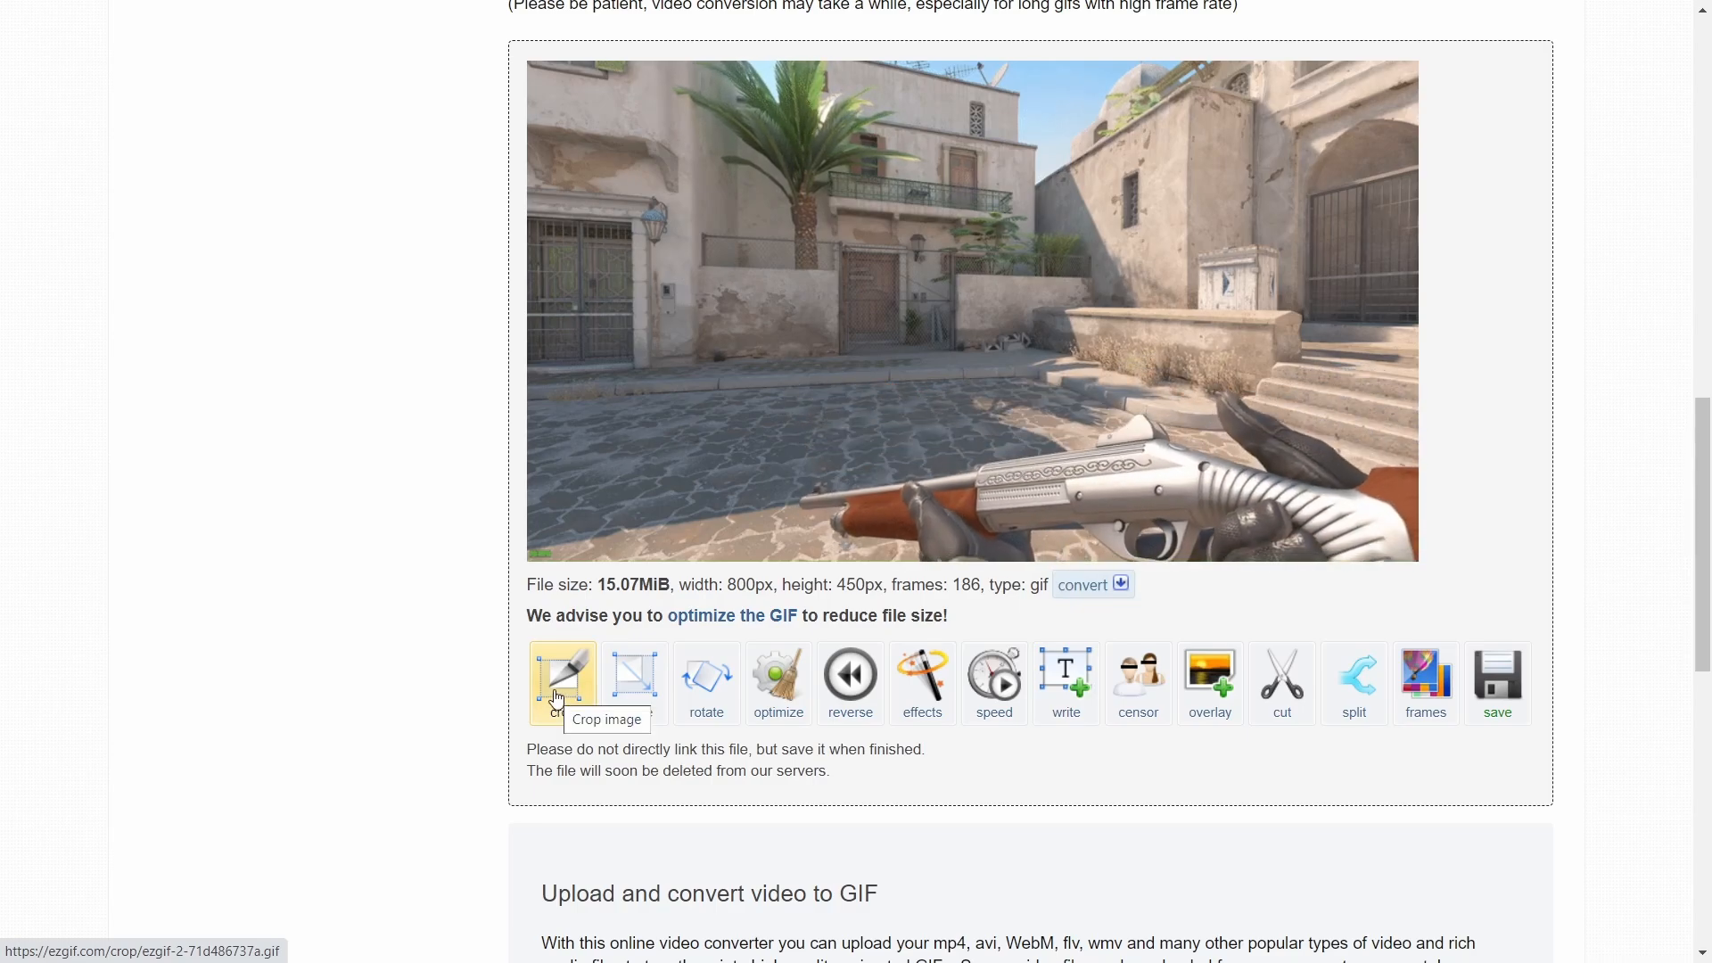
- Position the crop box tightly over the lower scene around the weapon
{"action": "left_click", "coordinate": [562, 682]}
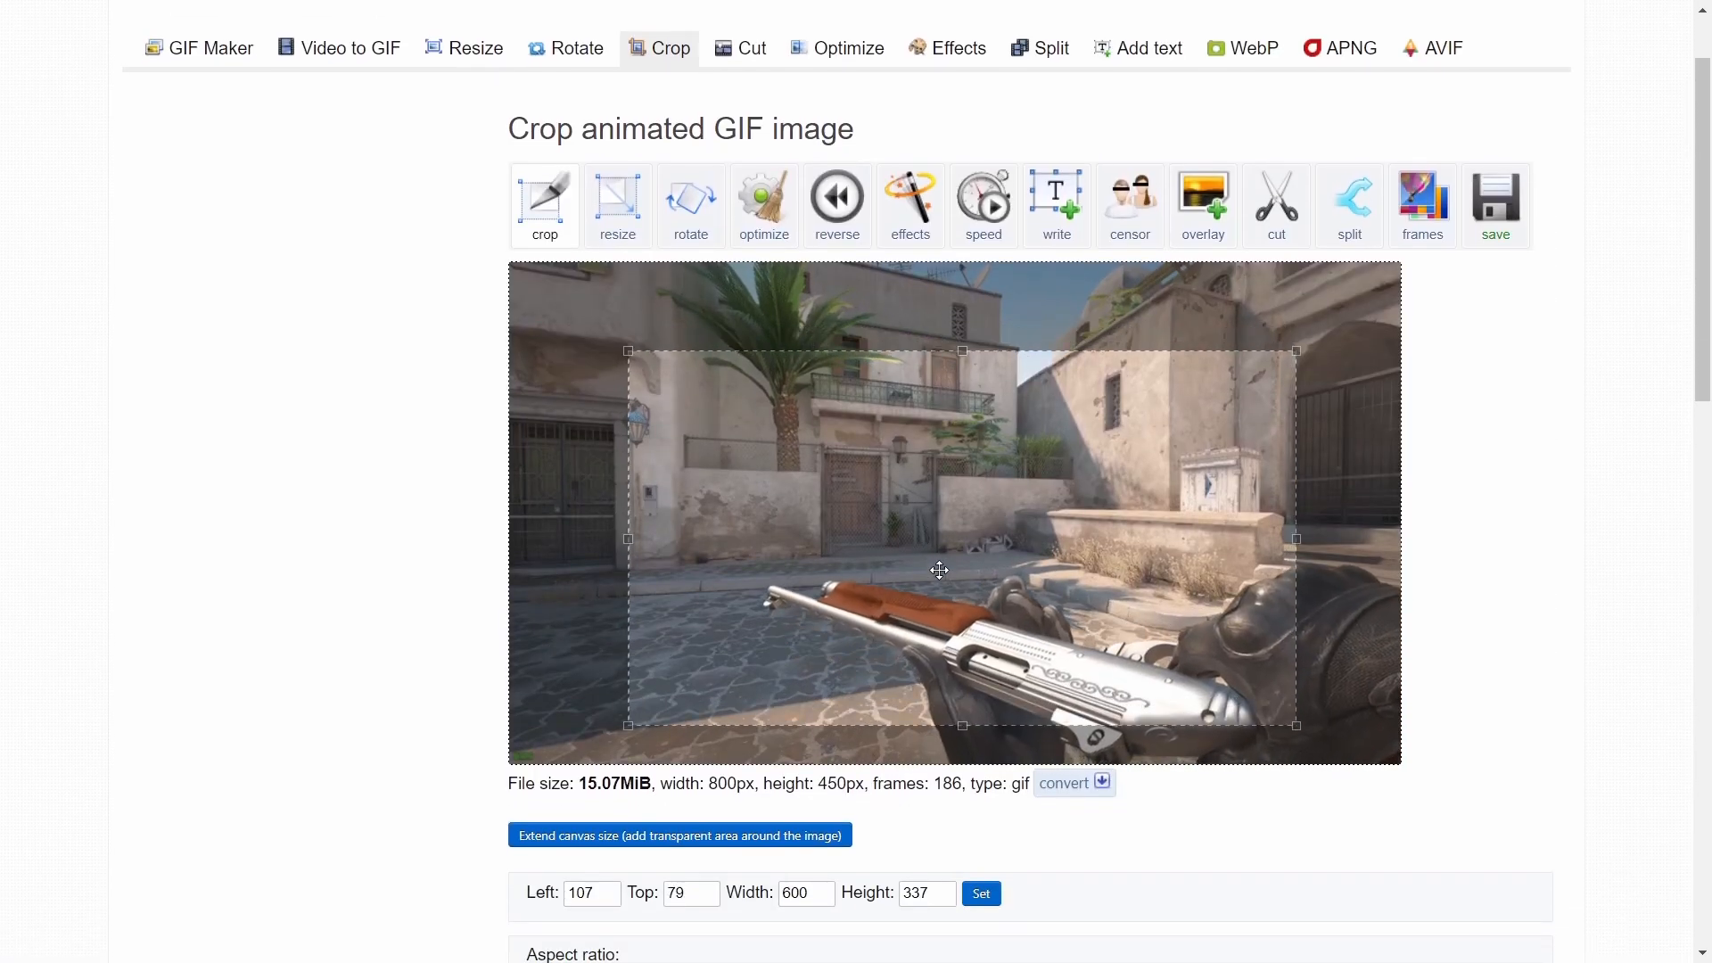
{"action": "left_click_drag", "start_coordinate": [939, 570], "coordinate": [1037, 607]}
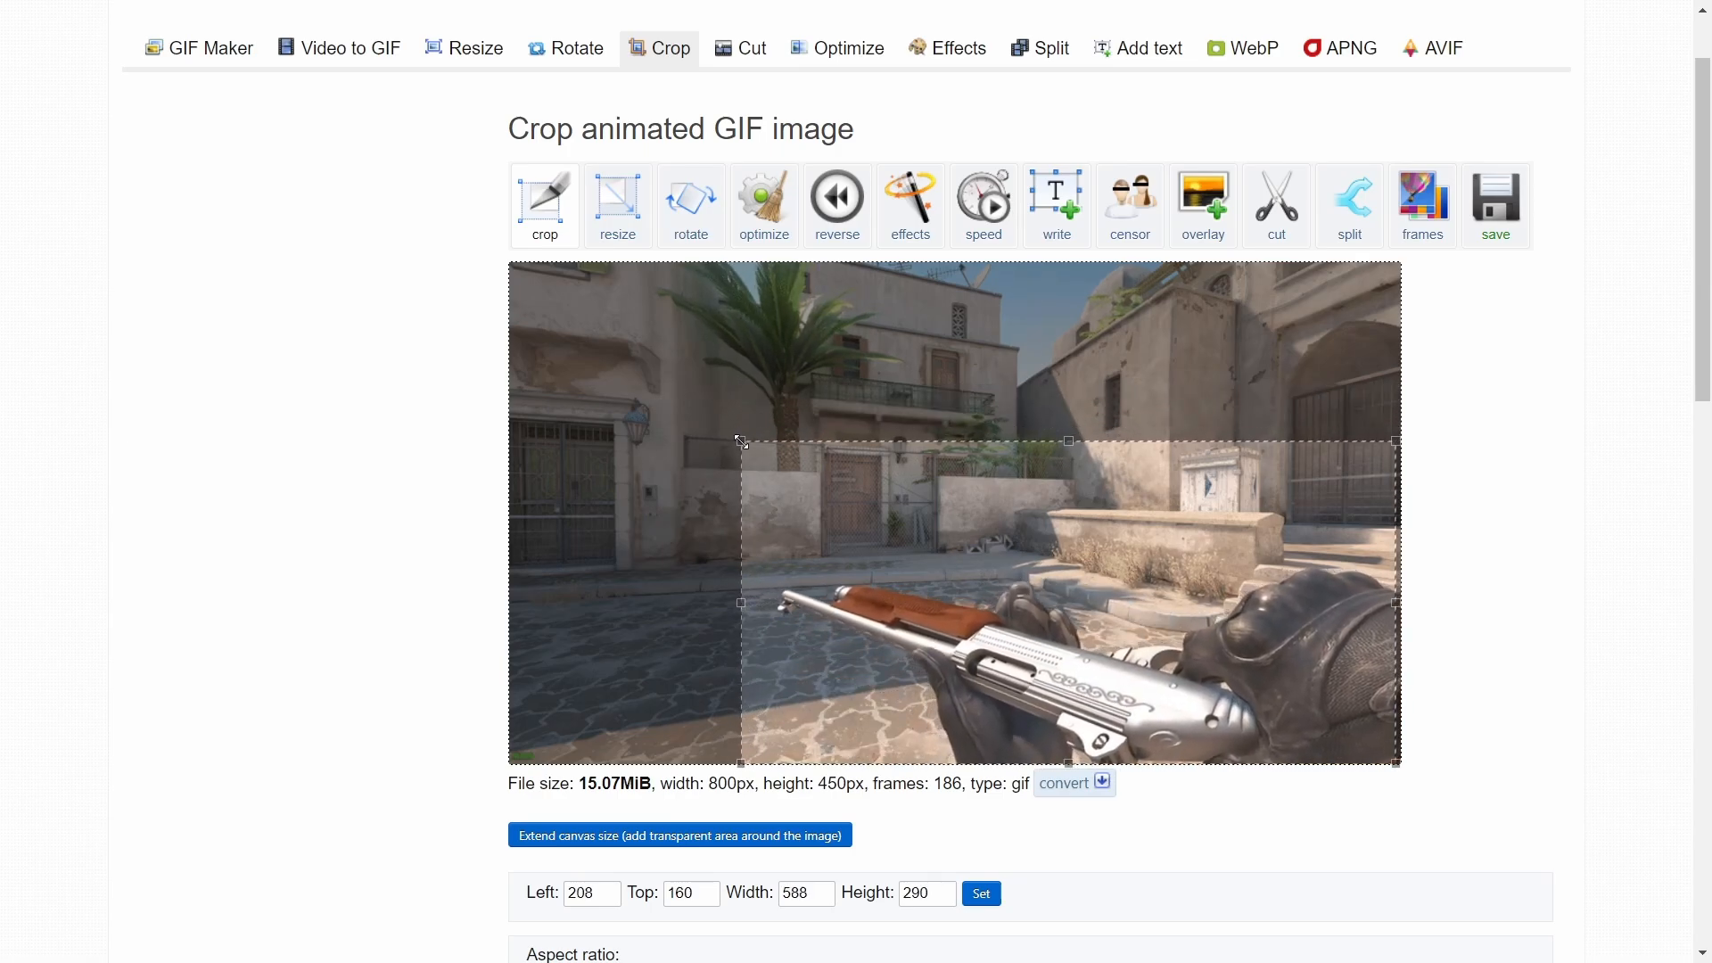
{"action": "left_click_drag", "start_coordinate": [741, 443], "coordinate": [735, 489]}
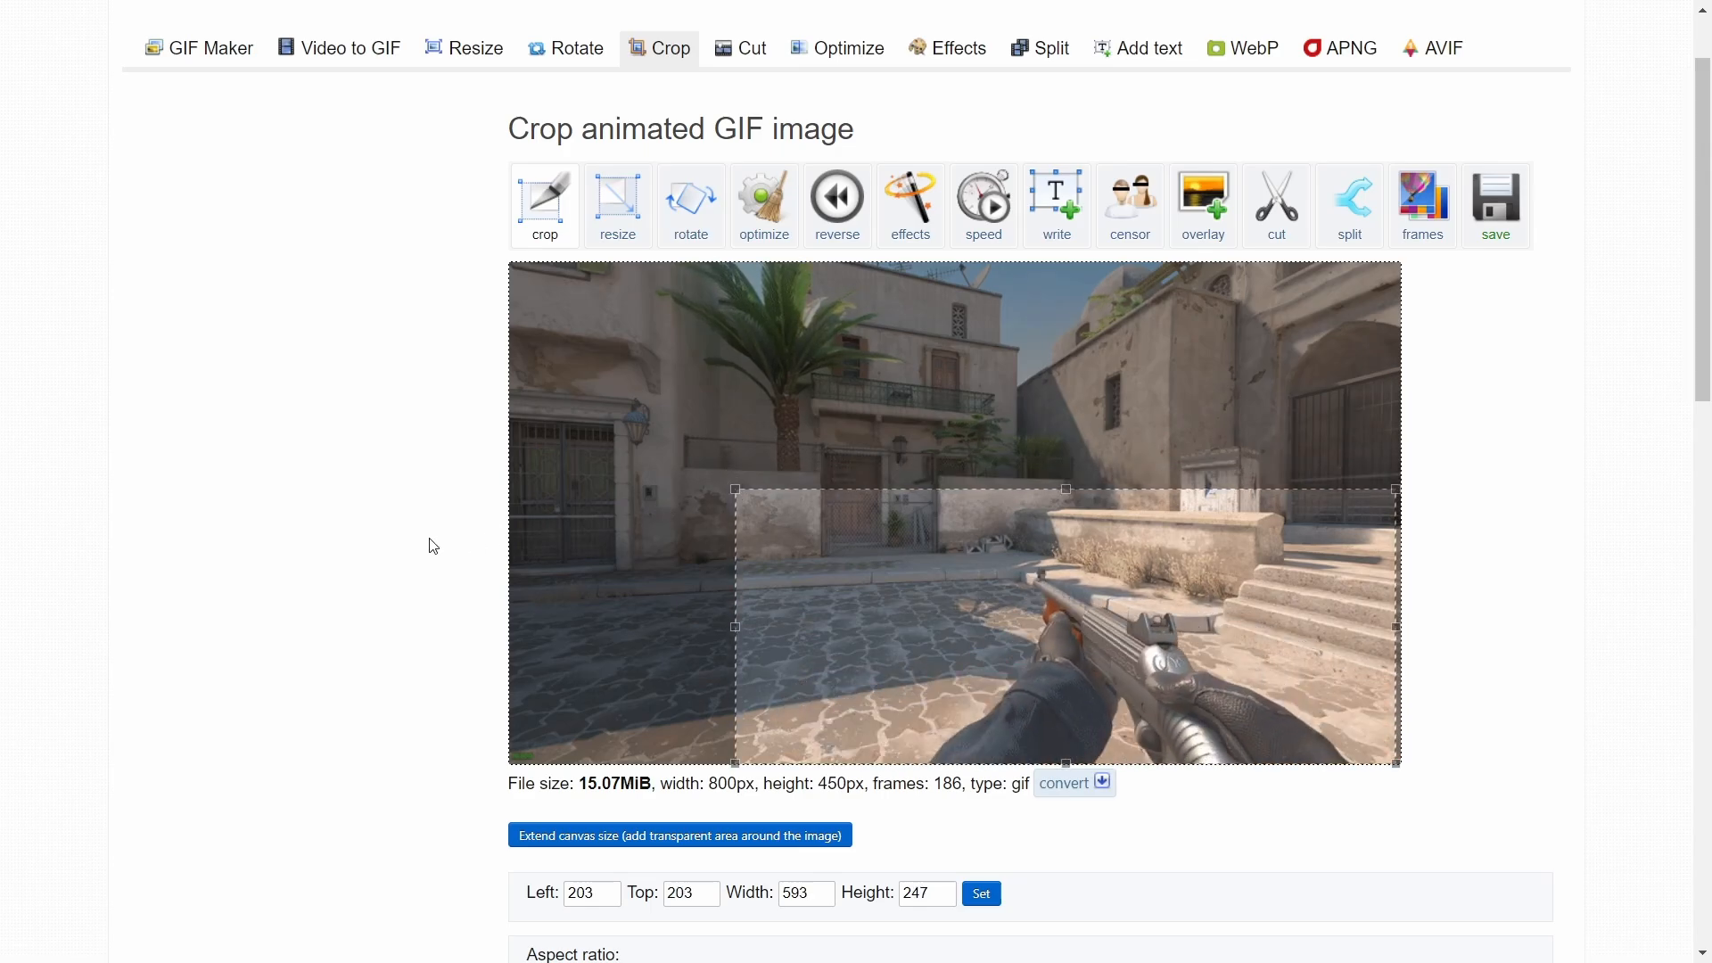
{"action": "scroll", "scroll_direction": "down", "scroll_amount": 3}
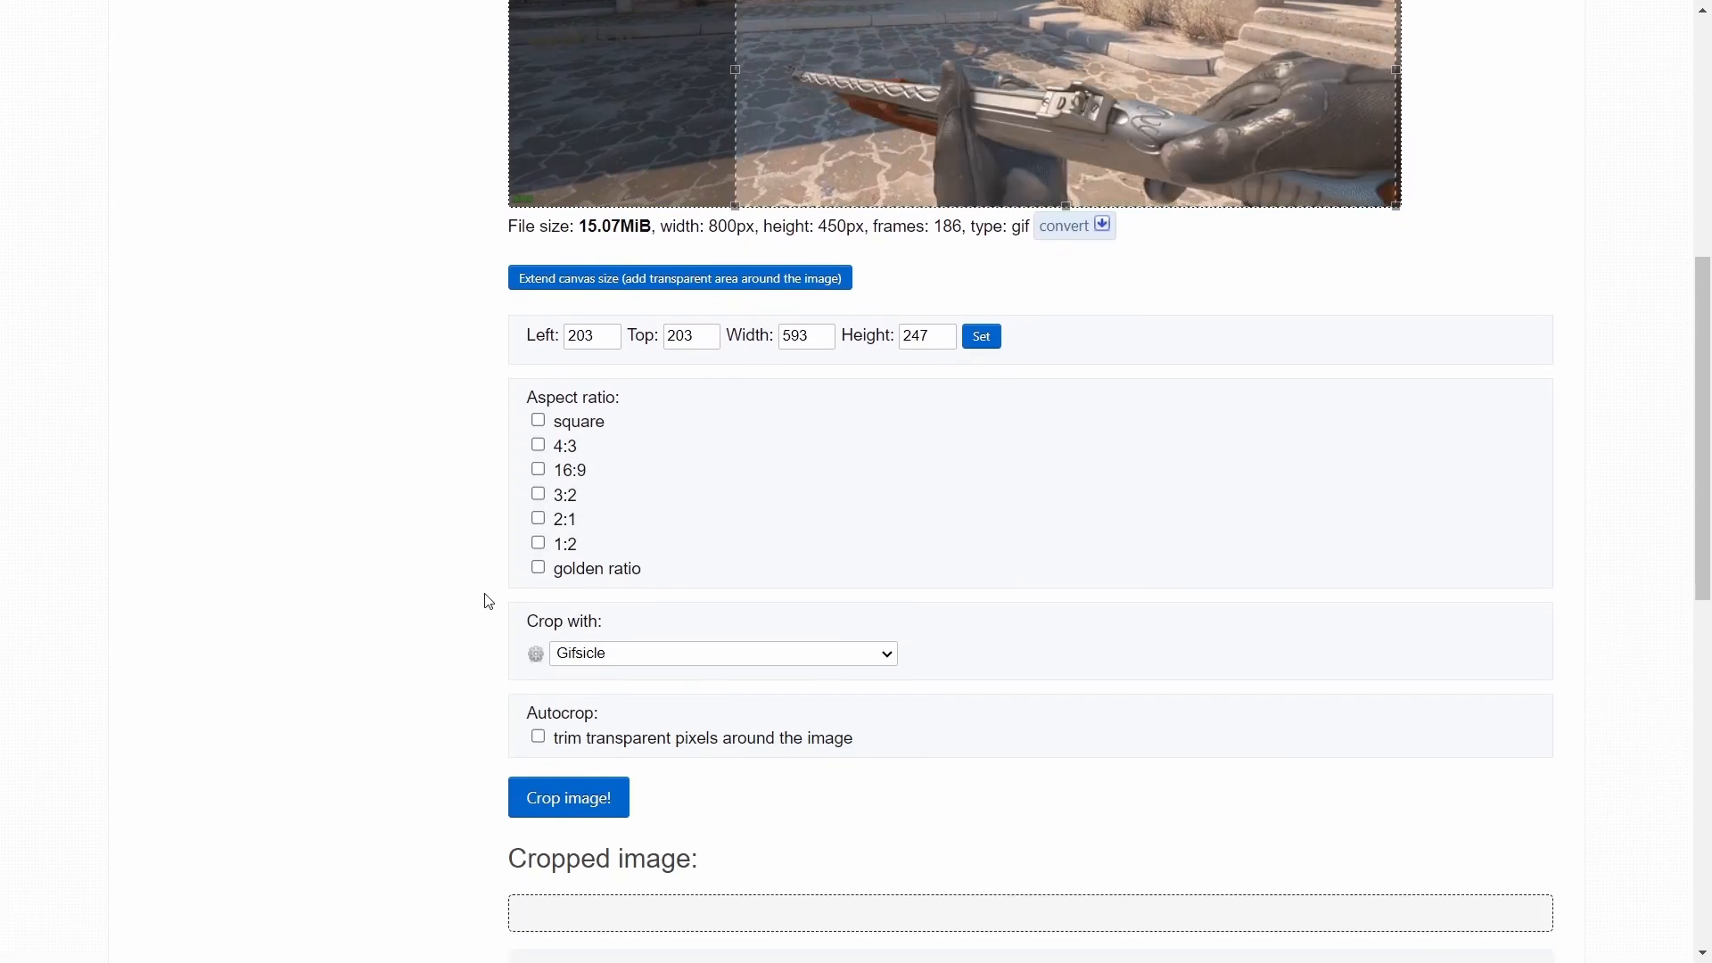
- Apply the crop to get a 593×247 GIF and bring up options on the result
{"action": "left_click", "coordinate": [568, 798]}
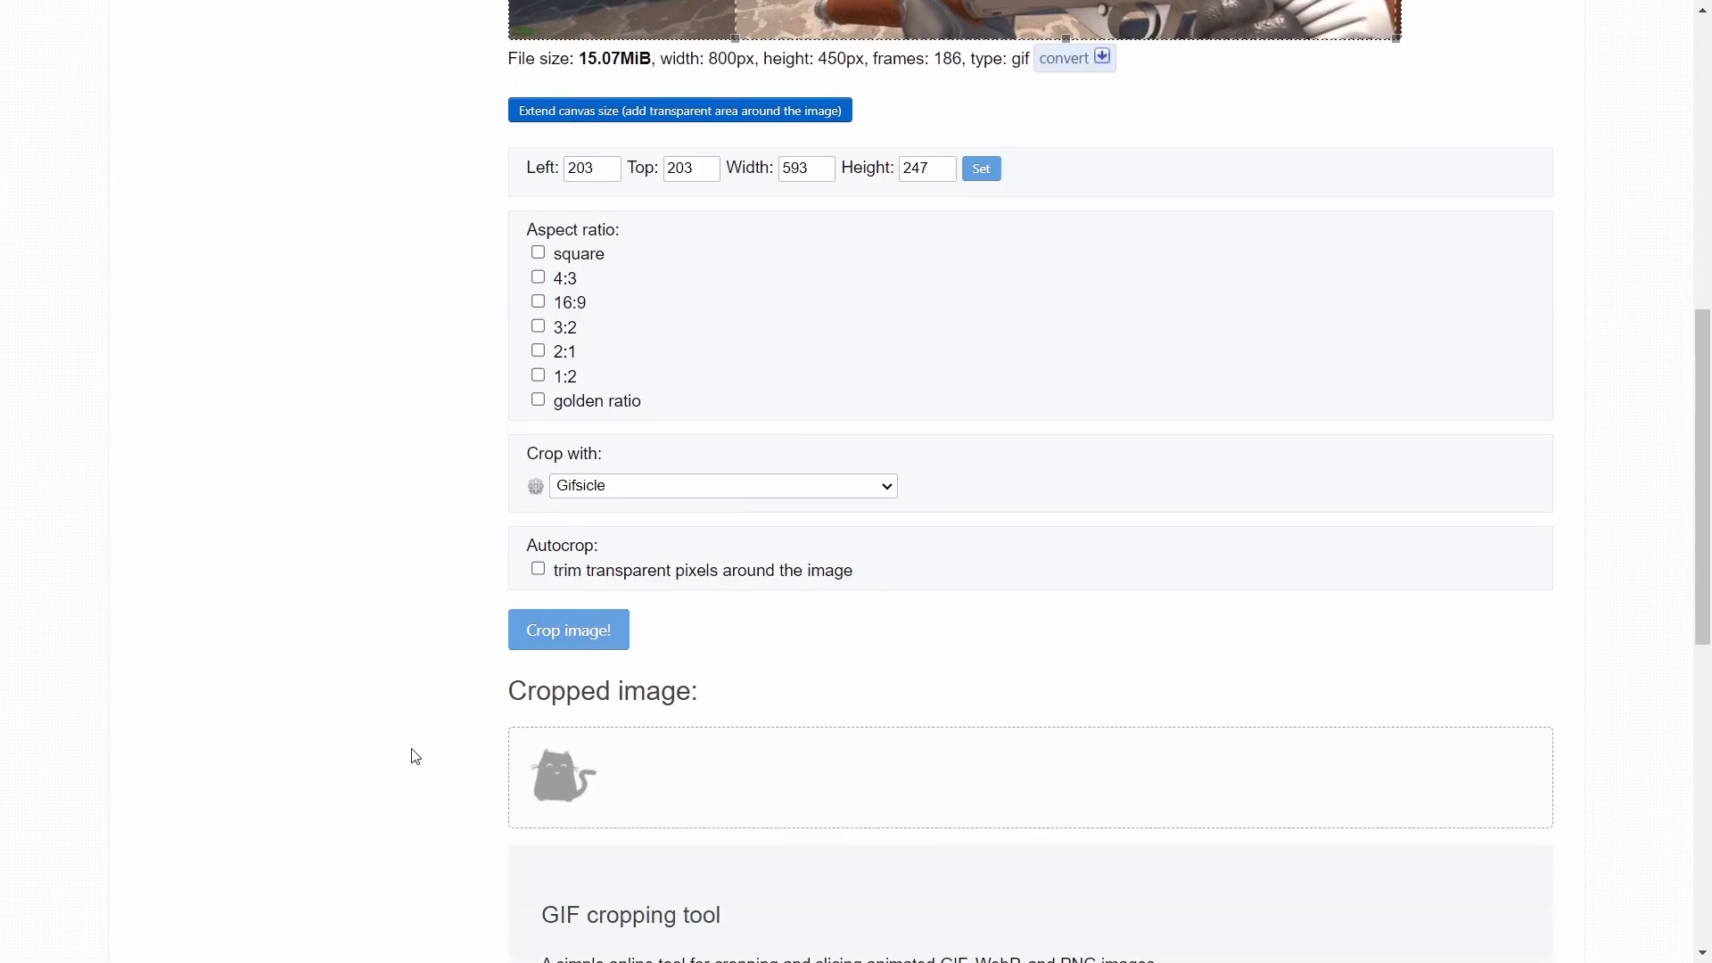
{"action": "left_click", "coordinate": [568, 629]}
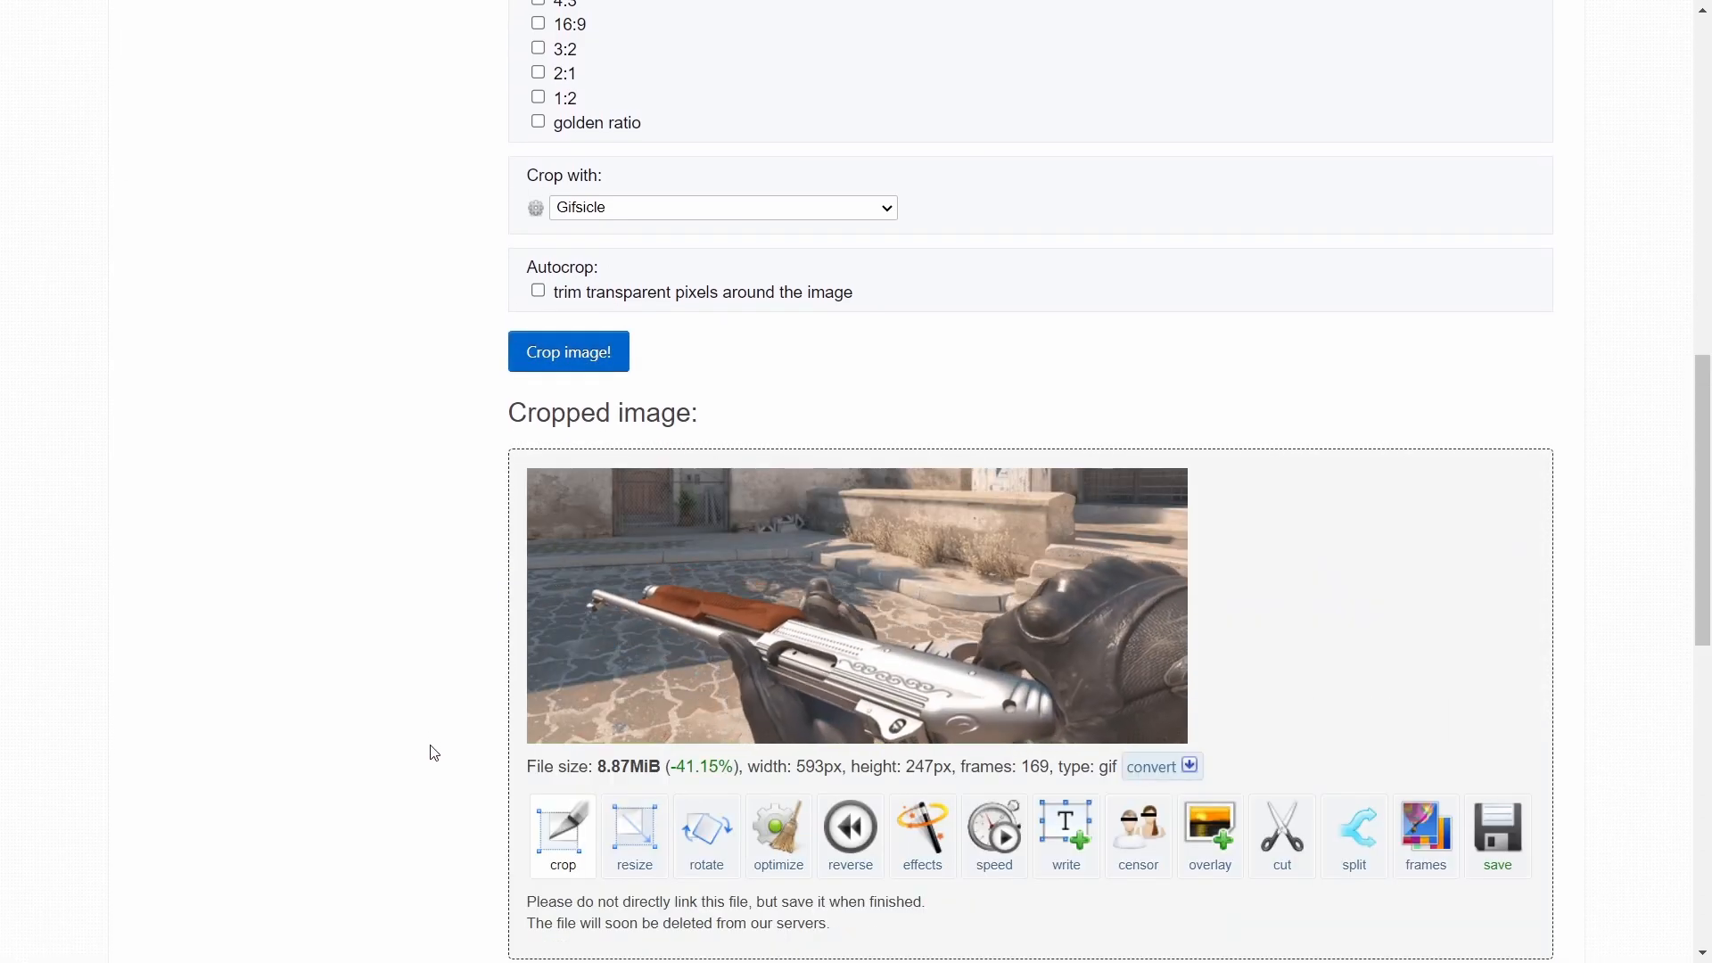
{"action": "right_click", "coordinate": [606, 584]}
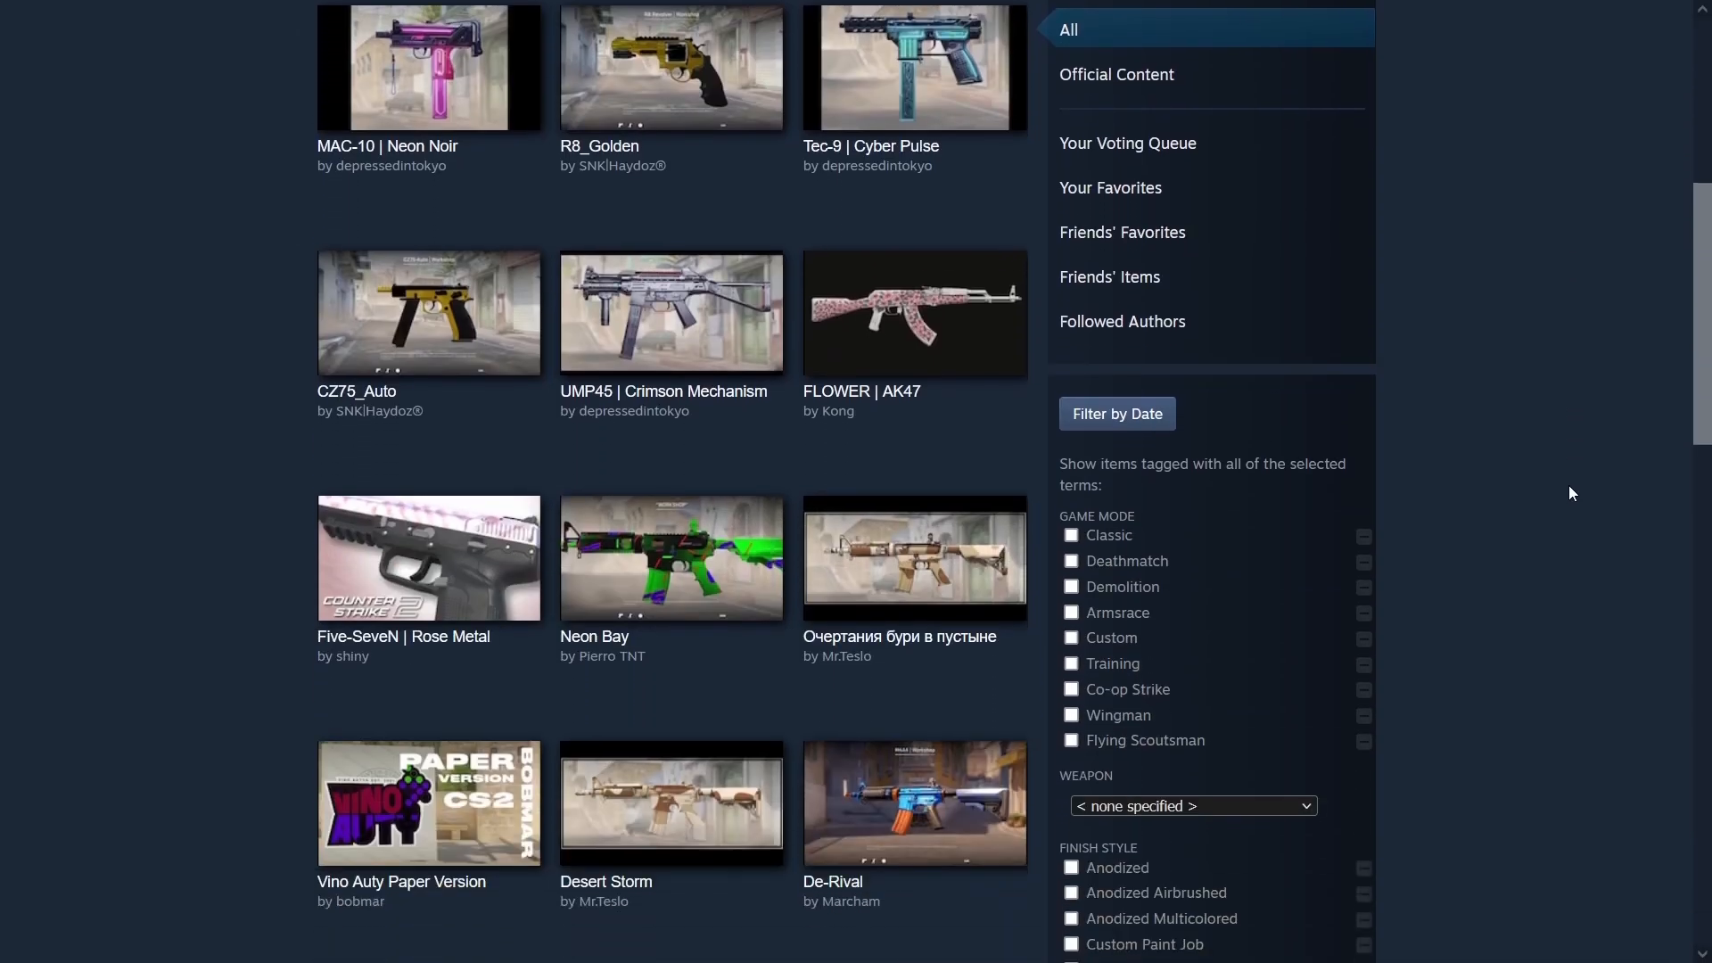
{"action": "scroll", "scroll_direction": "down", "scroll_amount": 3}
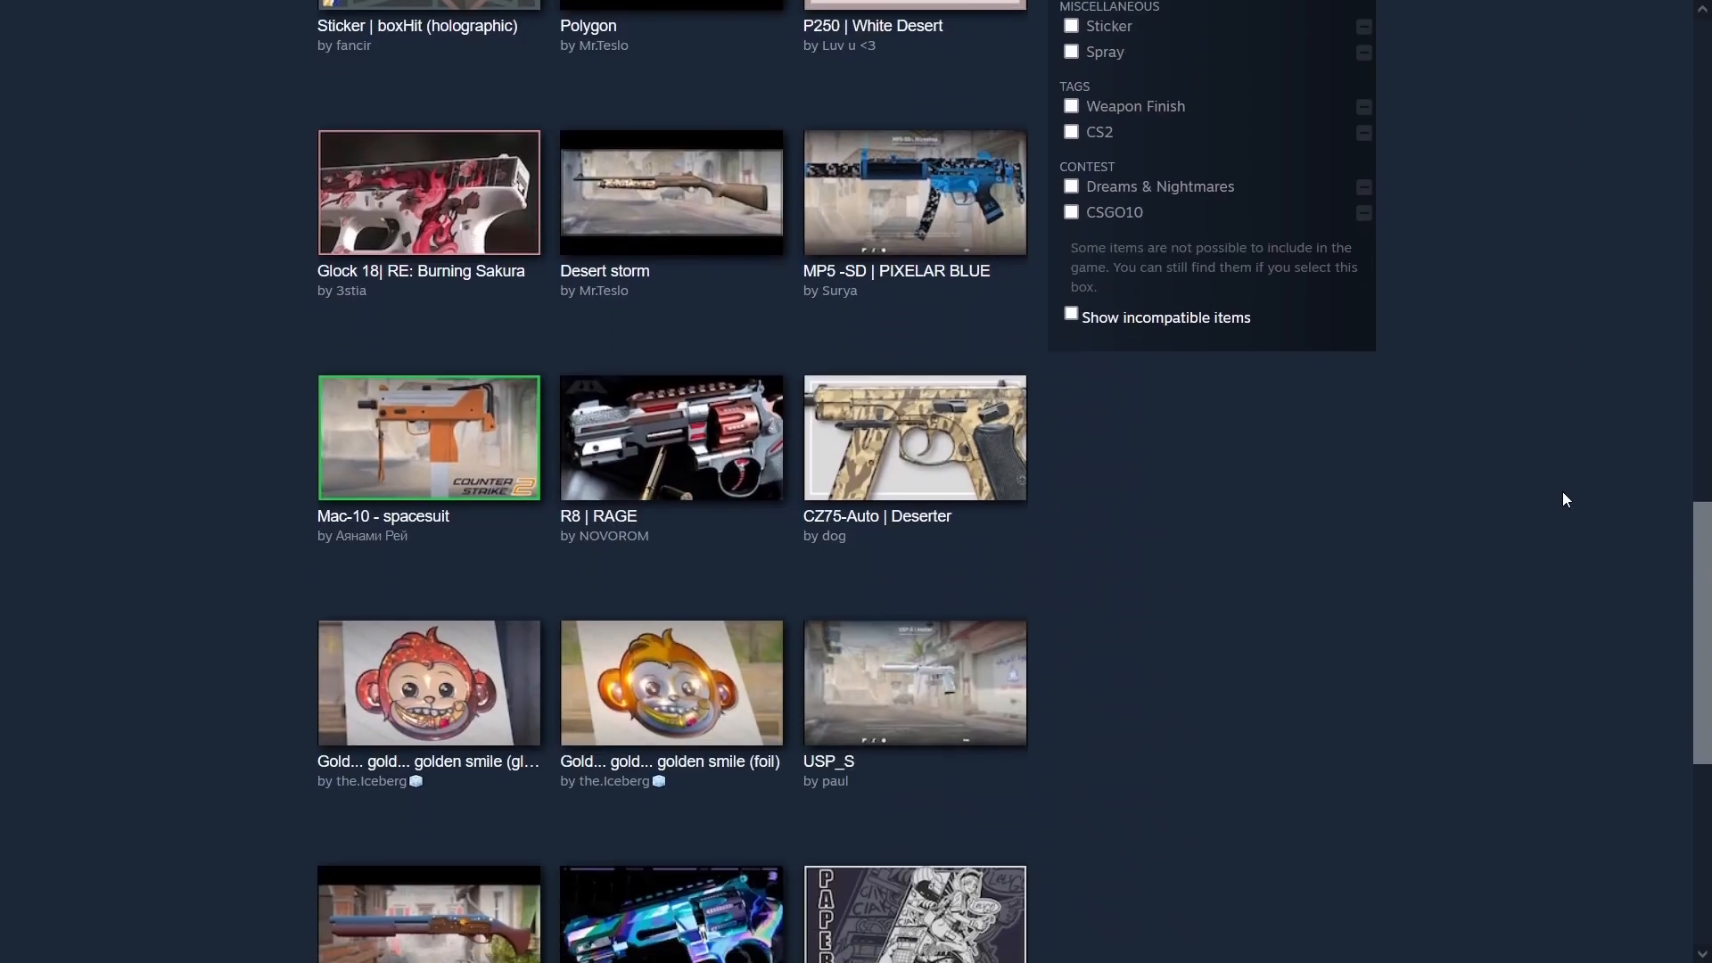
{"action": "scroll", "scroll_direction": "down", "scroll_amount": 3}
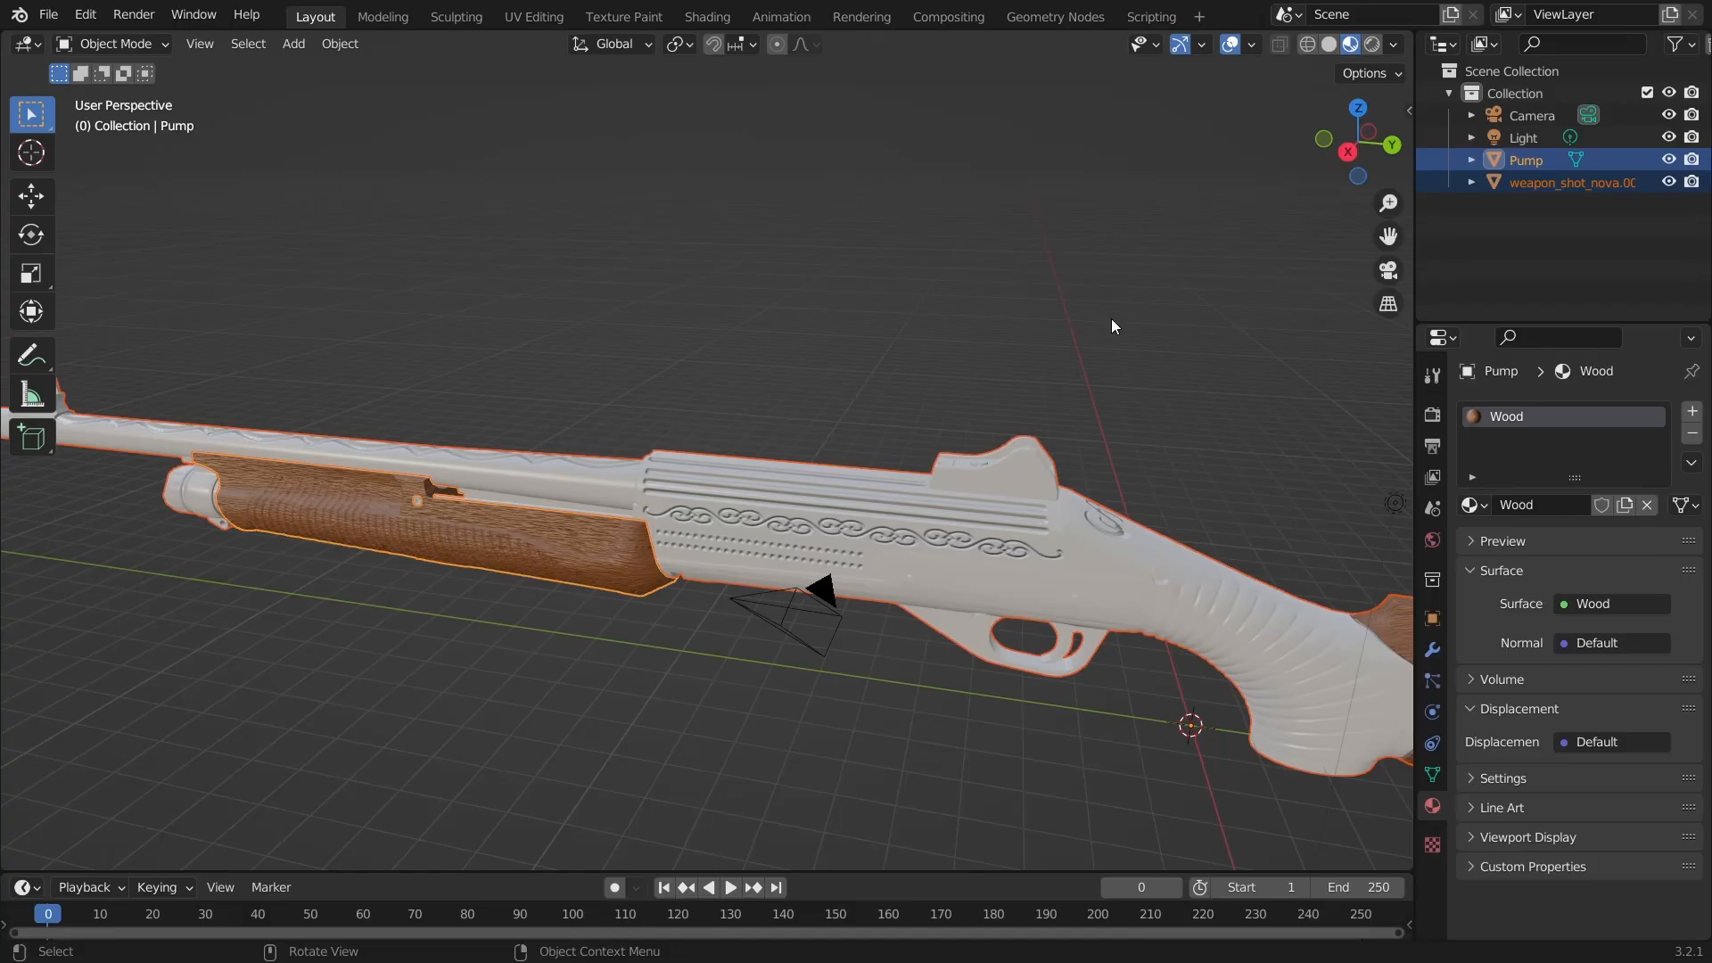
- Check the shotgun's material nodes, then view it with Rendered shading from an orbited angle
{"action": "left_click", "coordinate": [707, 16]}
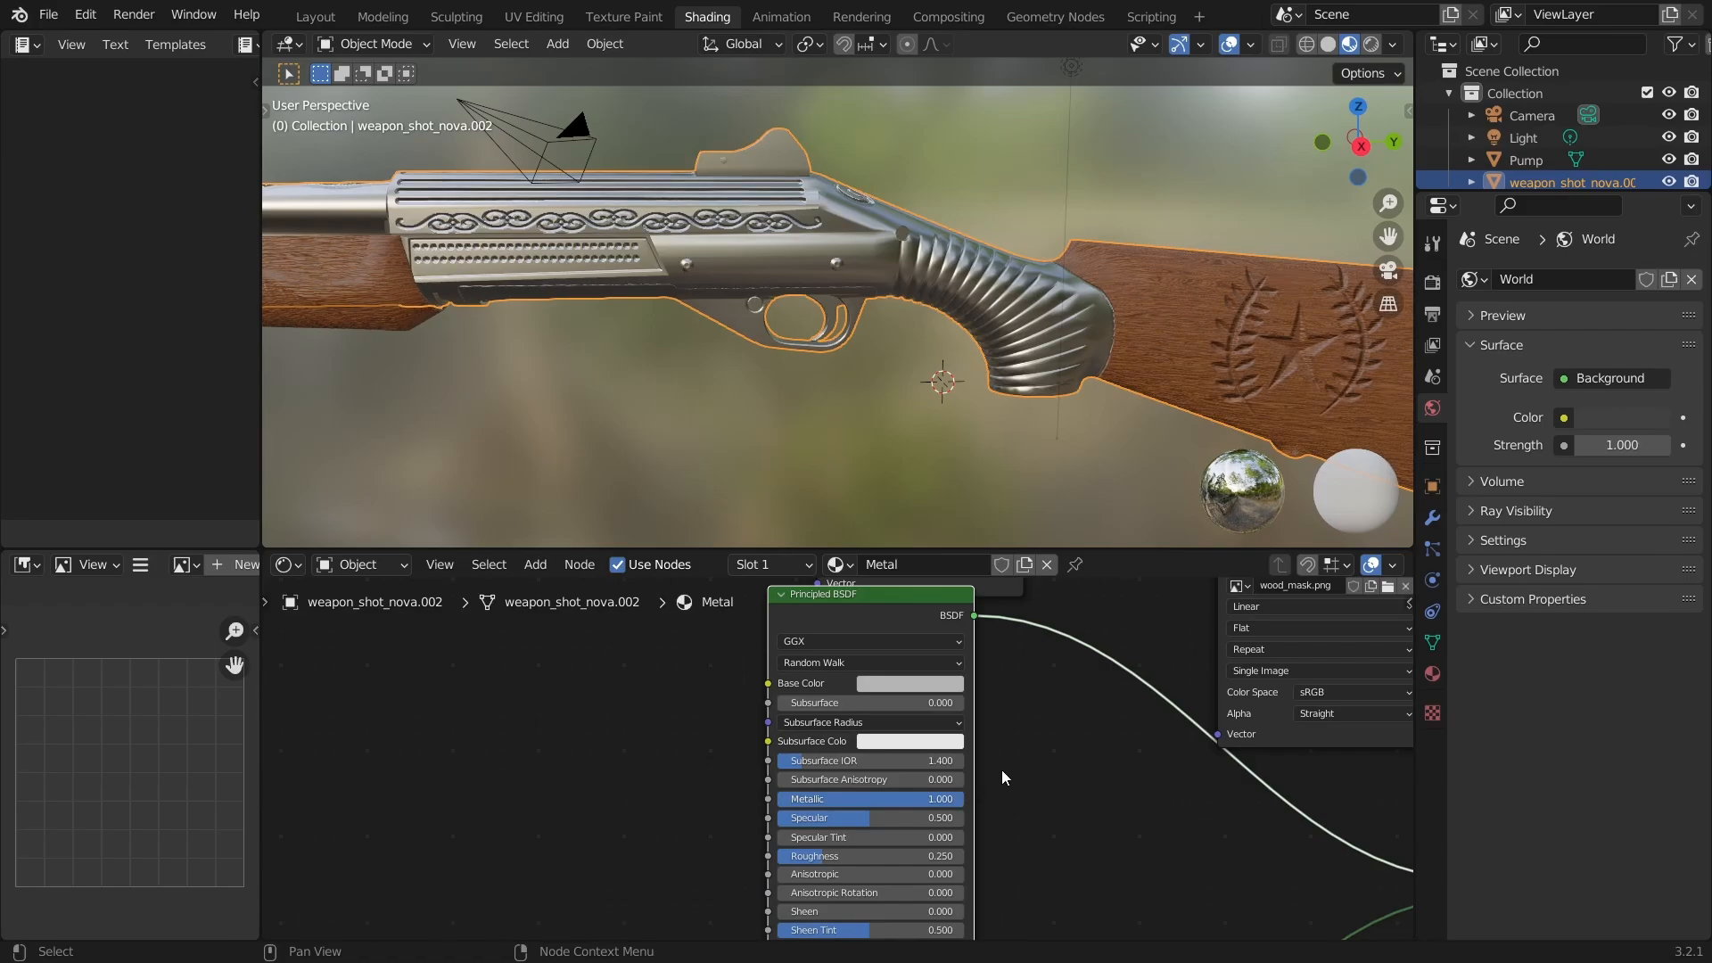
{"action": "left_click", "coordinate": [315, 15]}
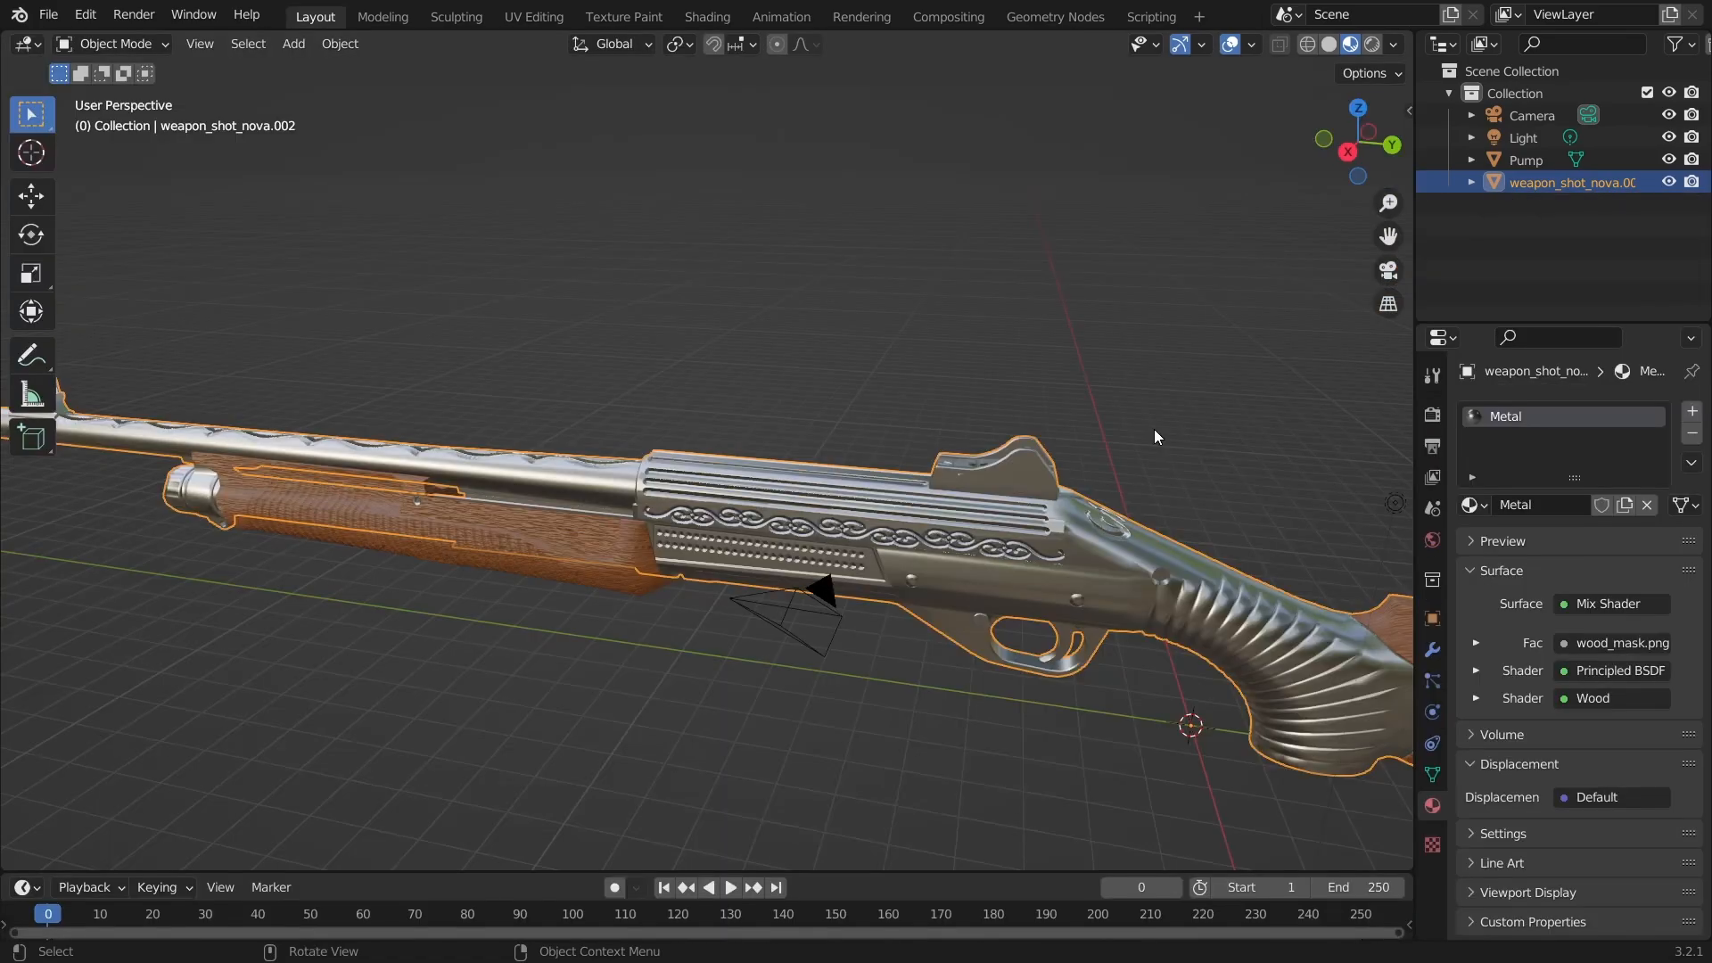
{"action": "mouse_move", "coordinate": [1193, 349]}
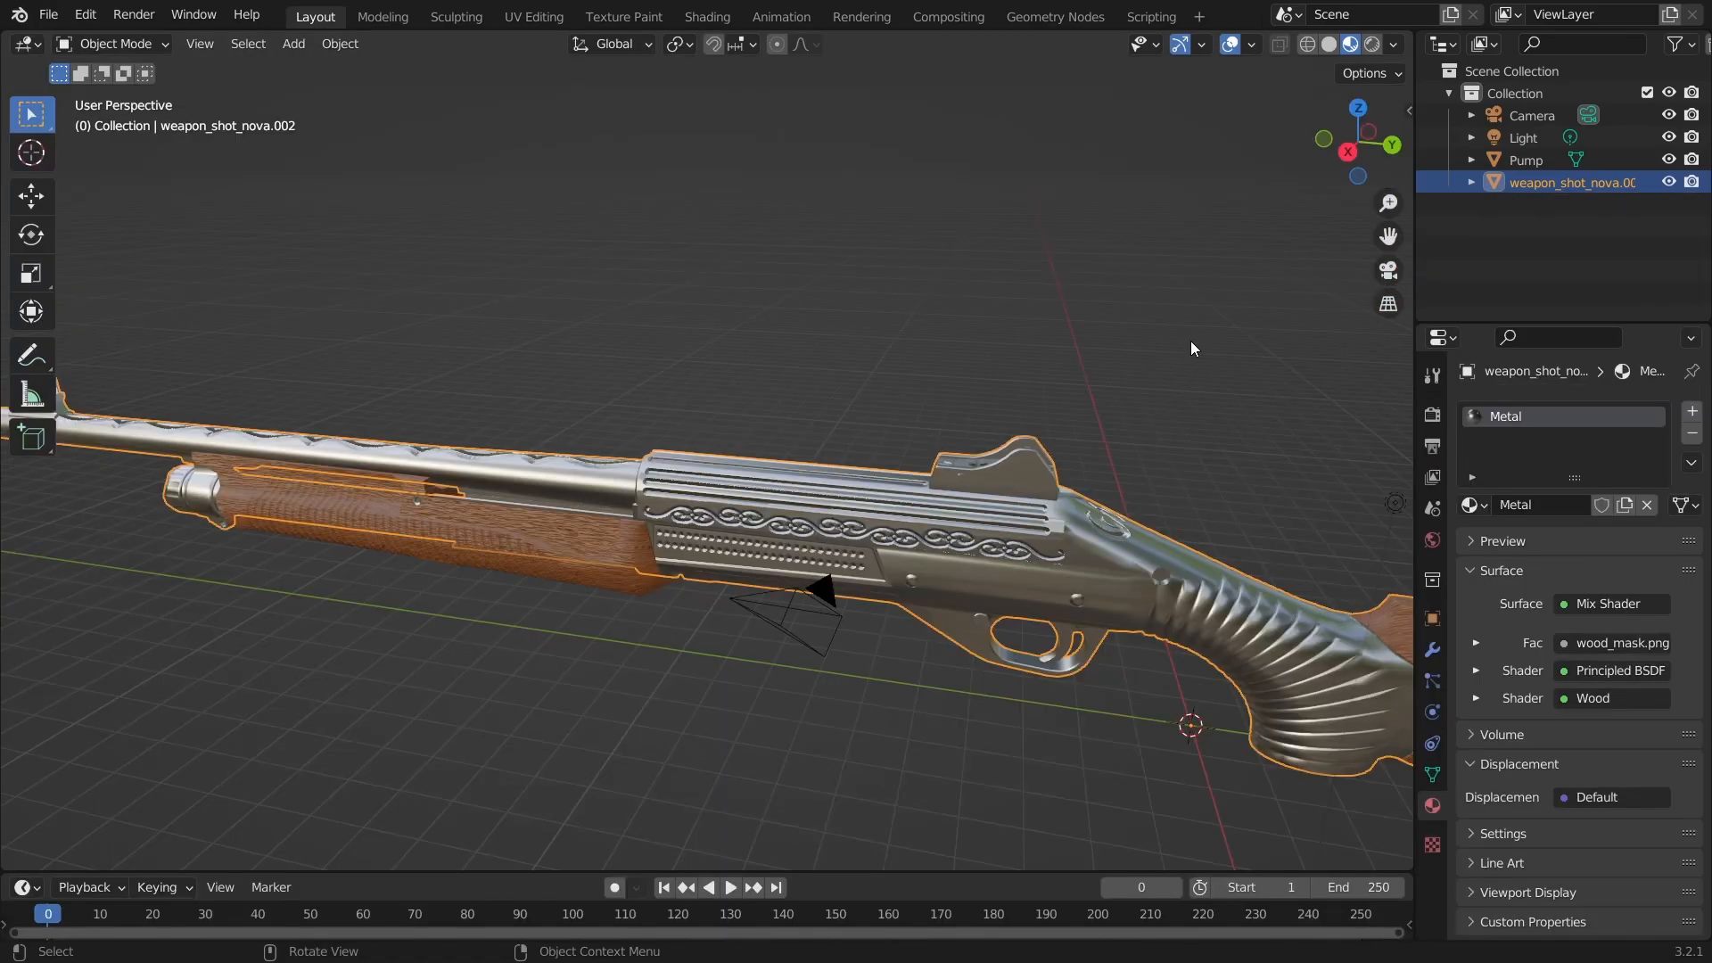
{"action": "mouse_move", "coordinate": [1372, 45]}
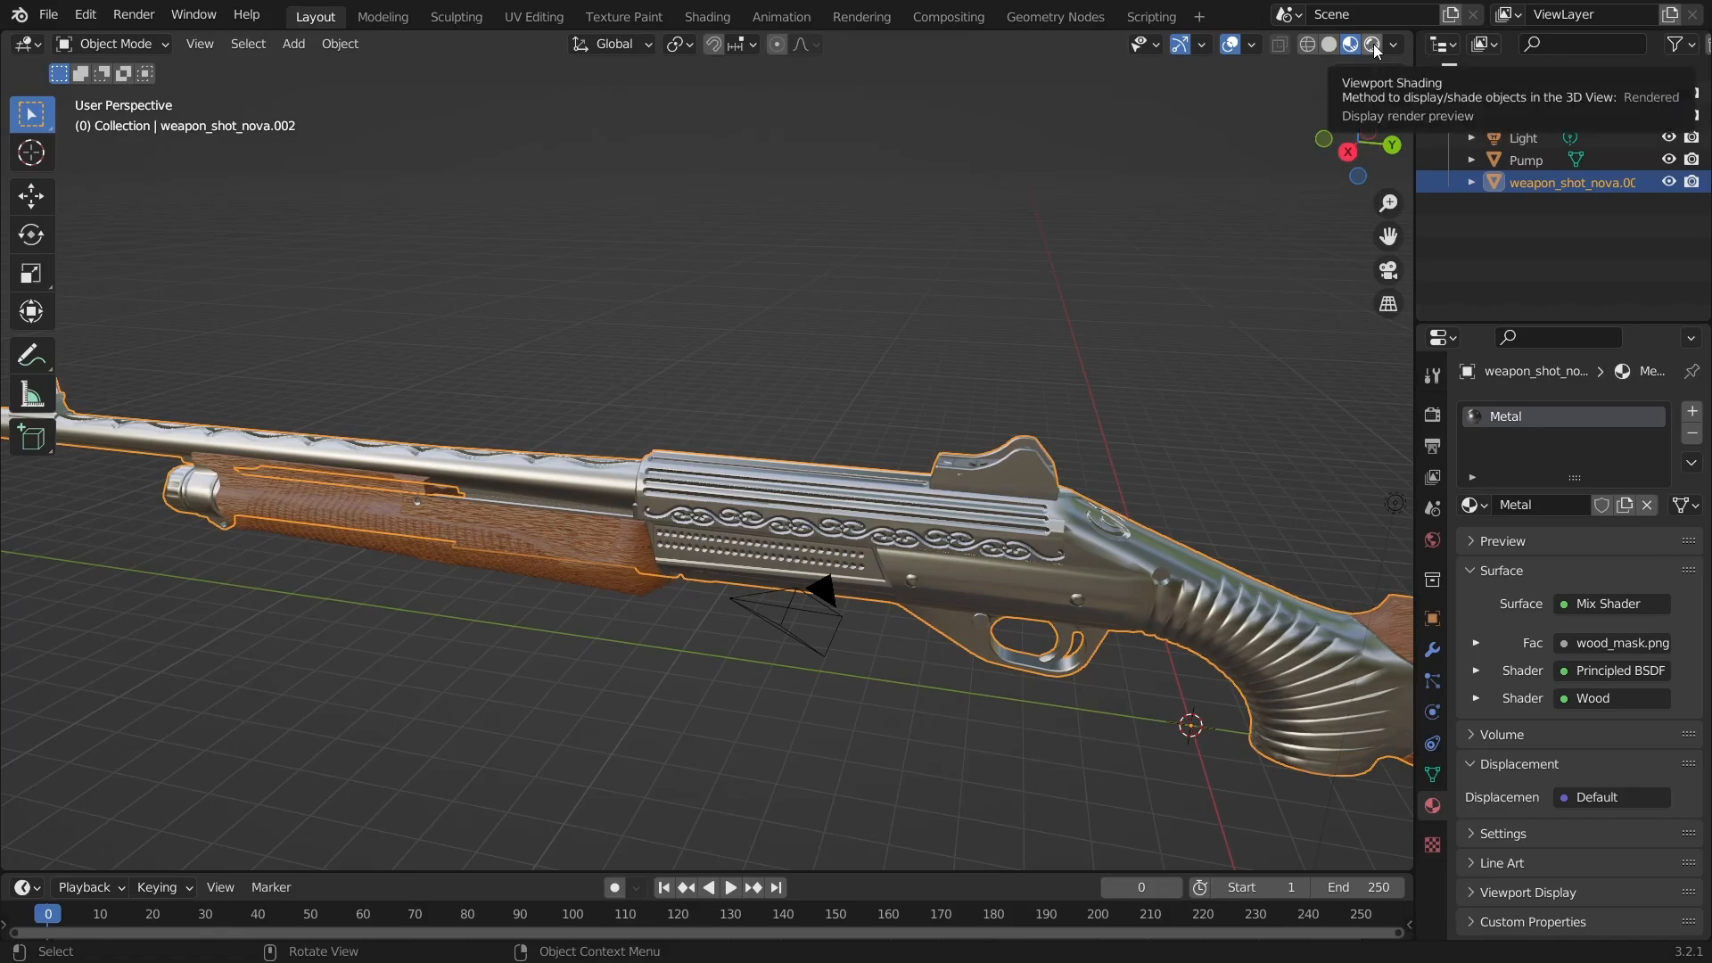
{"action": "left_click", "coordinate": [1345, 43]}
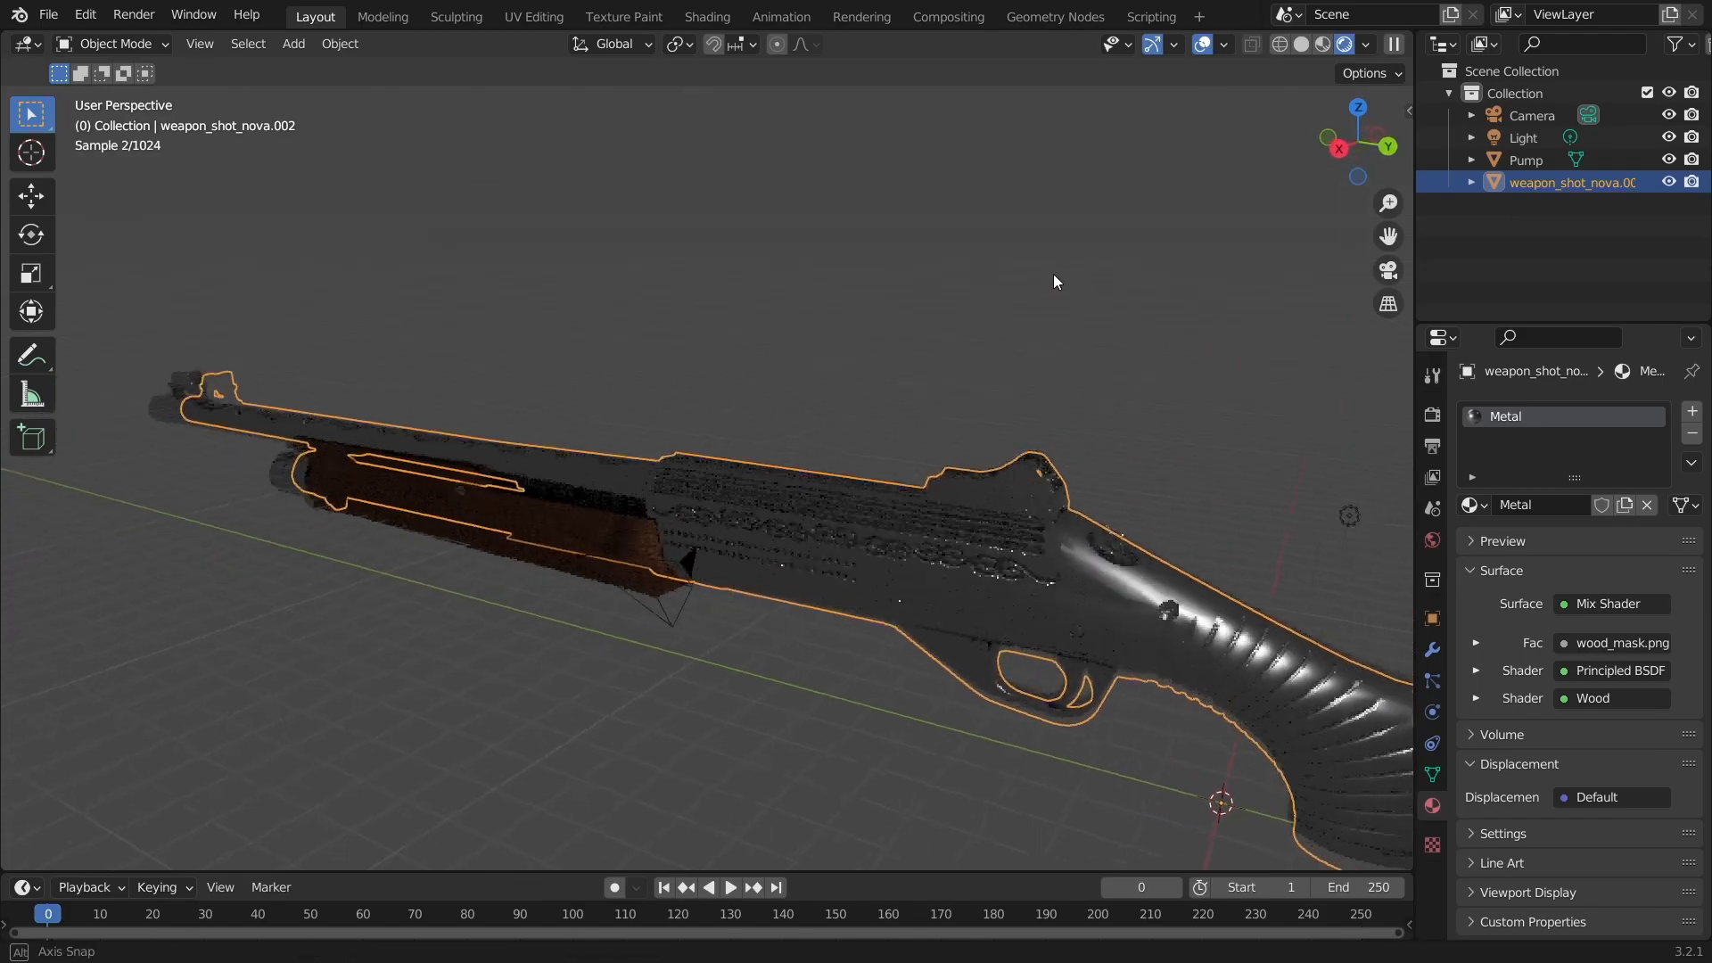
{"action": "left_click_drag", "start_coordinate": [1054, 281], "coordinate": [782, 246]}
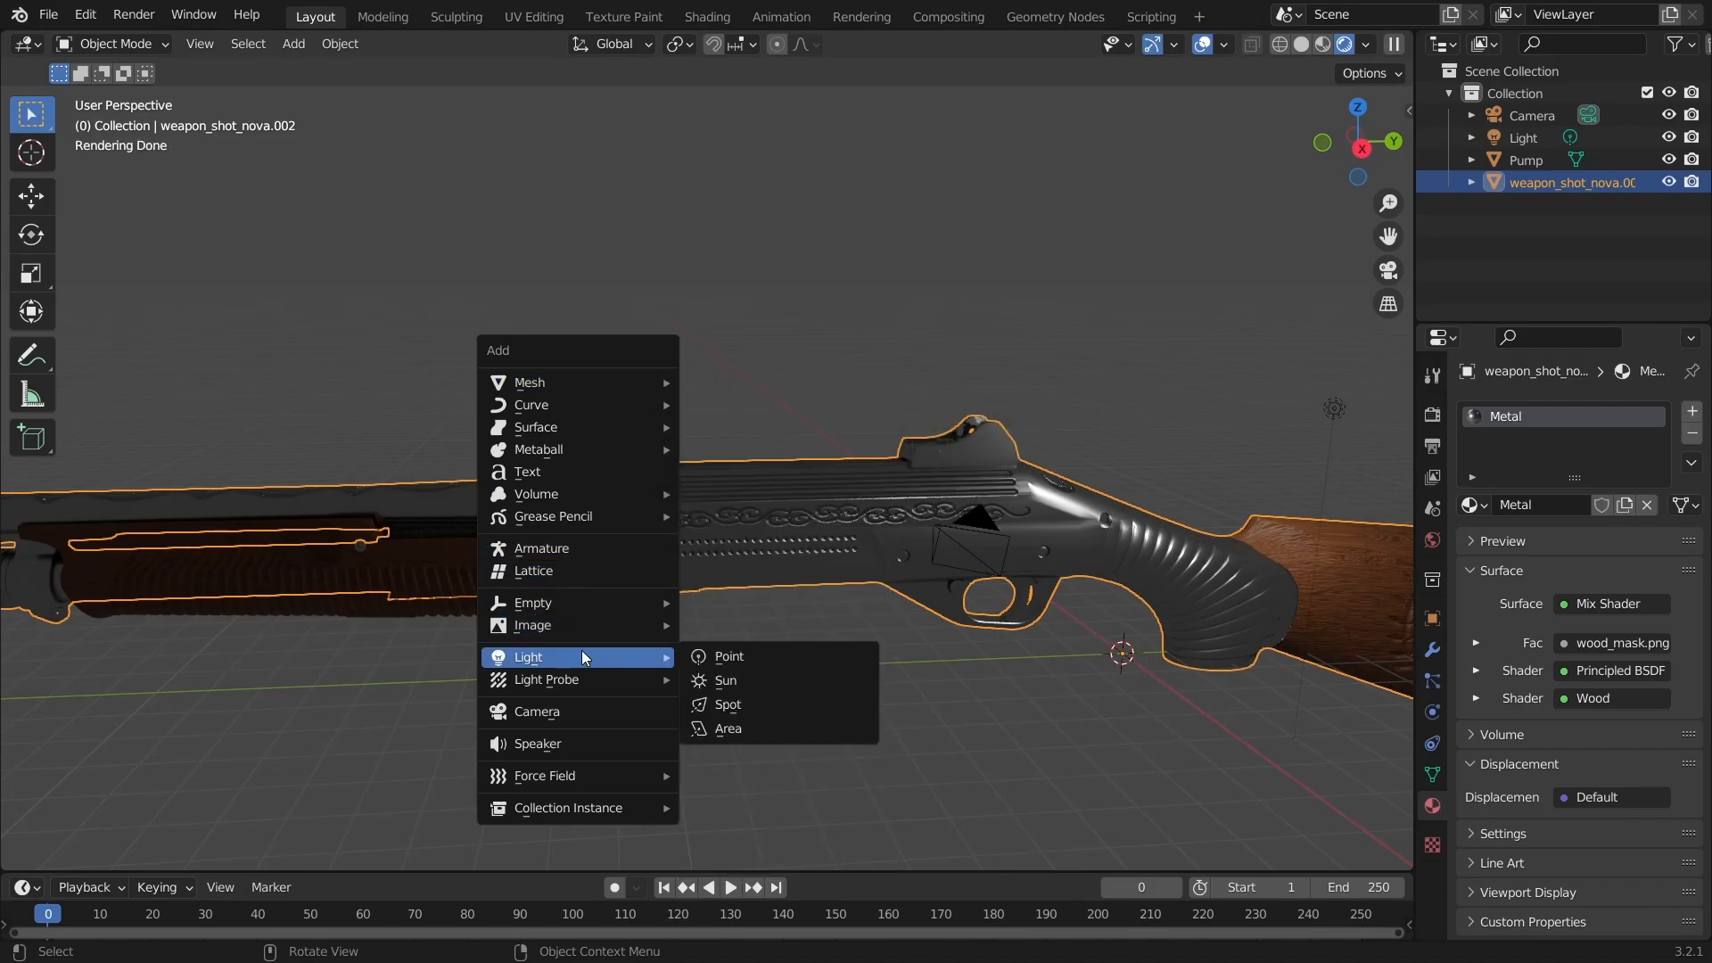
{"action": "mouse_move", "coordinate": [605, 658]}
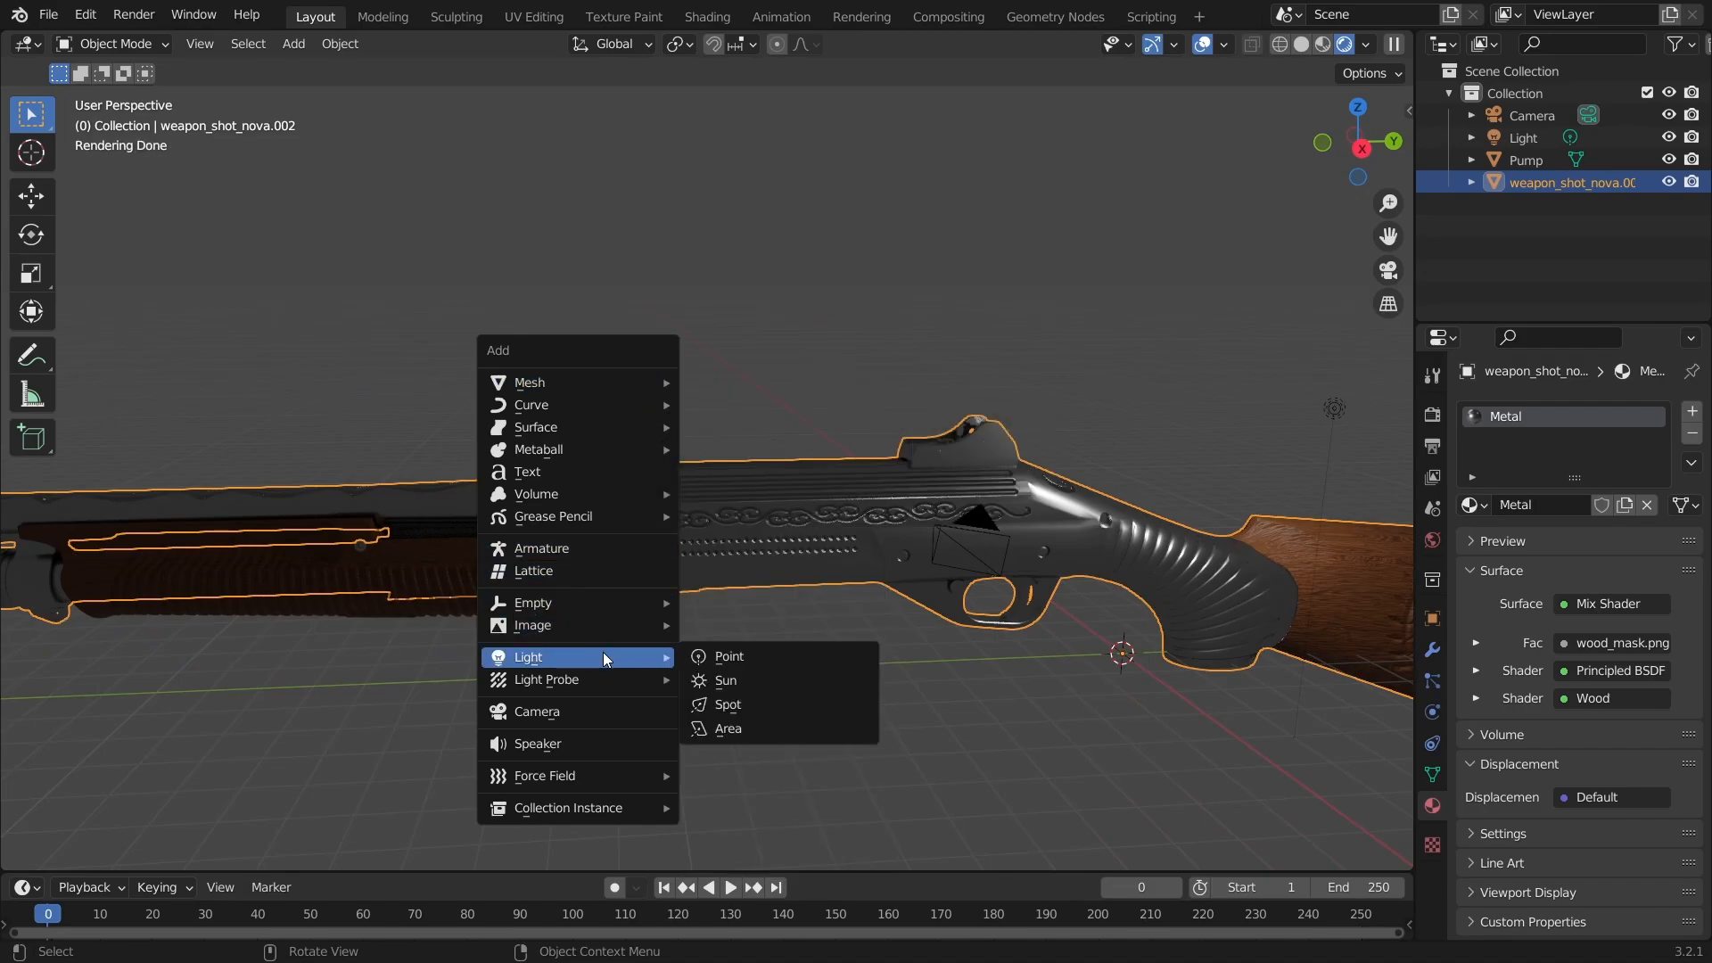
{"action": "mouse_move", "coordinate": [618, 657]}
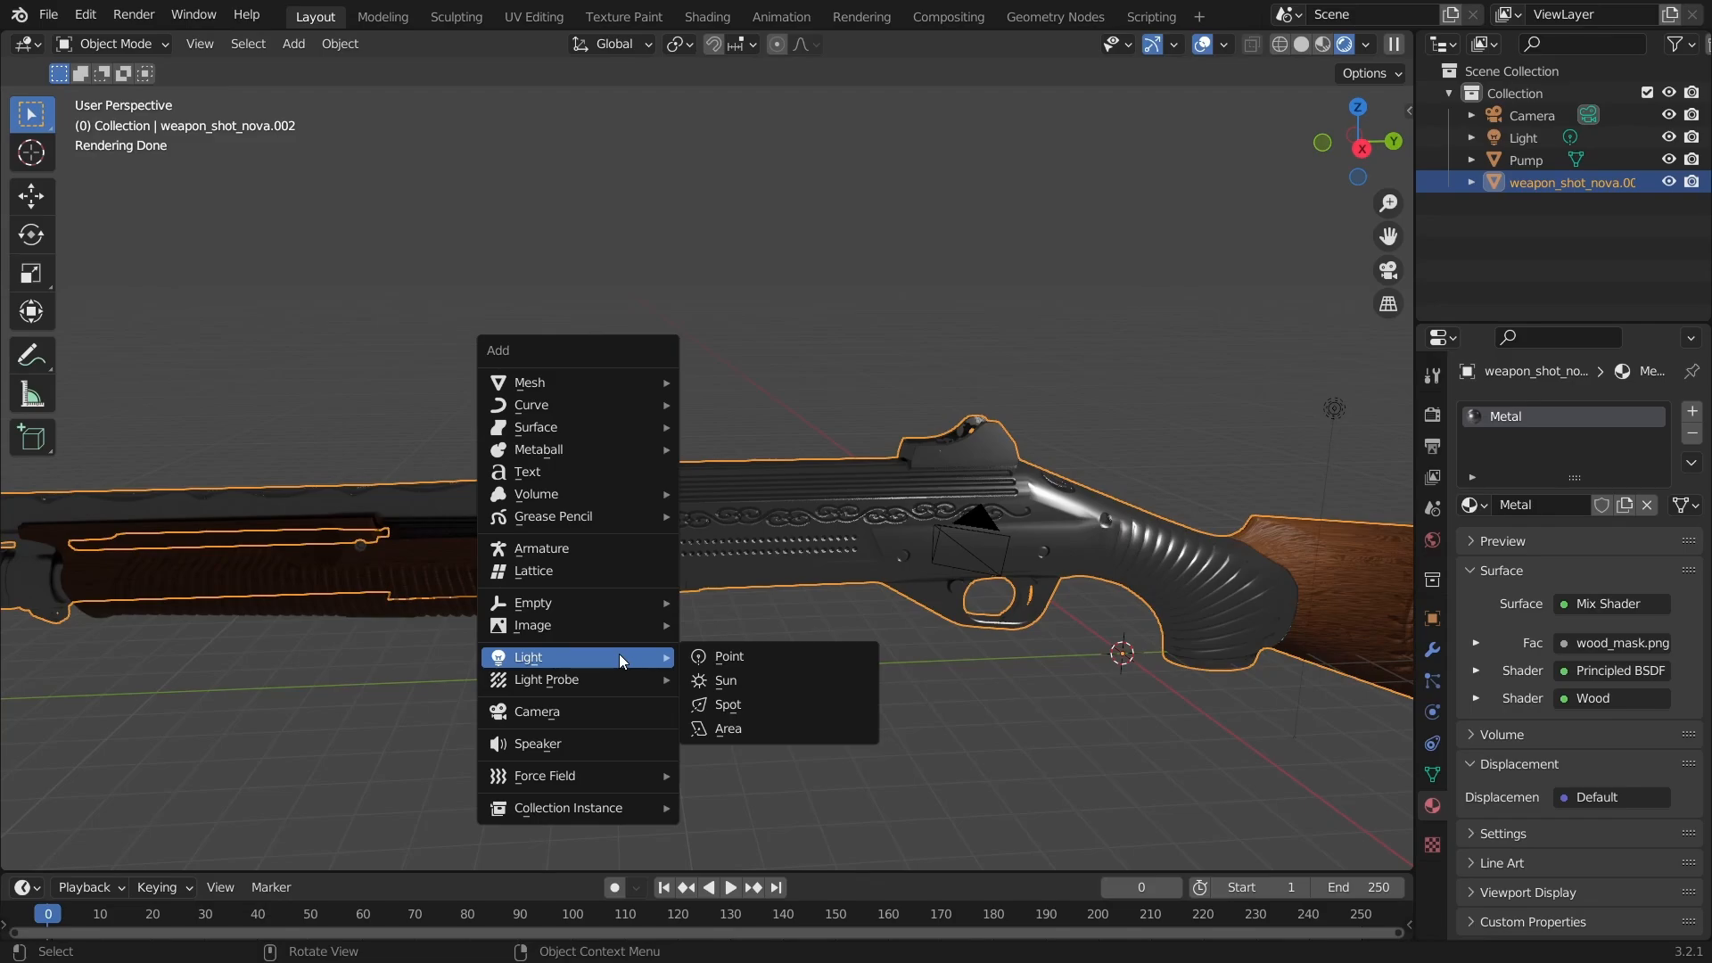
{"action": "mouse_move", "coordinate": [767, 736]}
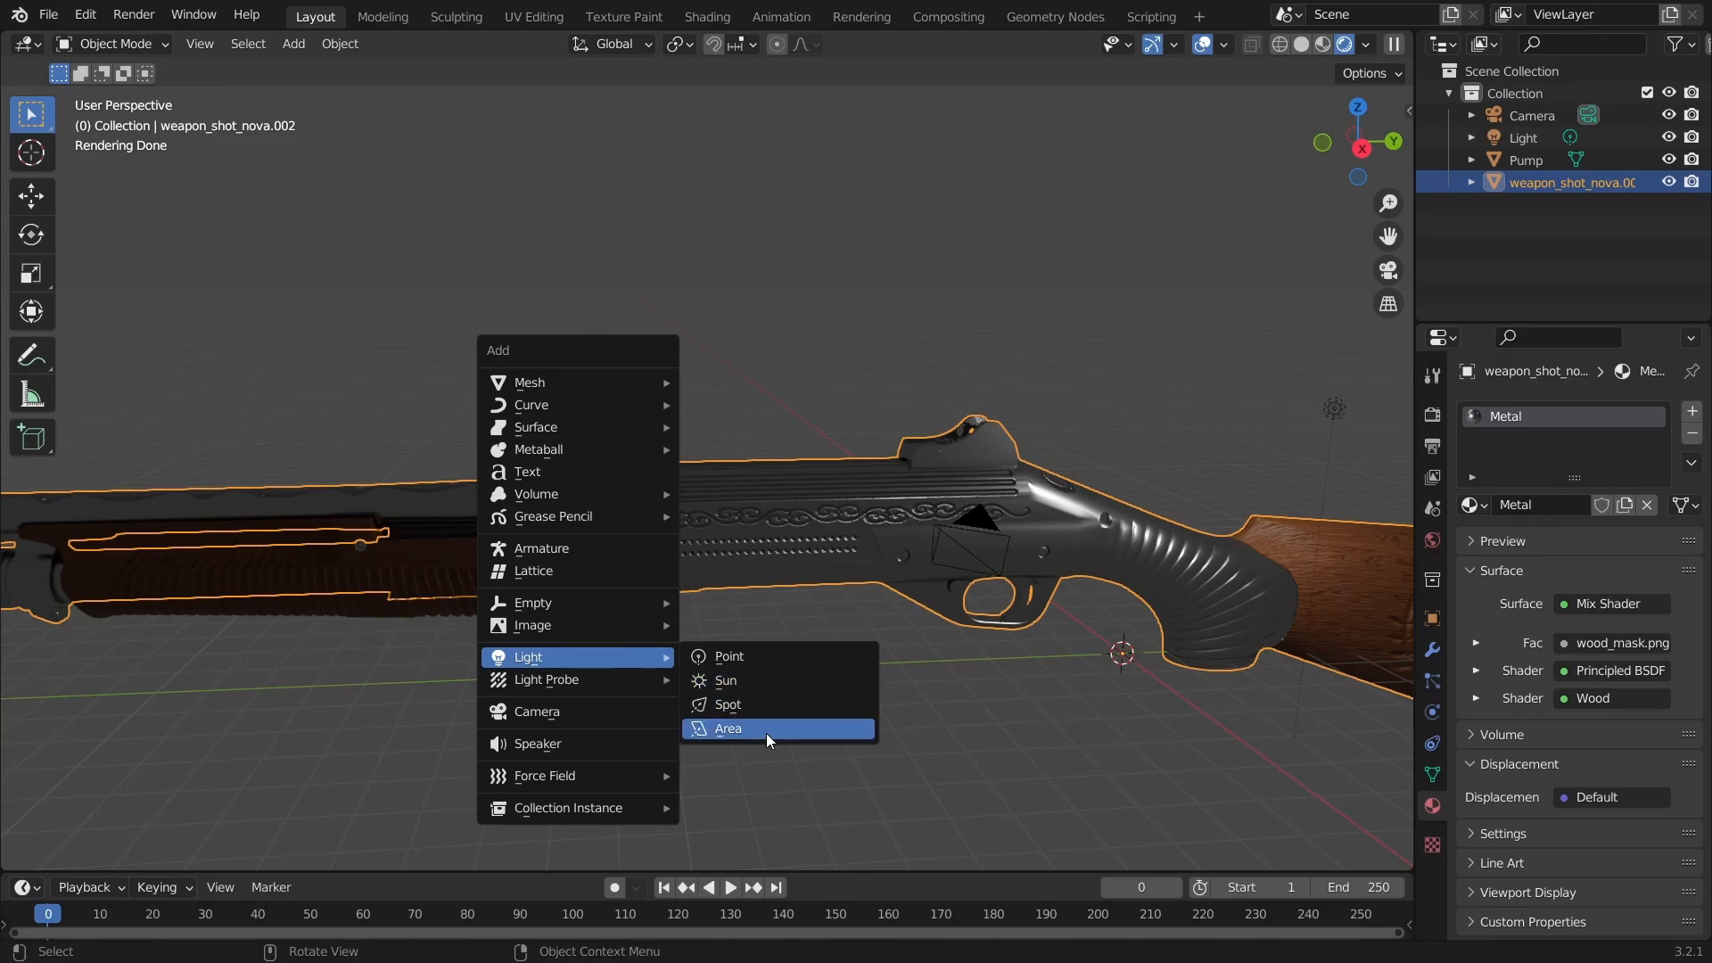
{"action": "mouse_move", "coordinate": [777, 738]}
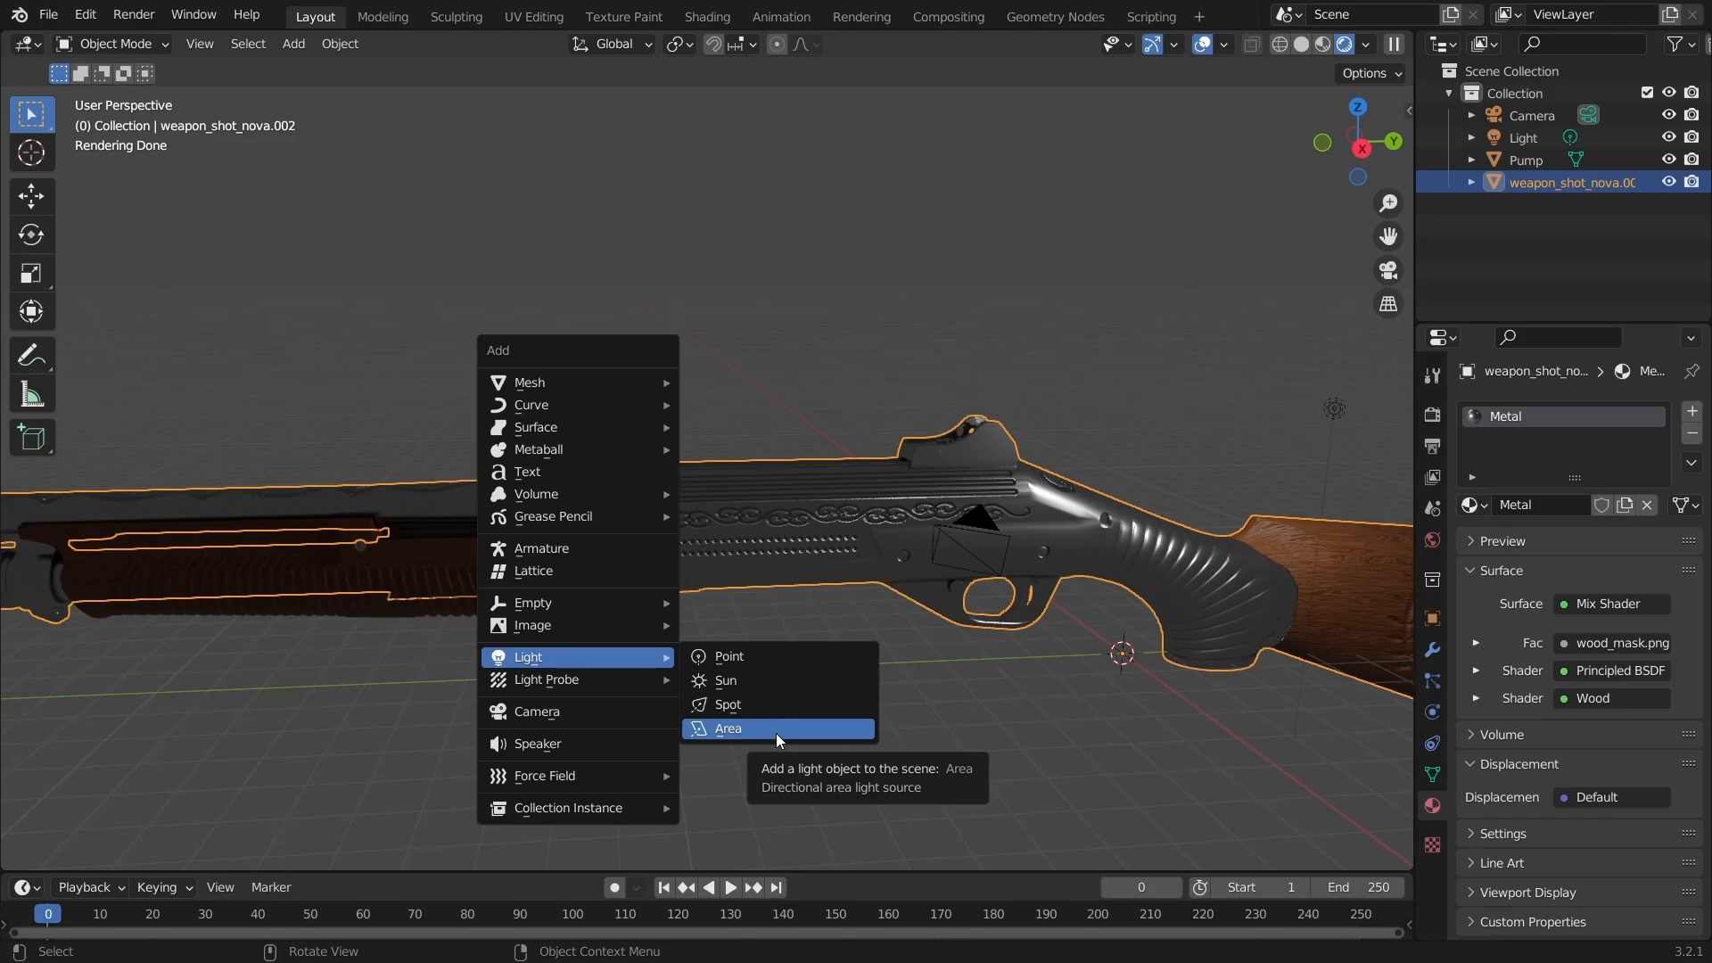
- Add an Area light and move it over the shotgun's receiver using top and side views
{"action": "left_click", "coordinate": [727, 729]}
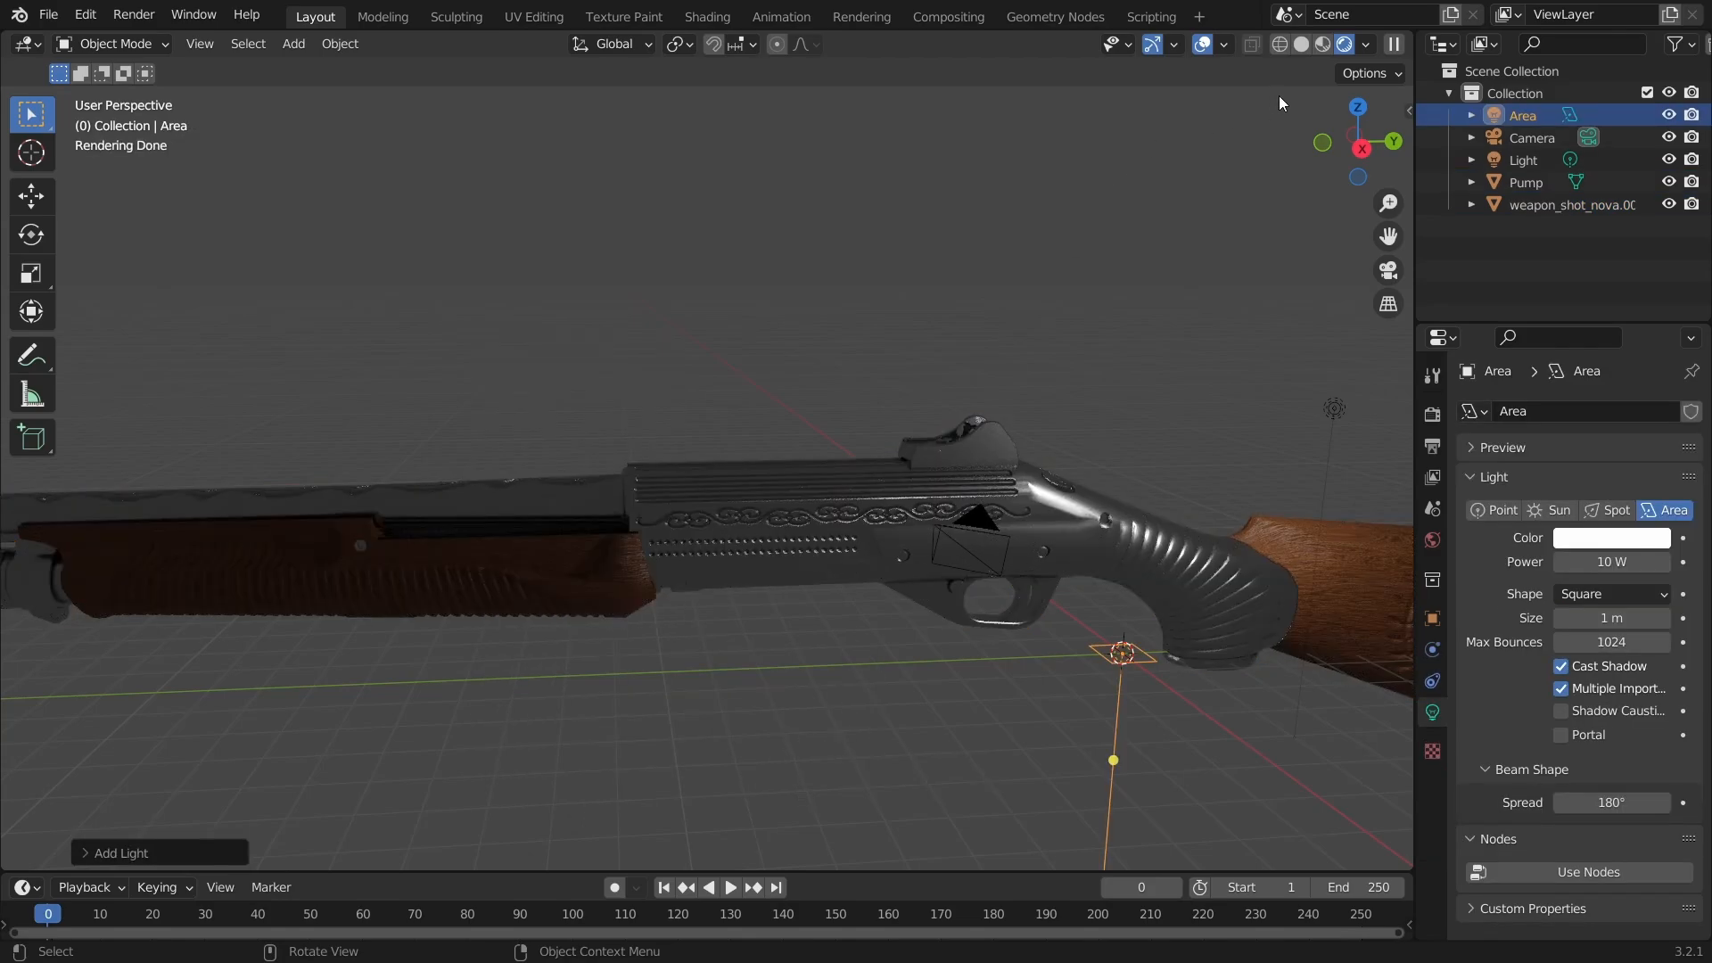
{"action": "key", "text": "r"}
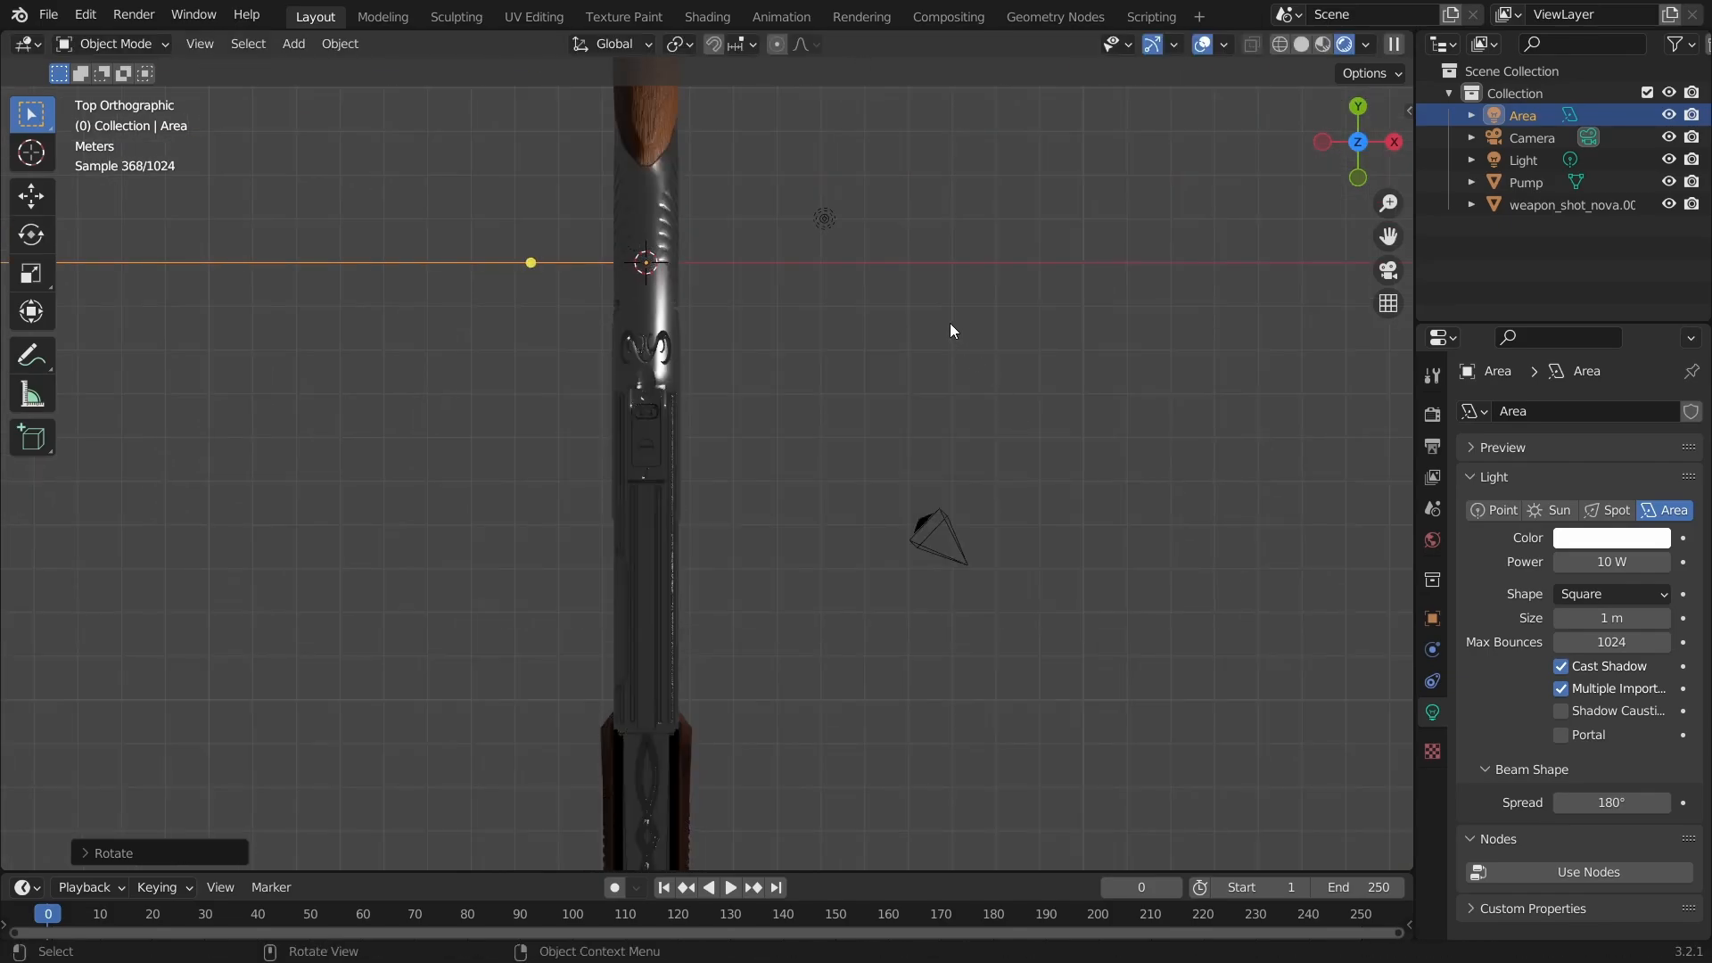
{"action": "key", "text": "g"}
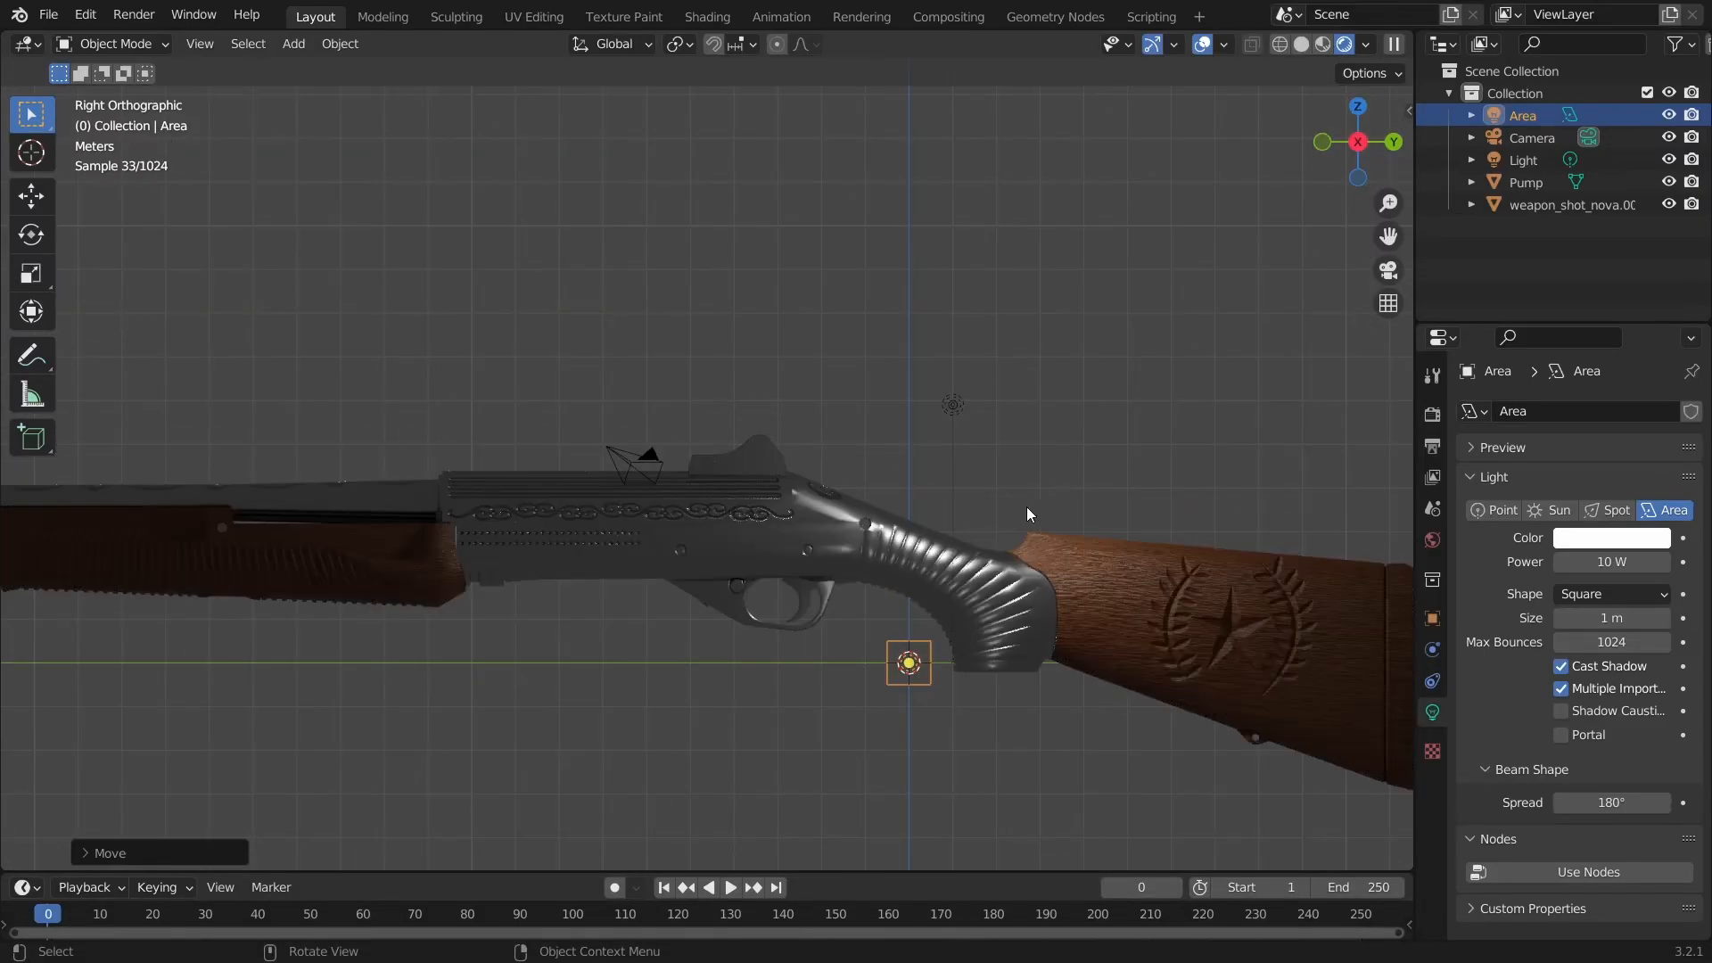
{"action": "left_click_drag", "start_coordinate": [908, 663], "coordinate": [908, 546]}
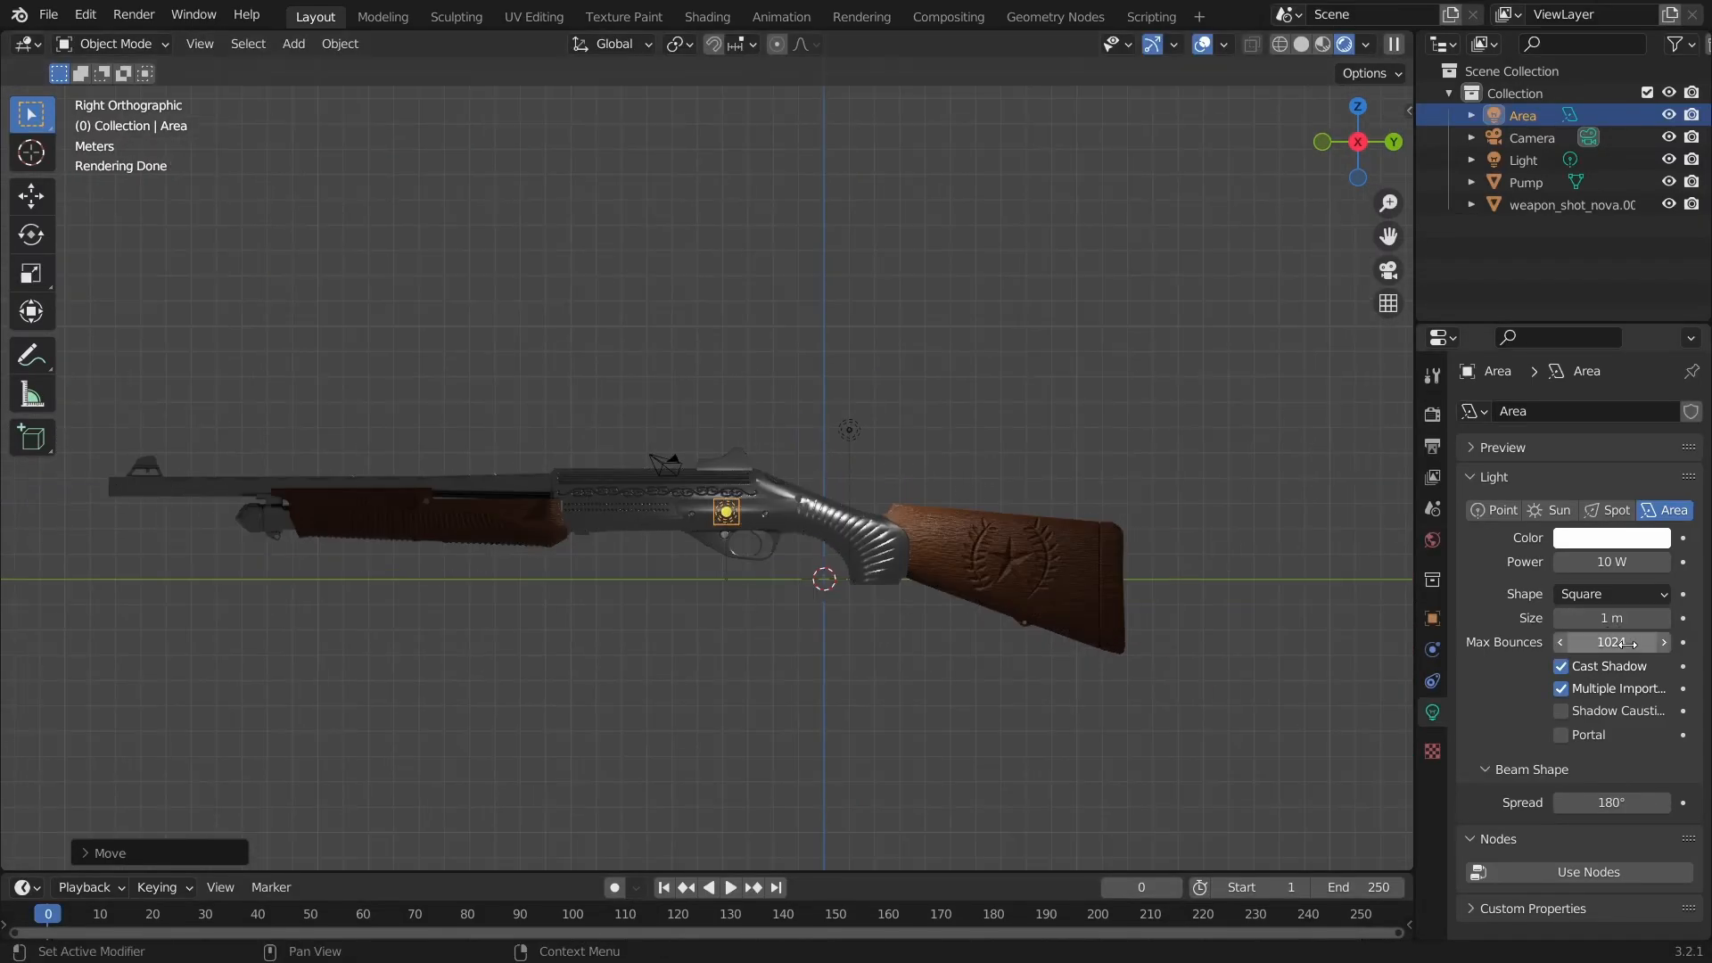
- Make the light a 16.5×50 m rectangle and set its power to 1000 W
{"action": "left_click", "coordinate": [1612, 594]}
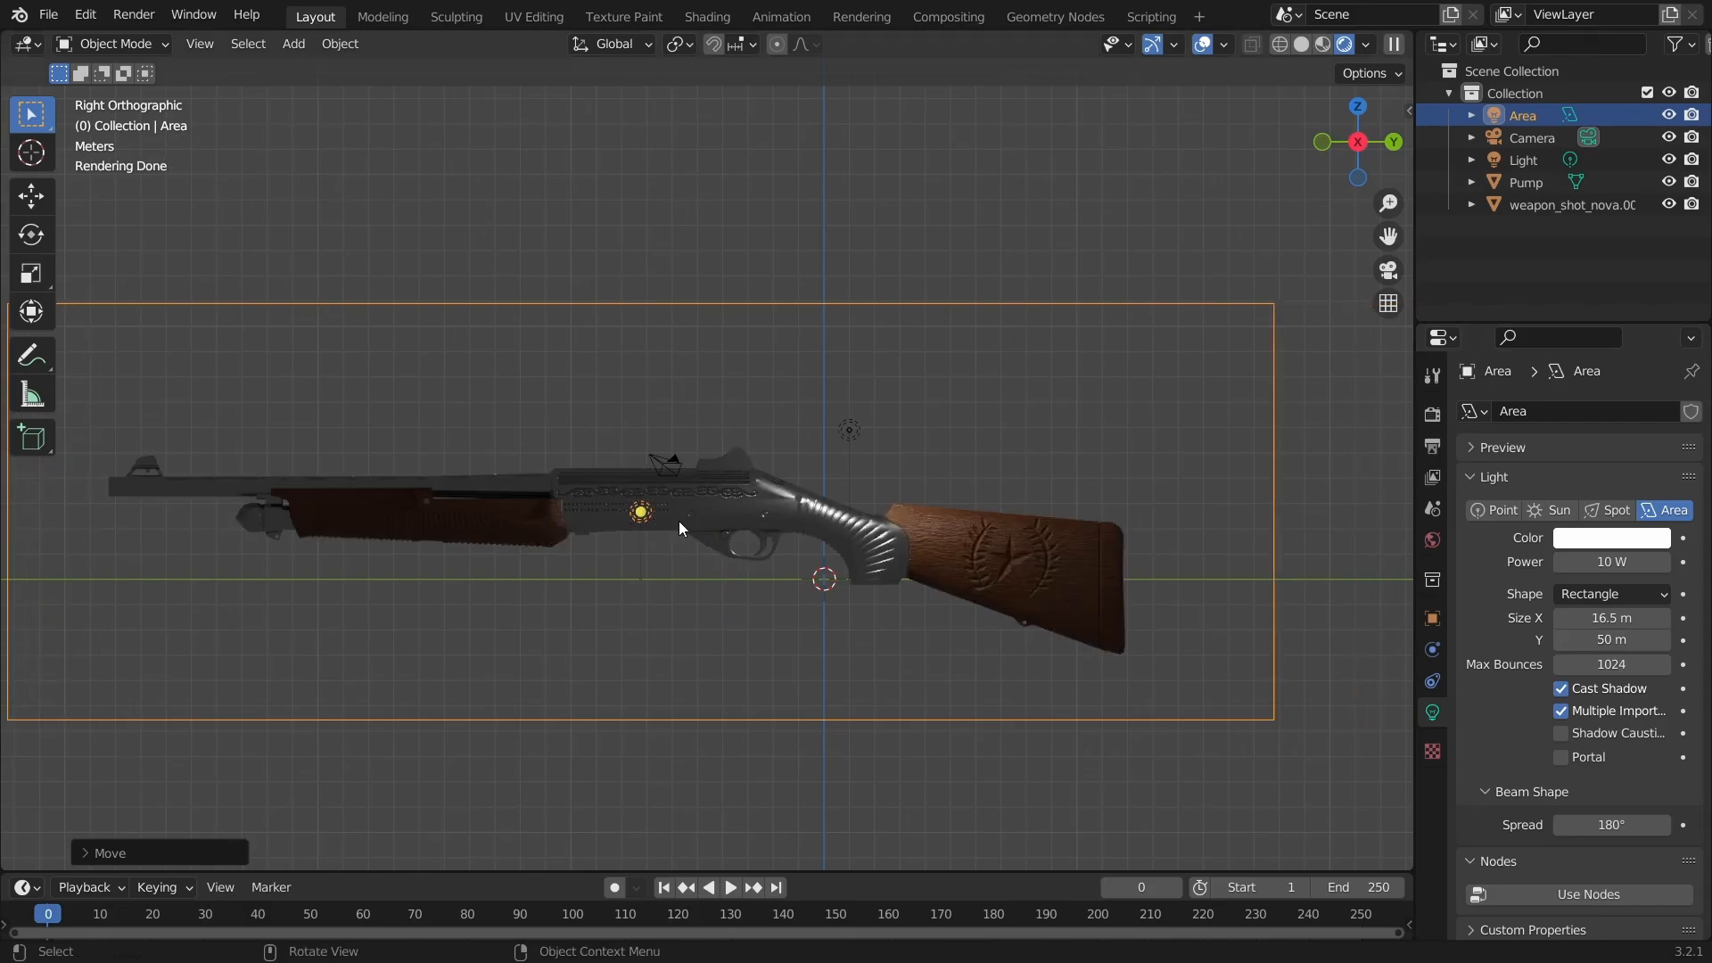
{"action": "double_click", "coordinate": [1612, 562]}
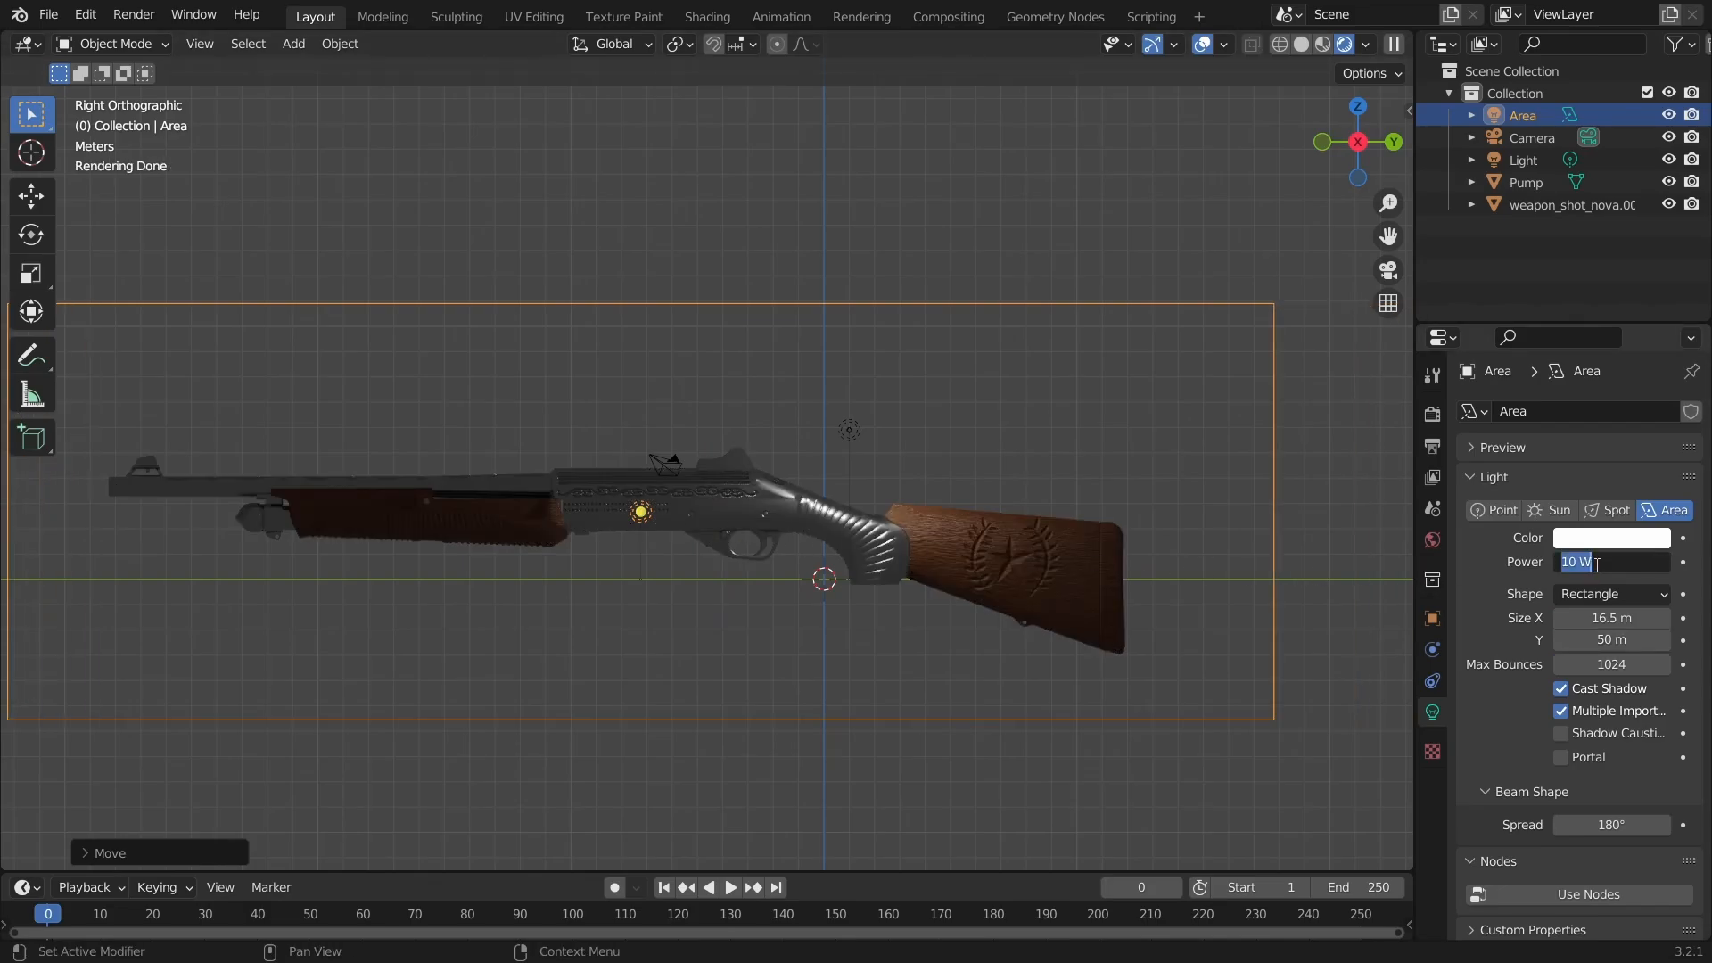
{"action": "type", "text": "1000"}
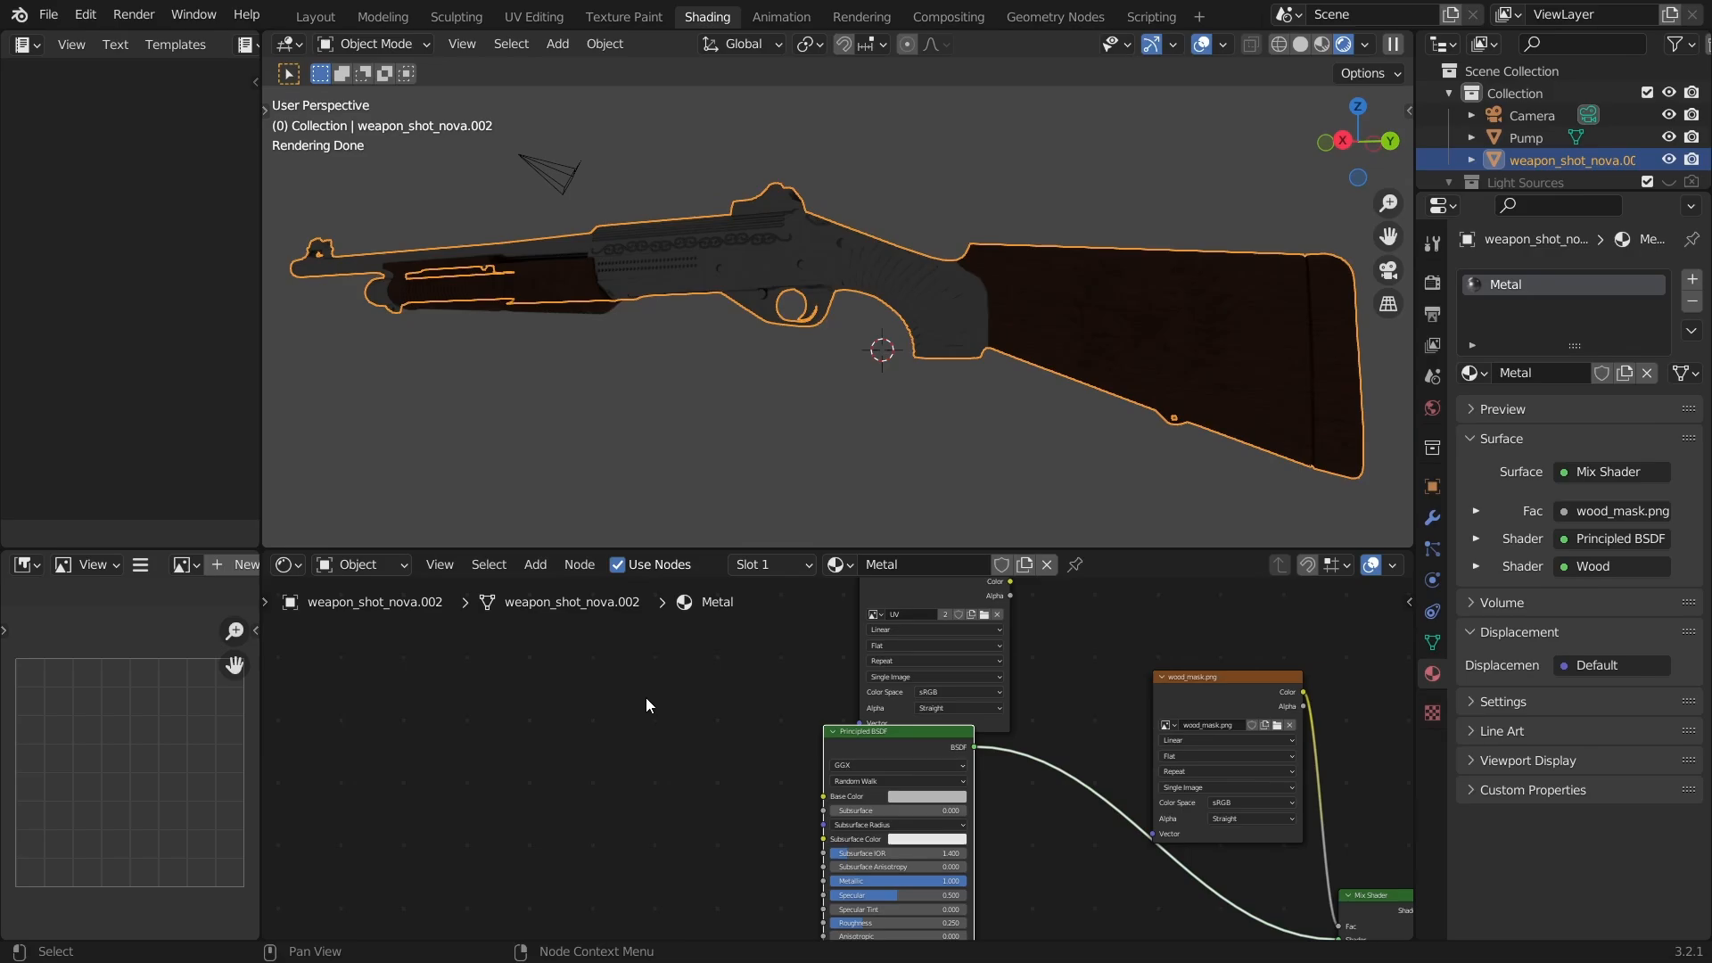
- Switch the node editor to World and add an Environment Texture loaded with the studio HDR
{"action": "left_click", "coordinate": [360, 565]}
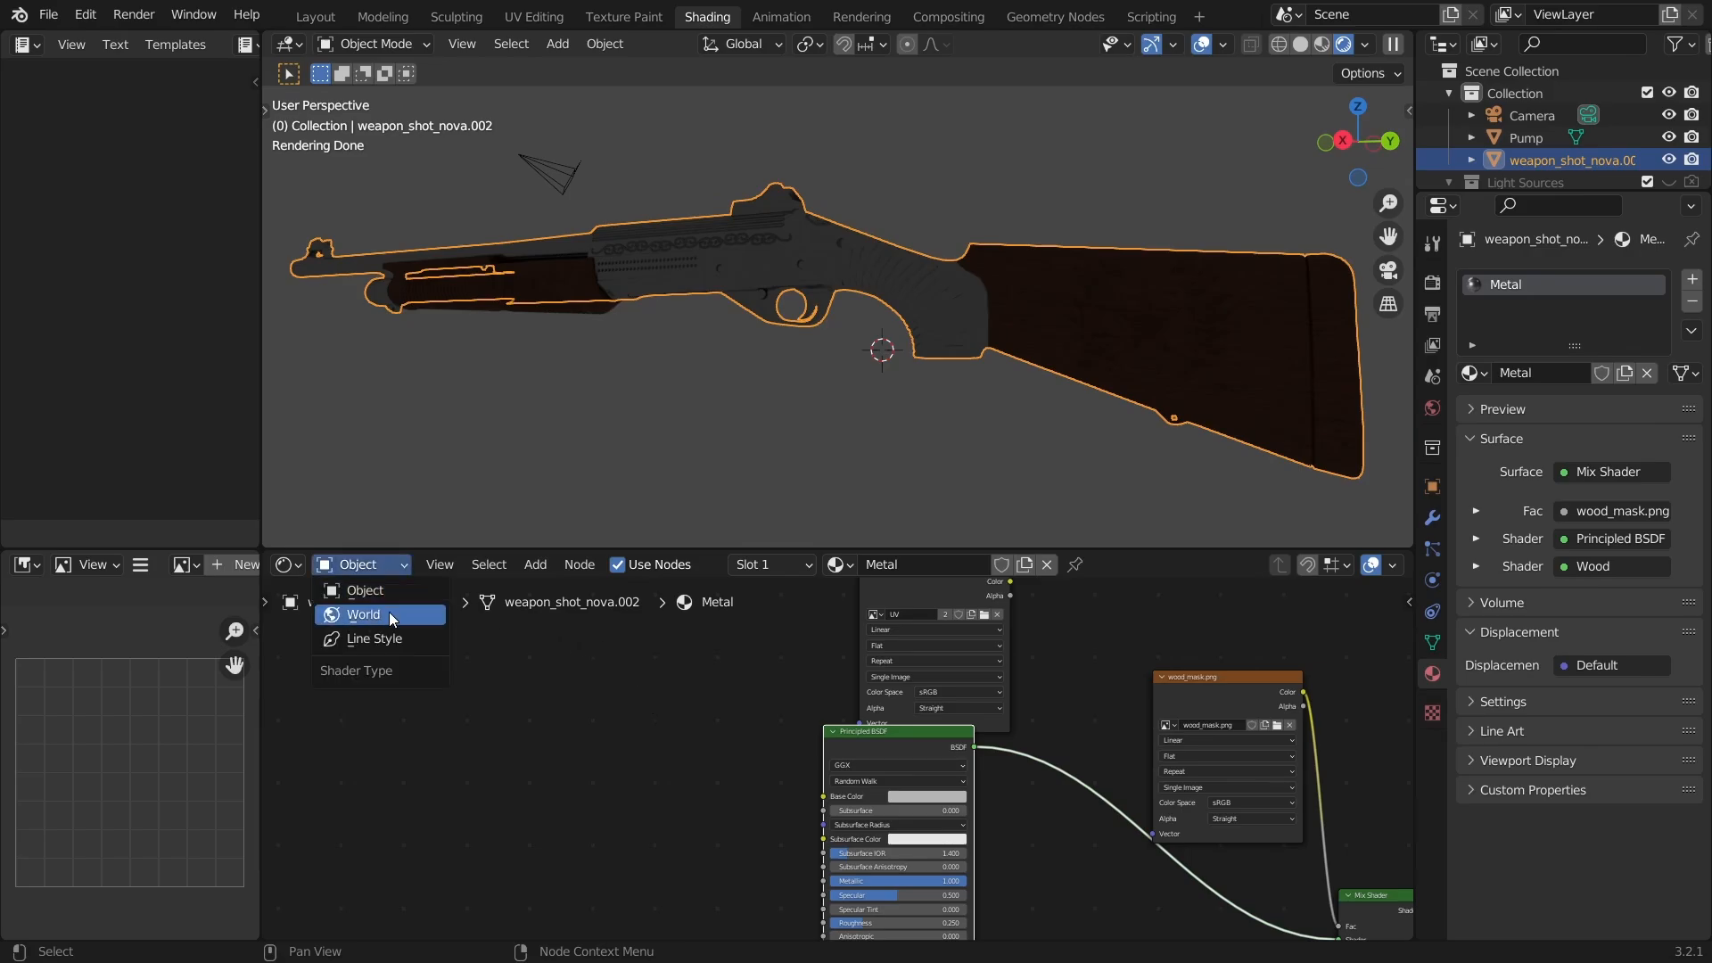
{"action": "left_click", "coordinate": [363, 614]}
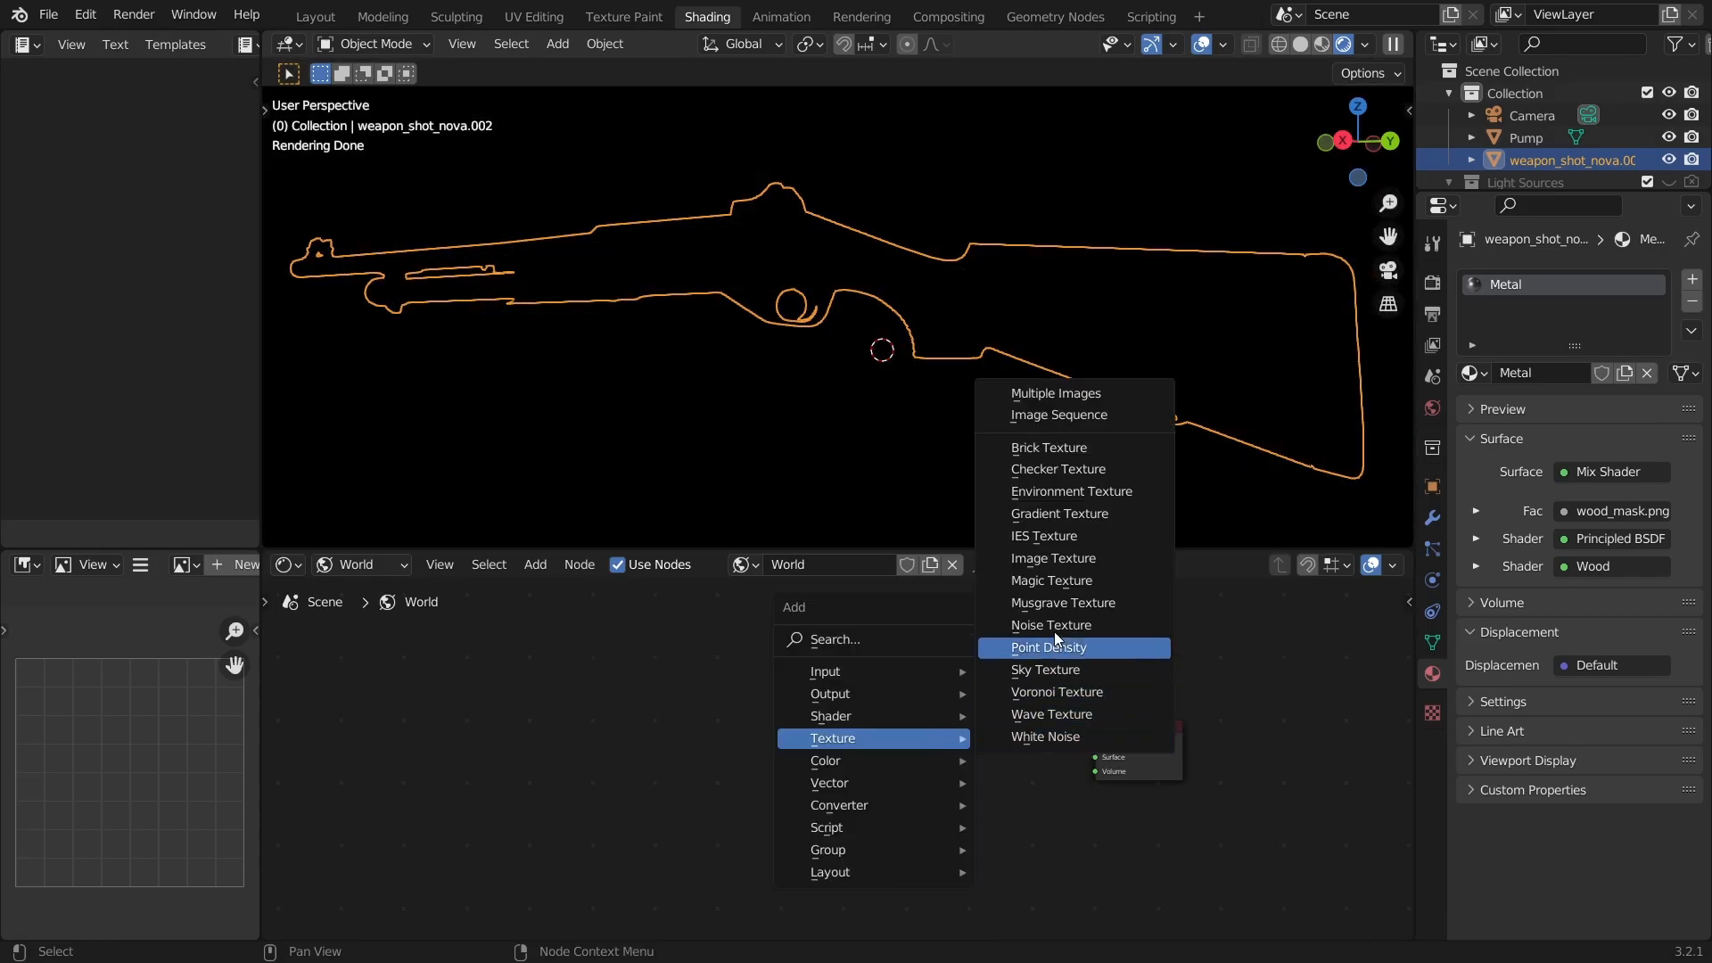
{"action": "left_click", "coordinate": [1072, 491]}
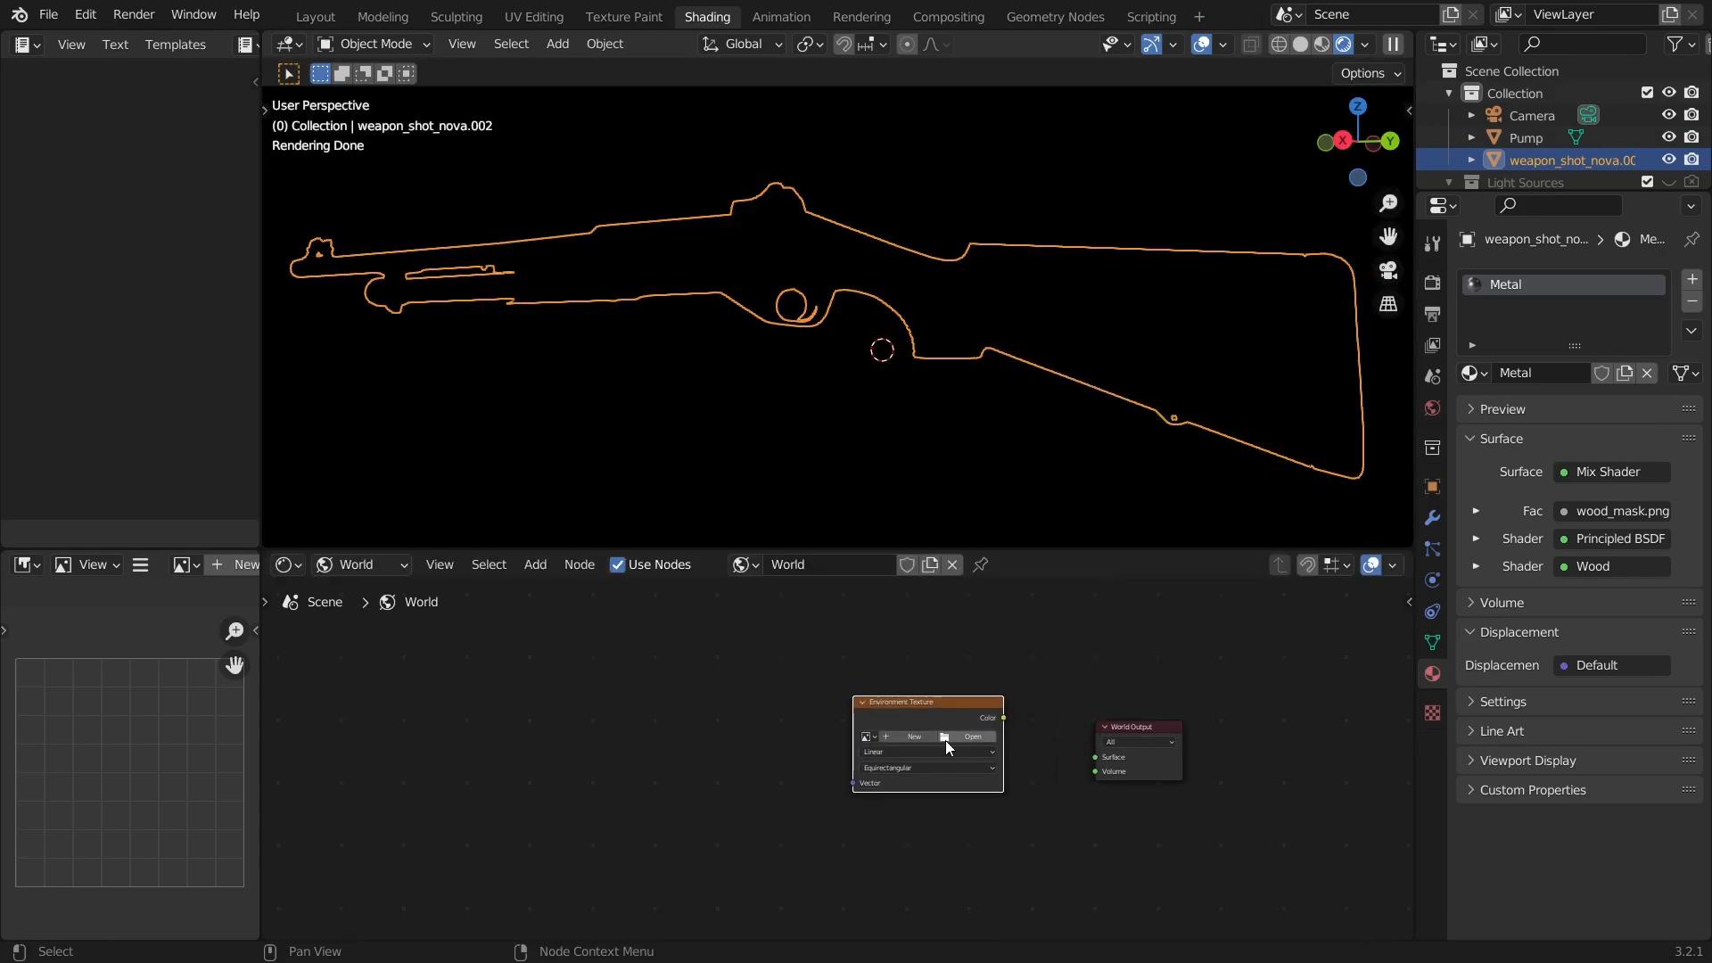
{"action": "left_click", "coordinate": [972, 736]}
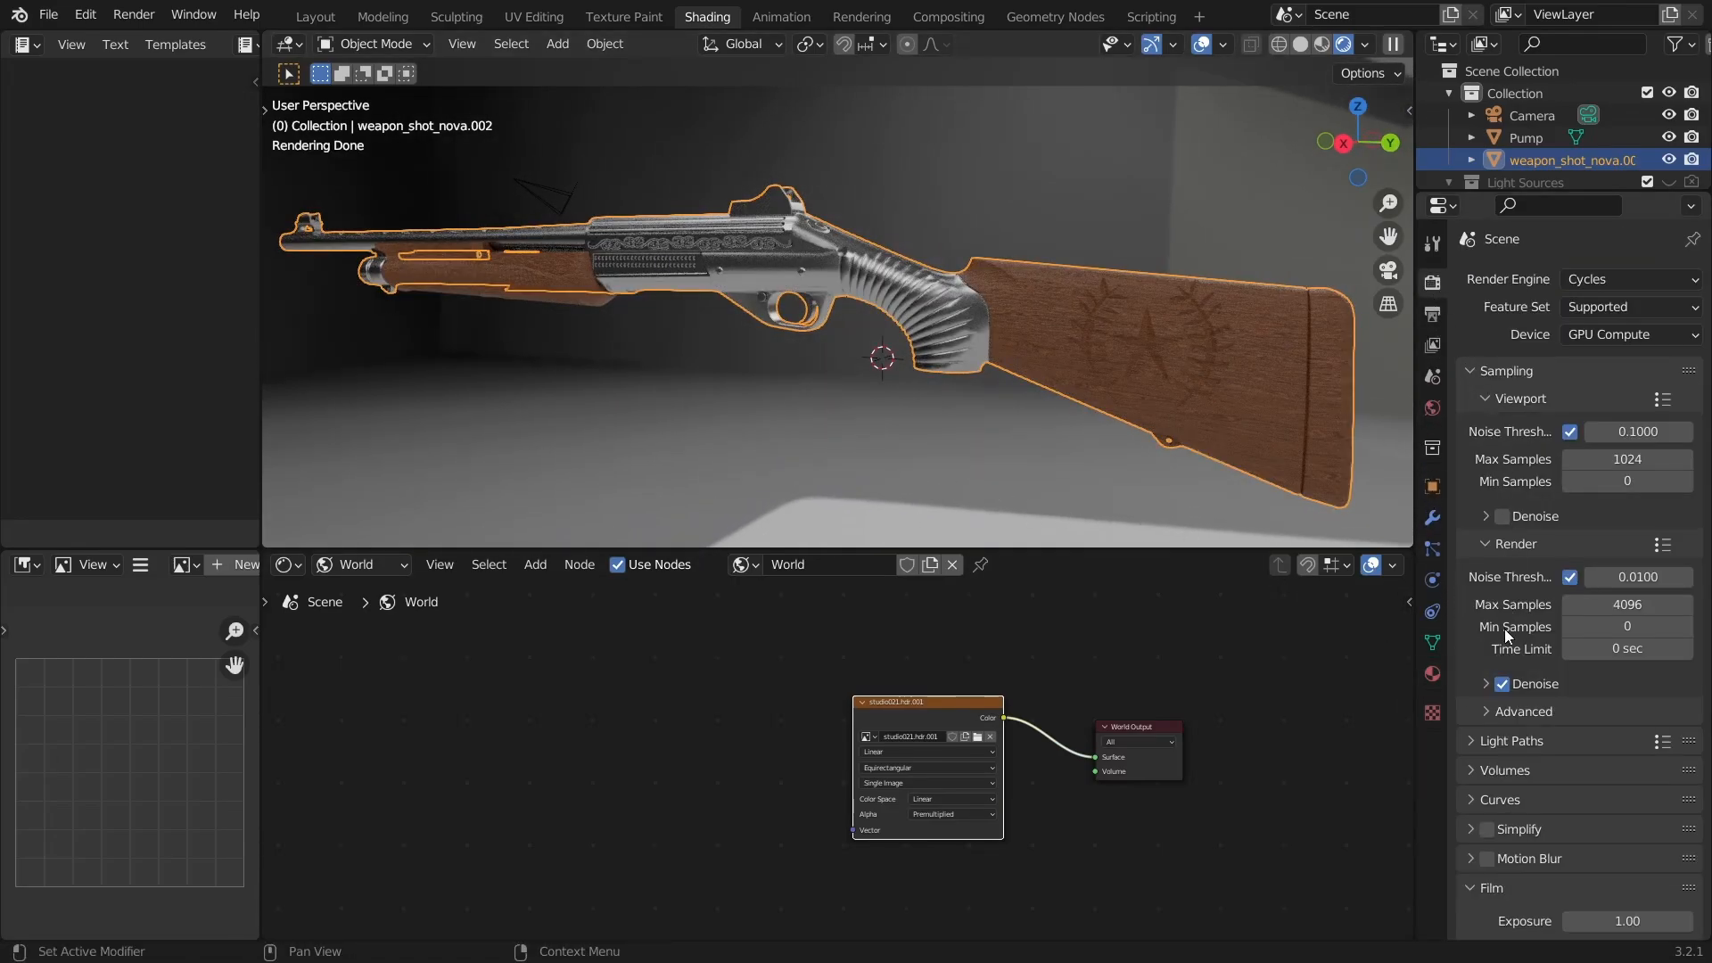
- Enable Film > Transparent in Render Properties so the render background is transparent
{"action": "scroll", "scroll_direction": "down", "scroll_amount": 3}
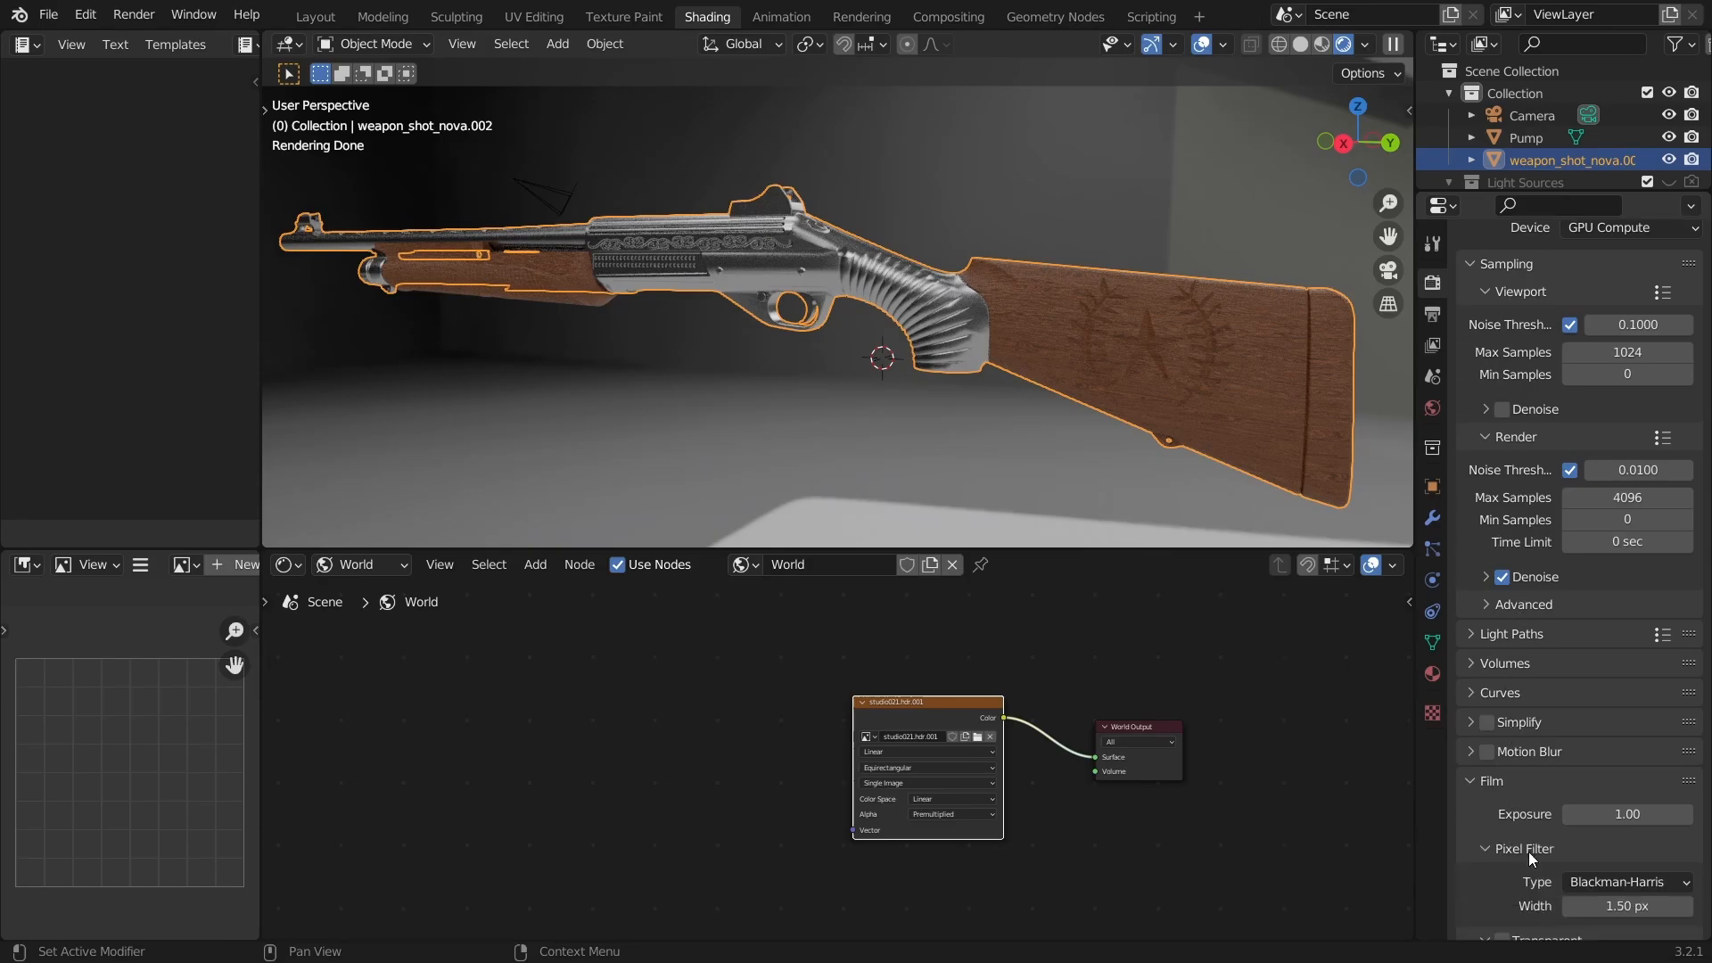
{"action": "left_click", "coordinate": [1503, 834]}
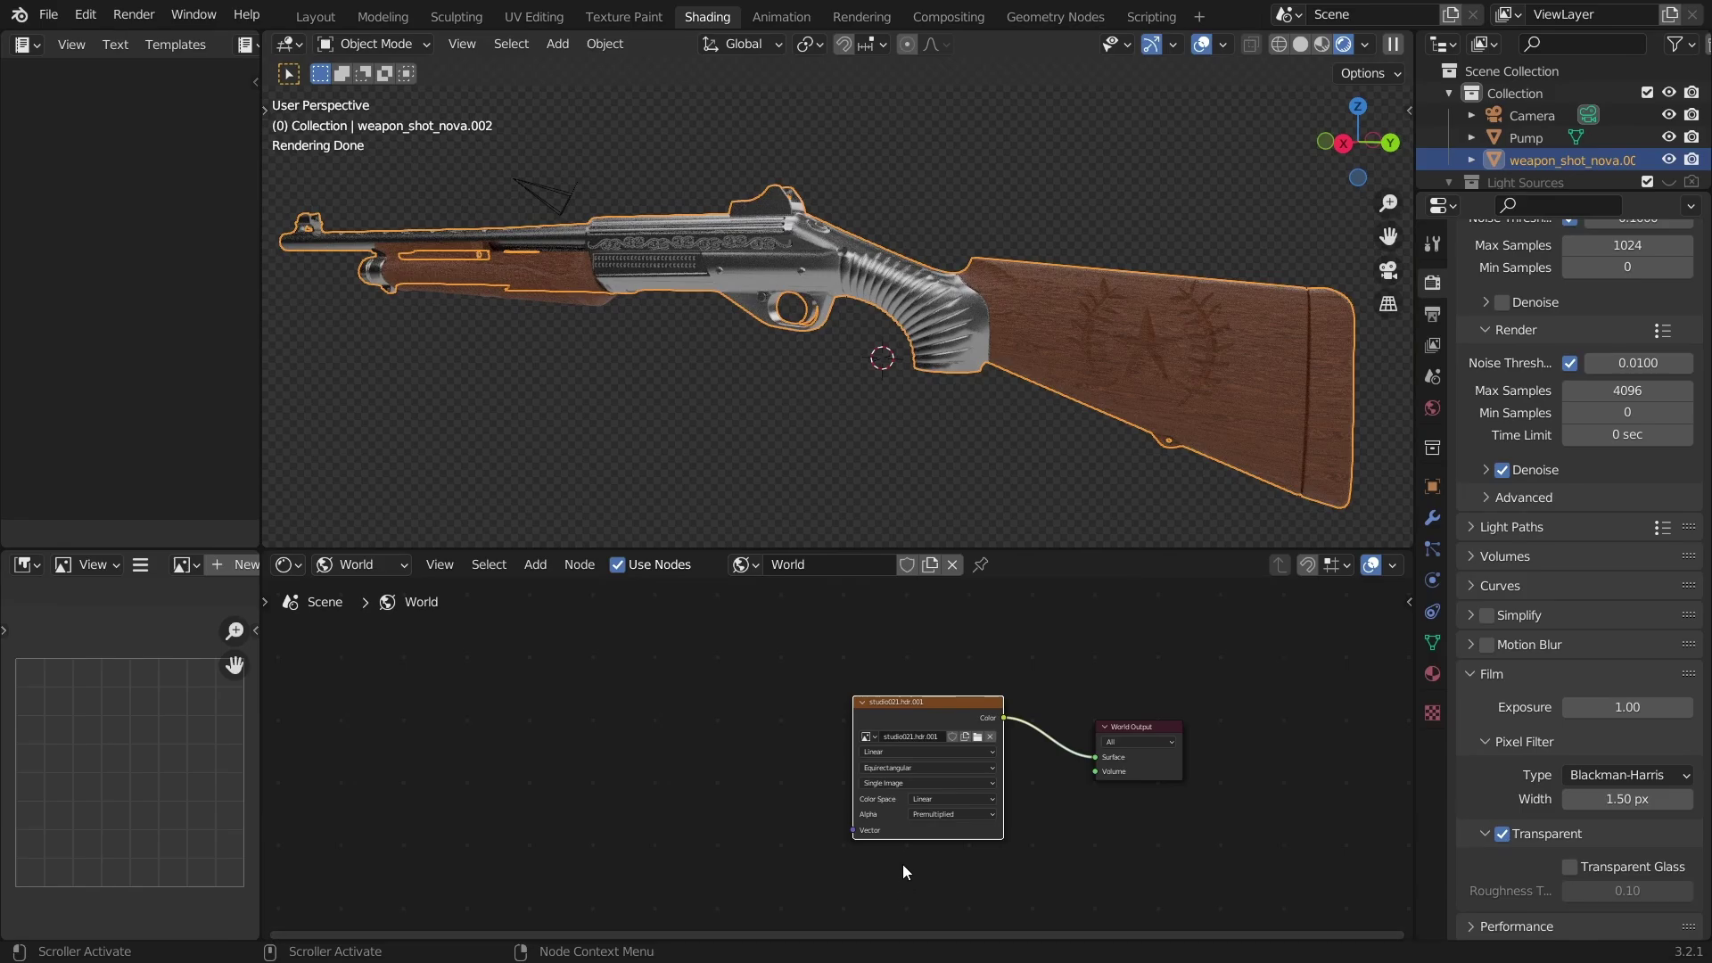
{"action": "left_click", "coordinate": [314, 16]}
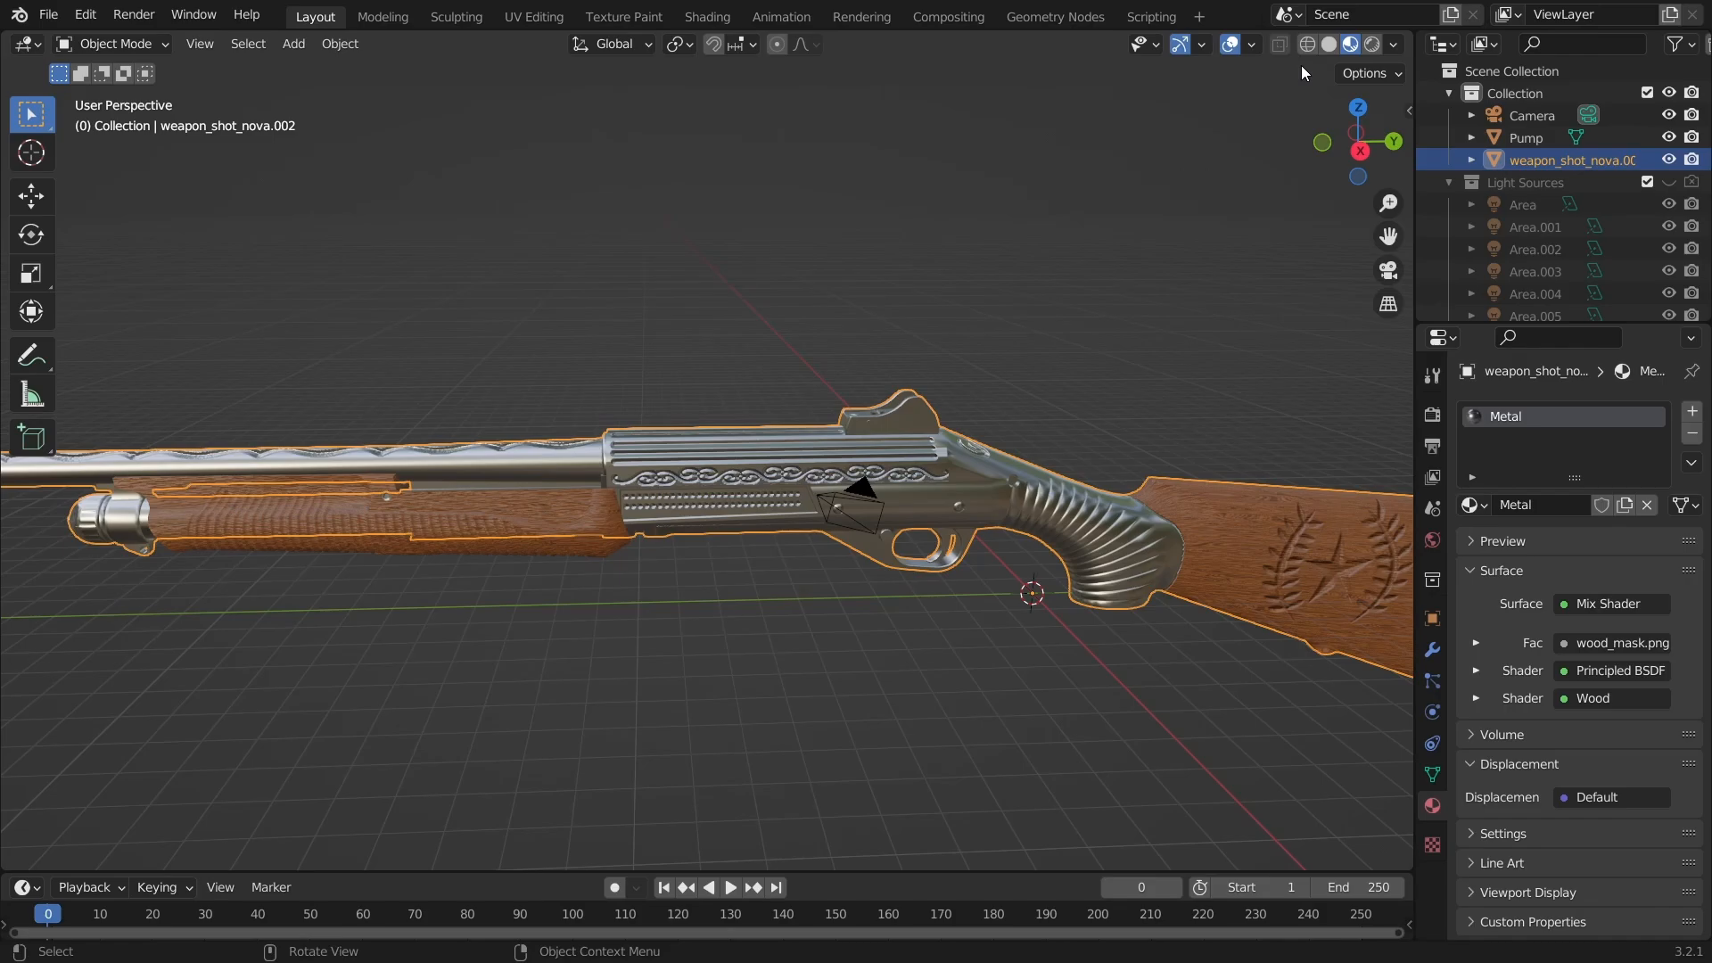
- Look through the scene camera and tick Lock Camera to View in the sidebar
{"action": "left_click", "coordinate": [1387, 270]}
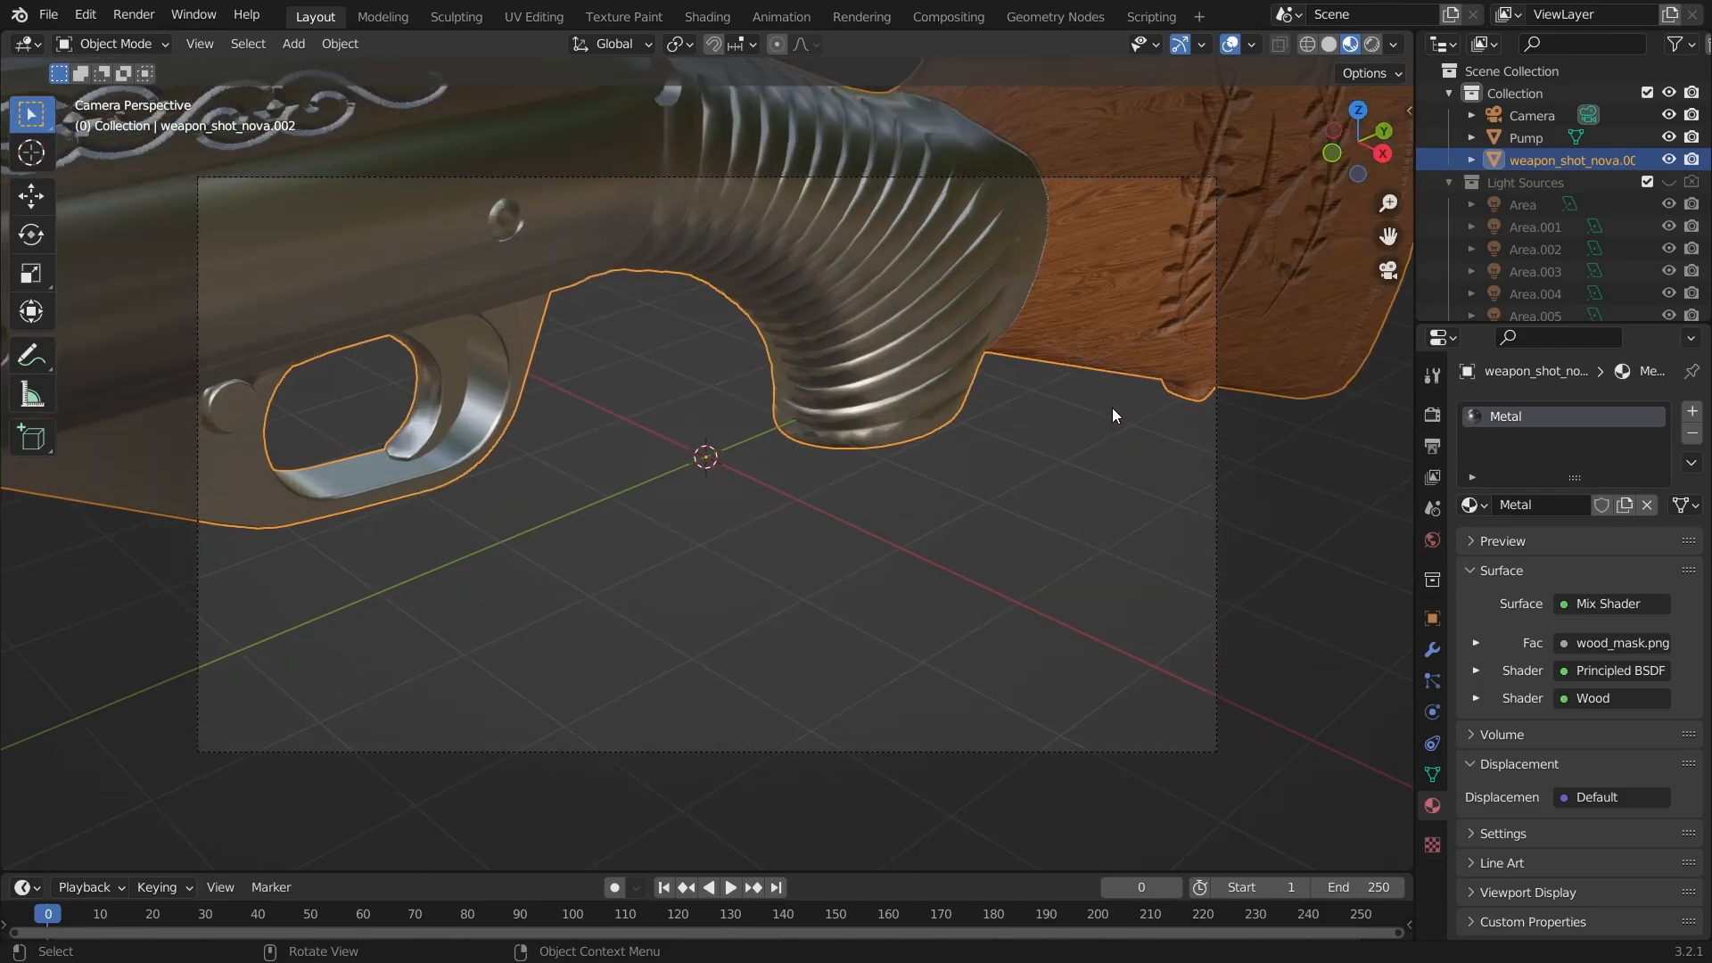
{"action": "scroll", "scroll_direction": "up", "scroll_amount": 3}
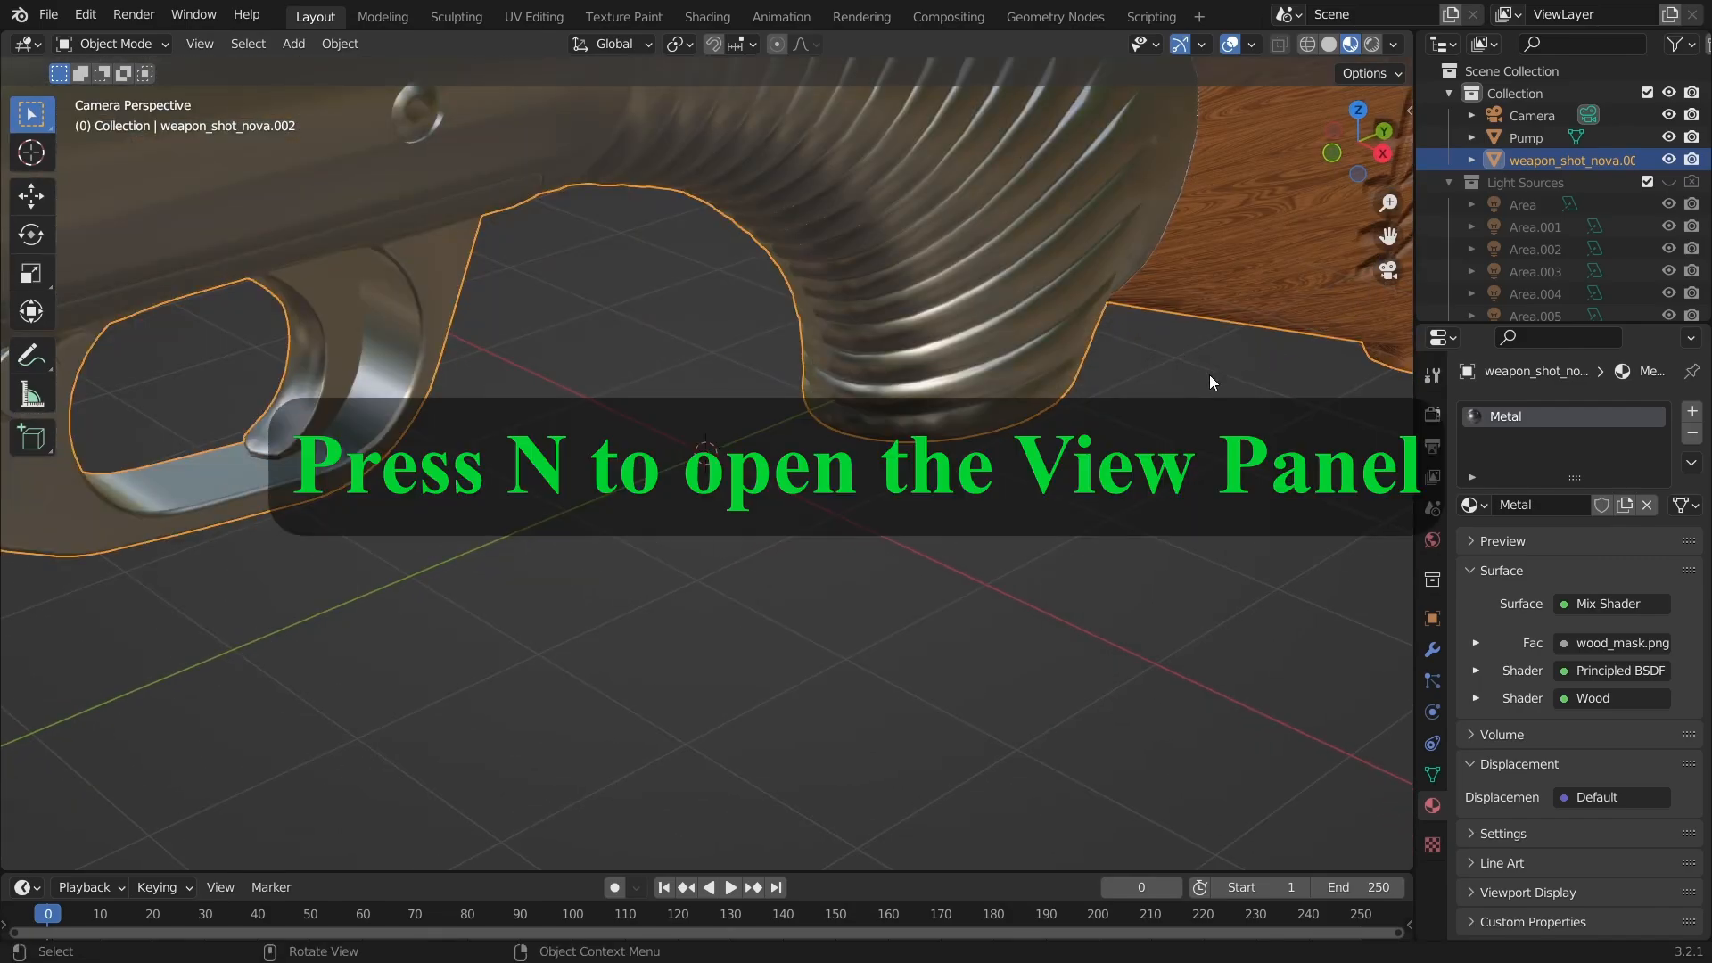
{"action": "key", "text": "N"}
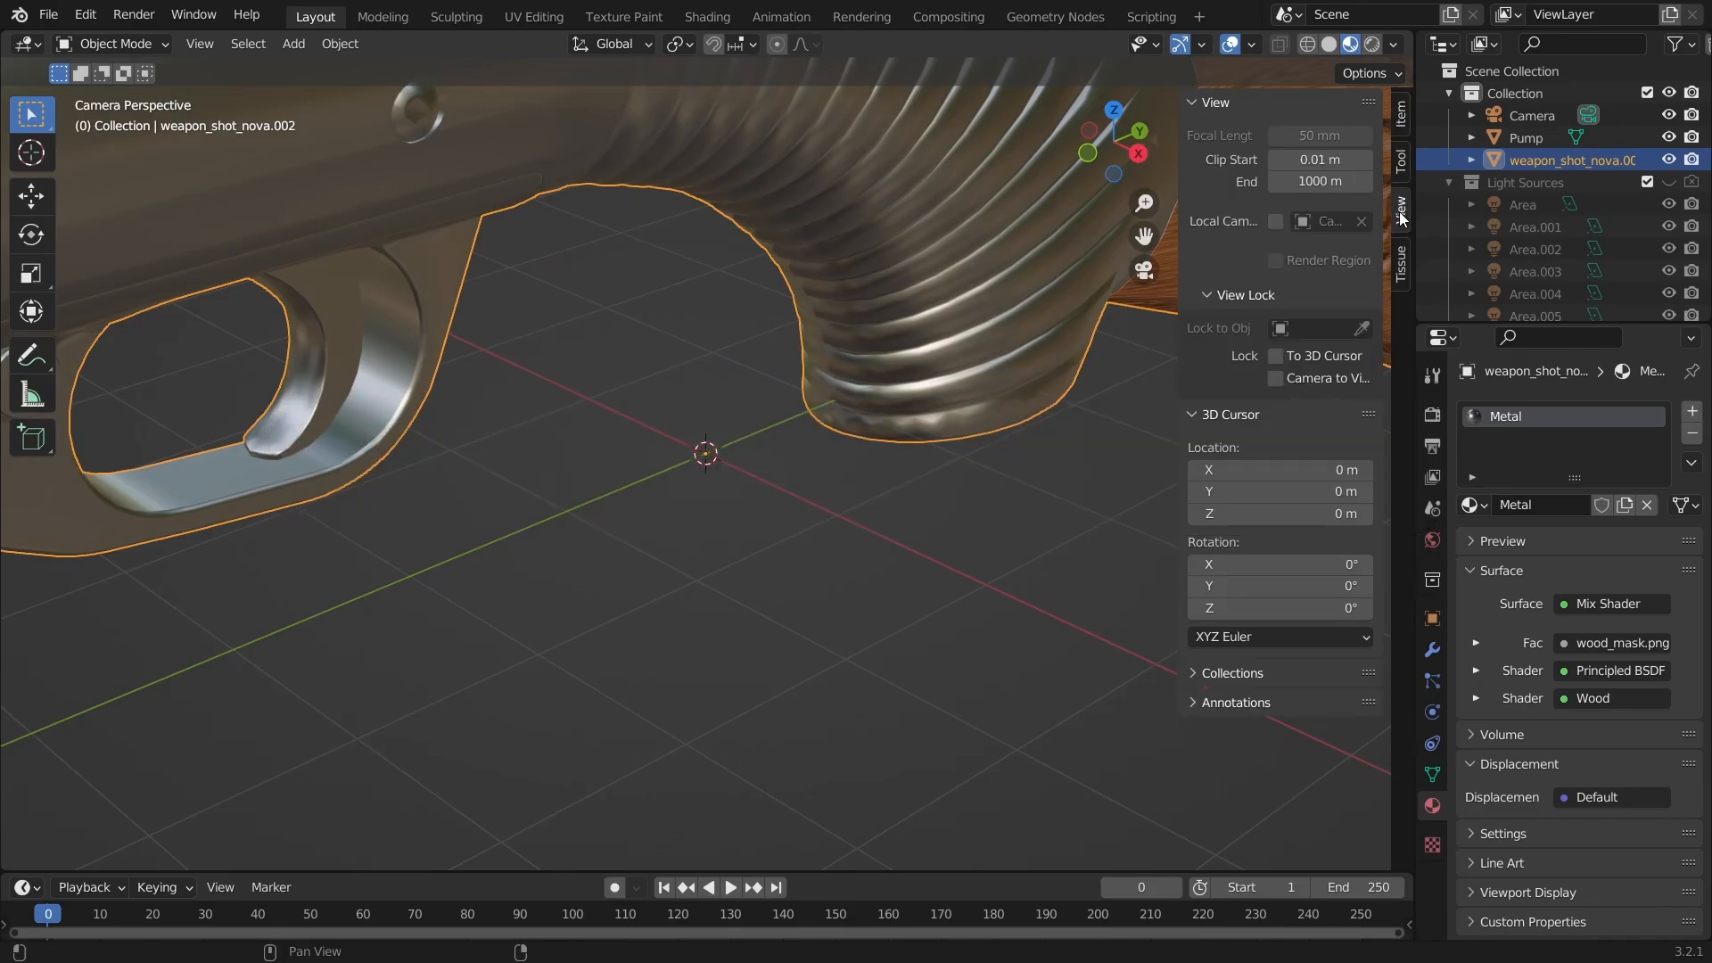
{"action": "left_click", "coordinate": [1275, 378]}
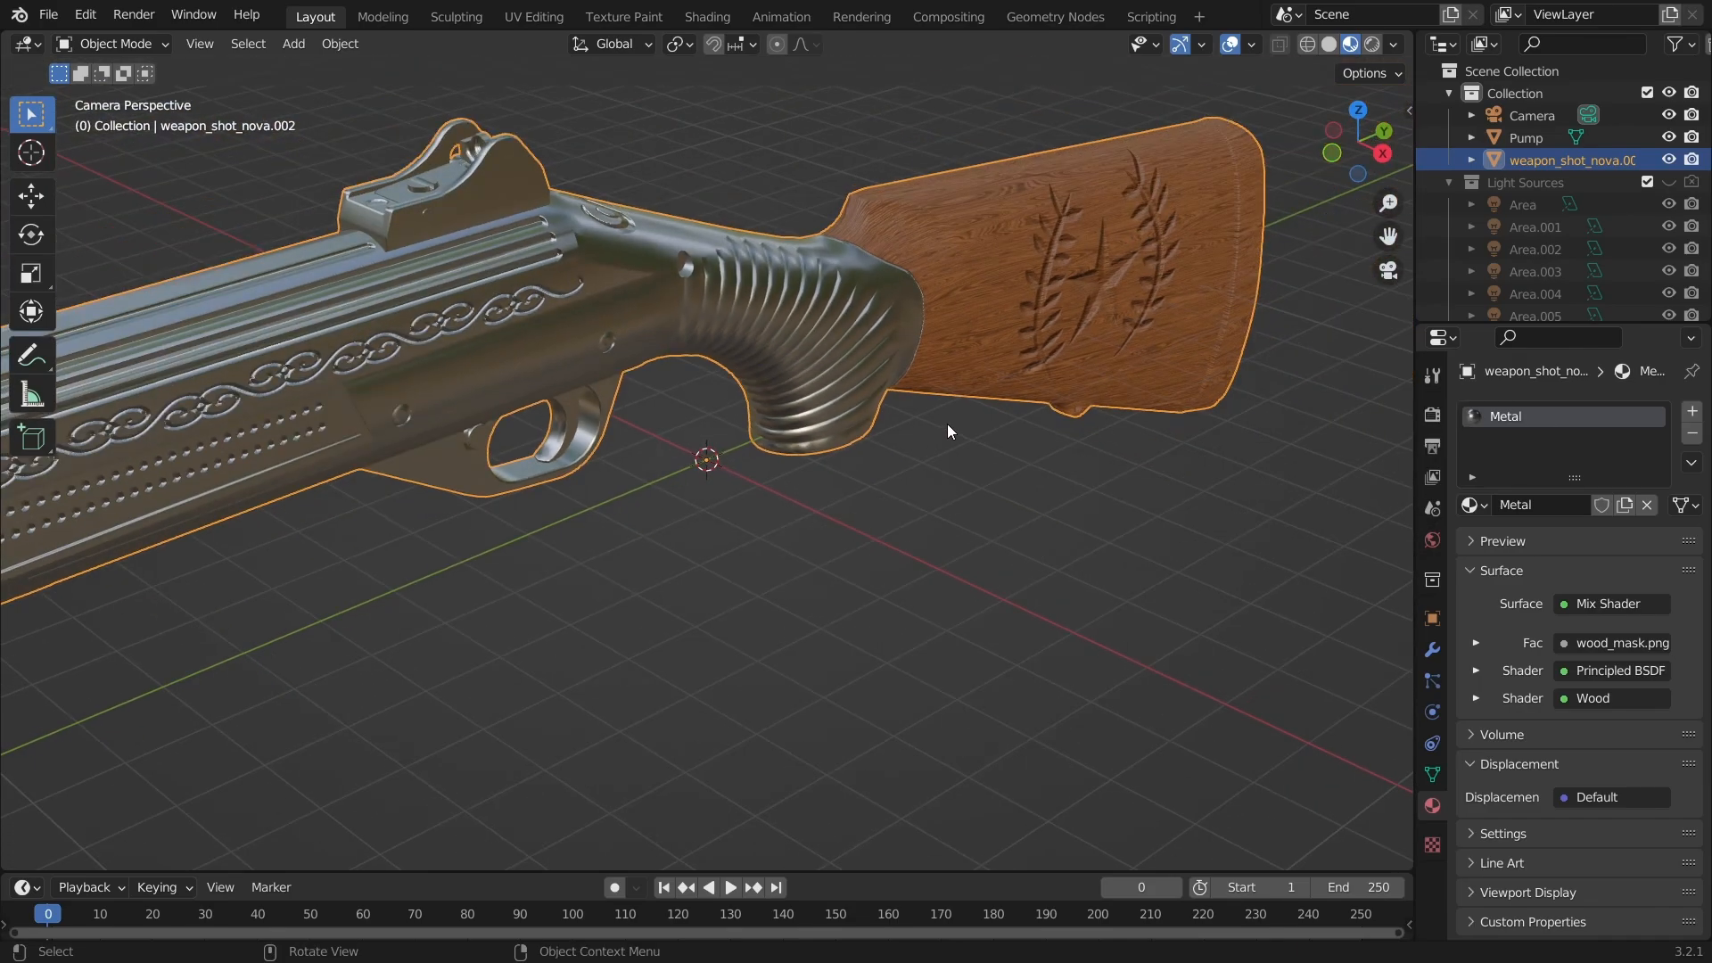
- Orbit and swing the locked camera into a close angled shot of the receiver and grip
{"action": "left_click_drag", "start_coordinate": [948, 432], "coordinate": [830, 391]}
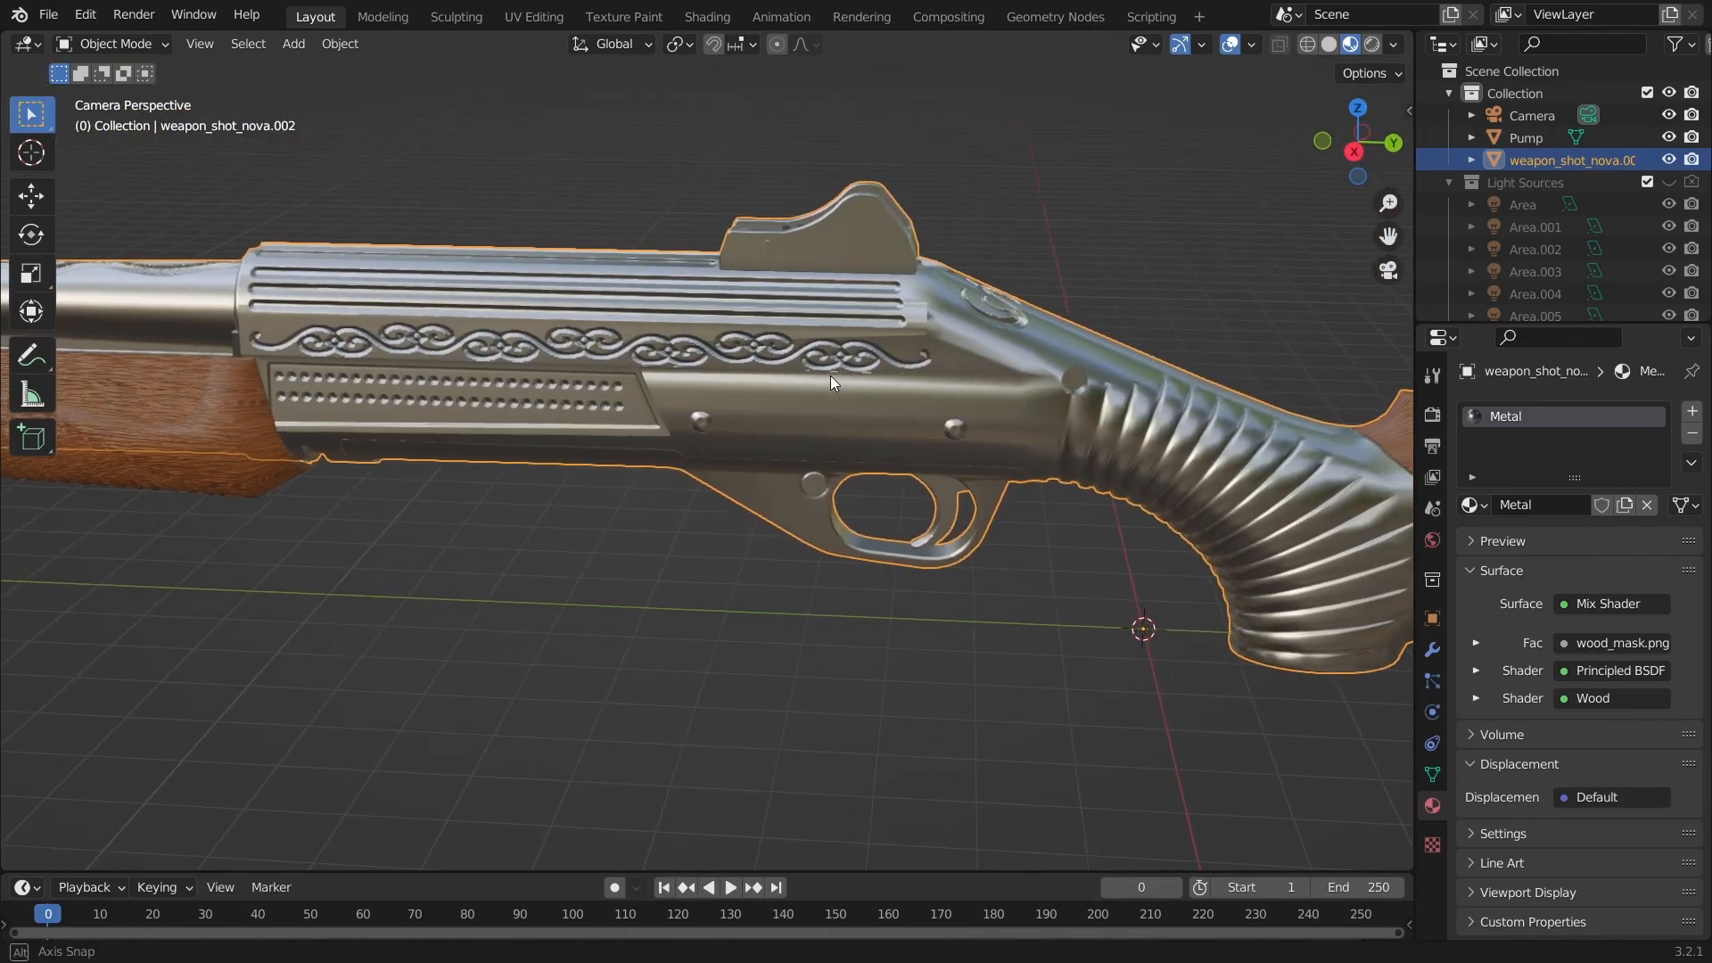
{"action": "left_click_drag", "start_coordinate": [830, 382], "coordinate": [862, 536]}
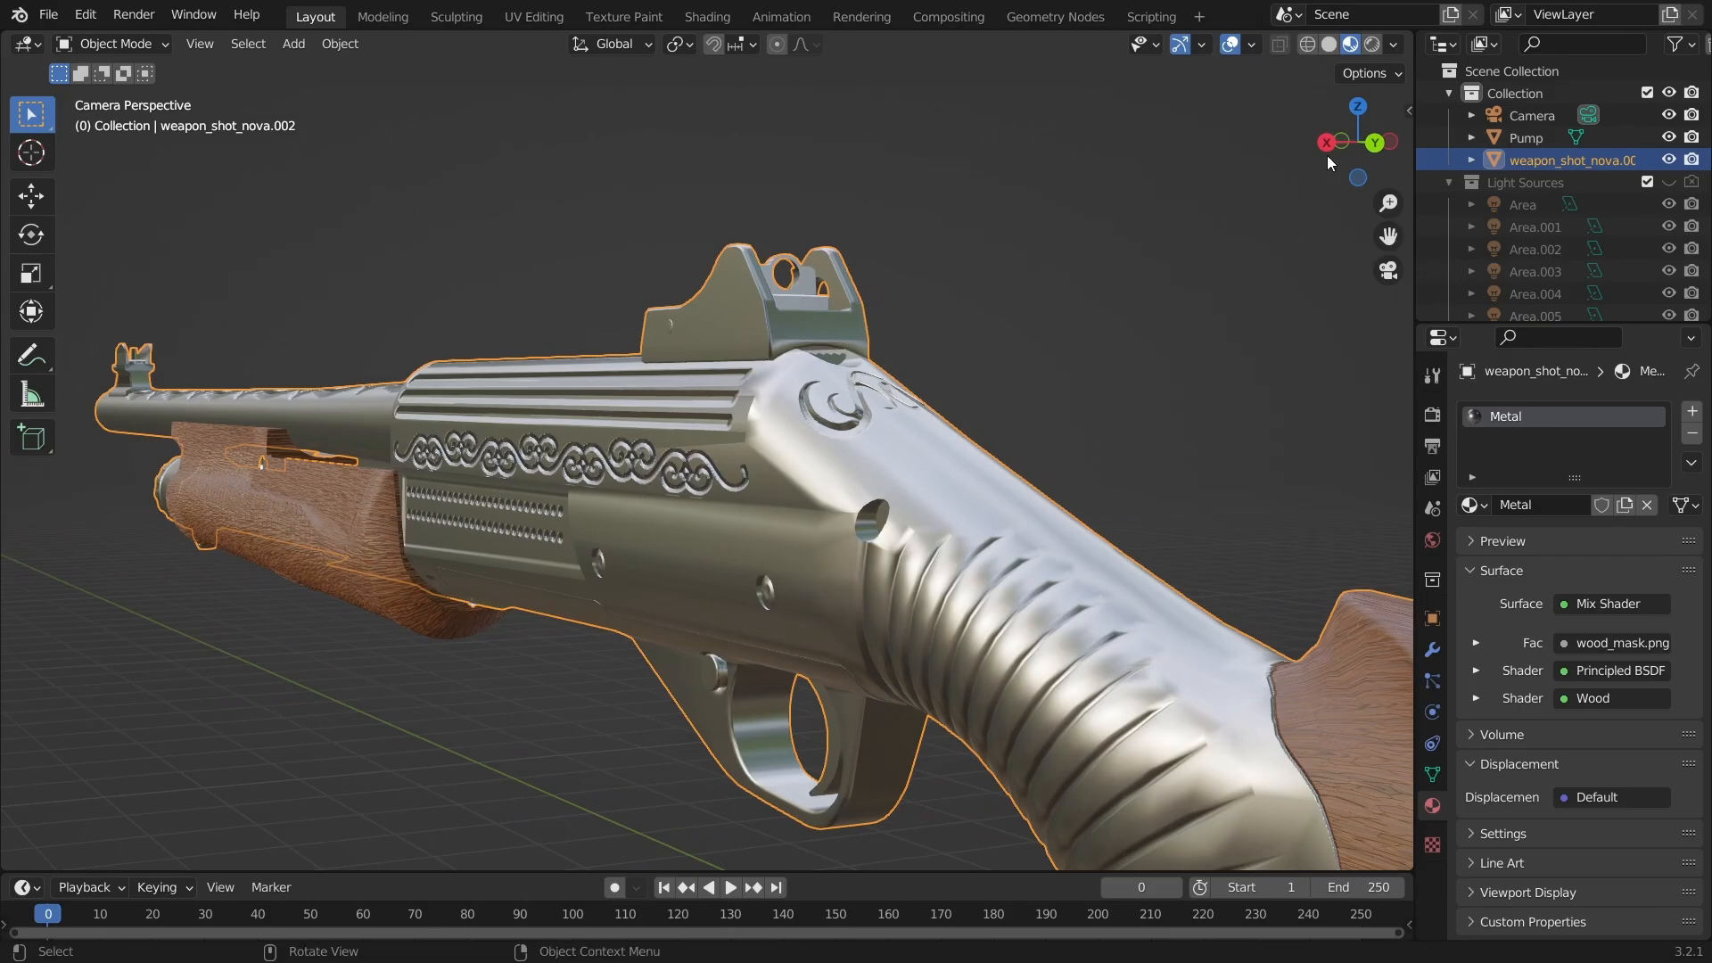
{"action": "left_click", "coordinate": [1347, 44]}
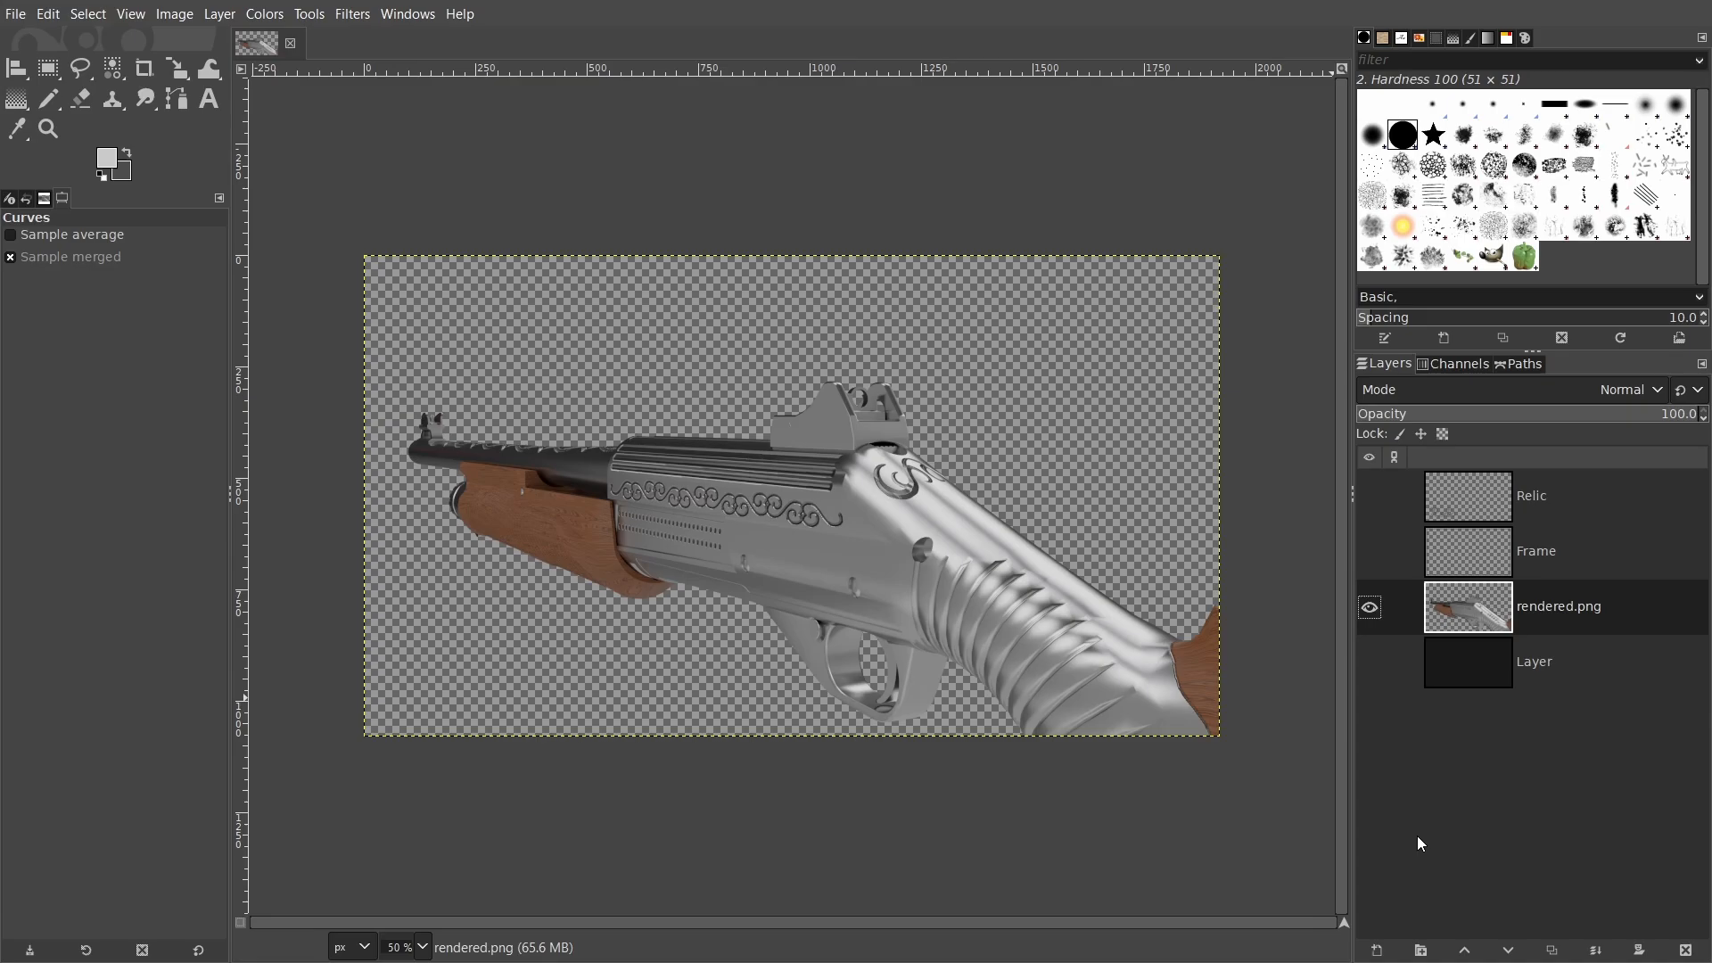
{"action": "mouse_move", "coordinate": [1416, 842]}
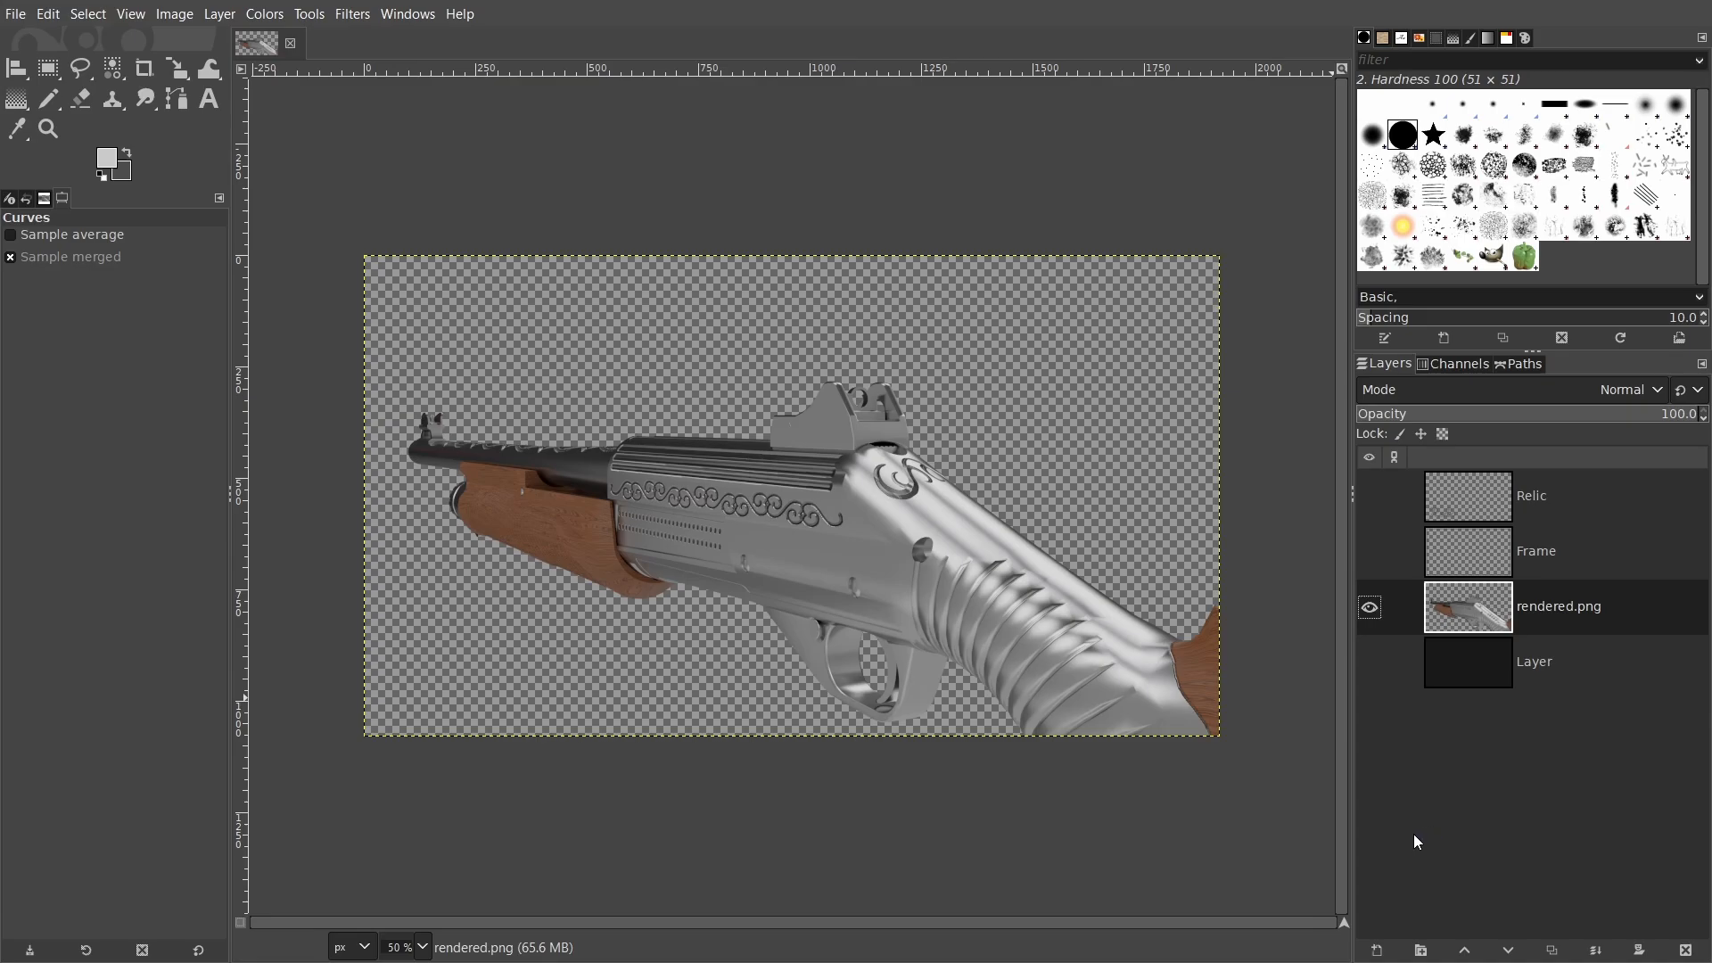
- Make the dark background and decorative Frame layers visible around the render
{"action": "left_click", "coordinate": [1369, 660]}
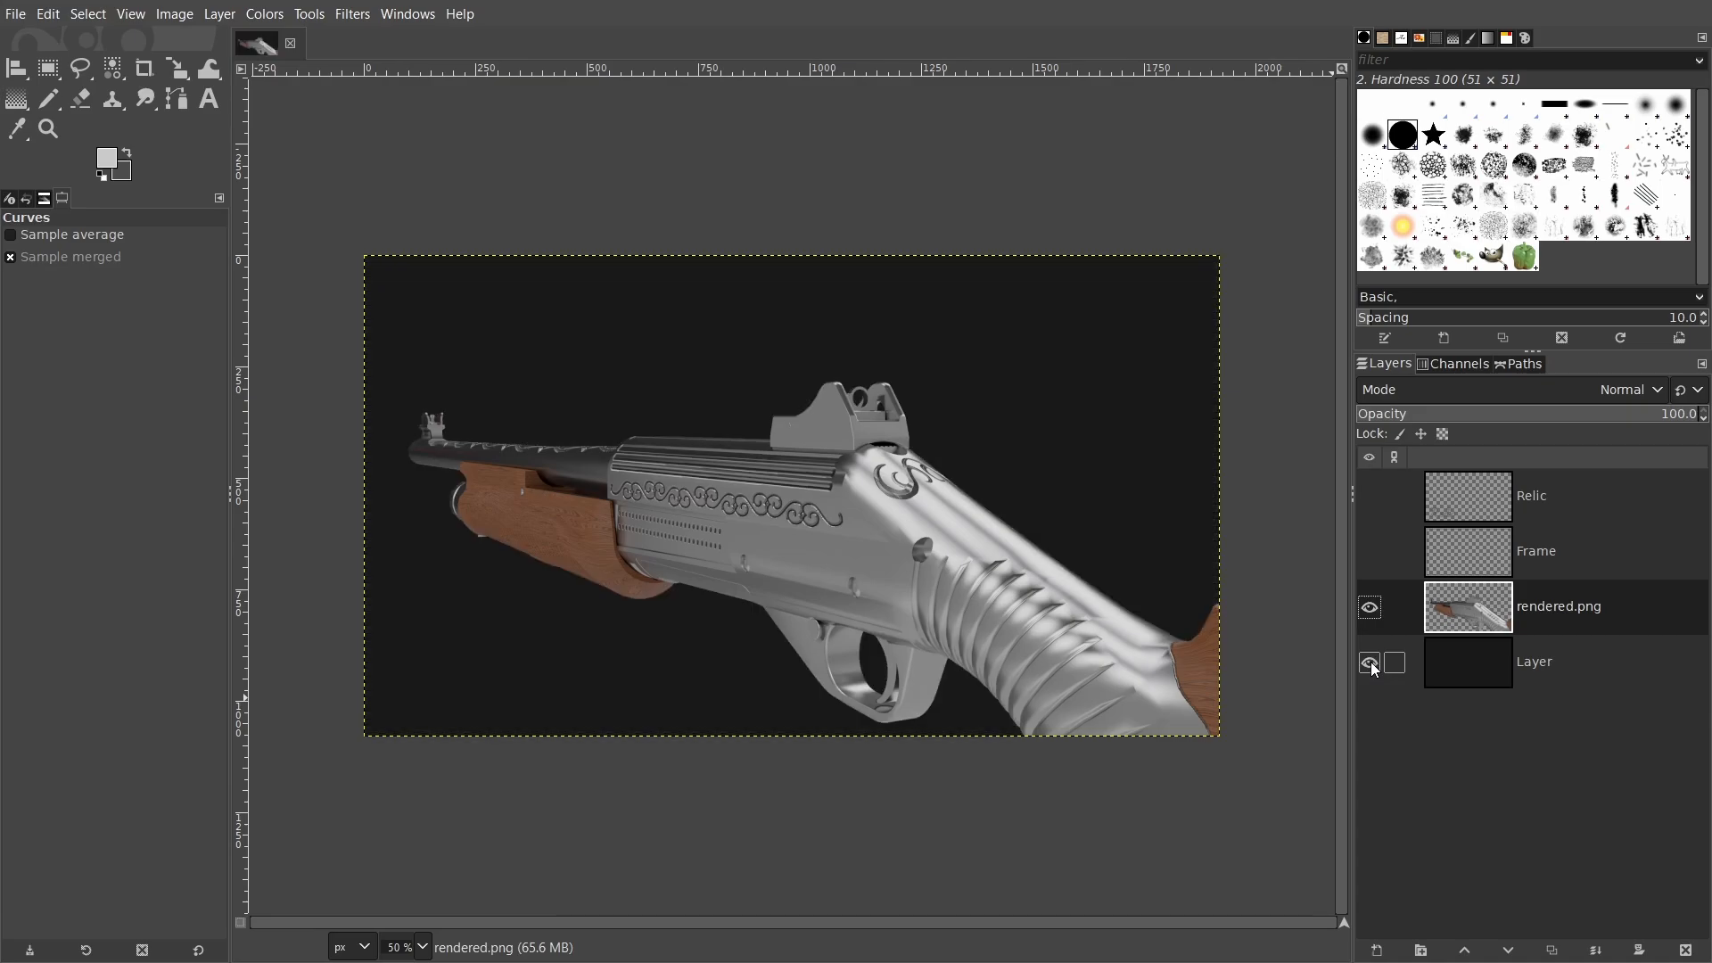
{"action": "left_click", "coordinate": [1369, 661]}
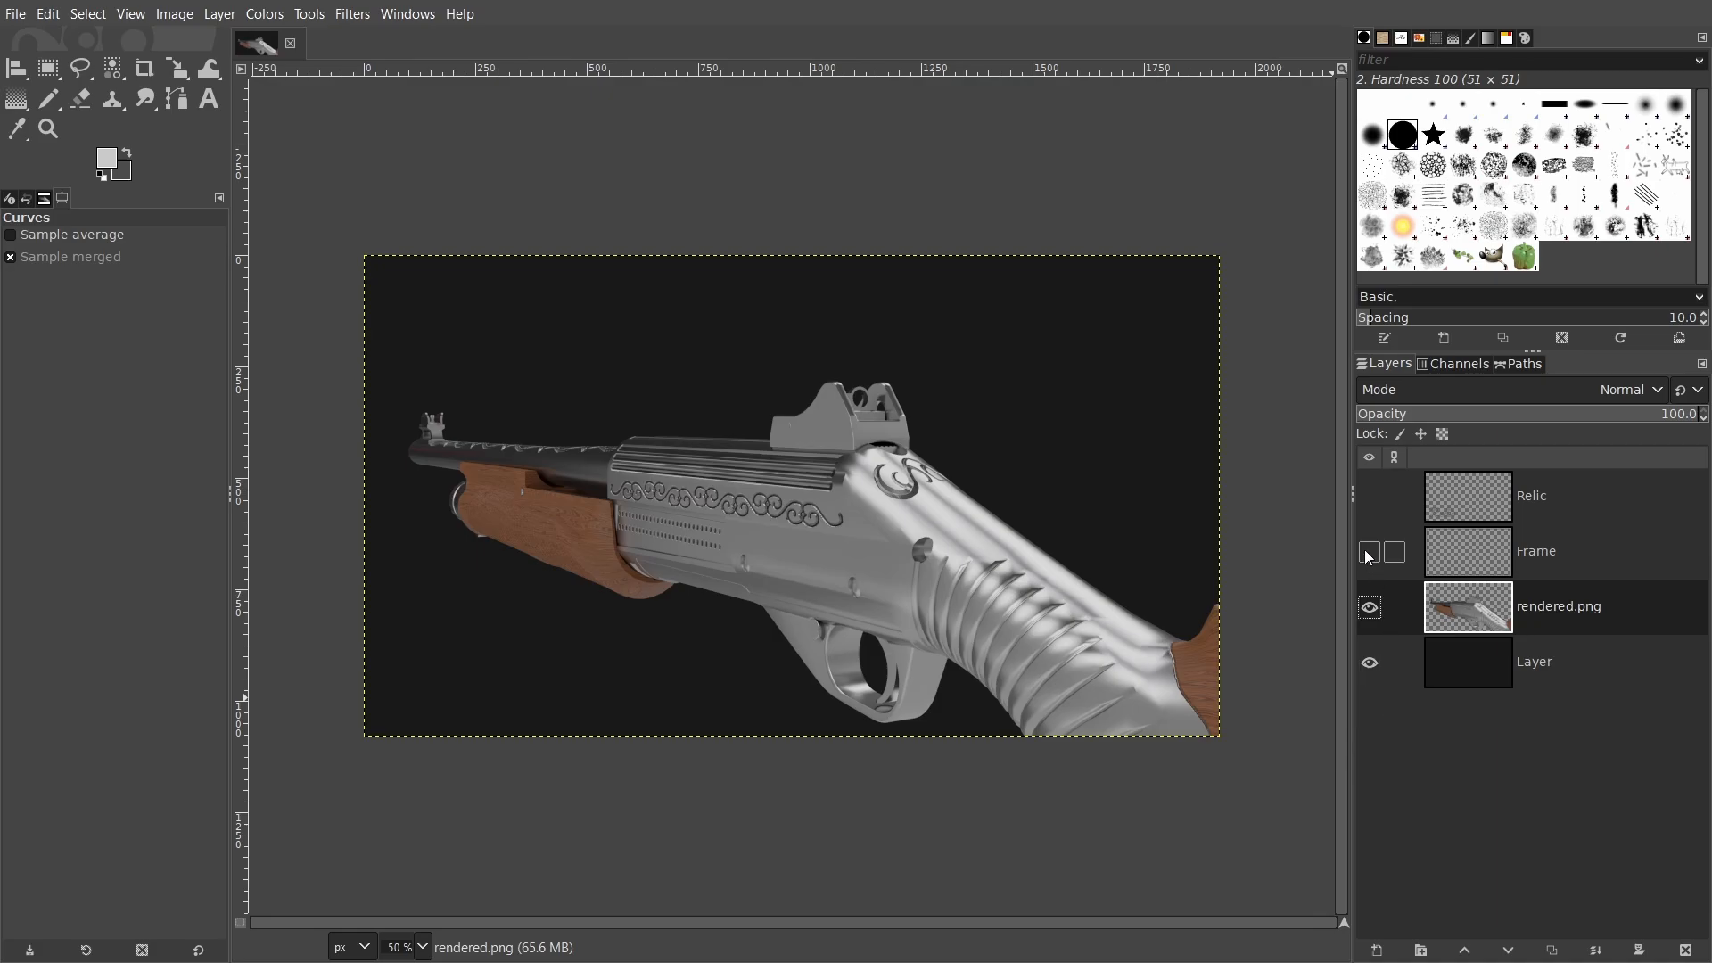
{"action": "left_click", "coordinate": [1369, 495]}
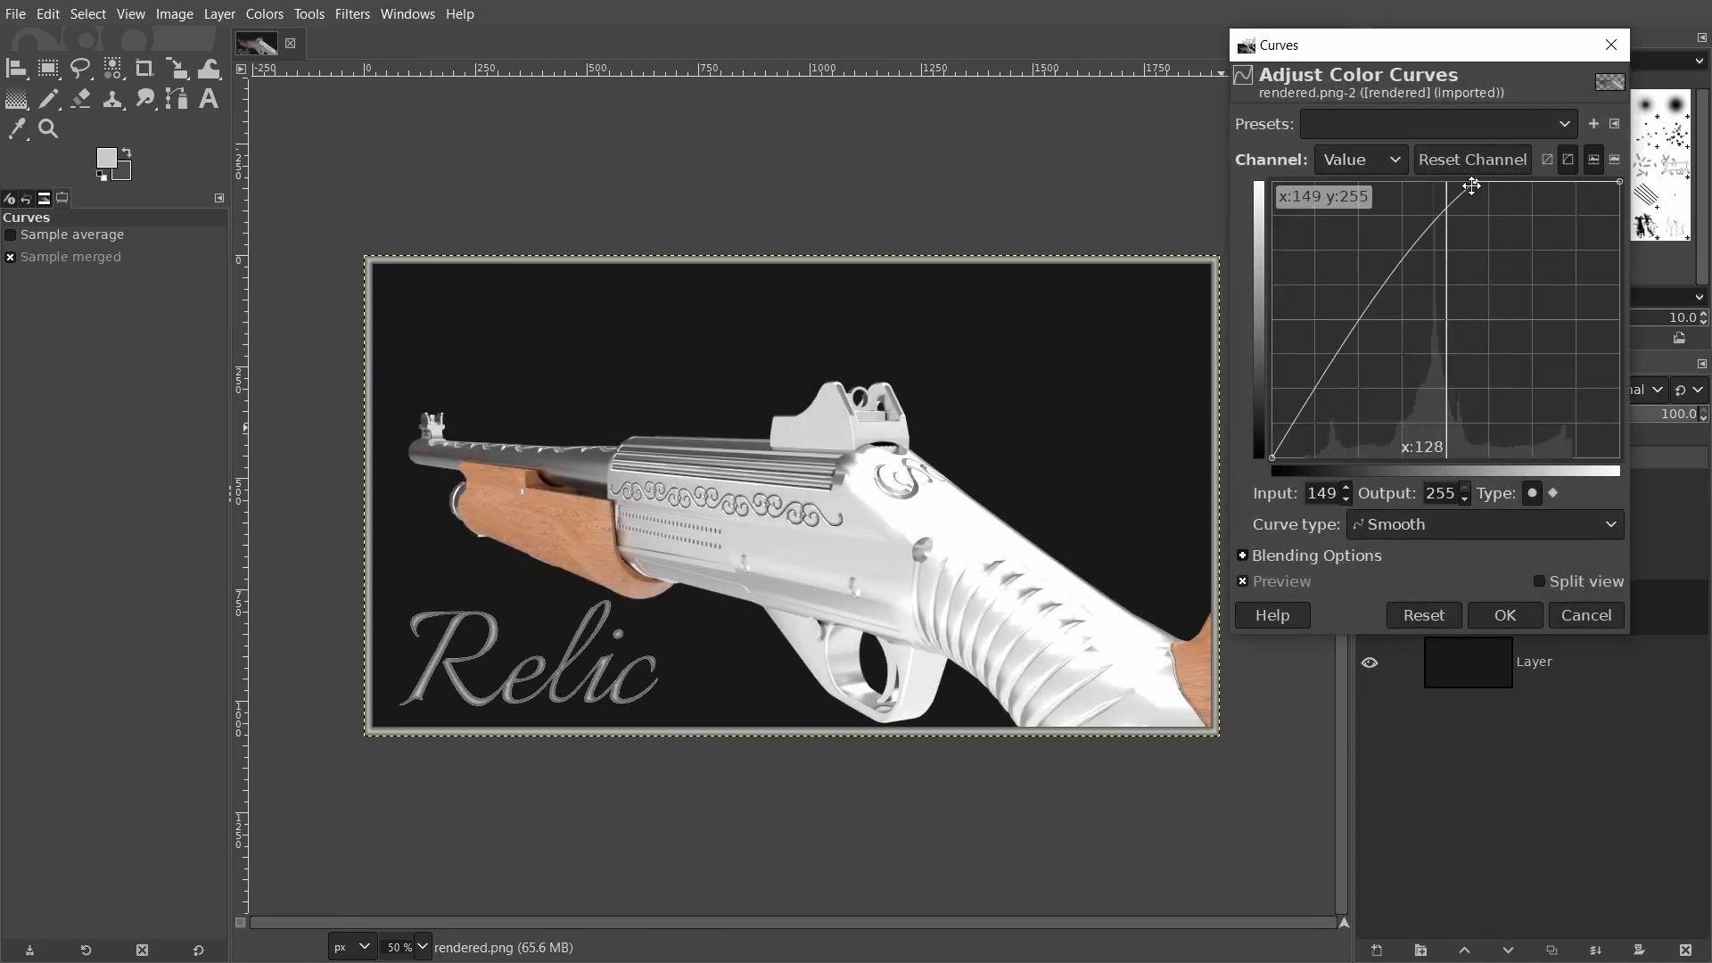
- Drag the top Curves point left to about input 149, output 255 to brighten the render
{"action": "left_click_drag", "start_coordinate": [1469, 186], "coordinate": [1368, 383]}
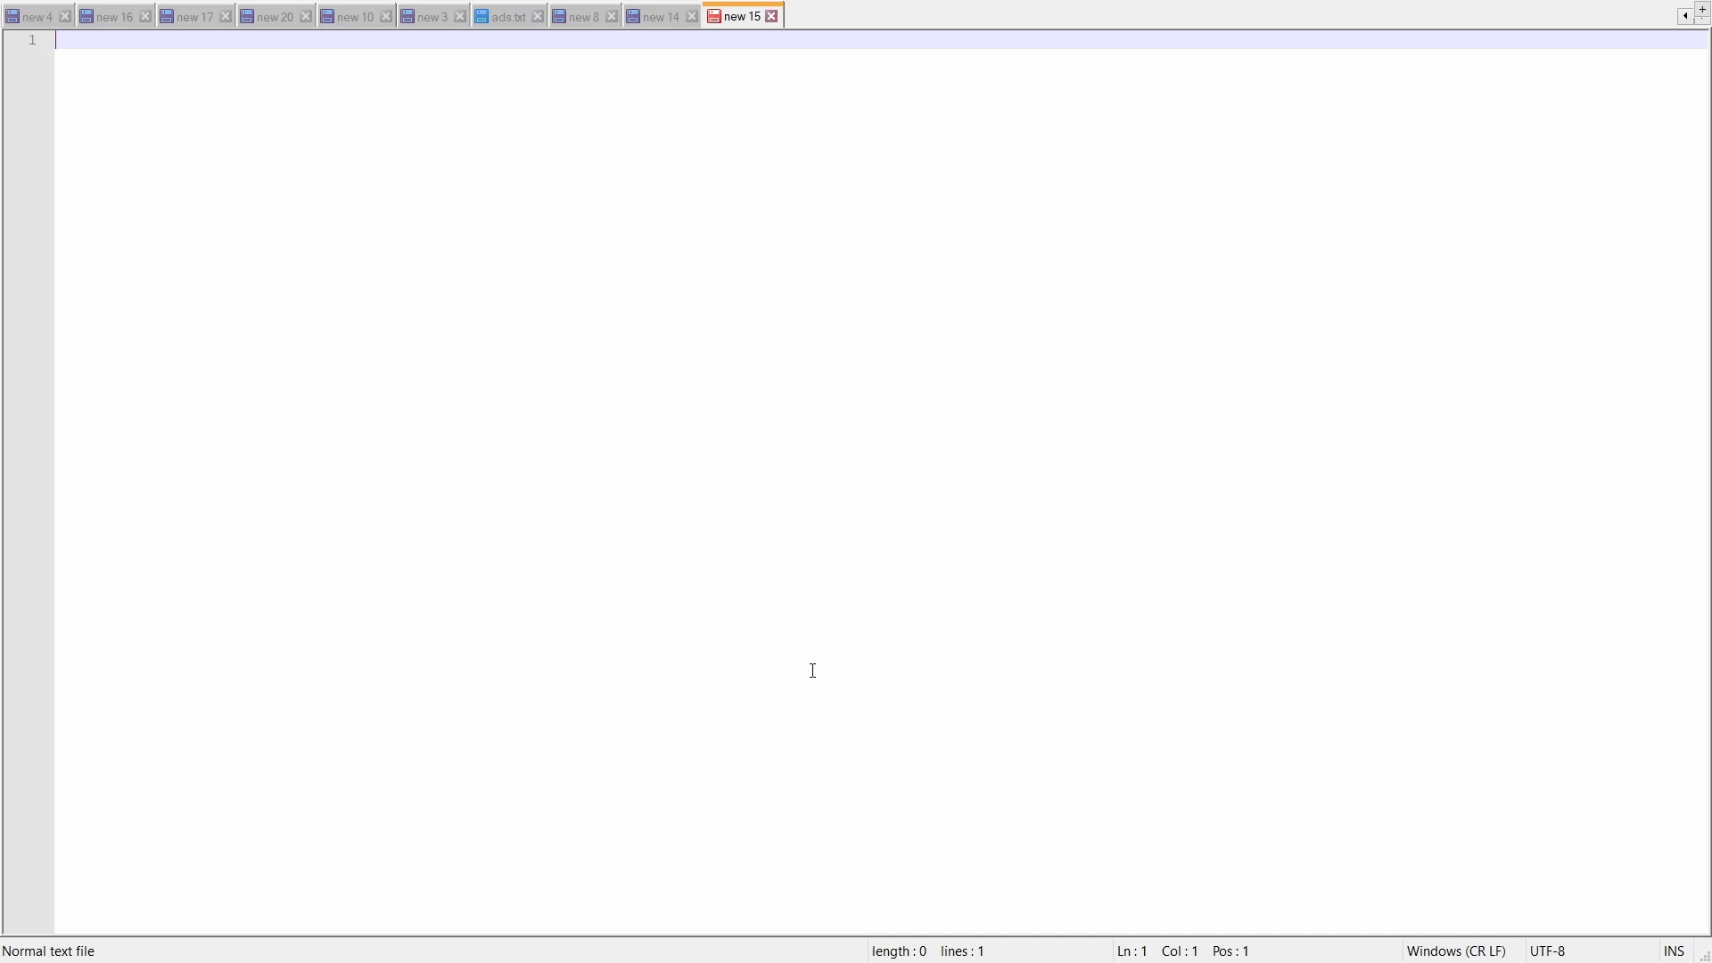
- Write the caption 'Very class and stylish Nova! Check out the GIFS'
{"action": "type", "text": "Very class and s"}
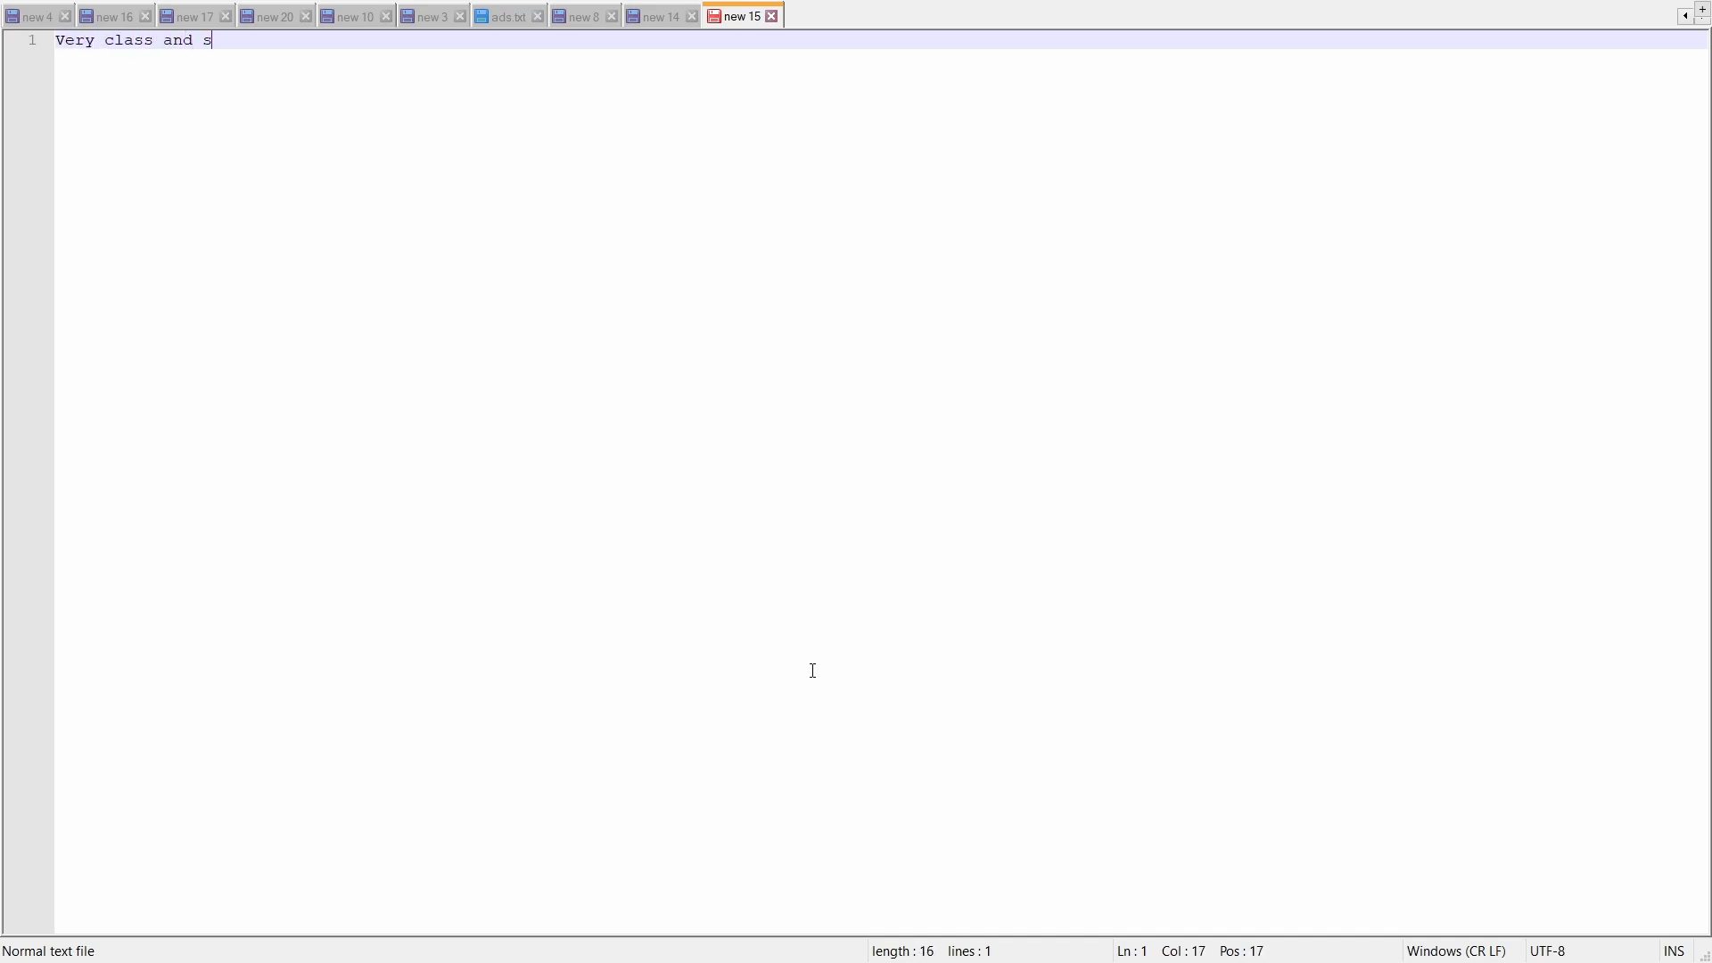
{"action": "type", "text": "tylish Nova"}
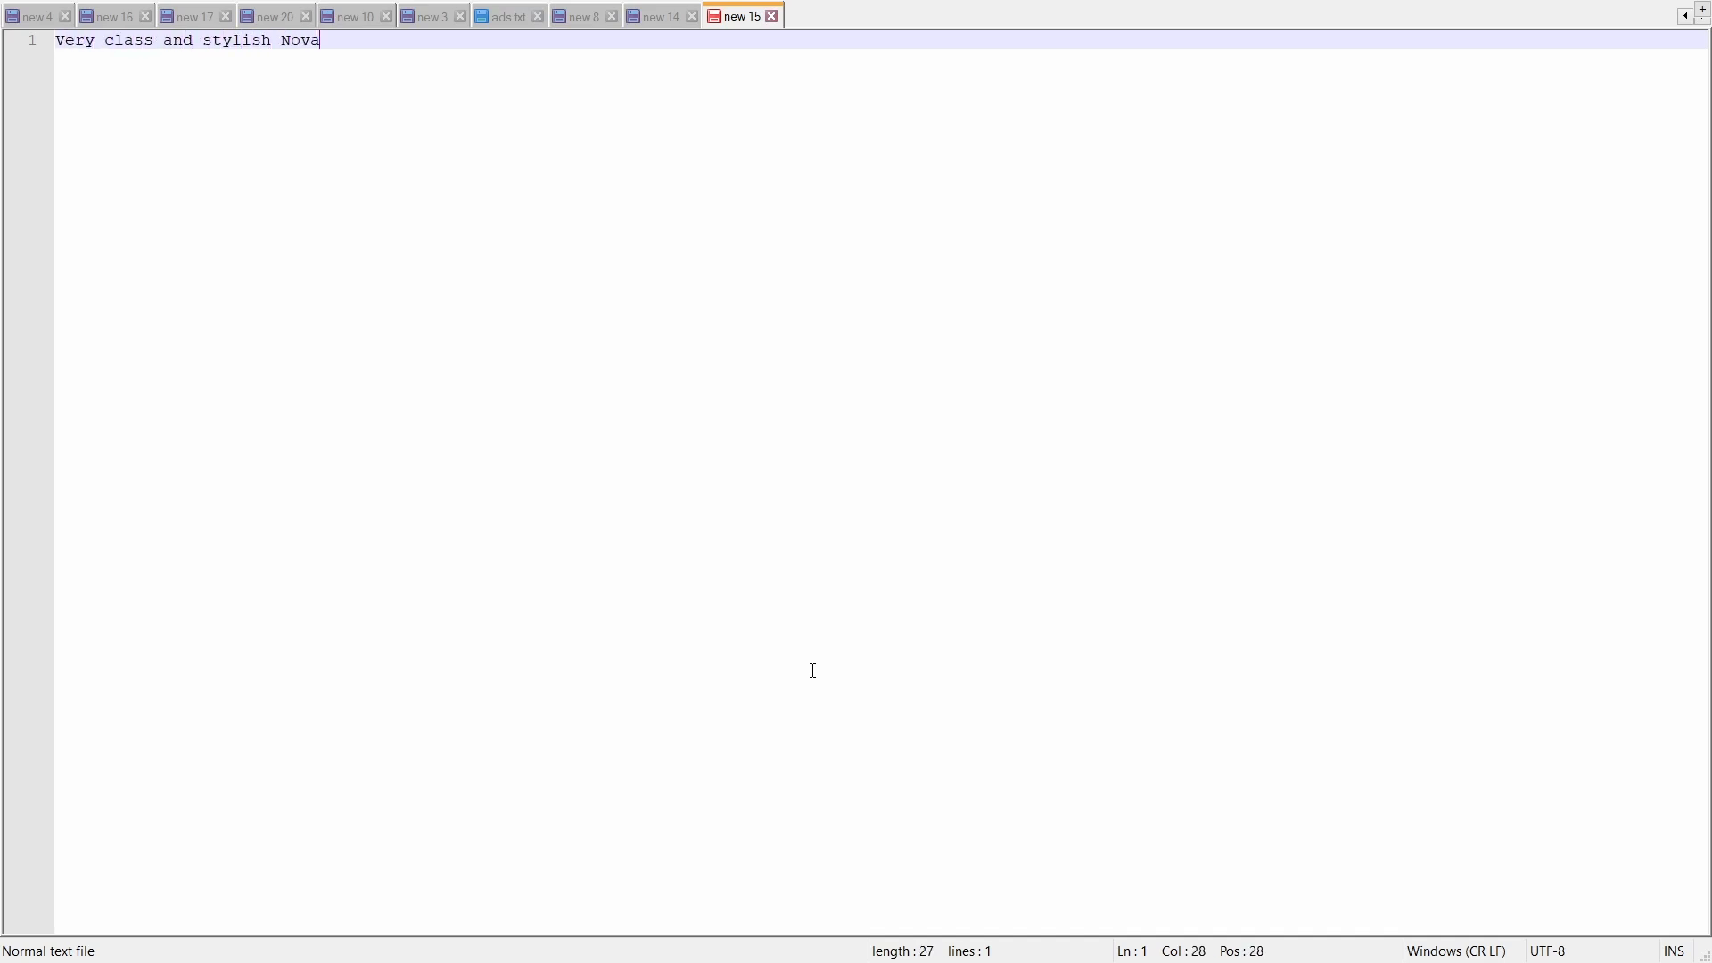
{"action": "type", "text": "! Check"}
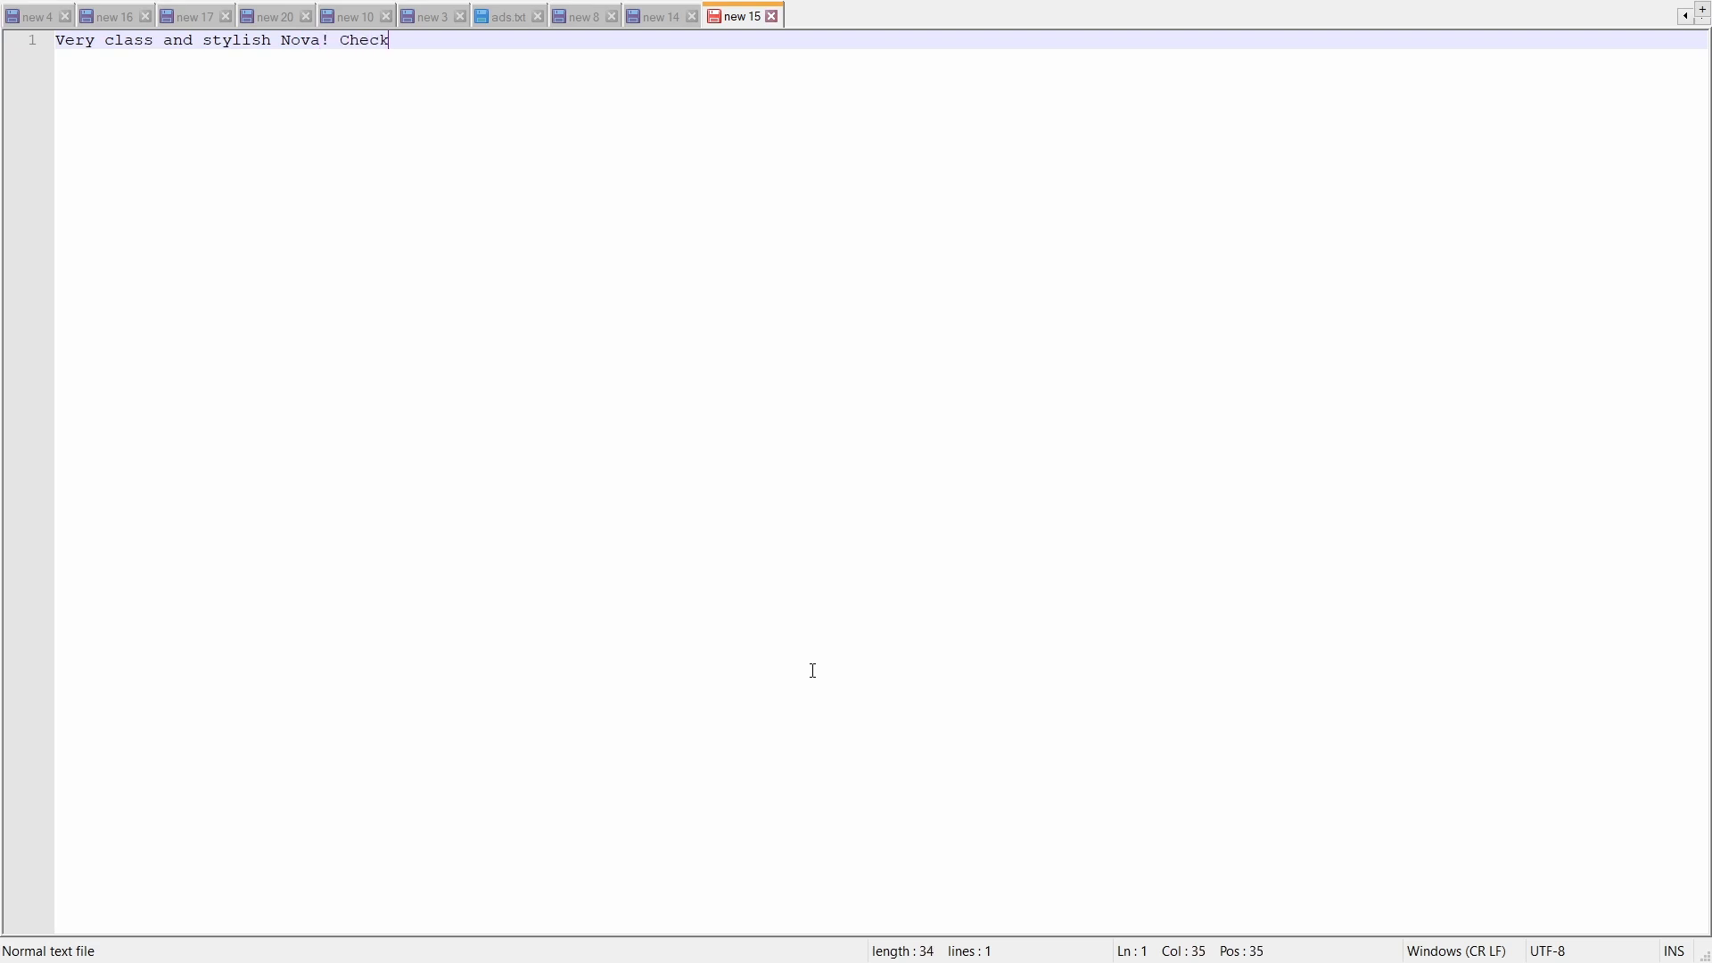
{"action": "type", "text": "out the GIFS"}
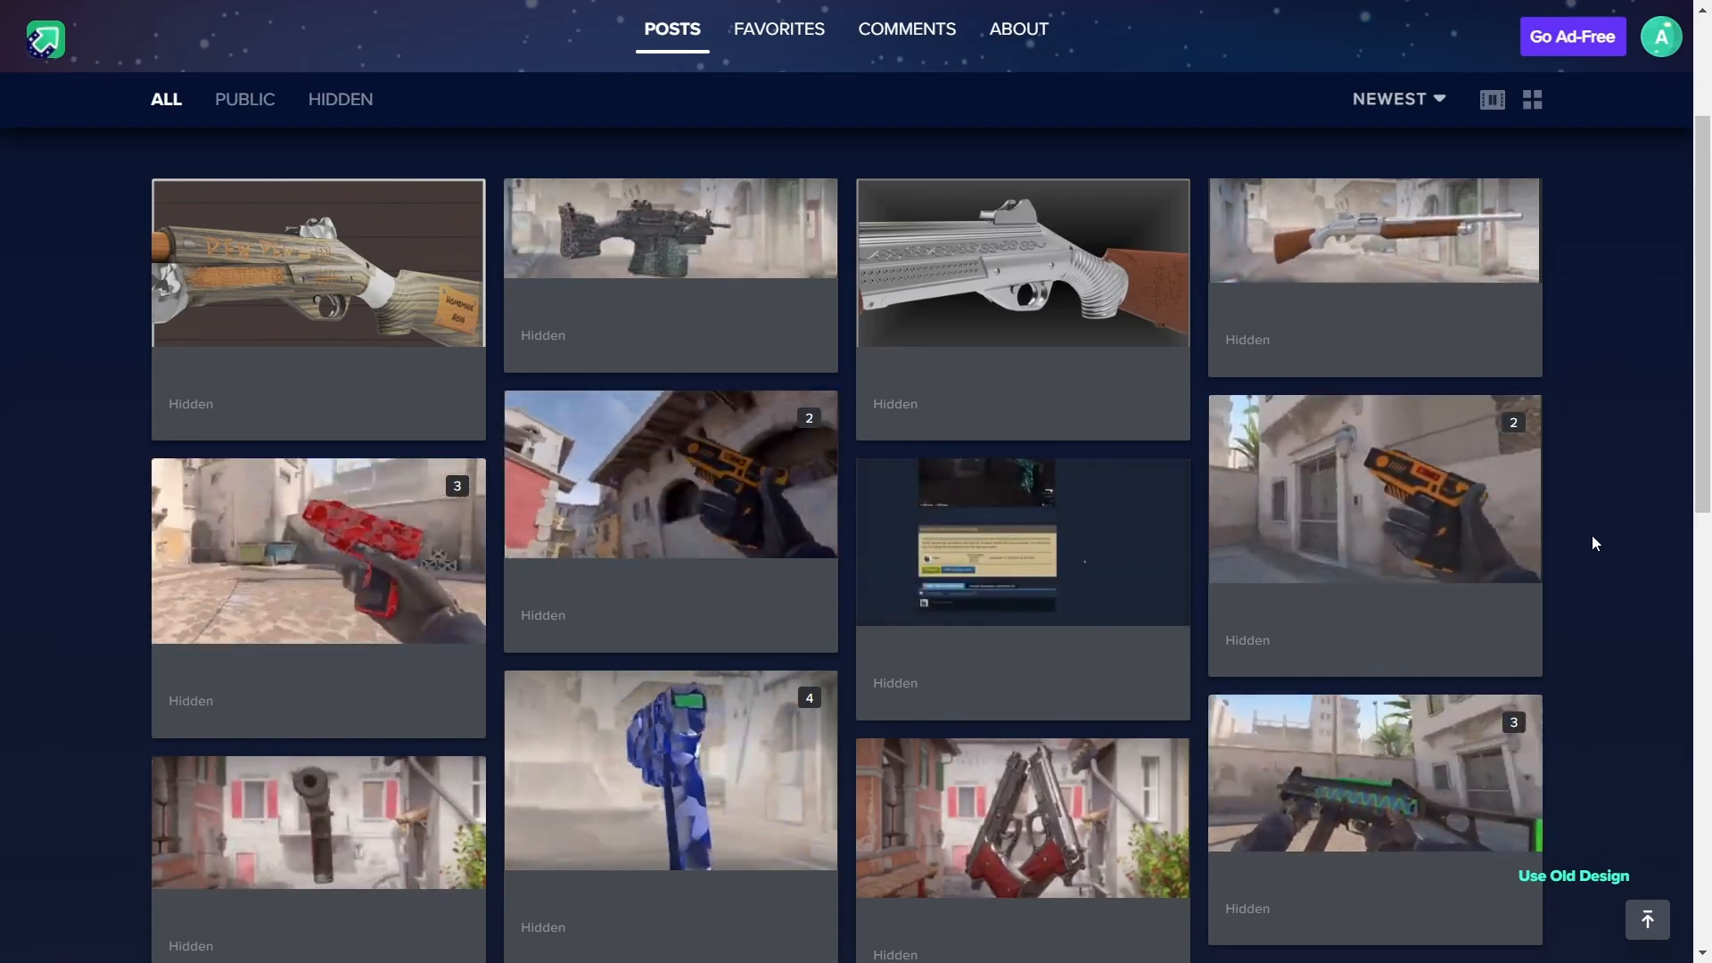
- Open the hidden in-game shotgun post from the Imgur Posts page
{"action": "left_click", "coordinate": [247, 940]}
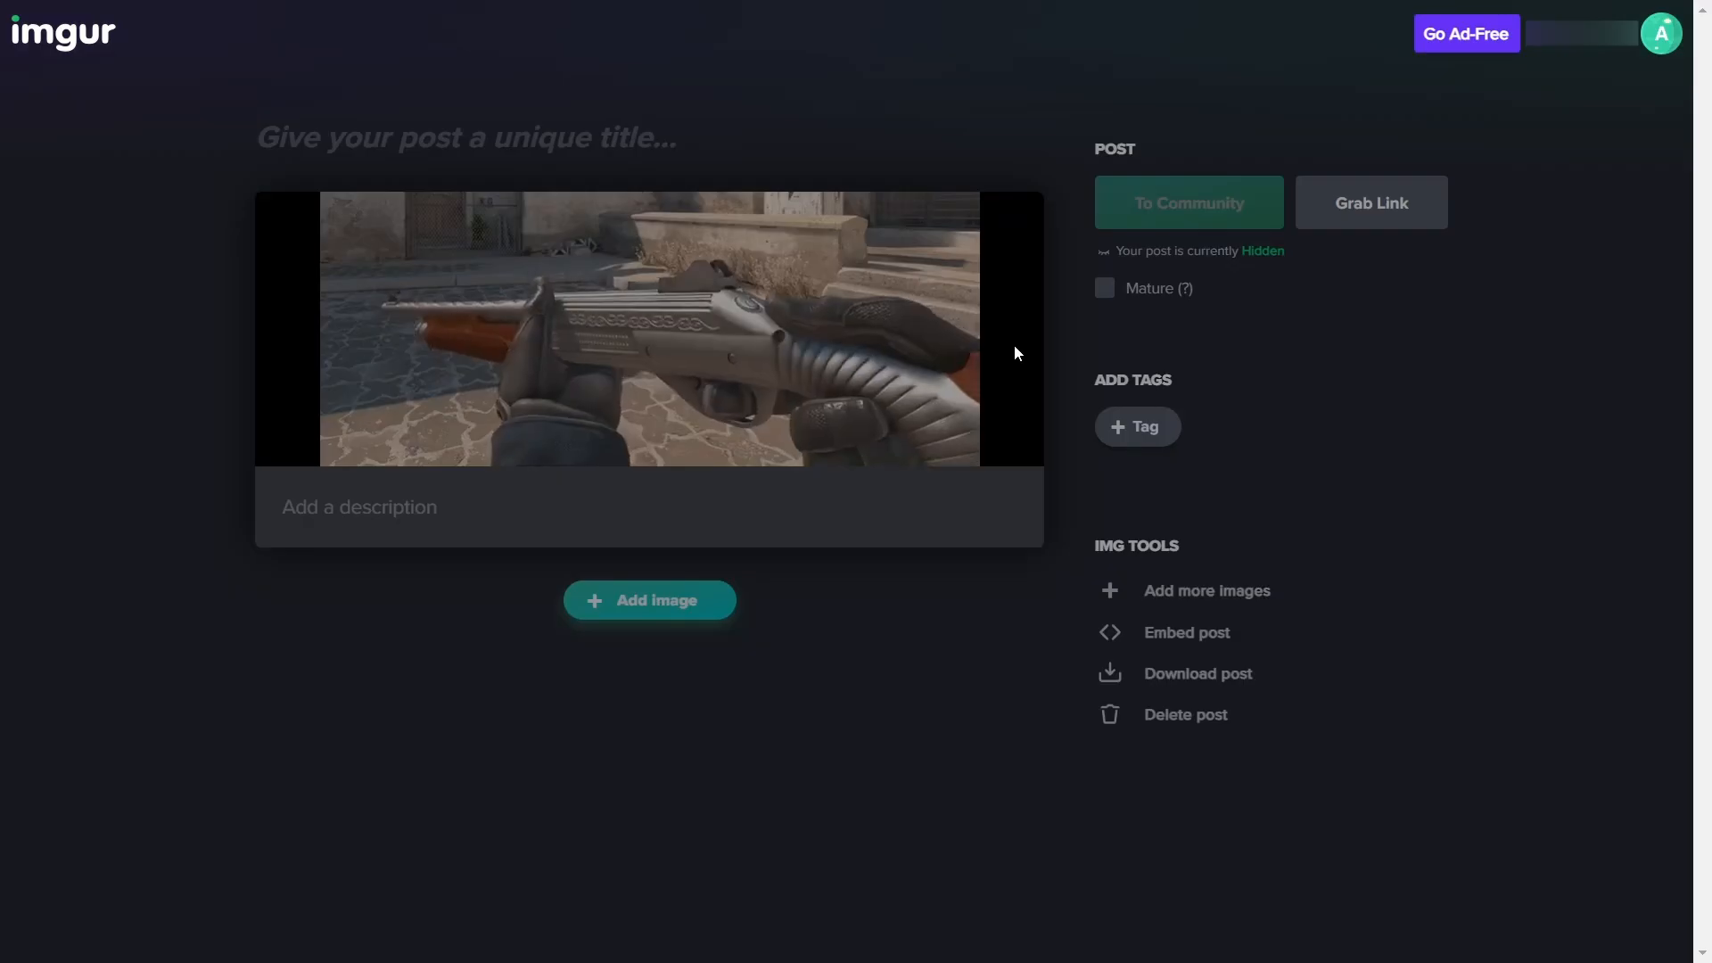
{"action": "left_click", "coordinate": [1371, 203]}
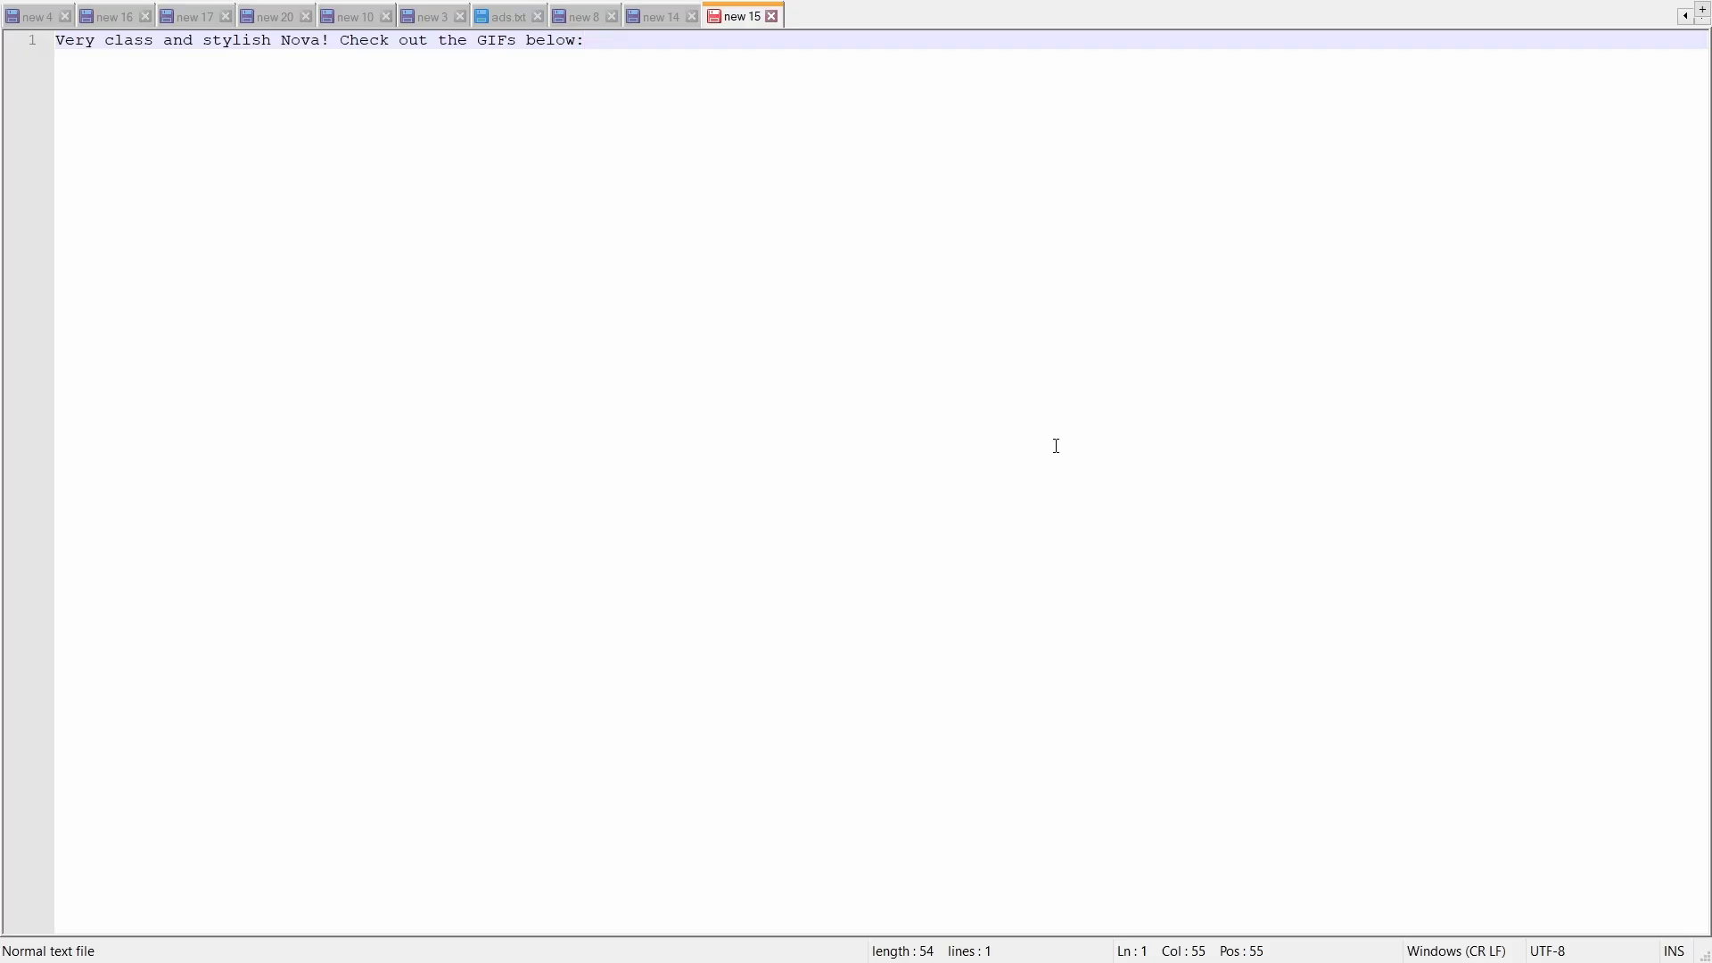
- Copy the 'classy and stylish Nova' description text for reuse in the submission
{"action": "key", "text": "enter"}
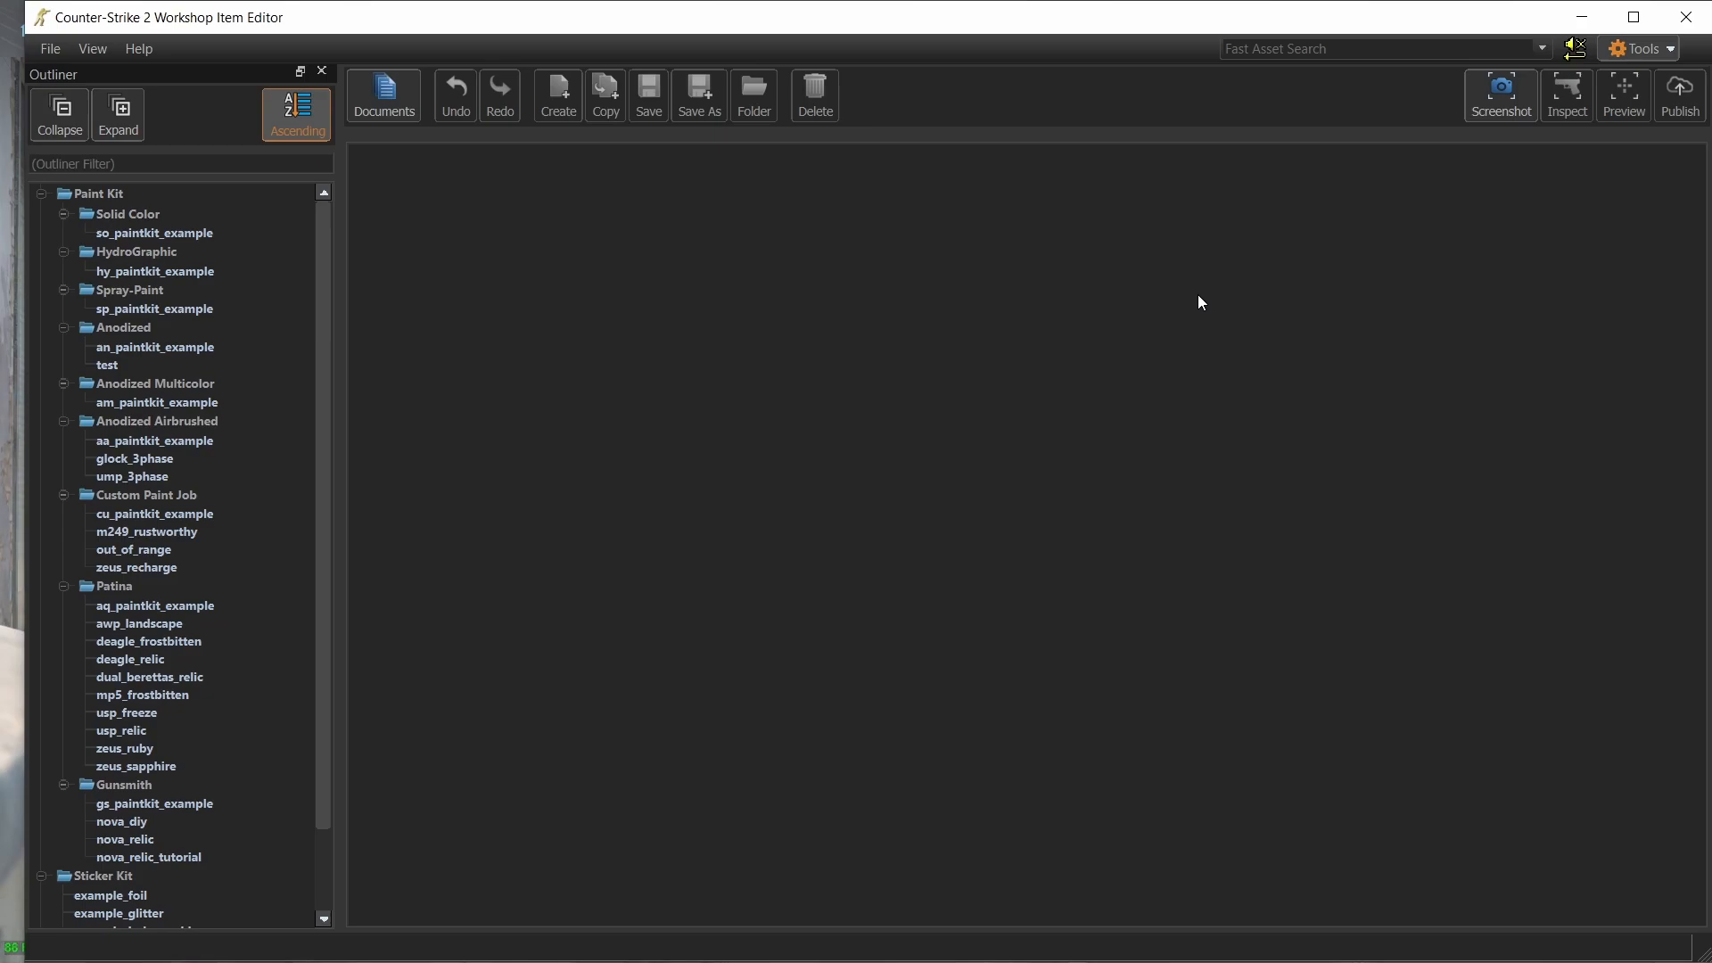
{"action": "mouse_move", "coordinate": [184, 864]}
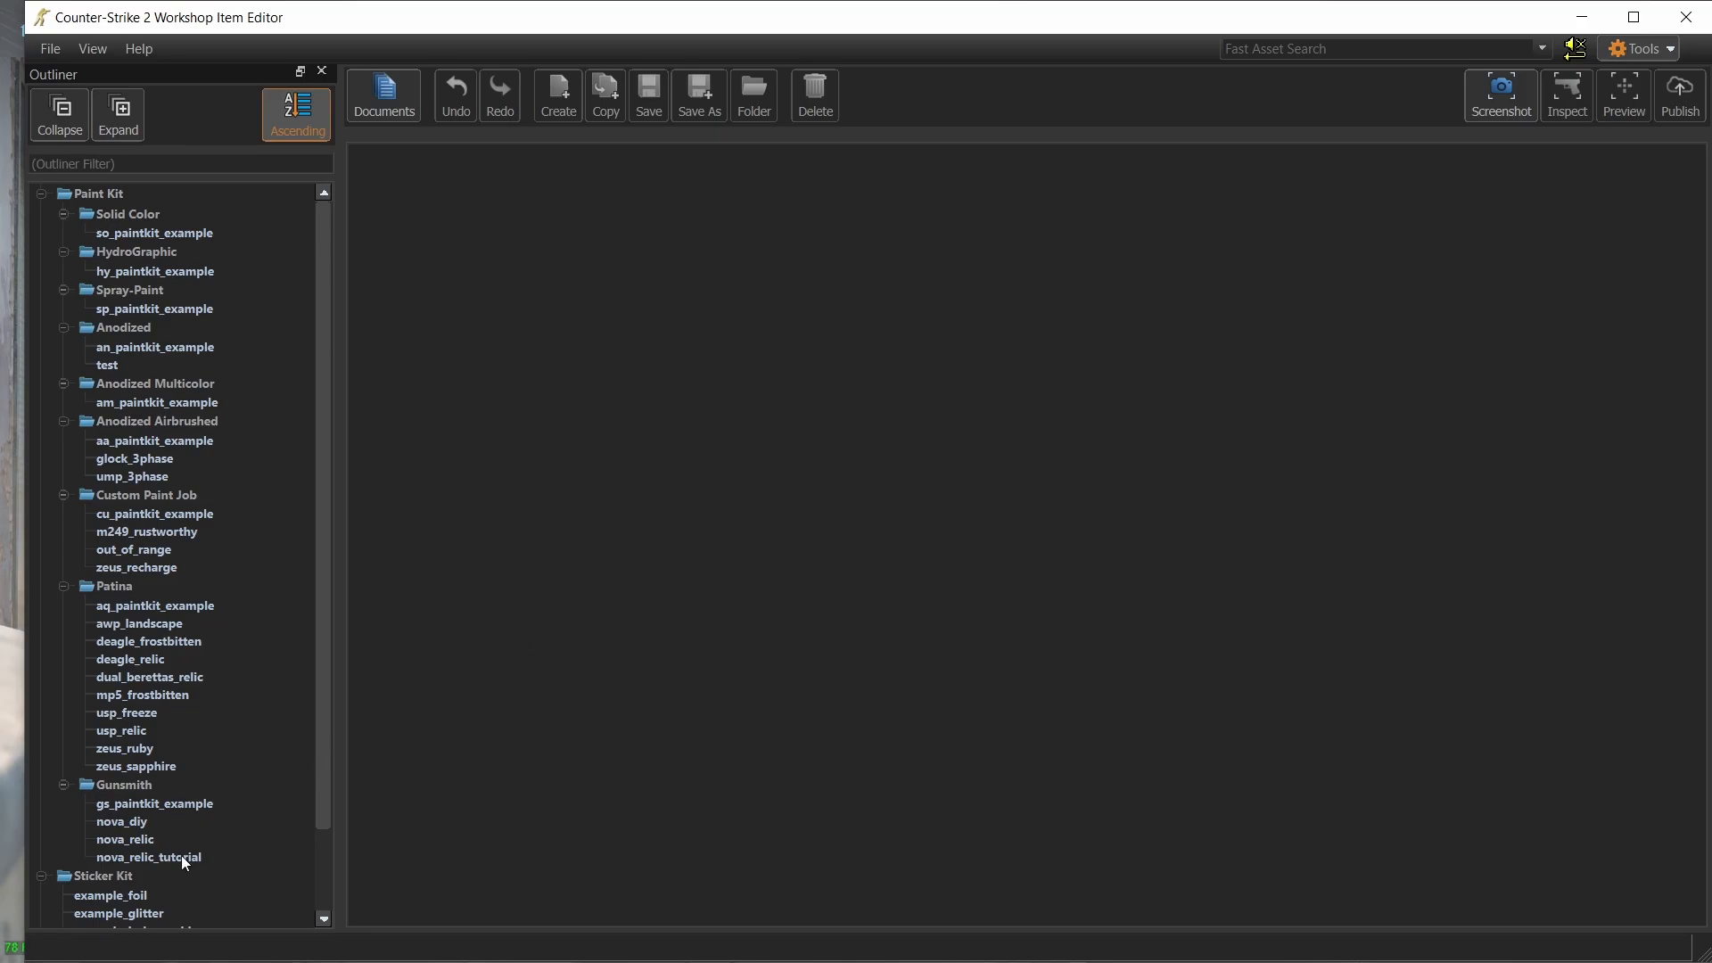
- Select the nova_relic_tutorial paint kit under Gunsmith and launch the Publish workshop manager
{"action": "left_click", "coordinate": [149, 857]}
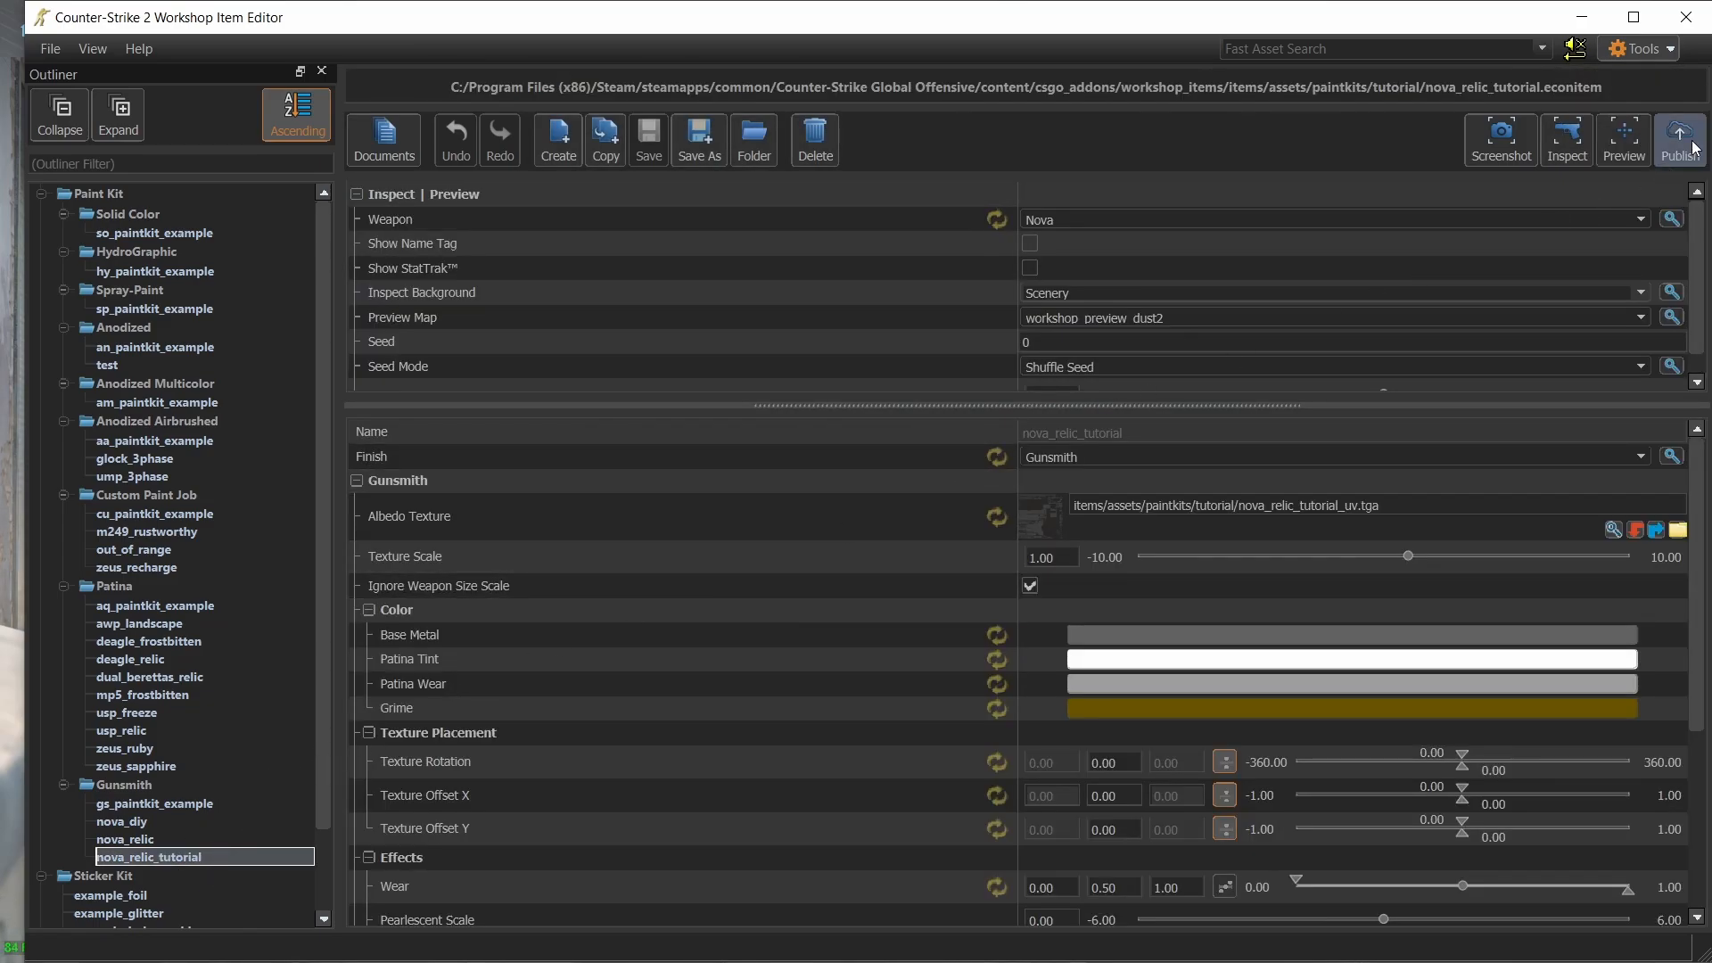
{"action": "left_click", "coordinate": [1679, 138]}
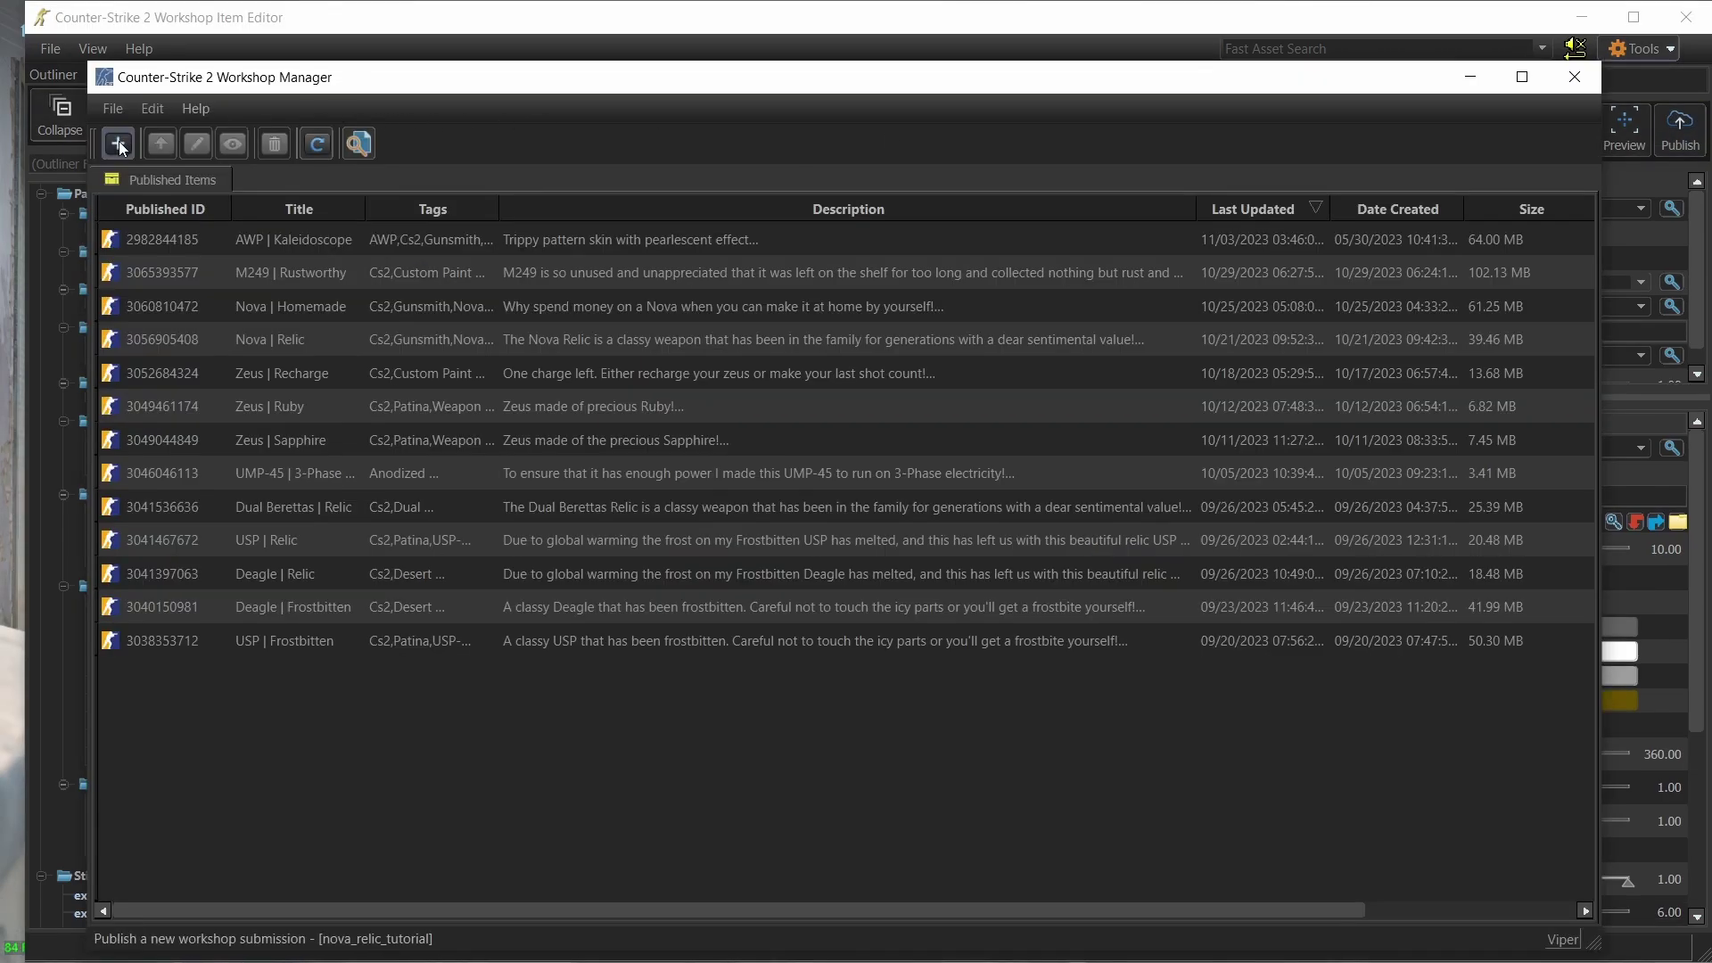
- Start a new submission with description 'Very class and stylish Nova! Check out the GIFs below:' and Thumbnail.png as preview
{"action": "left_click", "coordinate": [116, 144]}
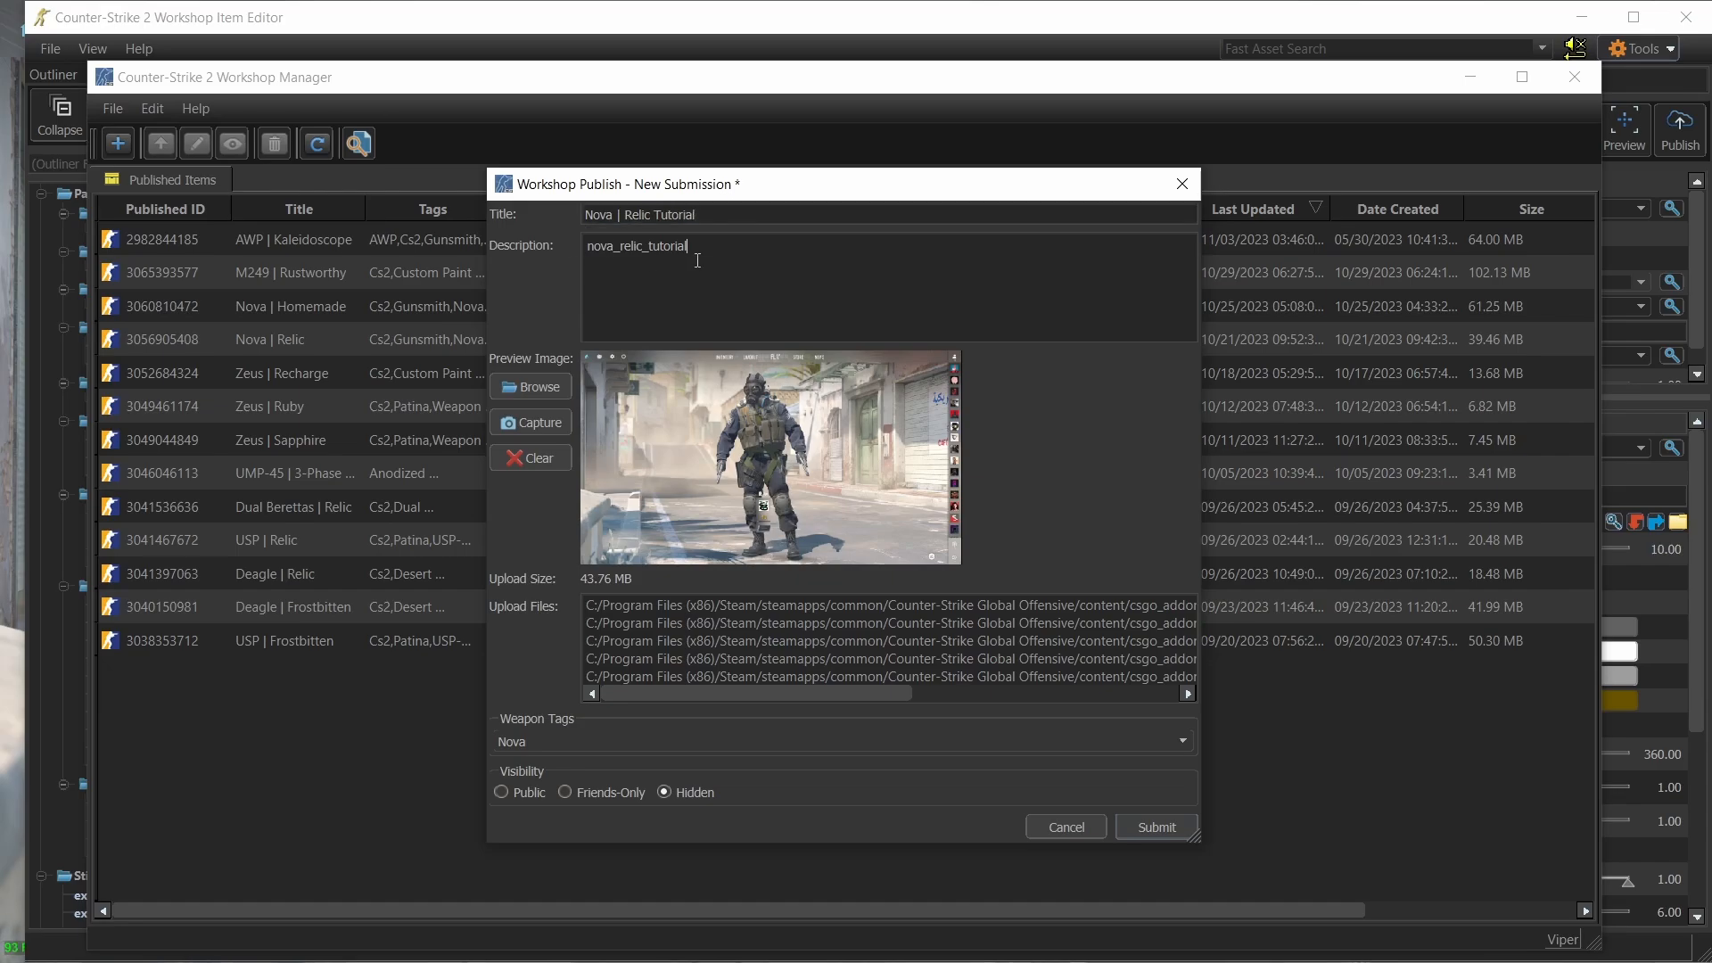
{"action": "type", "text": "Very class and stylish Nova! Check out the GIFs below:"}
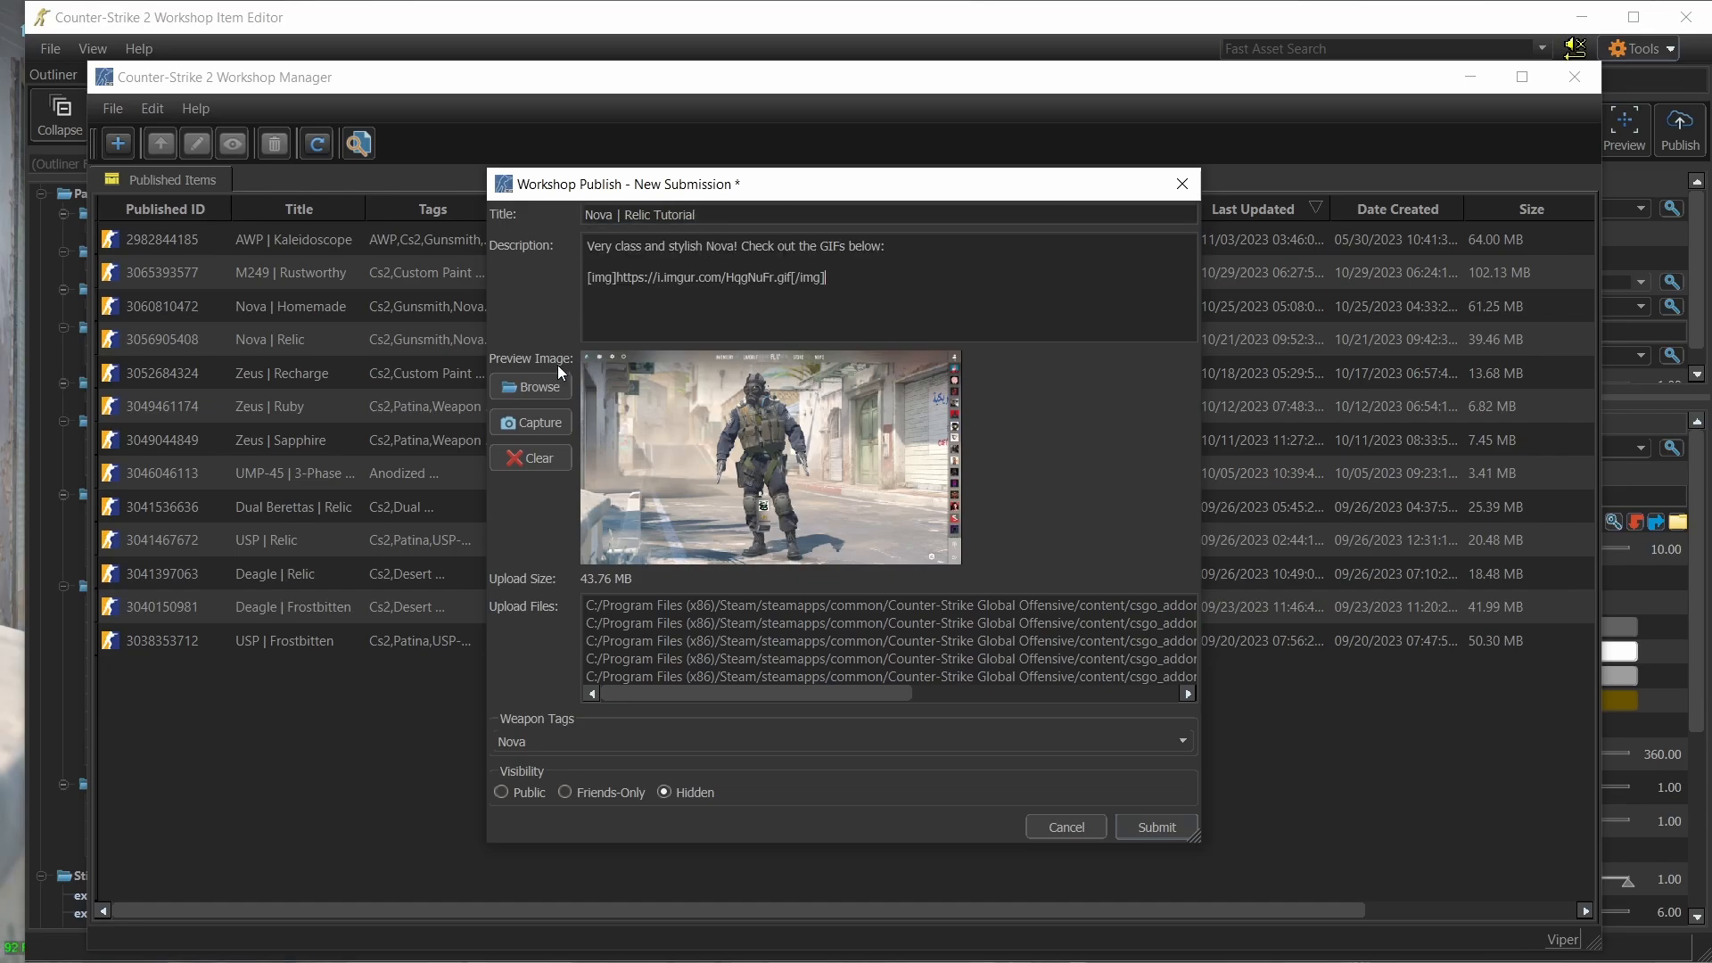
{"action": "left_click", "coordinate": [530, 387]}
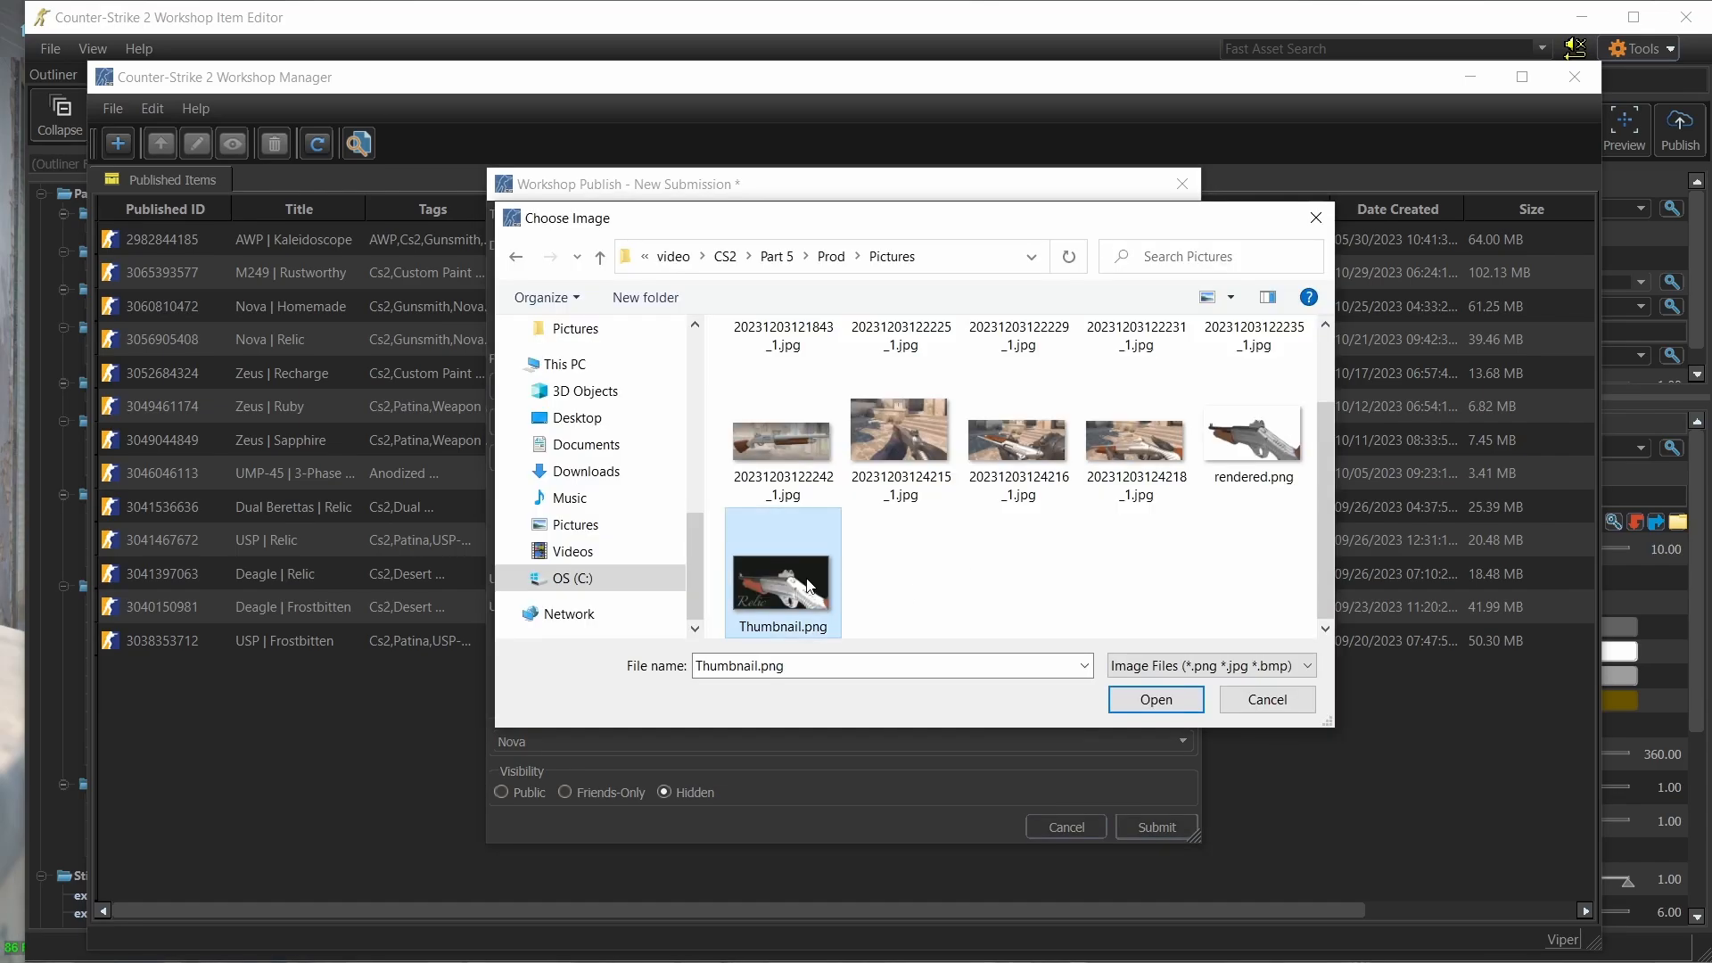
{"action": "left_click", "coordinate": [1156, 699]}
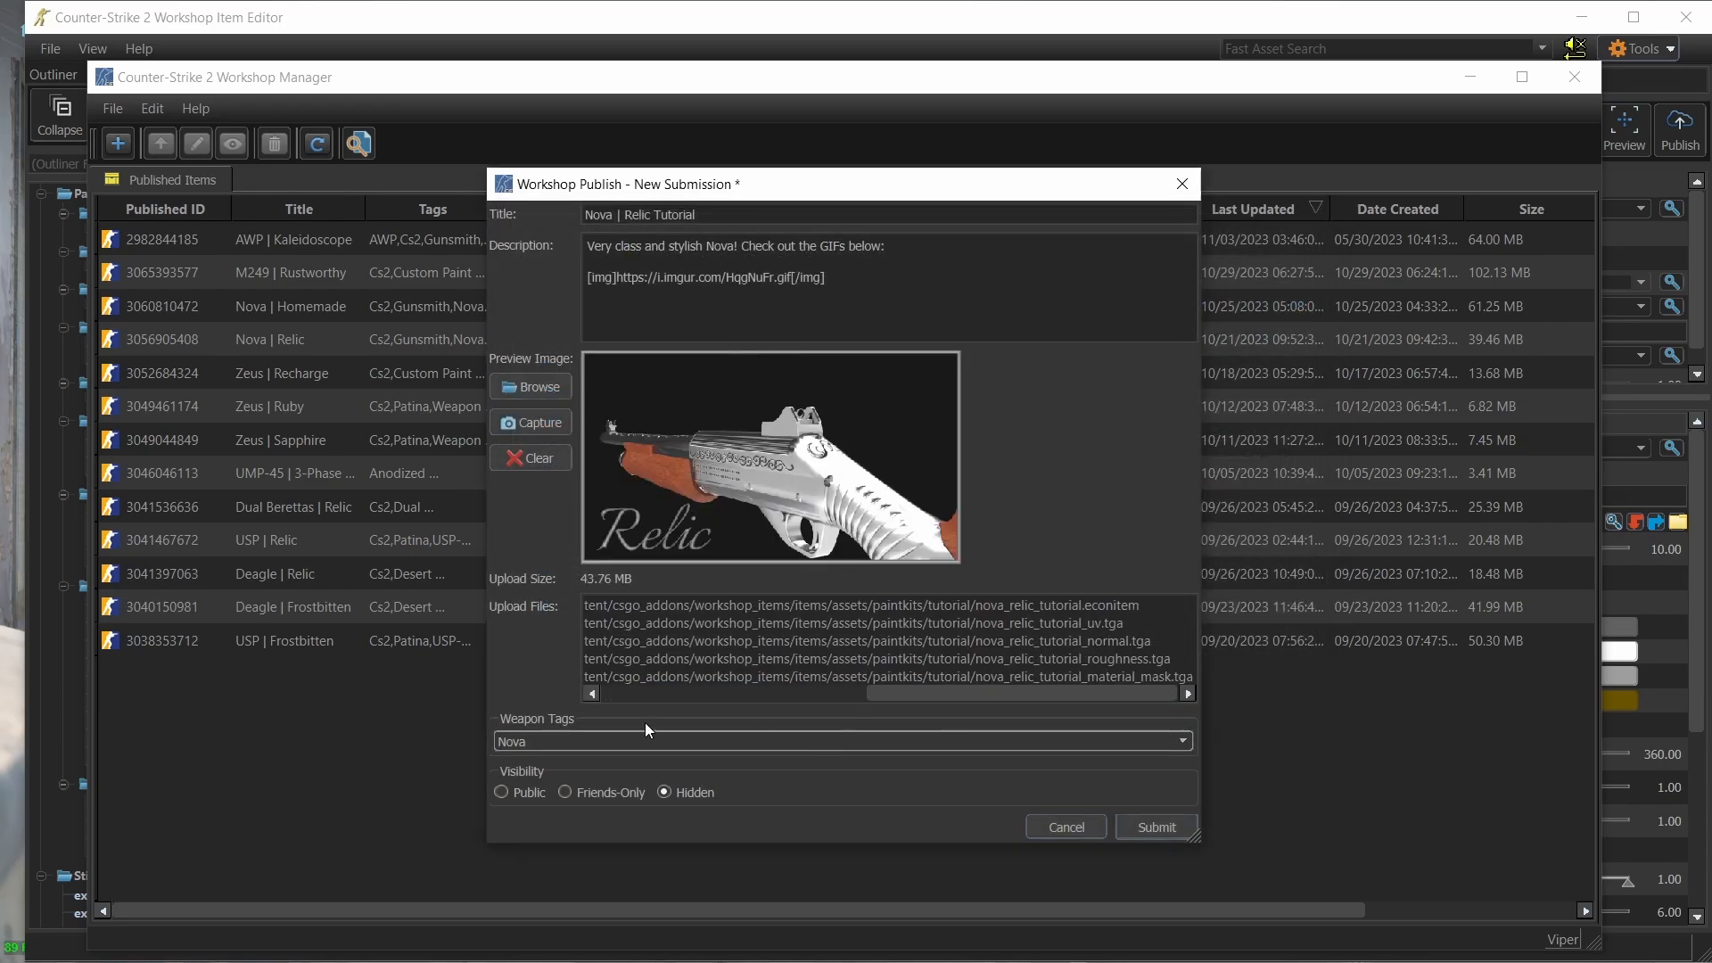
- Set visibility to Public and submit Nova | Relic Tutorial to the Workshop
{"action": "left_click", "coordinate": [501, 792]}
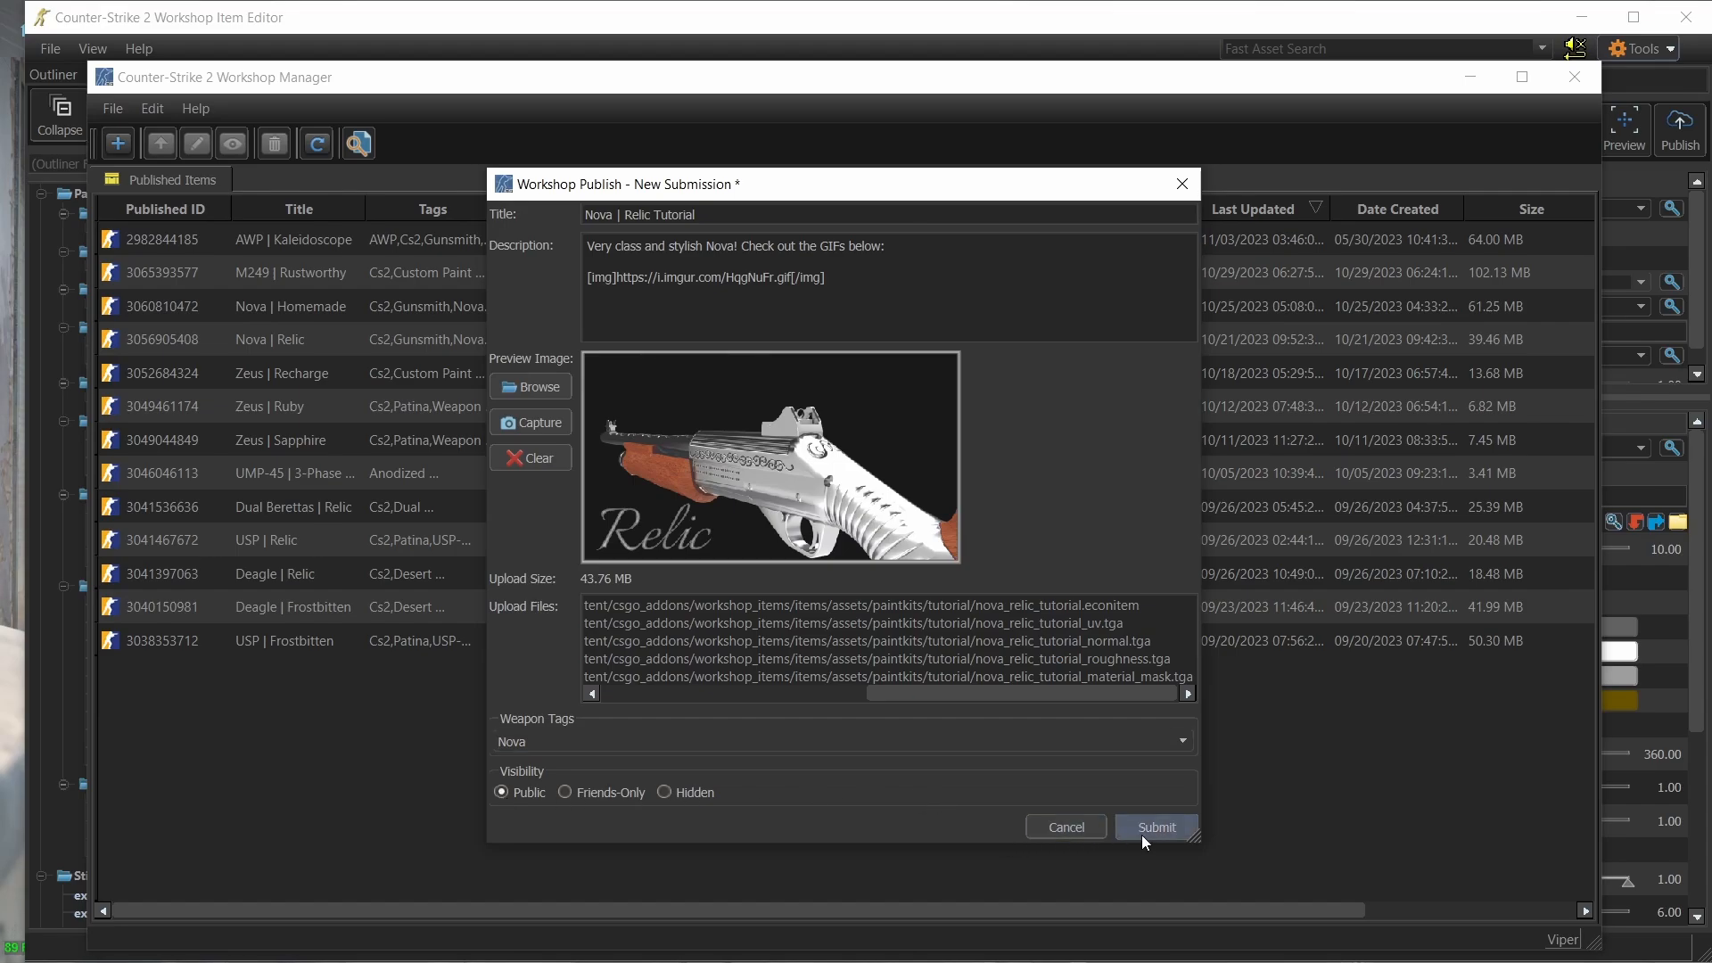
{"action": "left_click", "coordinate": [1156, 826]}
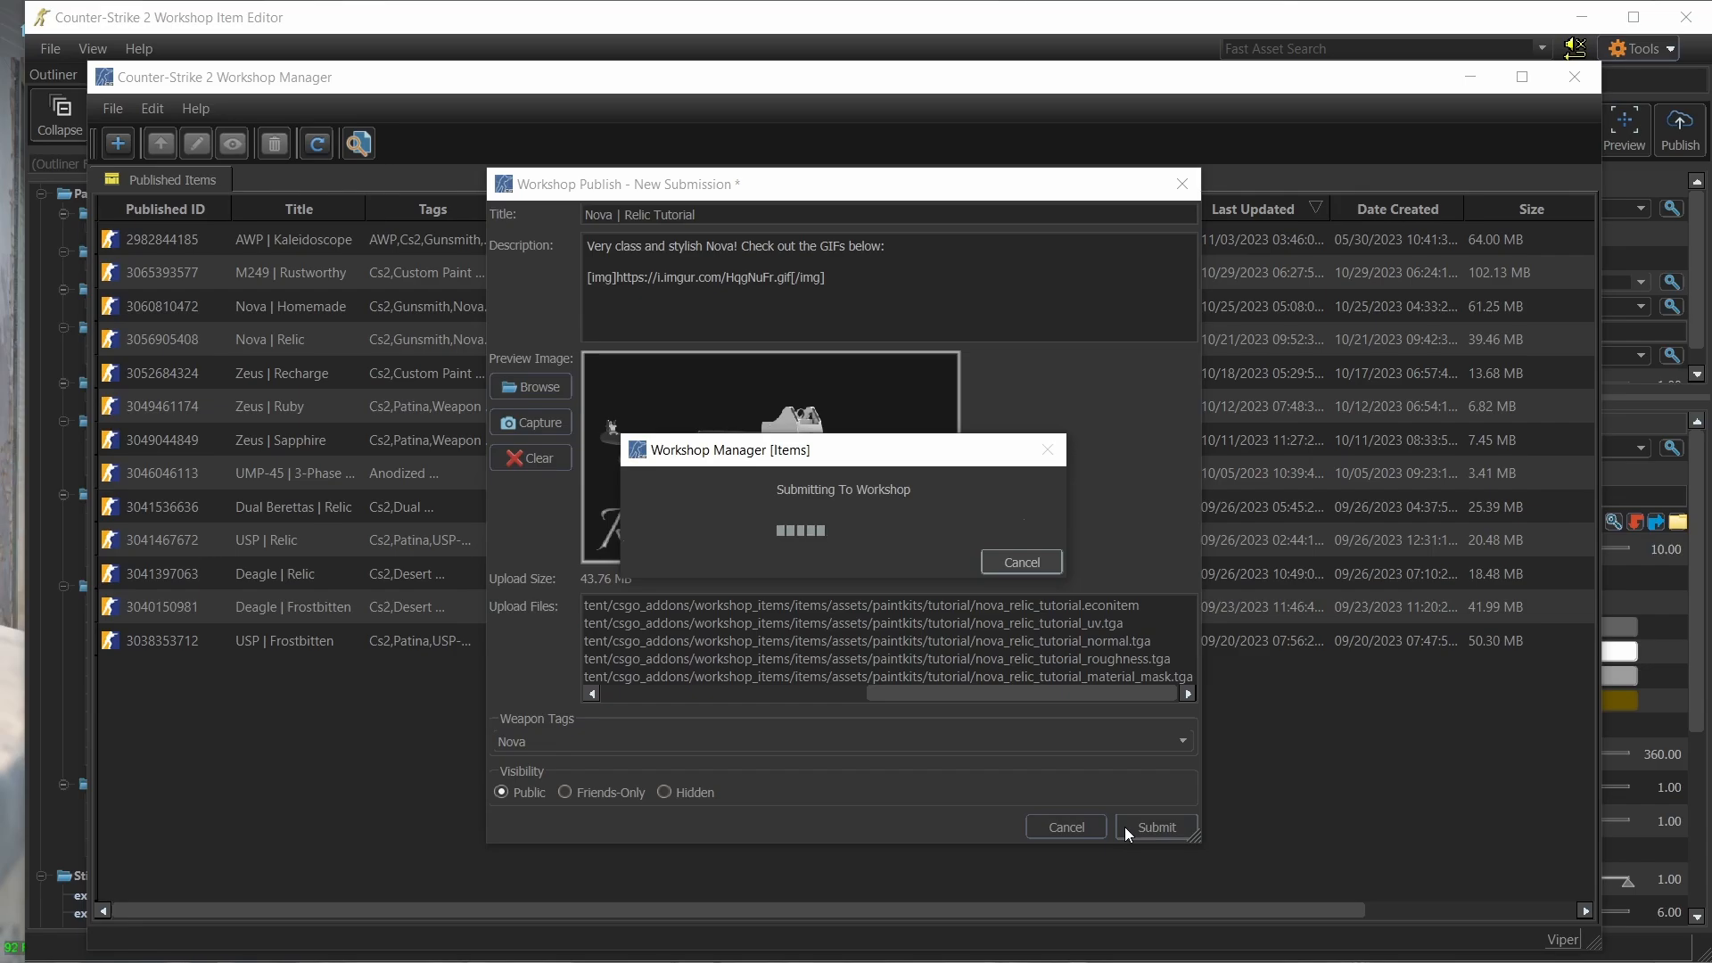
{"action": "left_click", "coordinate": [1155, 827]}
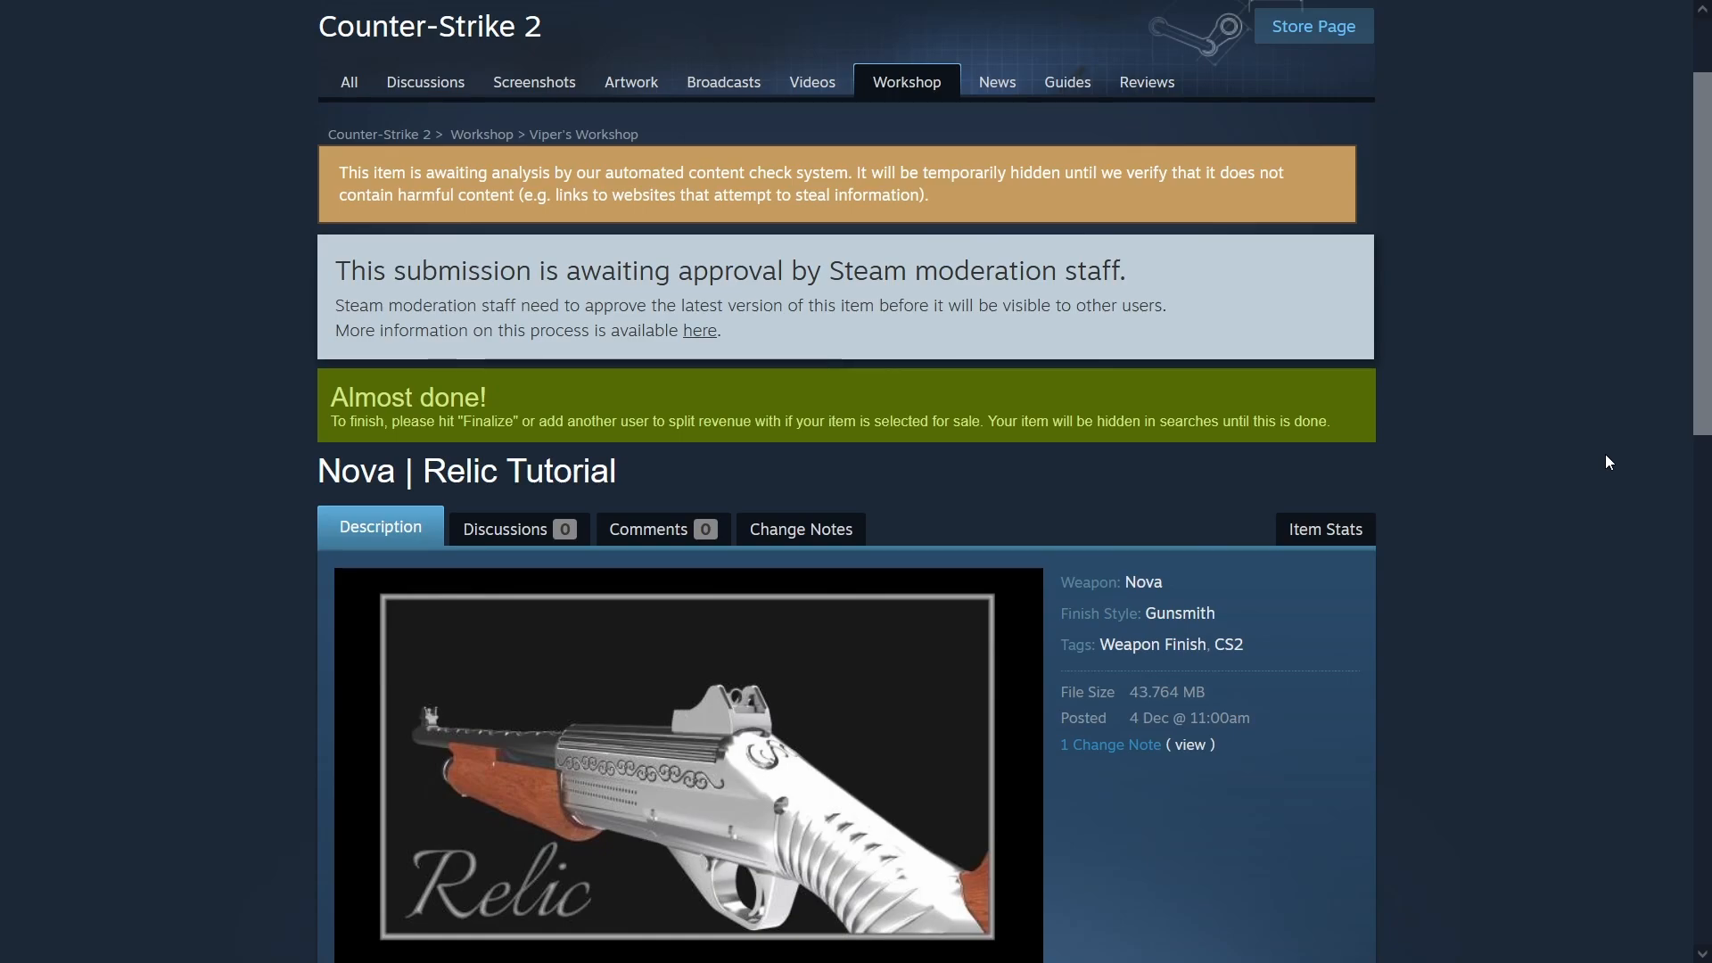
- Go to Add/edit images & videos under Owner Controls on the item page
{"action": "scroll", "scroll_direction": "down", "scroll_amount": 3}
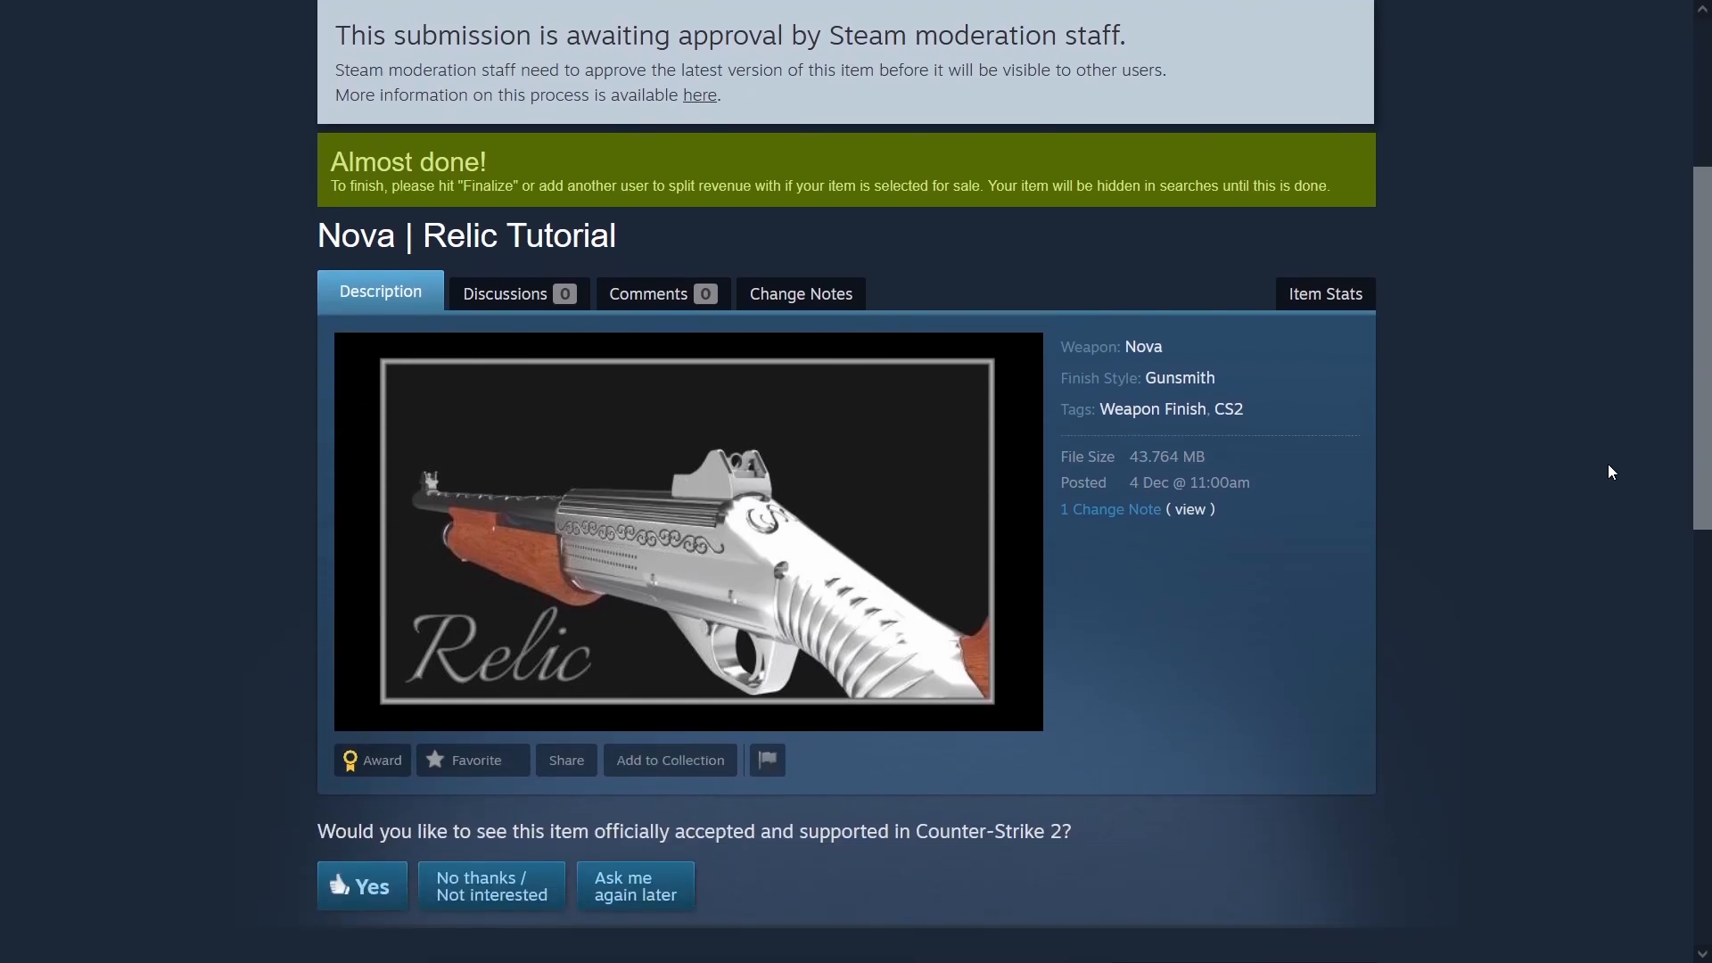
{"action": "scroll", "scroll_direction": "down", "scroll_amount": 3}
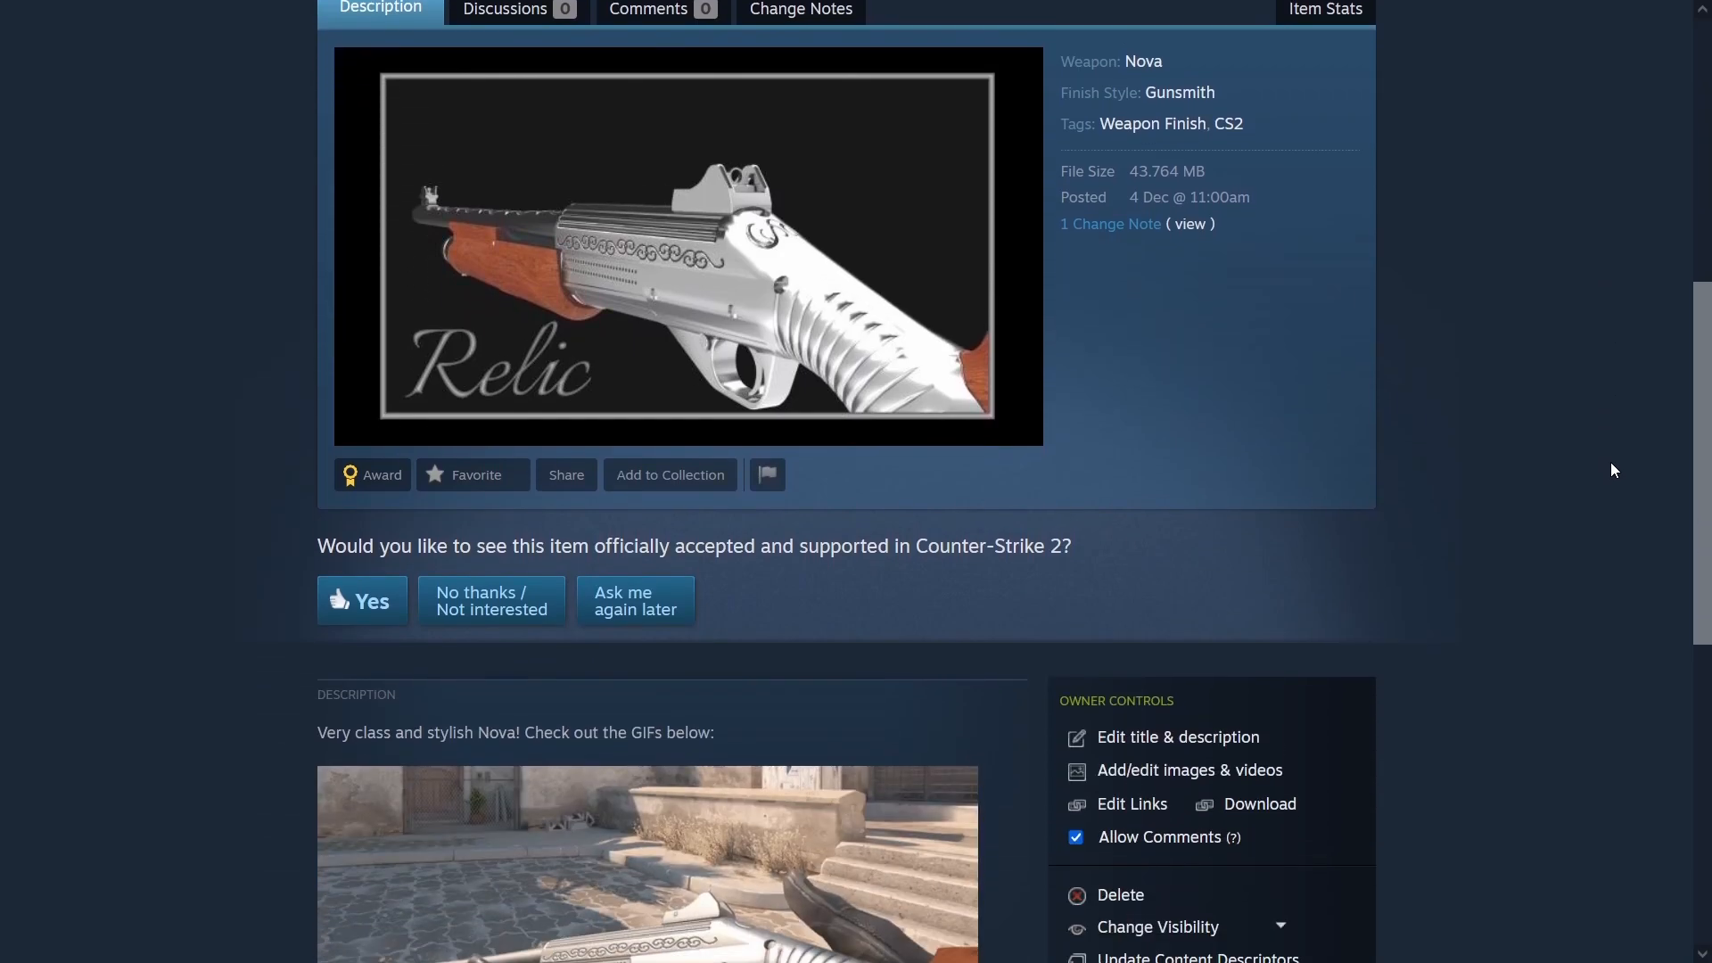
{"action": "scroll", "scroll_direction": "down", "scroll_amount": 3}
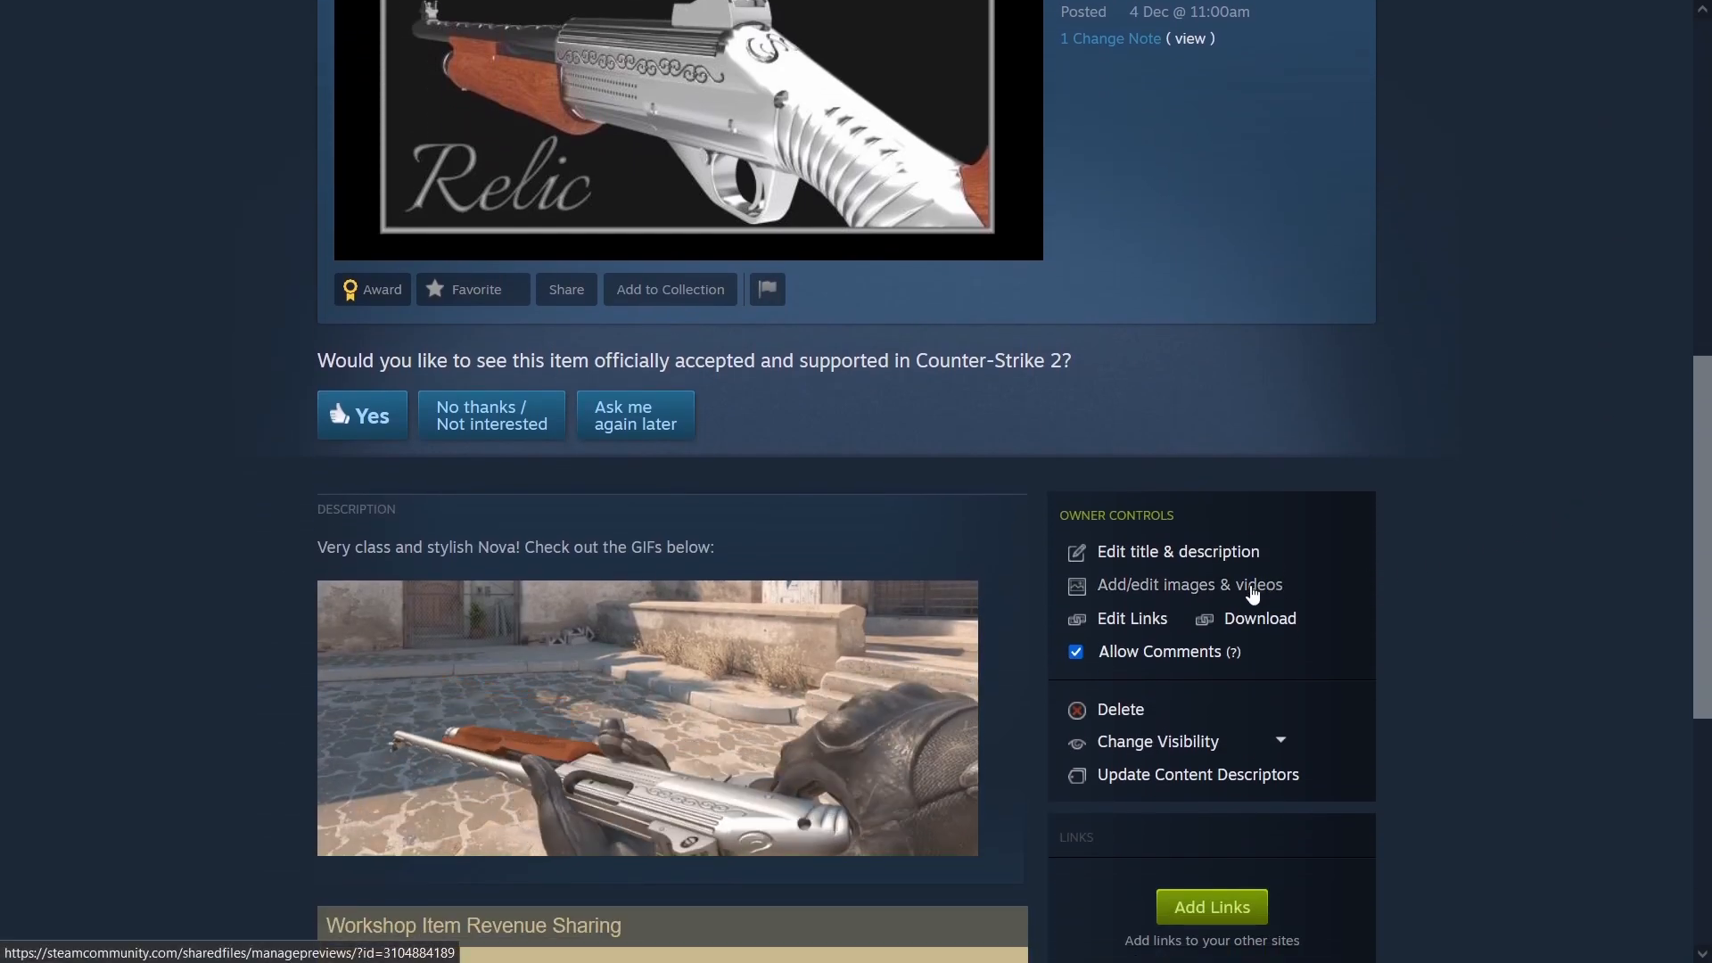
{"action": "left_click", "coordinate": [1190, 585]}
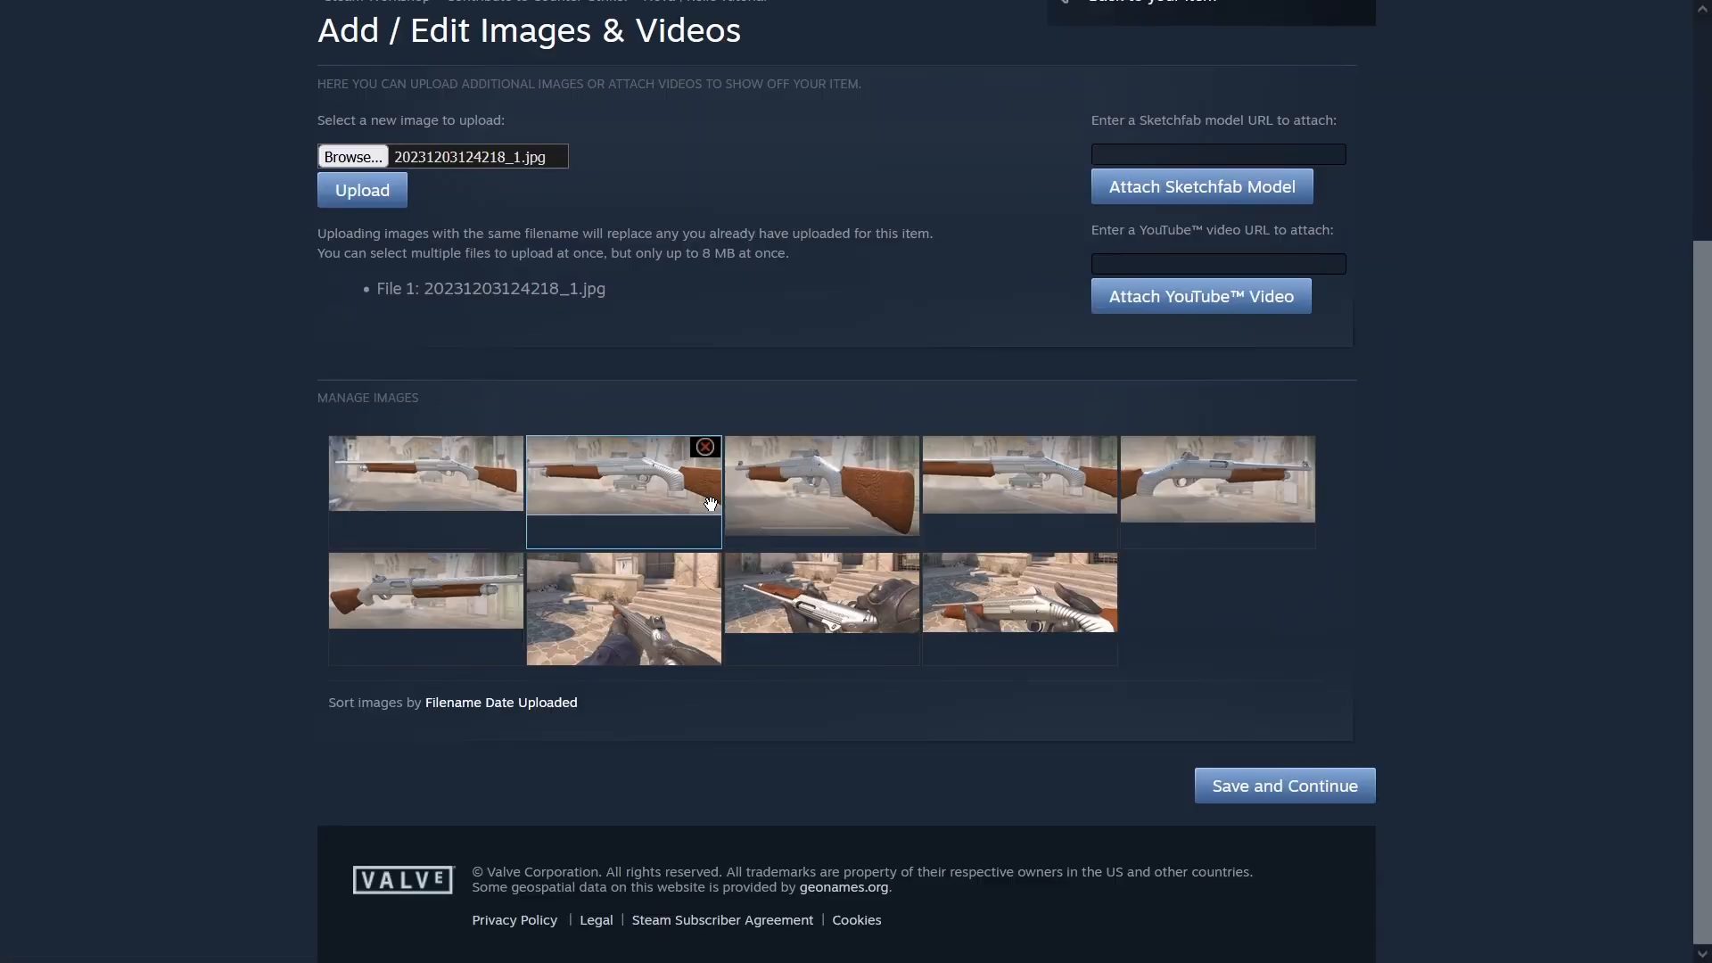
{"action": "mouse_move", "coordinate": [1240, 799]}
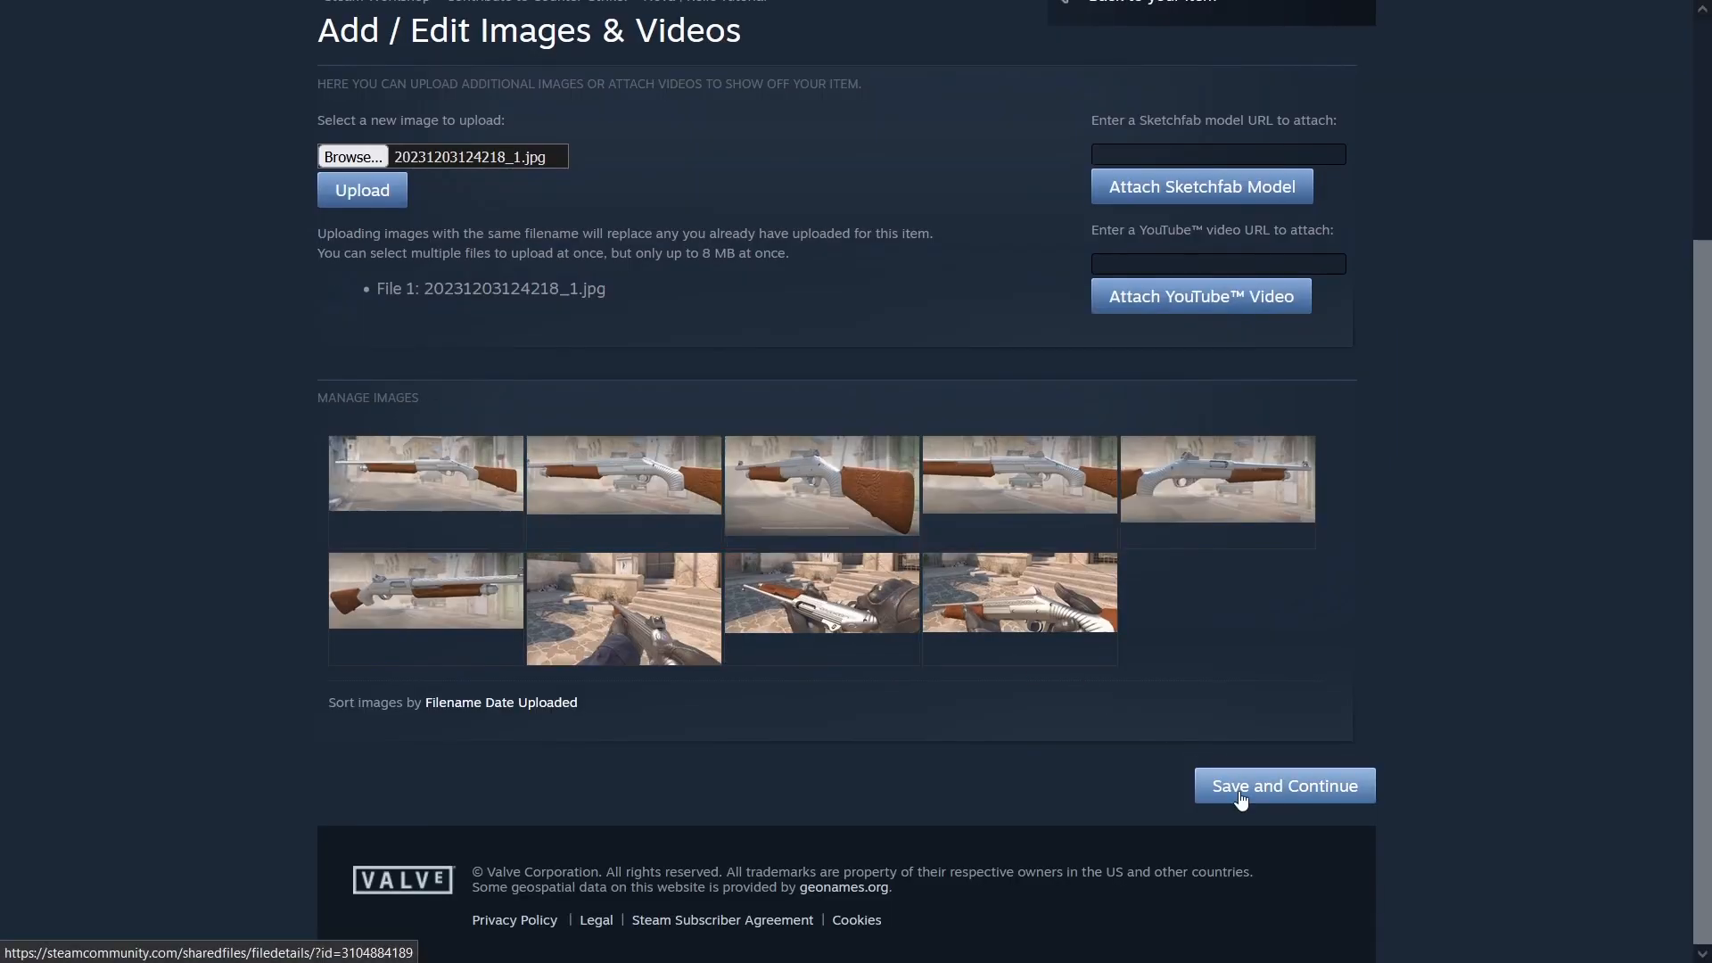
- Save the screenshot gallery, then finalize and confirm the revenue sharing allocations
{"action": "left_click", "coordinate": [1284, 786]}
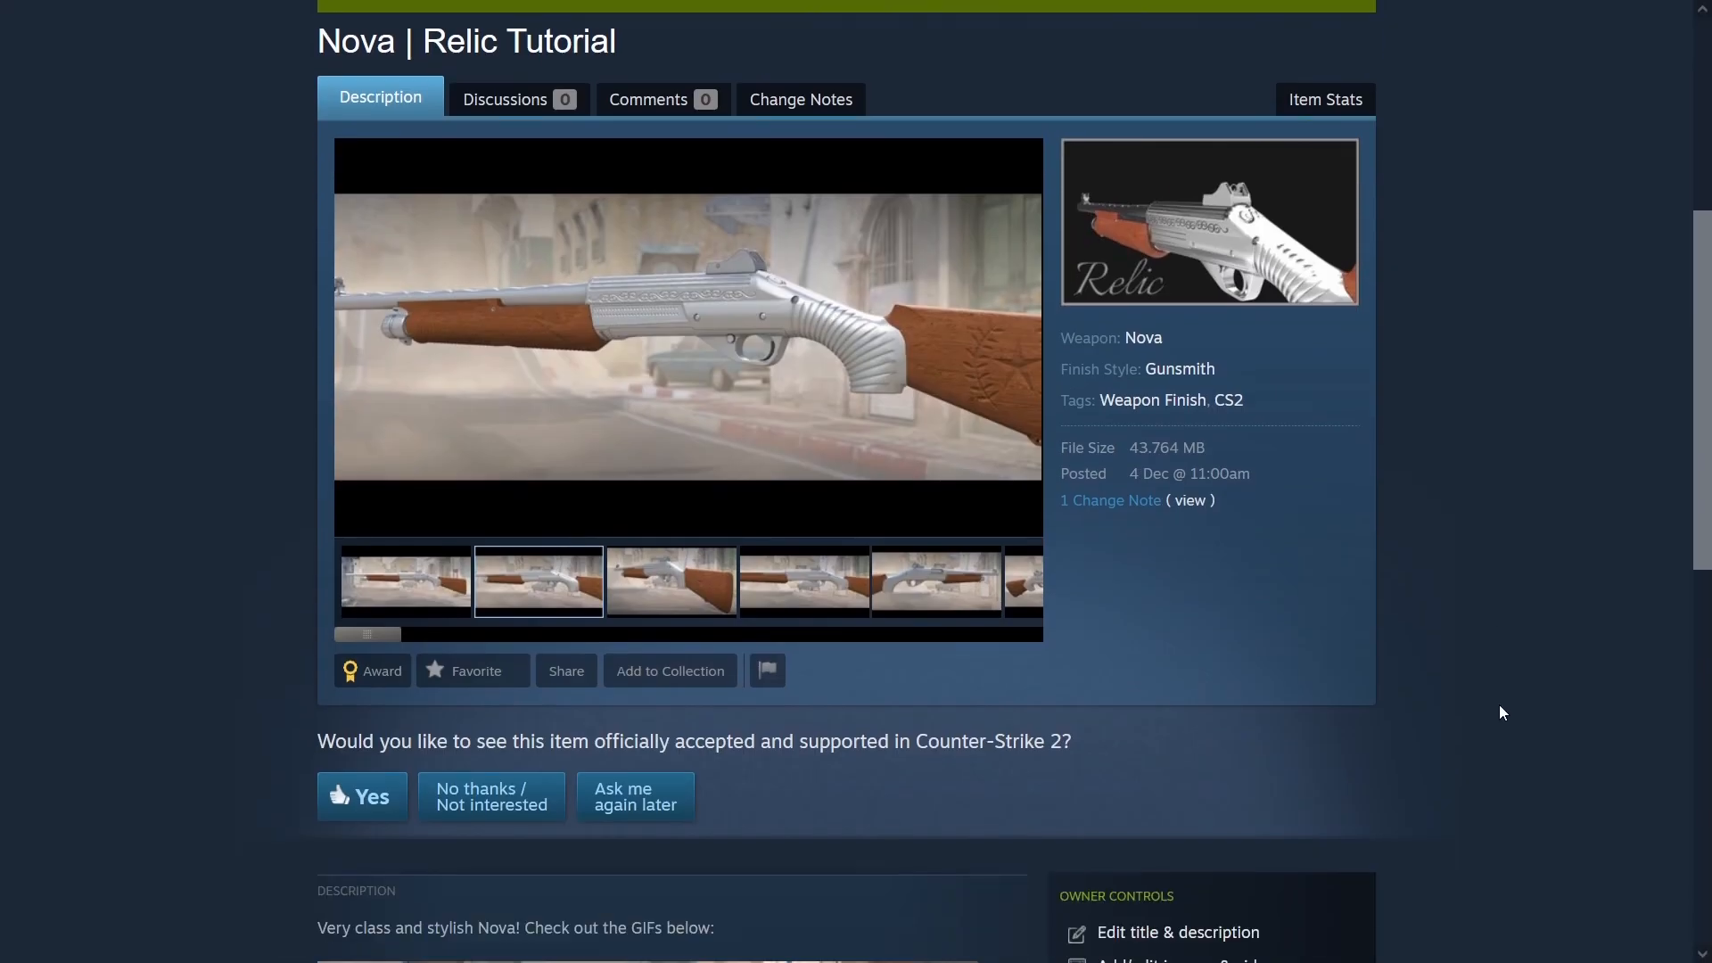
{"action": "scroll", "scroll_direction": "down", "scroll_amount": 3}
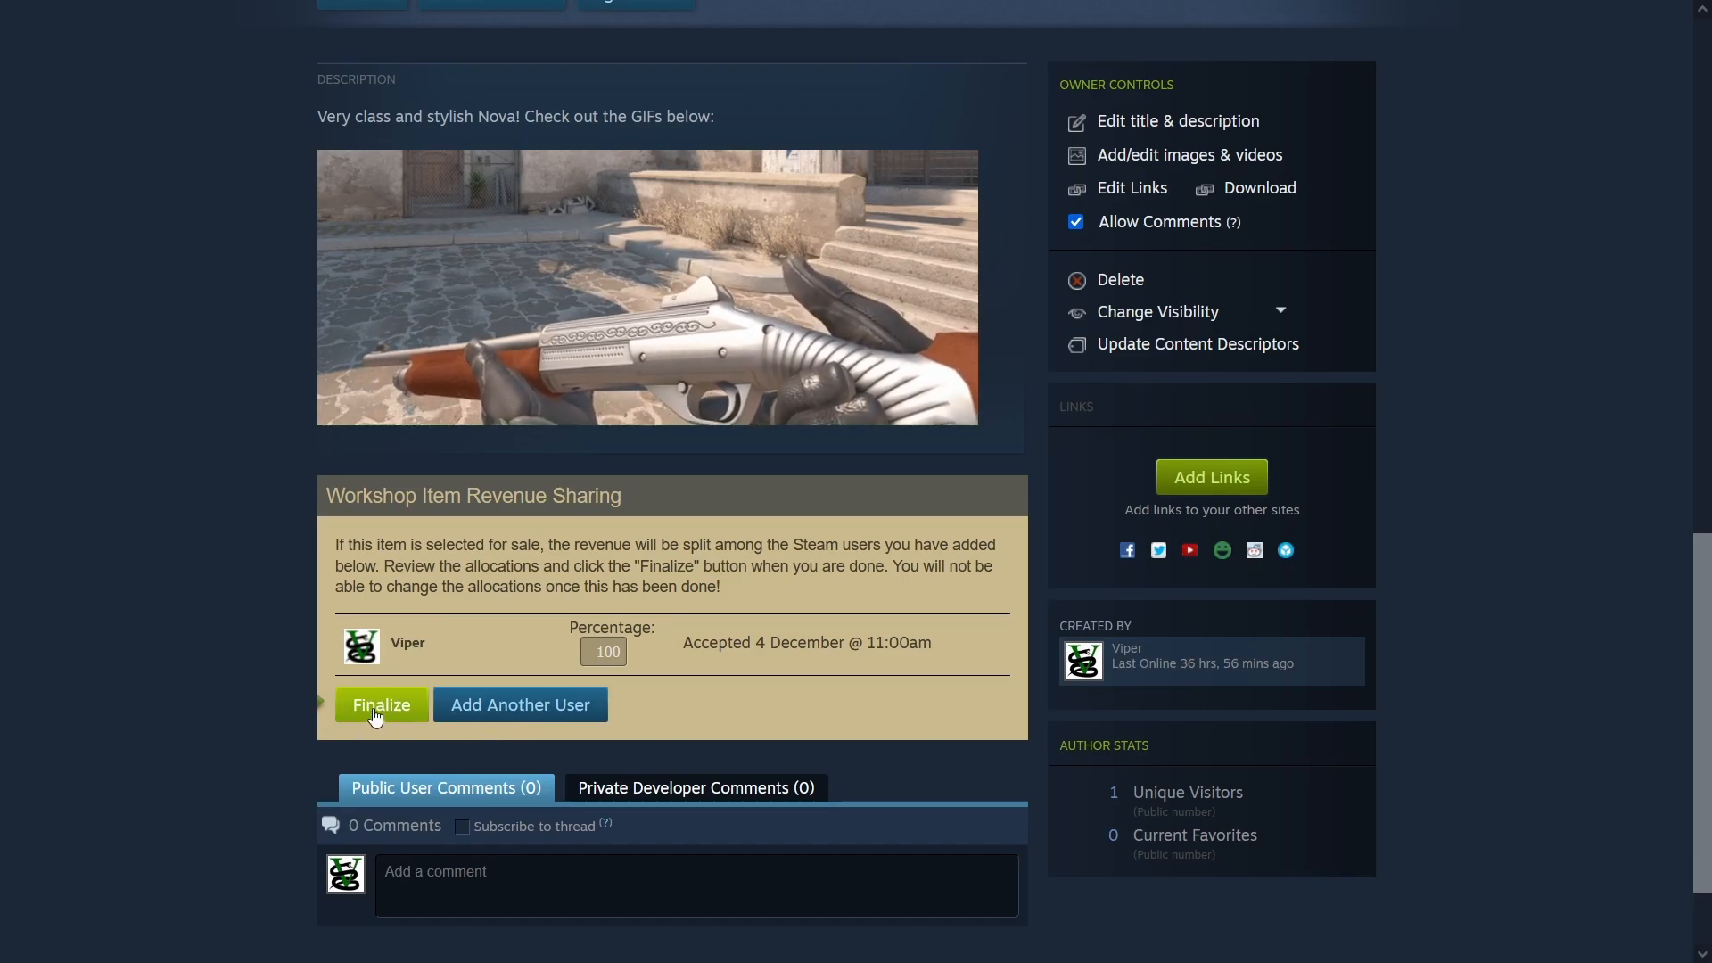
{"action": "left_click", "coordinate": [382, 705]}
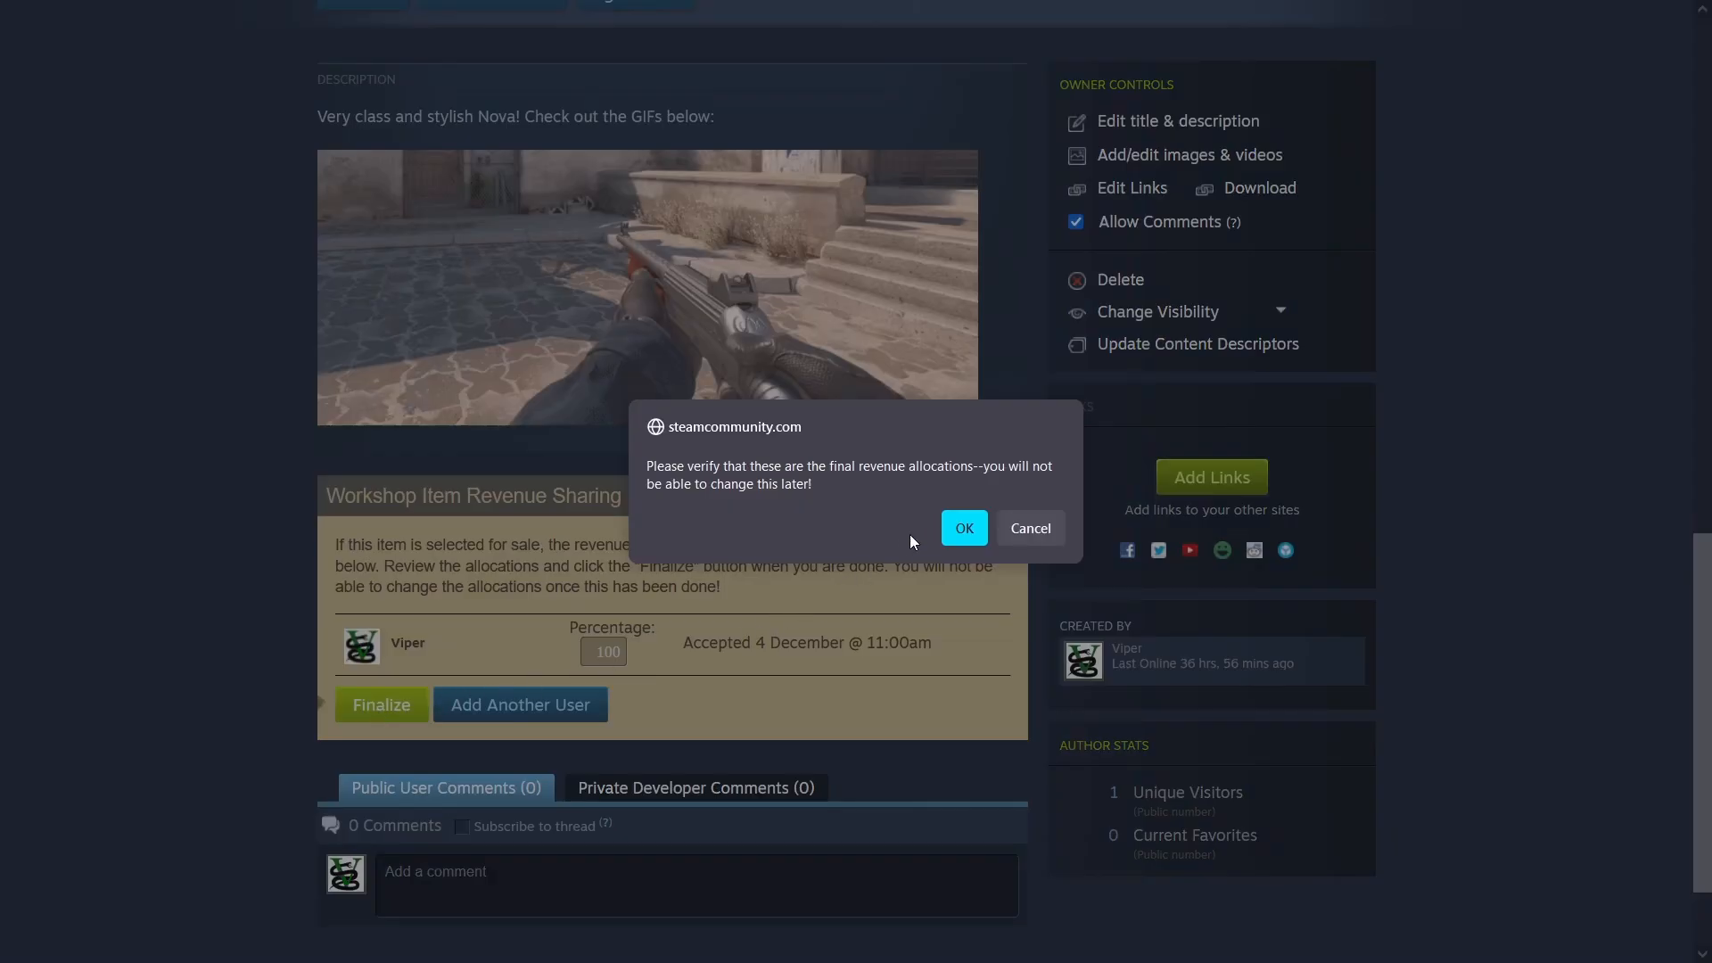
{"action": "left_click", "coordinate": [964, 528]}
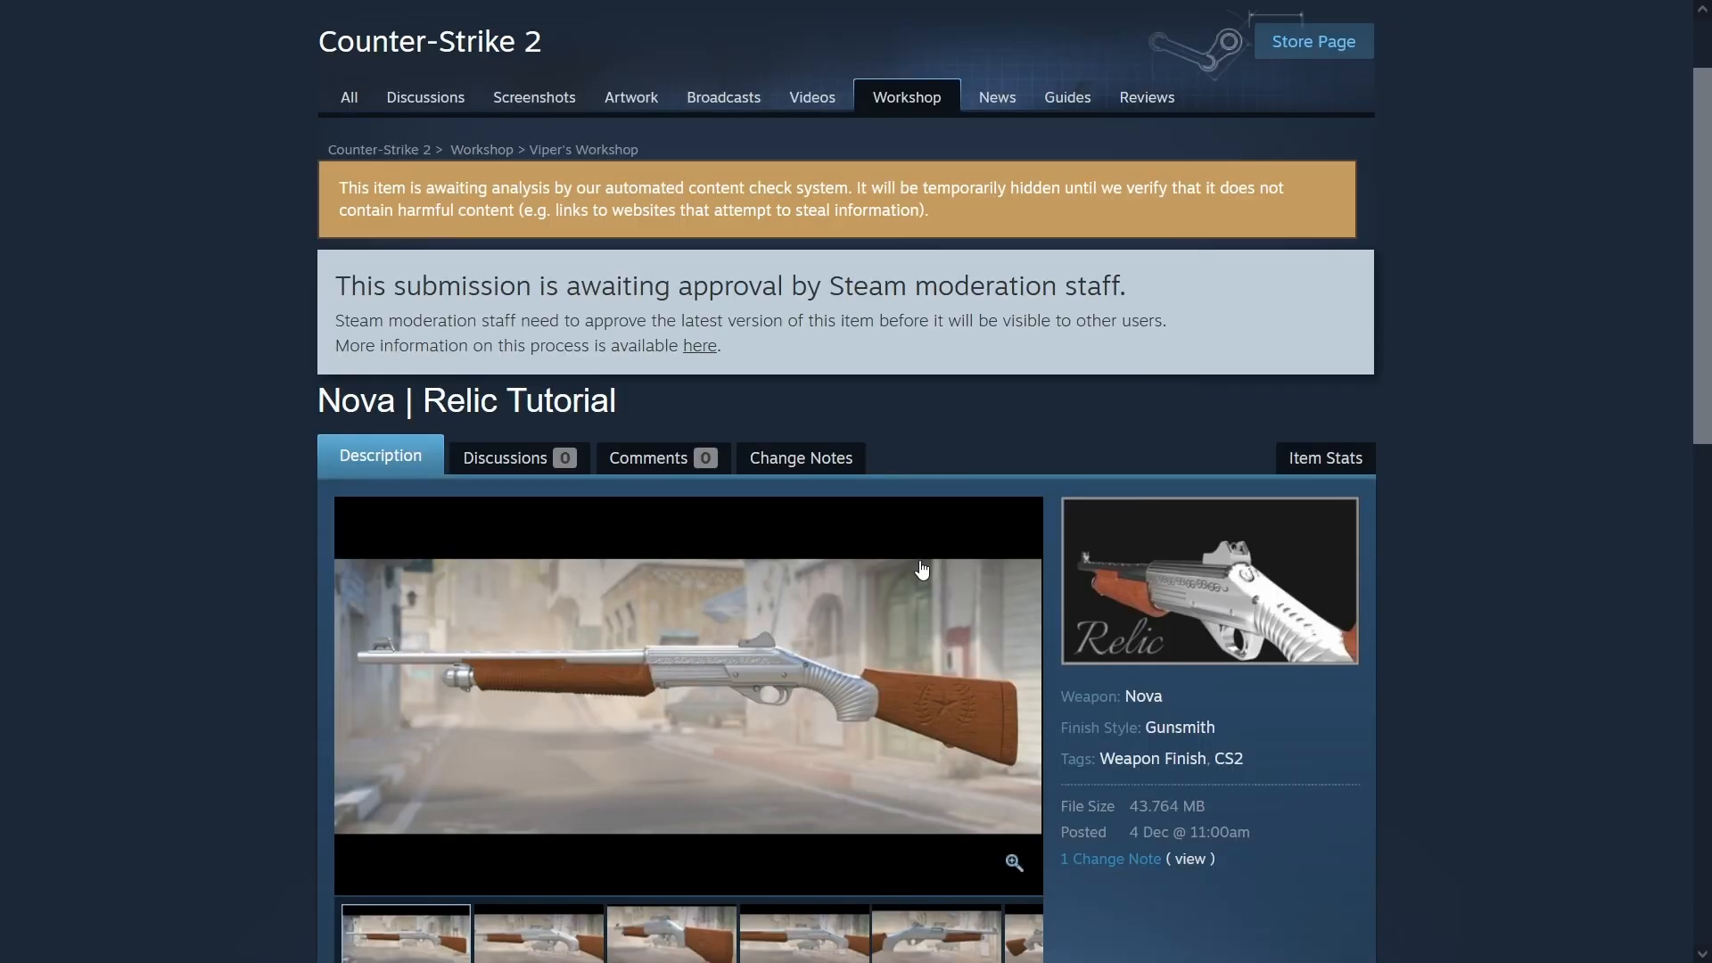
{"action": "mouse_move", "coordinate": [911, 584]}
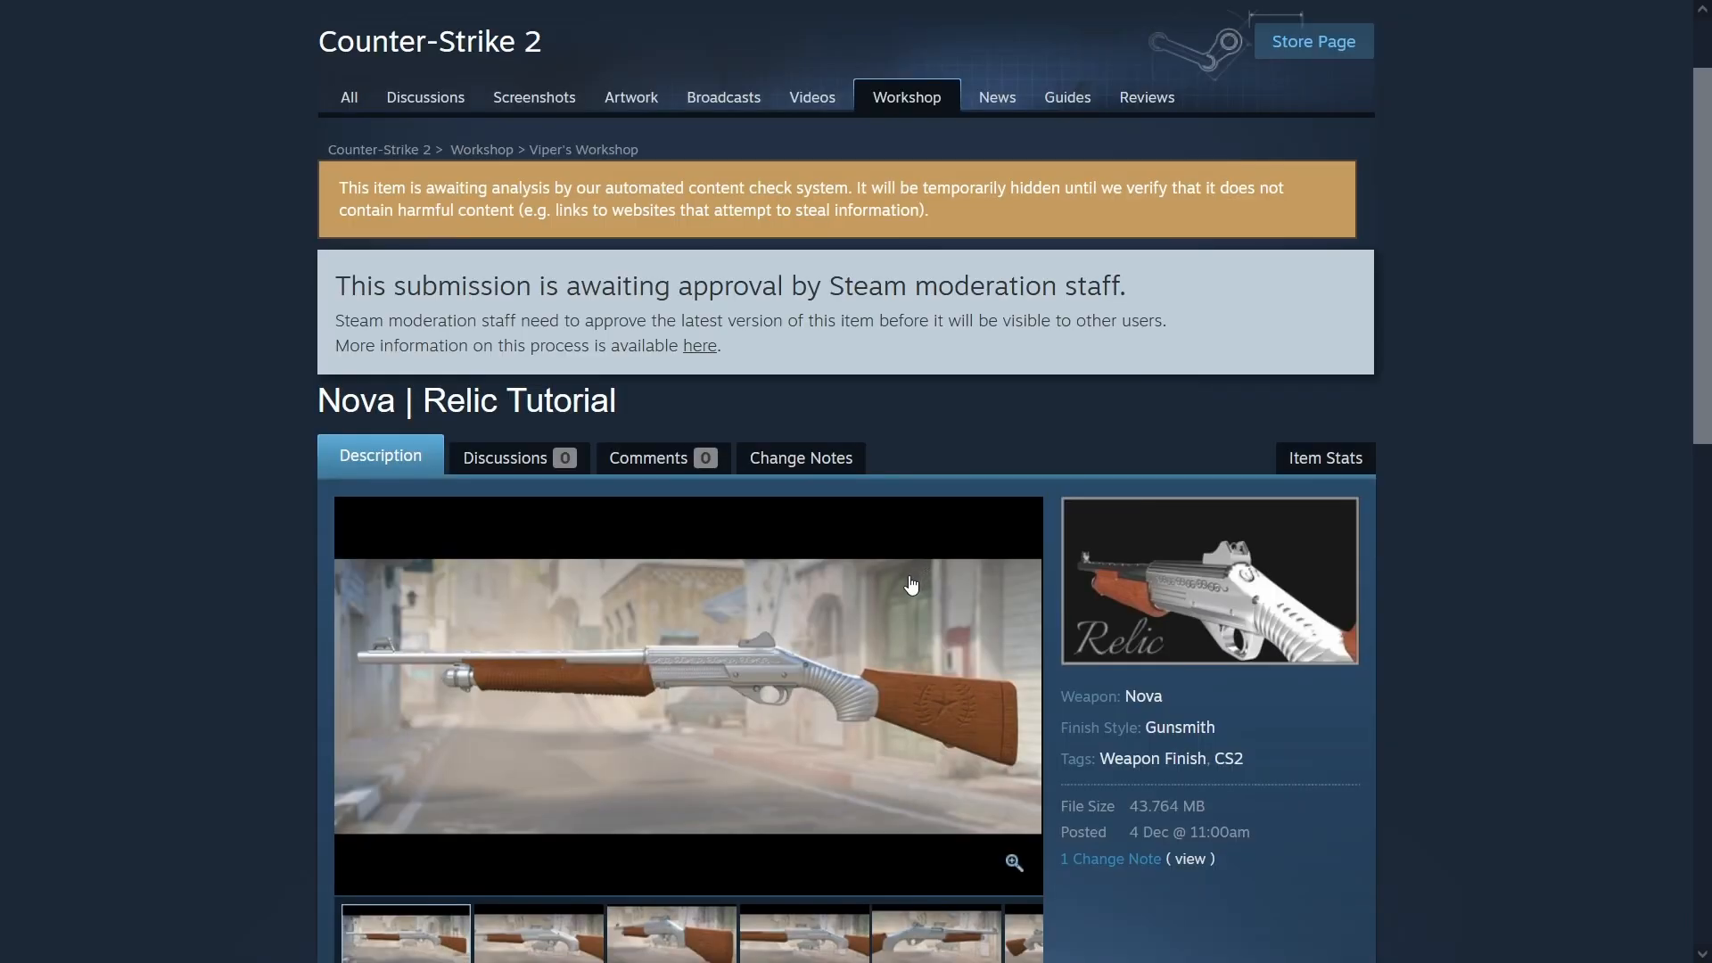
{"action": "scroll", "scroll_direction": "down", "scroll_amount": 3}
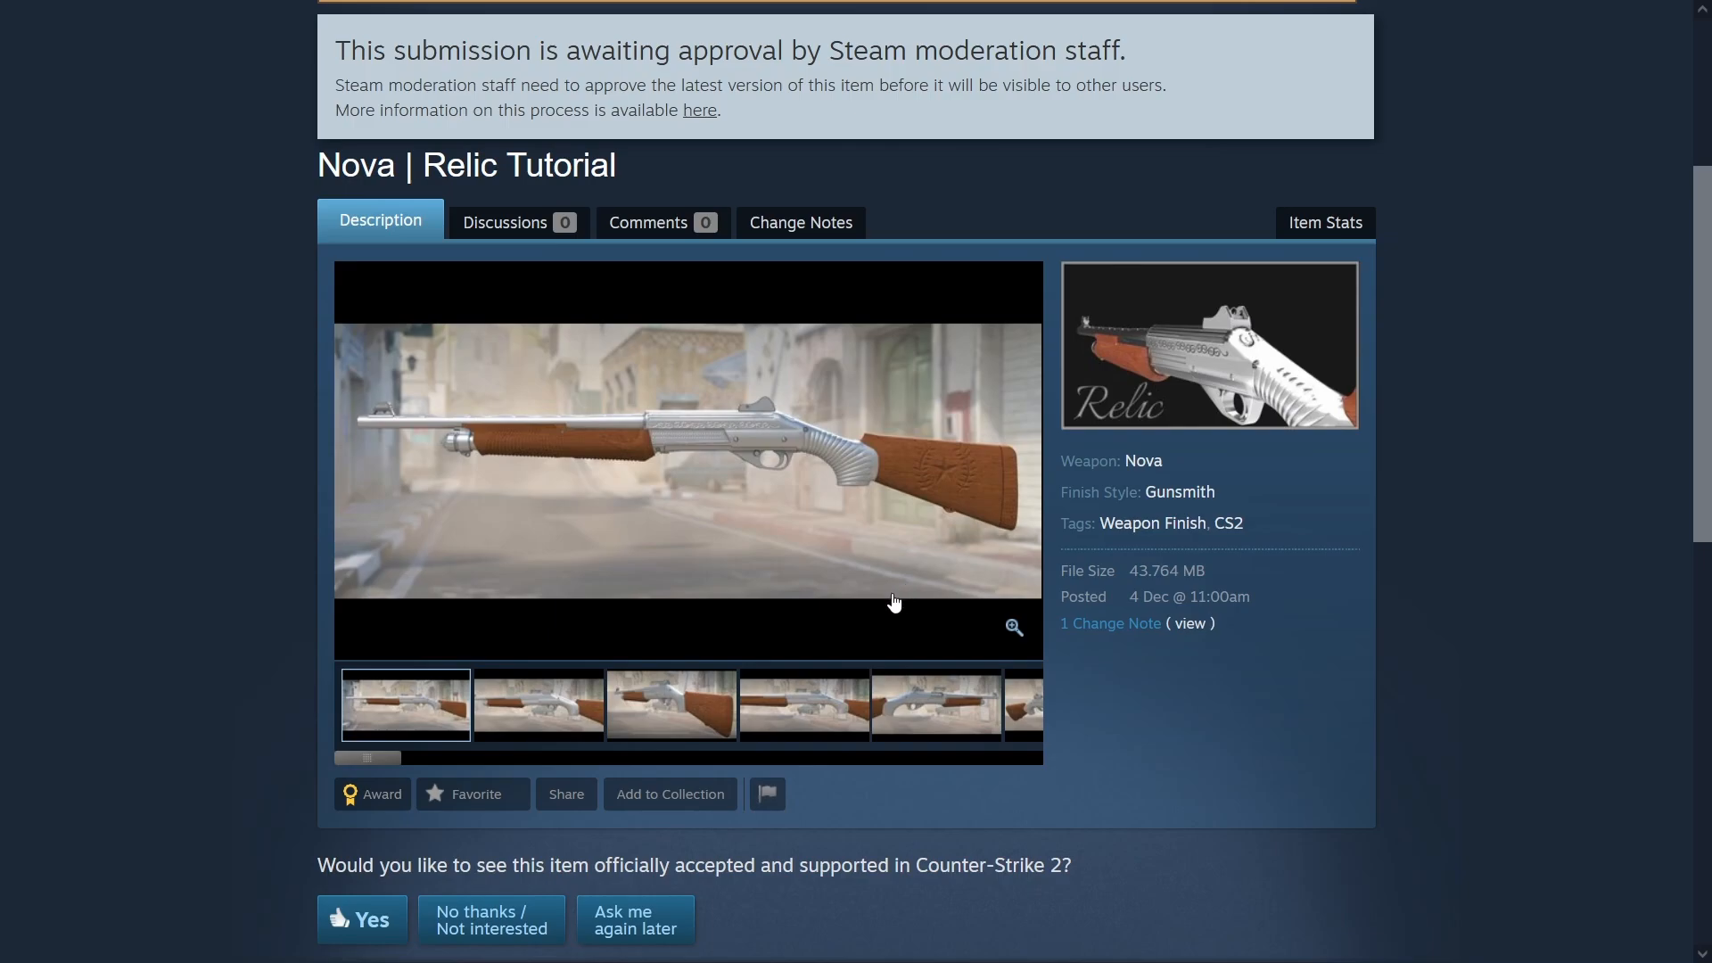
{"action": "mouse_move", "coordinate": [885, 609]}
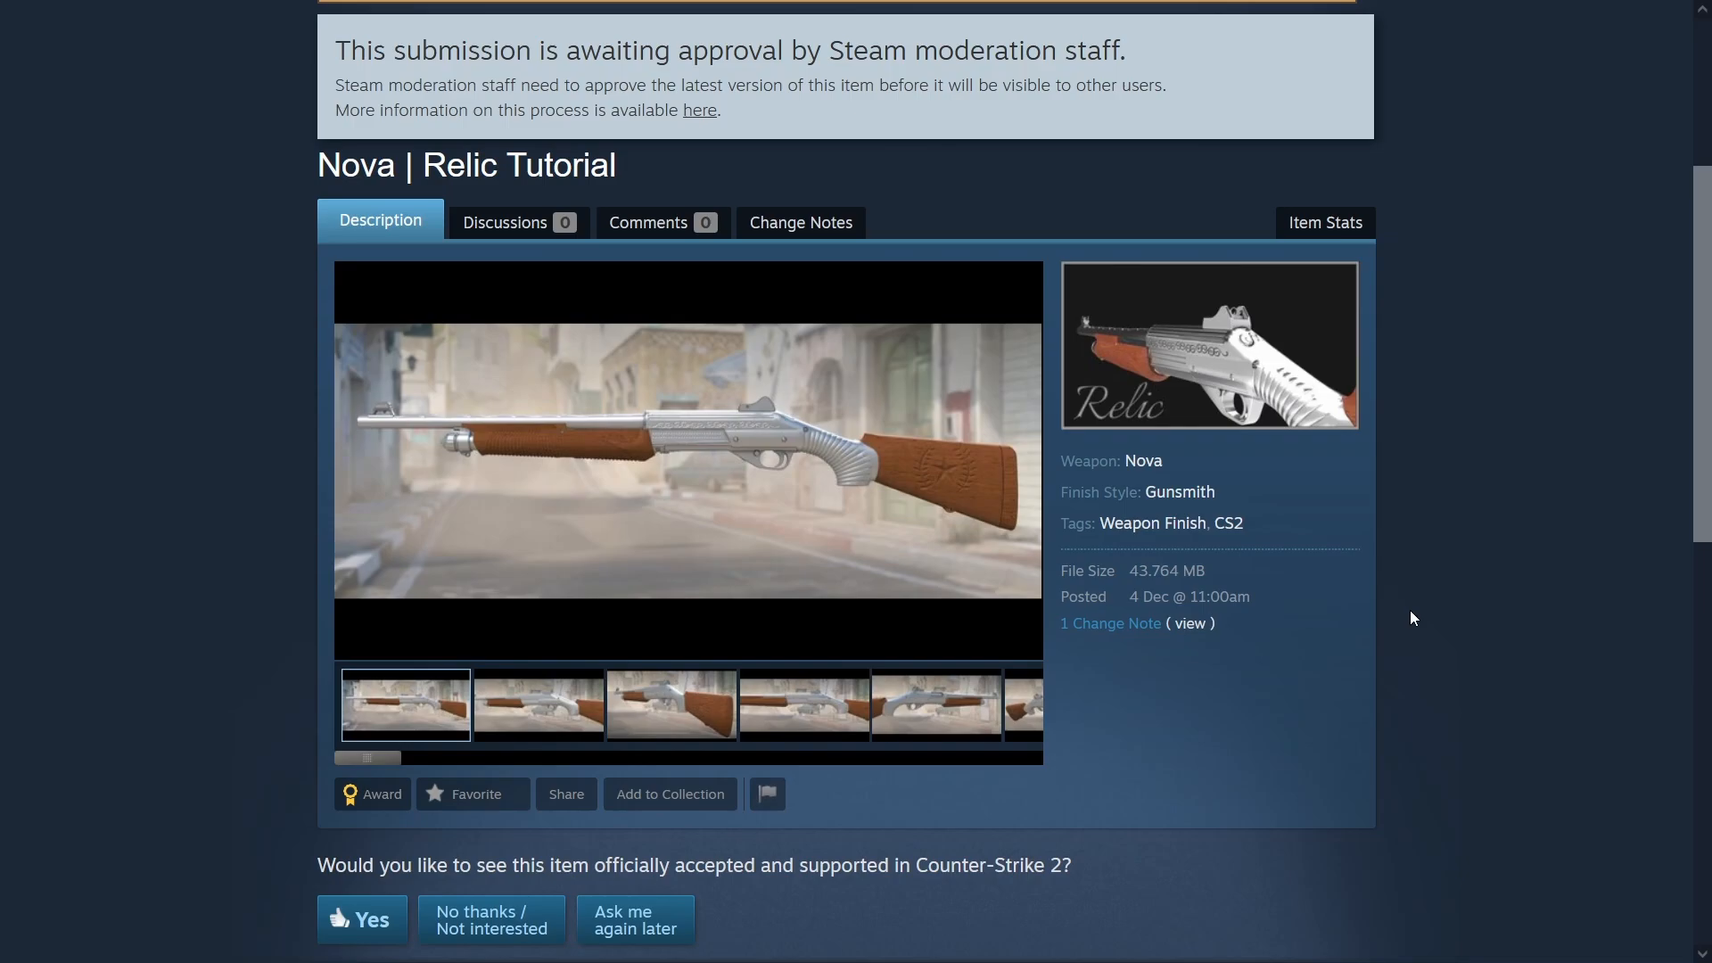
{"action": "left_click", "coordinate": [538, 704]}
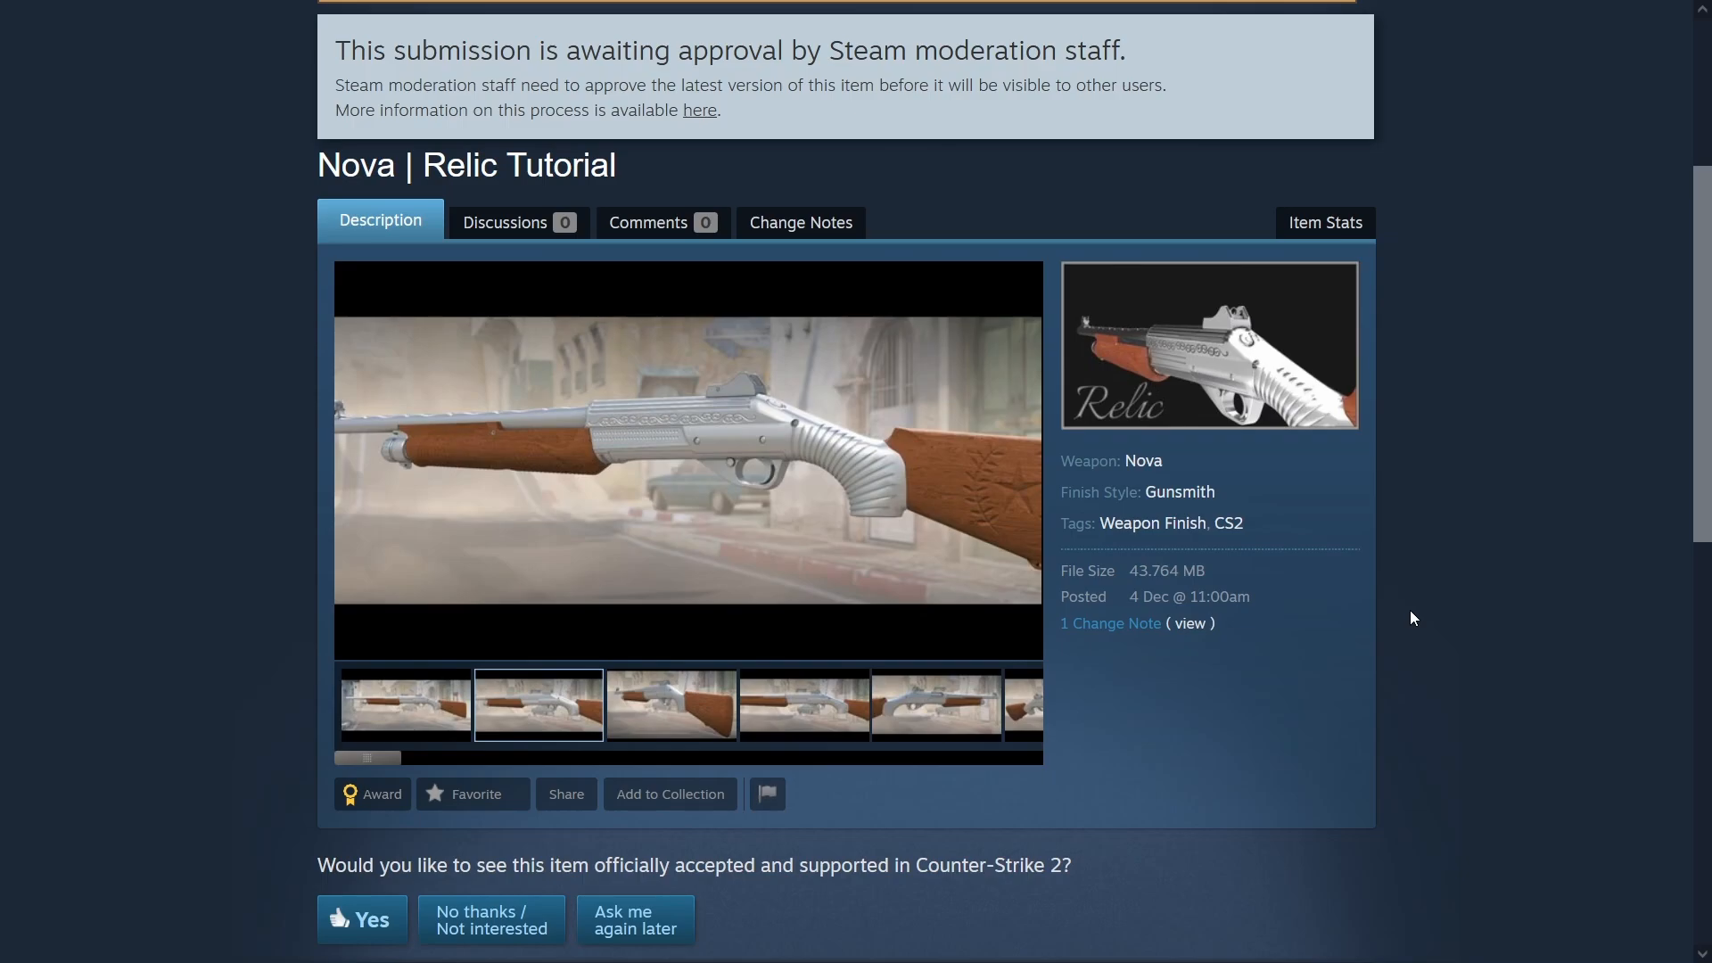
{"action": "left_click", "coordinate": [671, 704]}
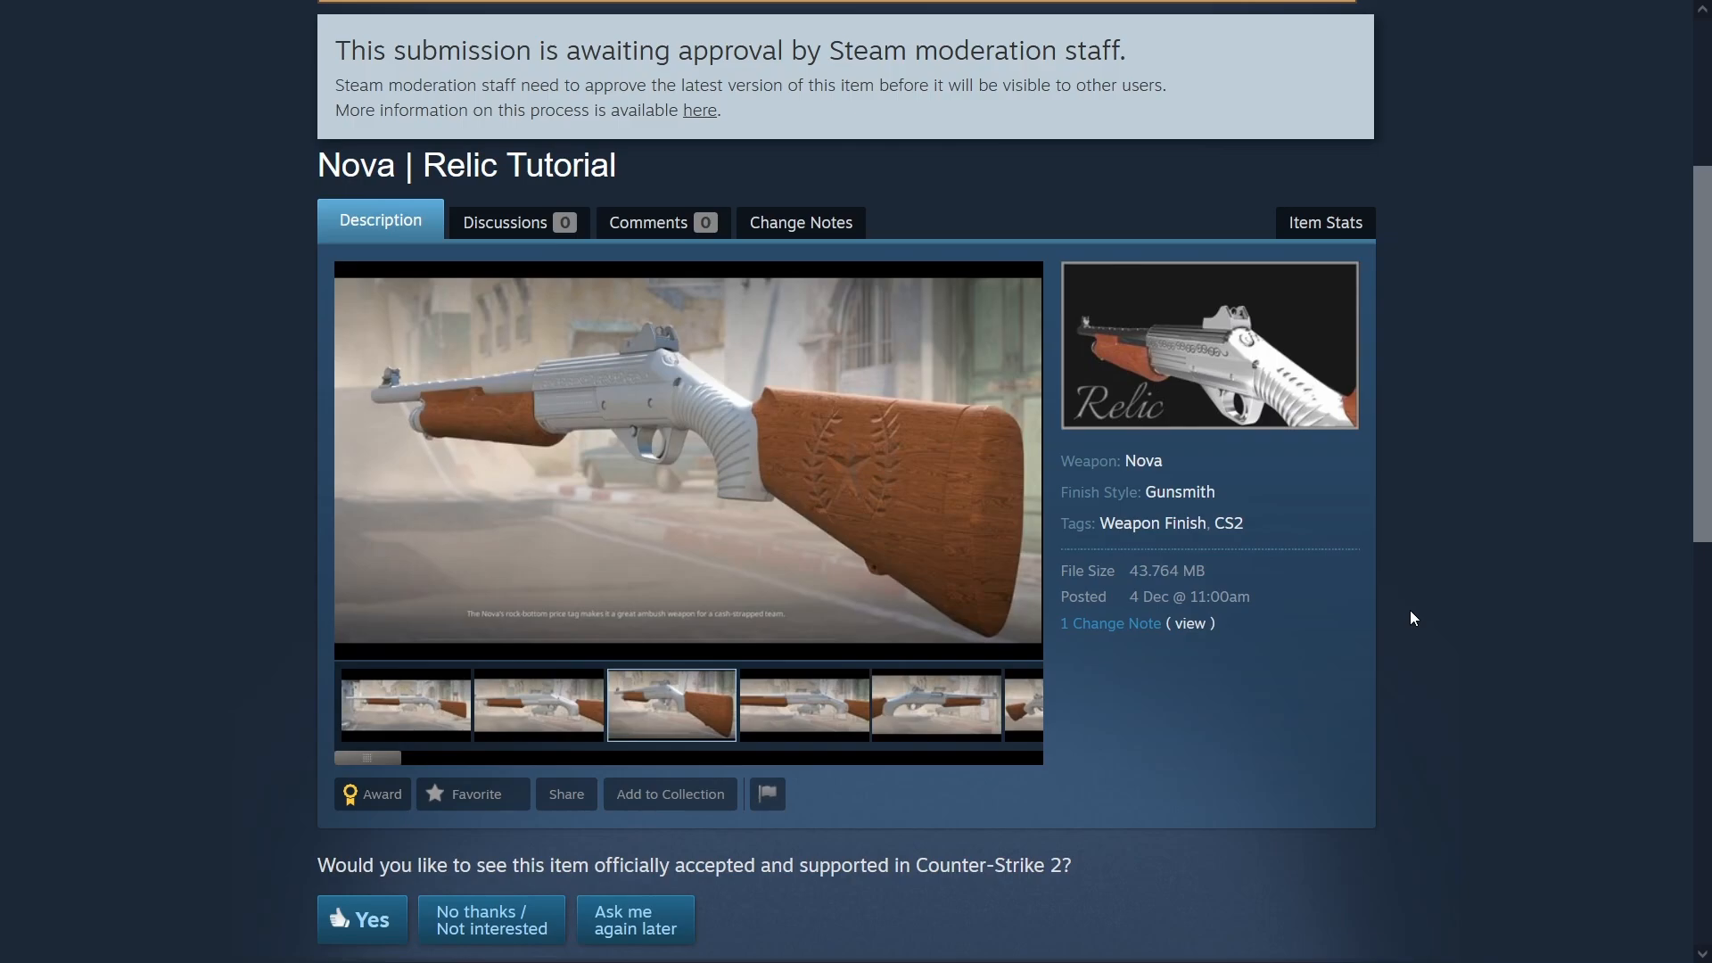
{"action": "left_click", "coordinate": [804, 704]}
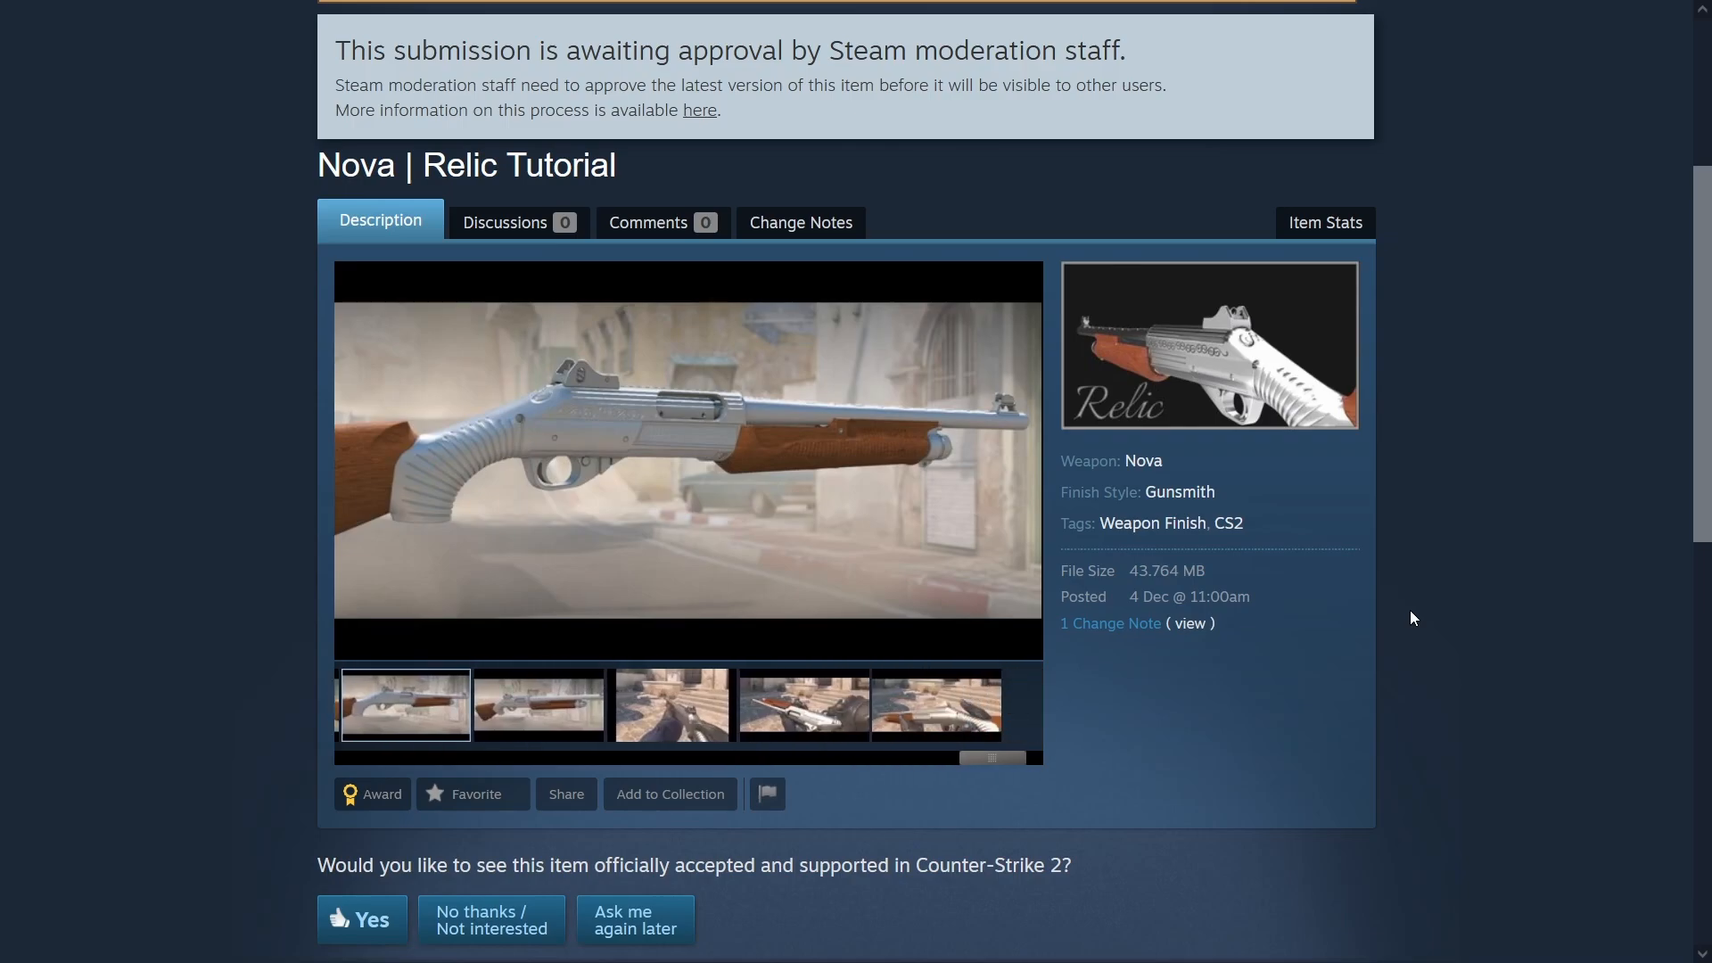
{"action": "left_click", "coordinate": [539, 706]}
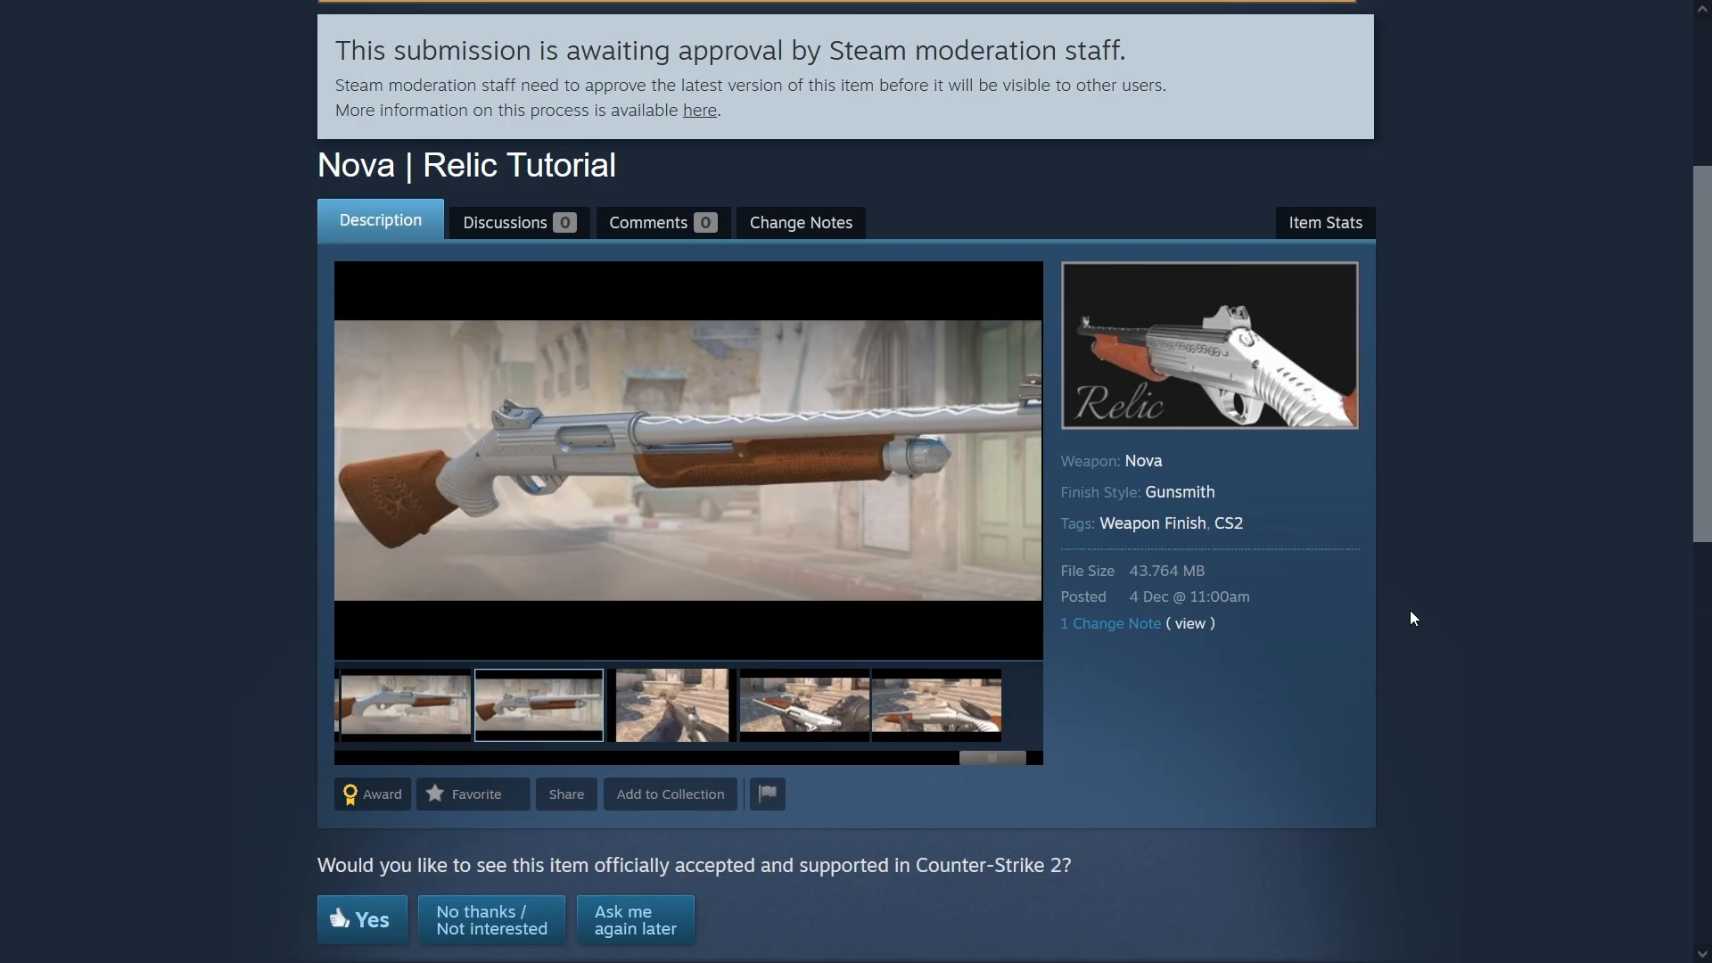
{"action": "left_click", "coordinate": [672, 704]}
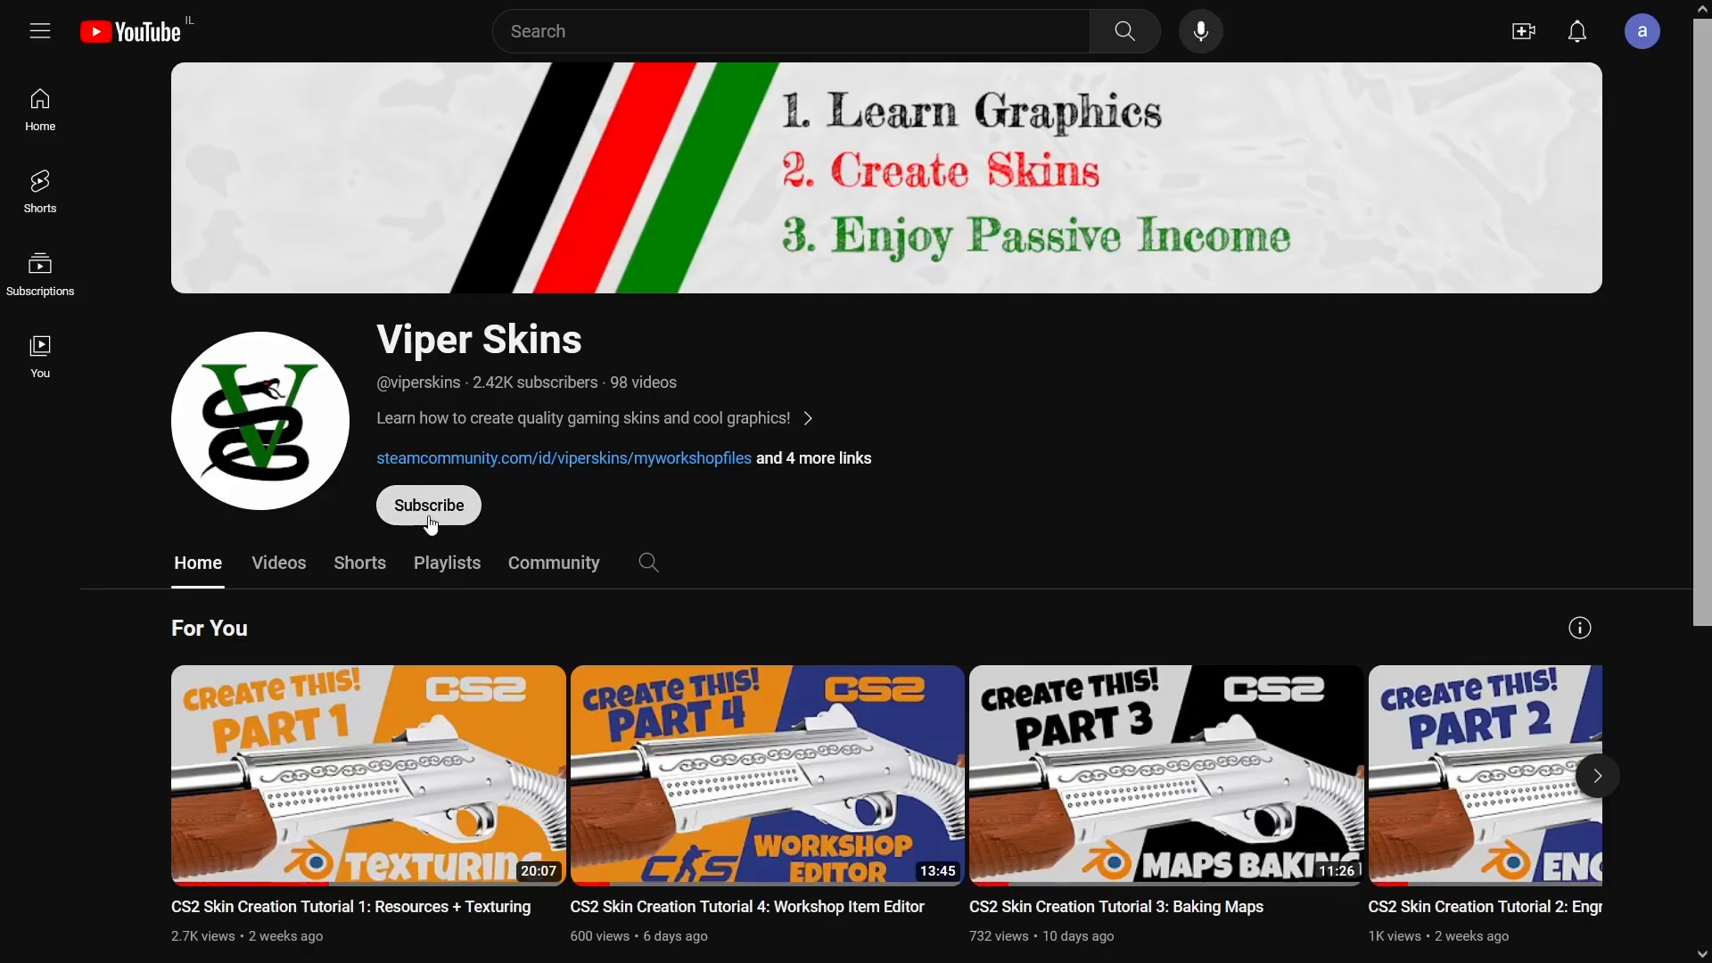
- Subscribe to the Viper Skins tutorial channel
{"action": "left_click", "coordinate": [429, 505]}
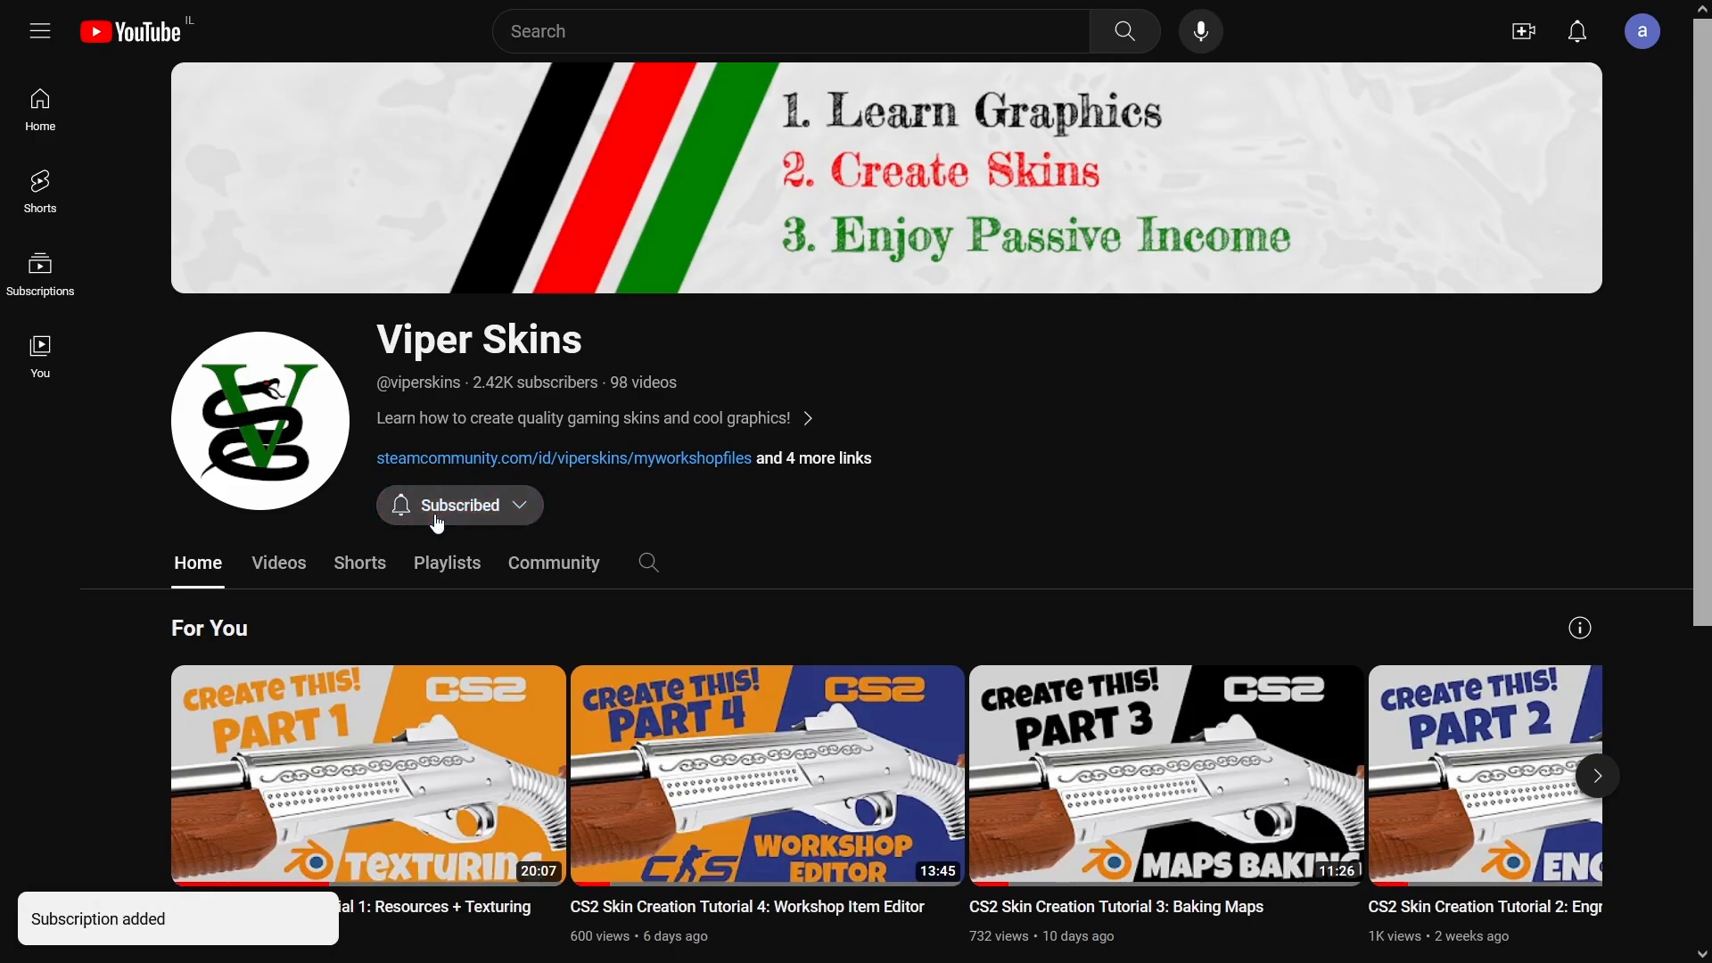